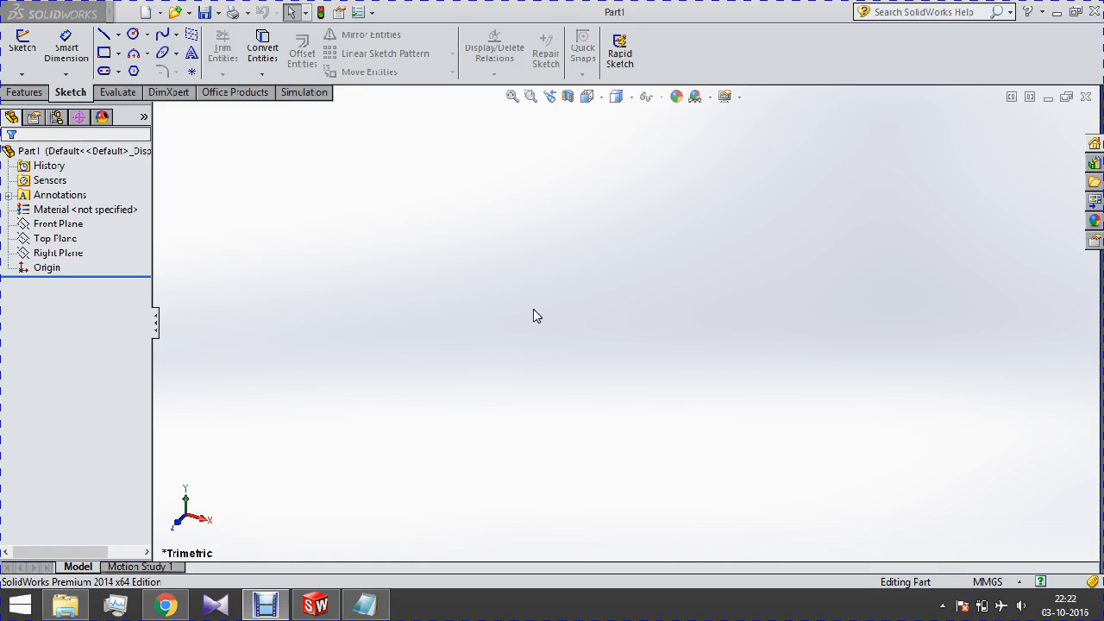
# - On the Front Plane, sketch the upper 100 × 60 corner rectangle from the origin
pyautogui.click(55, 224)
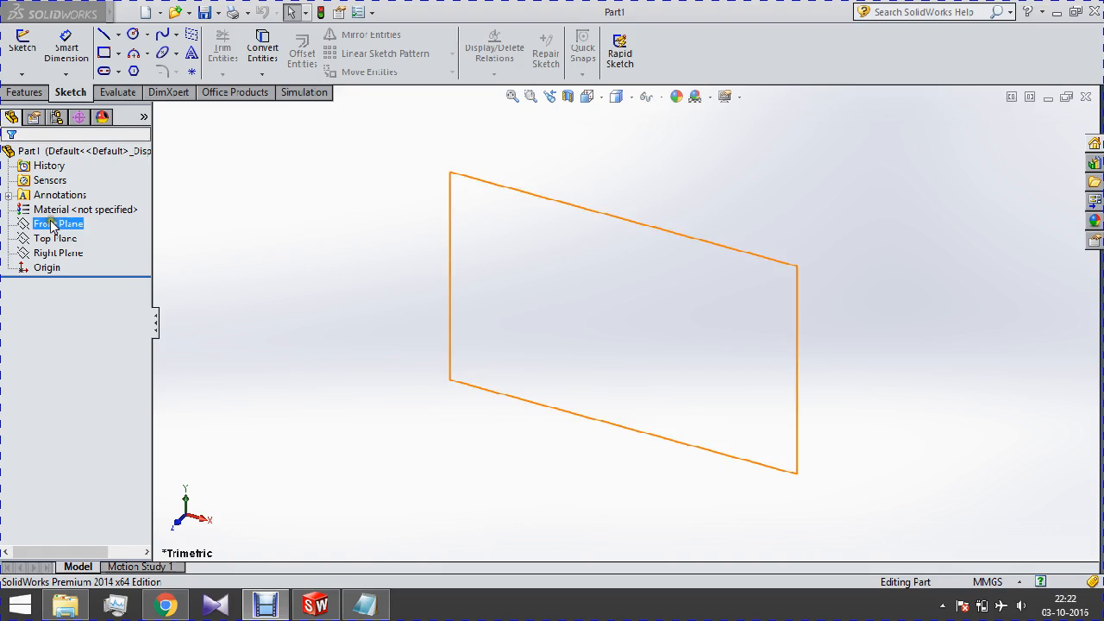
pyautogui.click(59, 224)
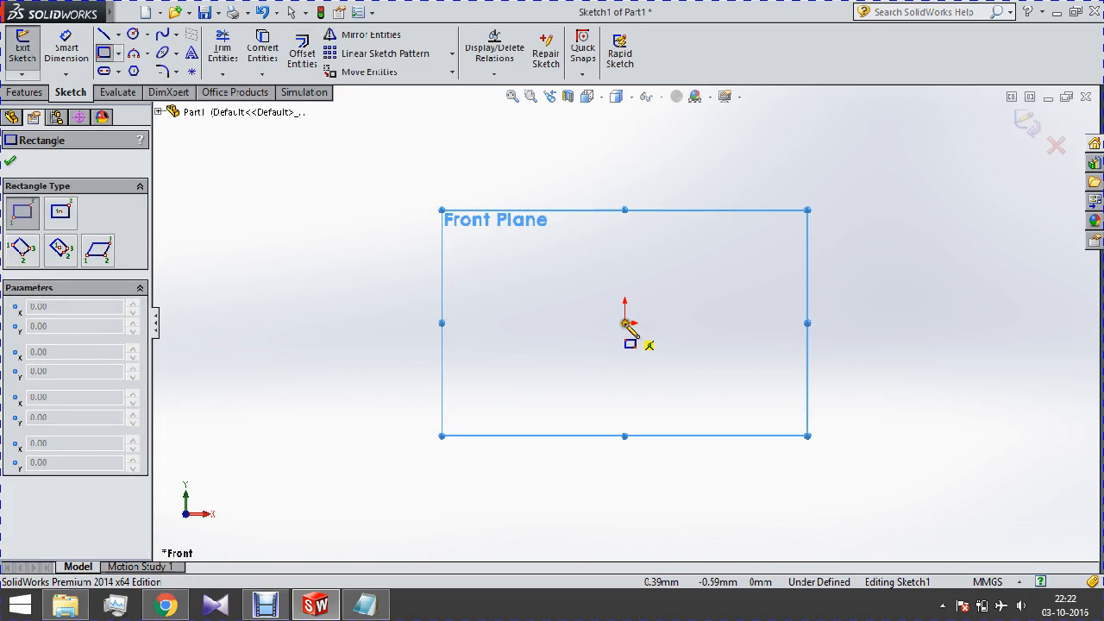
pyautogui.moveTo(625, 325); pyautogui.dragTo(752, 420)
pyautogui.write('100')
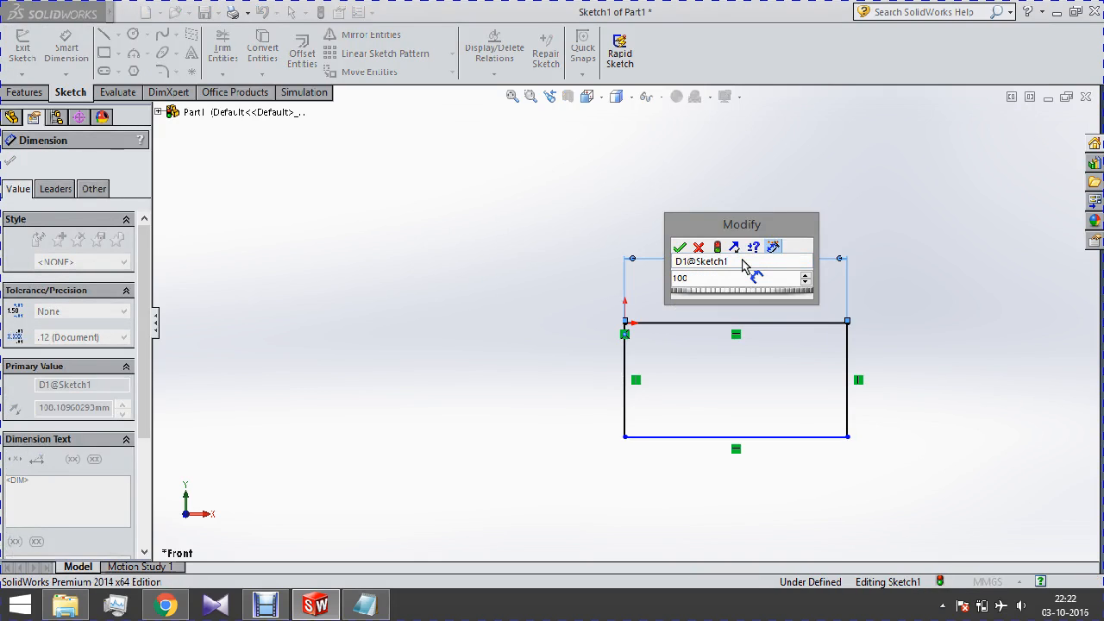
pyautogui.click(679, 249)
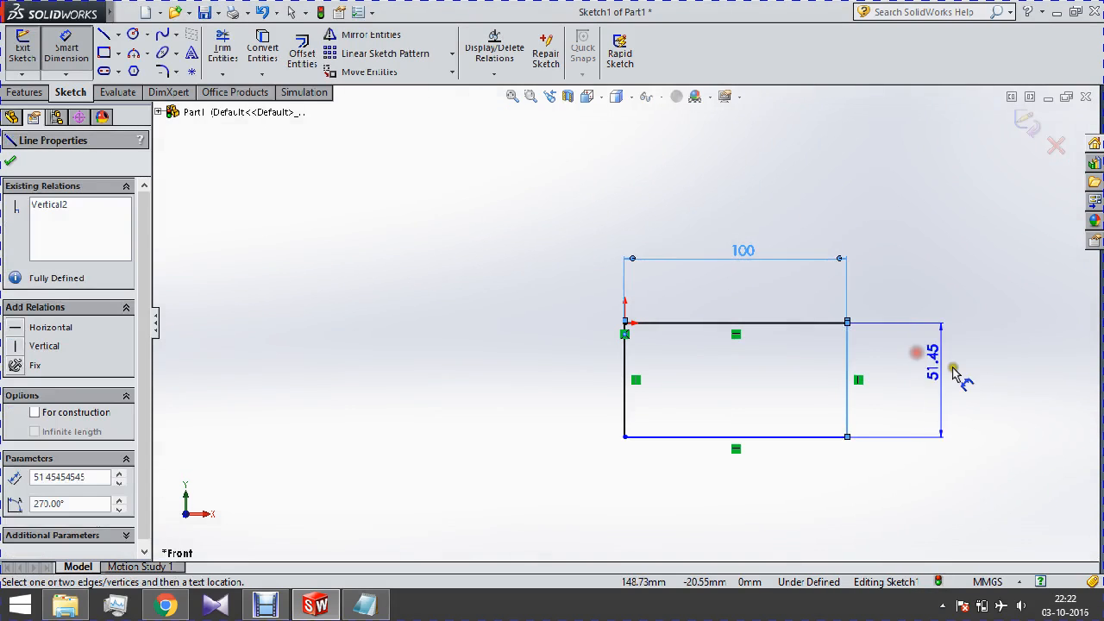
pyautogui.click(955, 370)
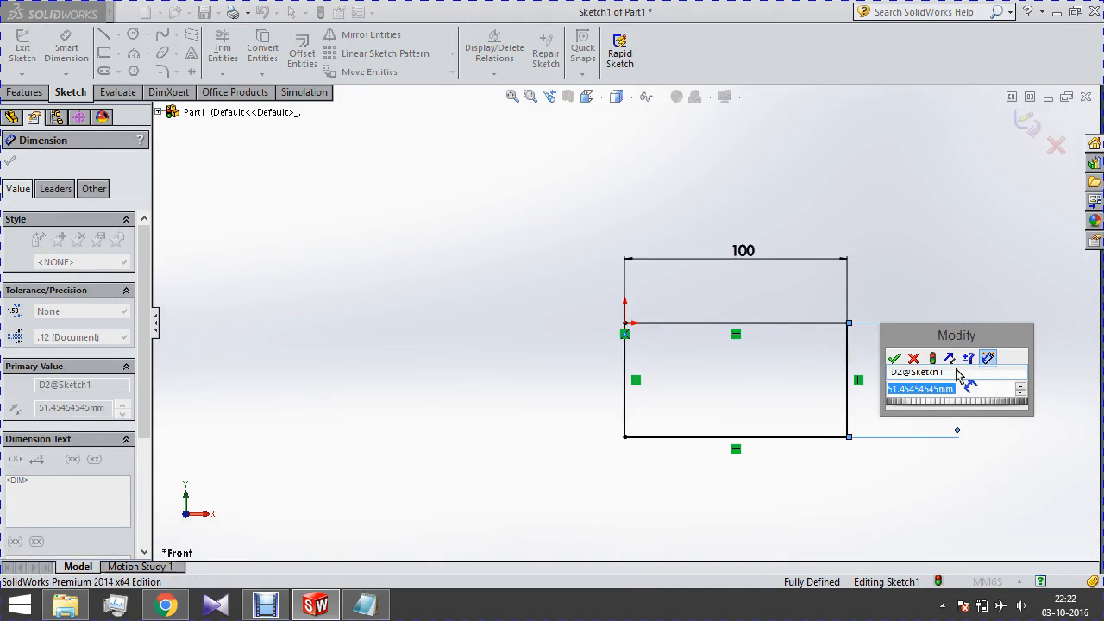
pyautogui.click(893, 357)
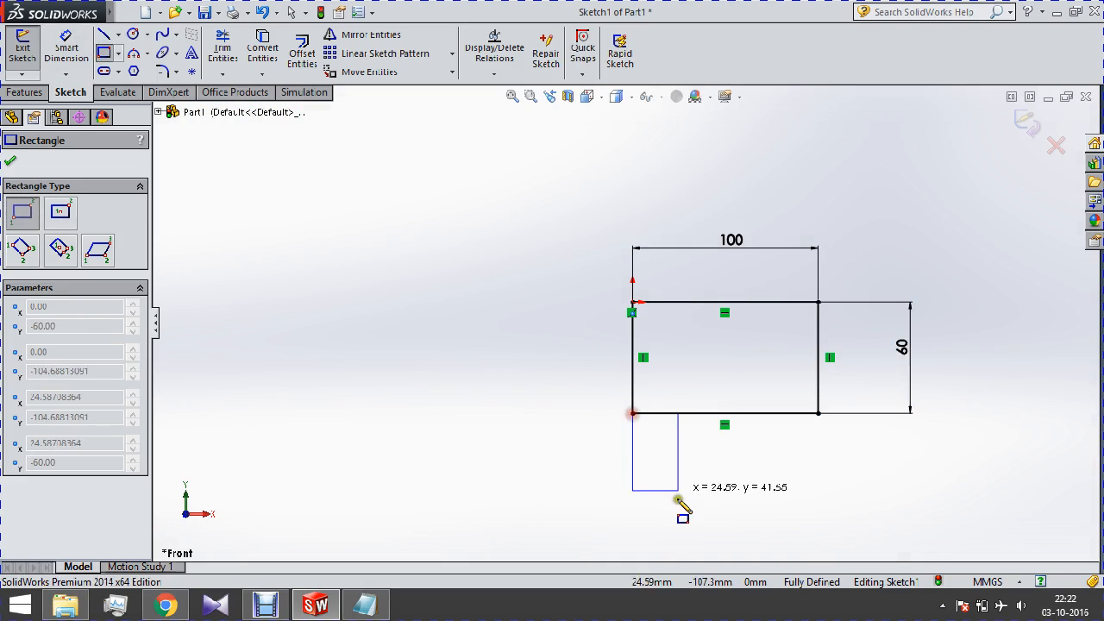
# - Add the lower stem rectangle, dimensioned 150 overall height and 30 wide
pyautogui.click(683, 514)
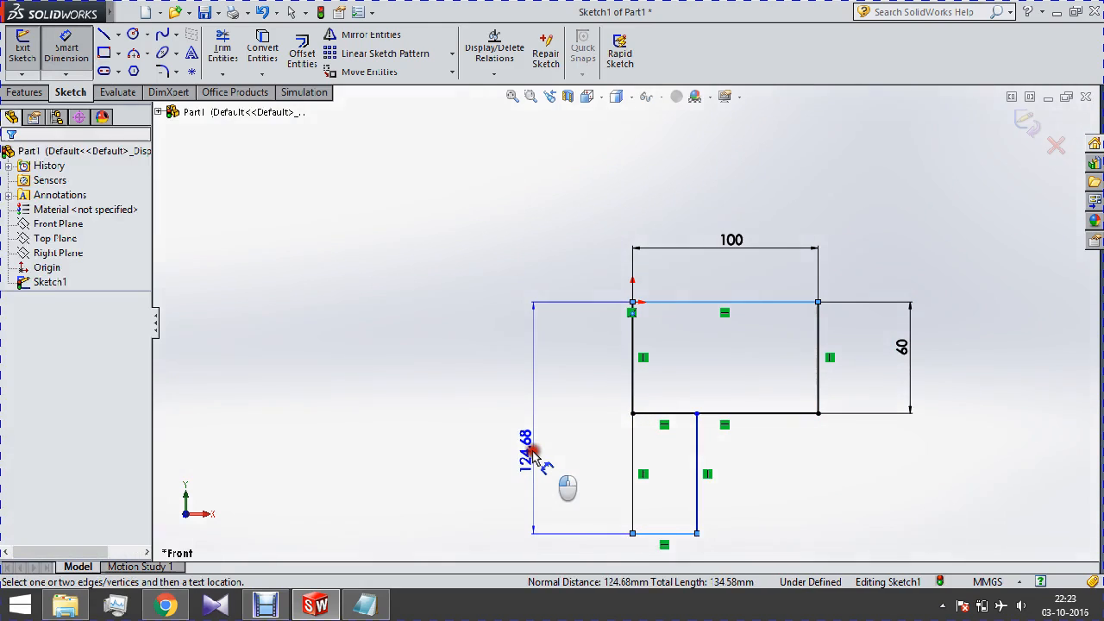
pyautogui.click(533, 452)
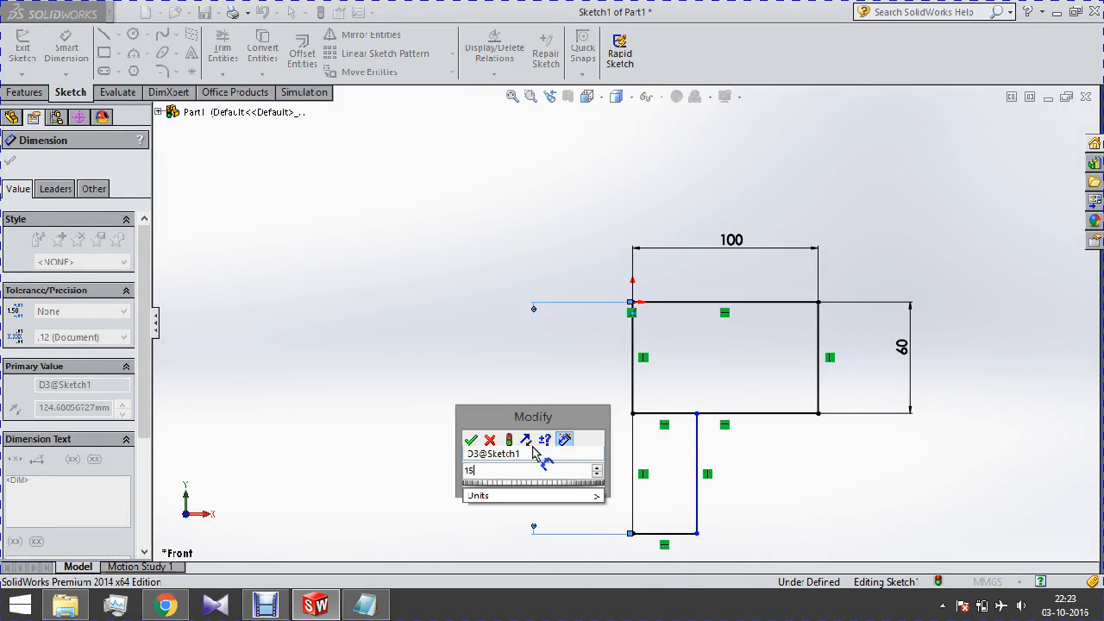
pyautogui.click(471, 440)
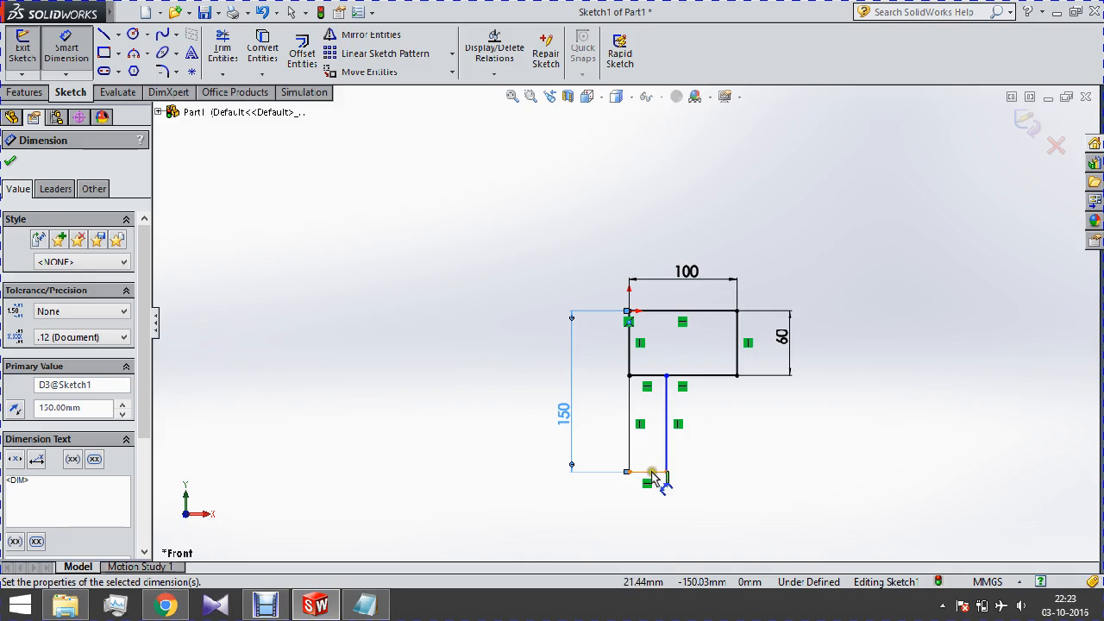
pyautogui.click(666, 474)
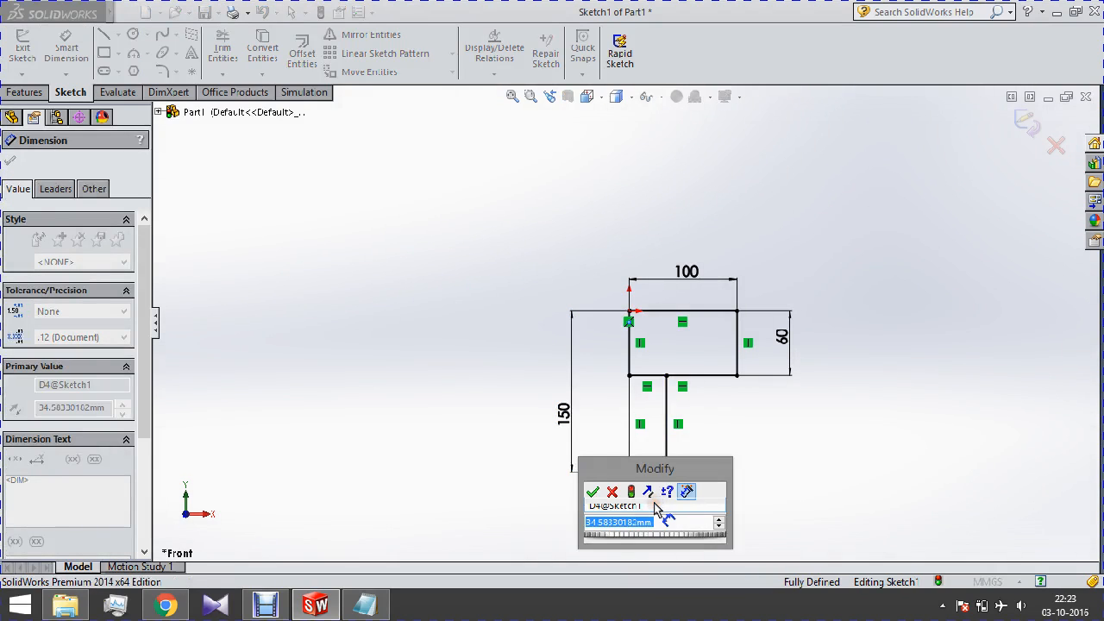
pyautogui.click(593, 491)
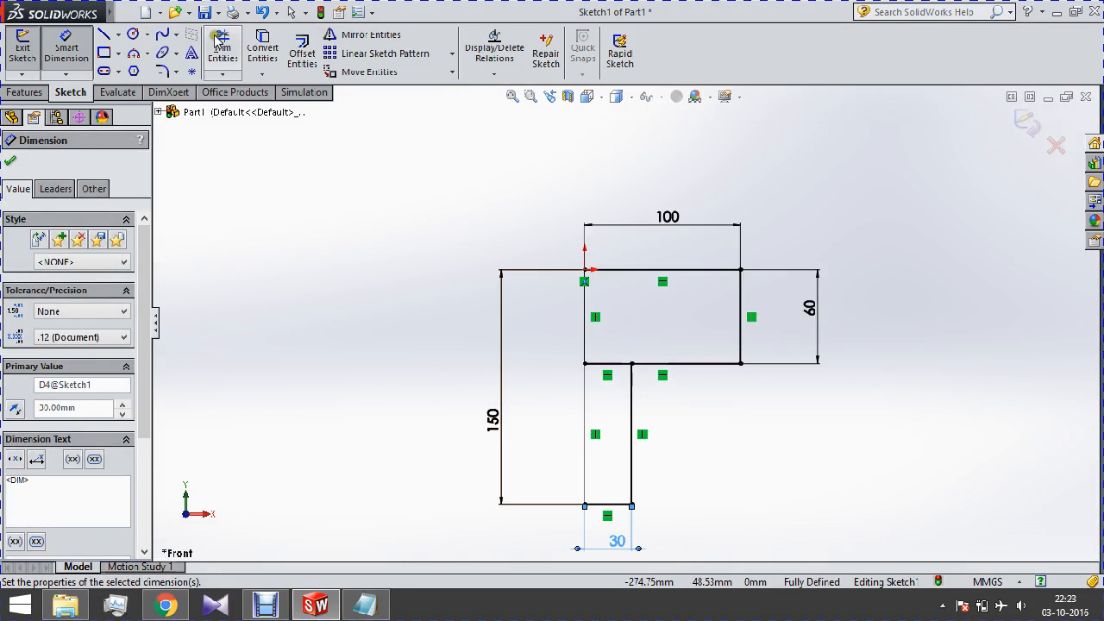
pyautogui.moveTo(191, 285)
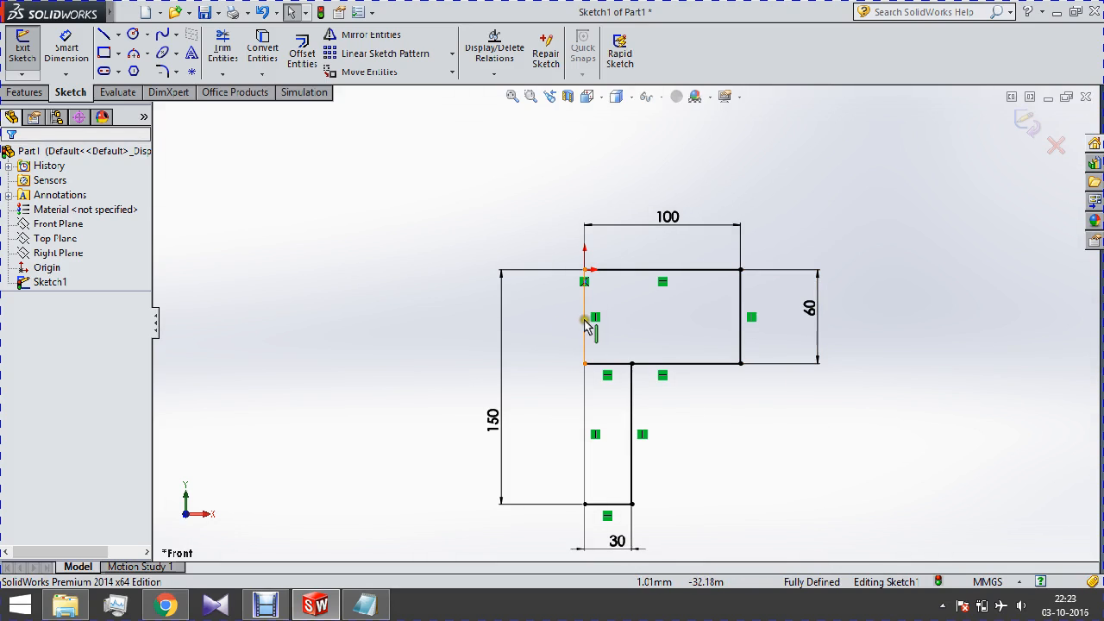
# - Mark the left vertical profile line 'For construction' so it becomes the revolve axis
pyautogui.click(584, 319)
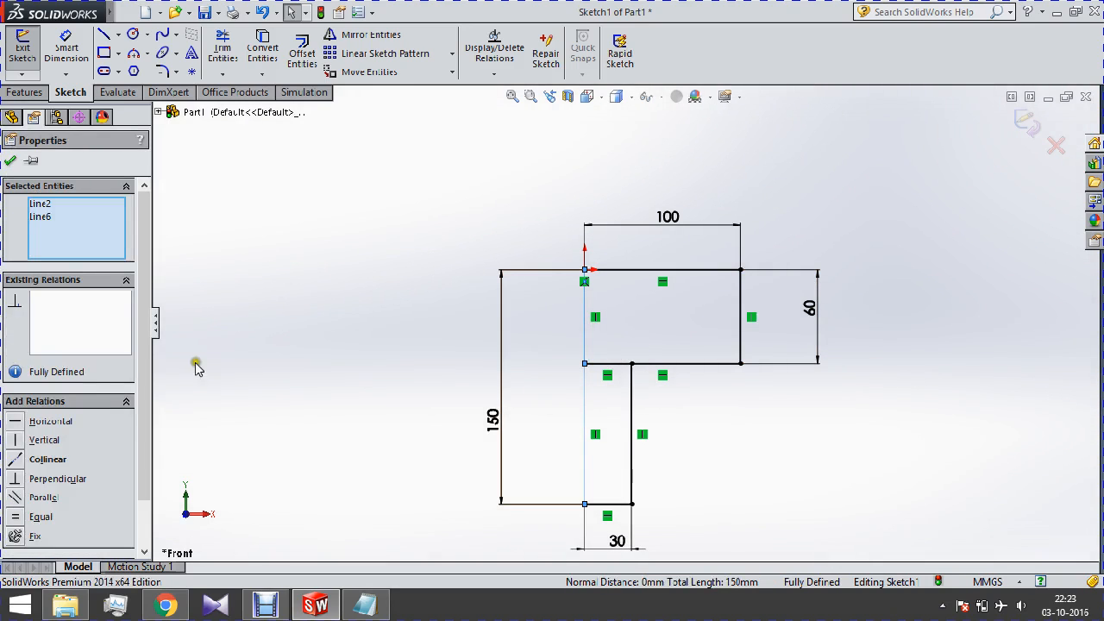
pyautogui.moveTo(31, 398)
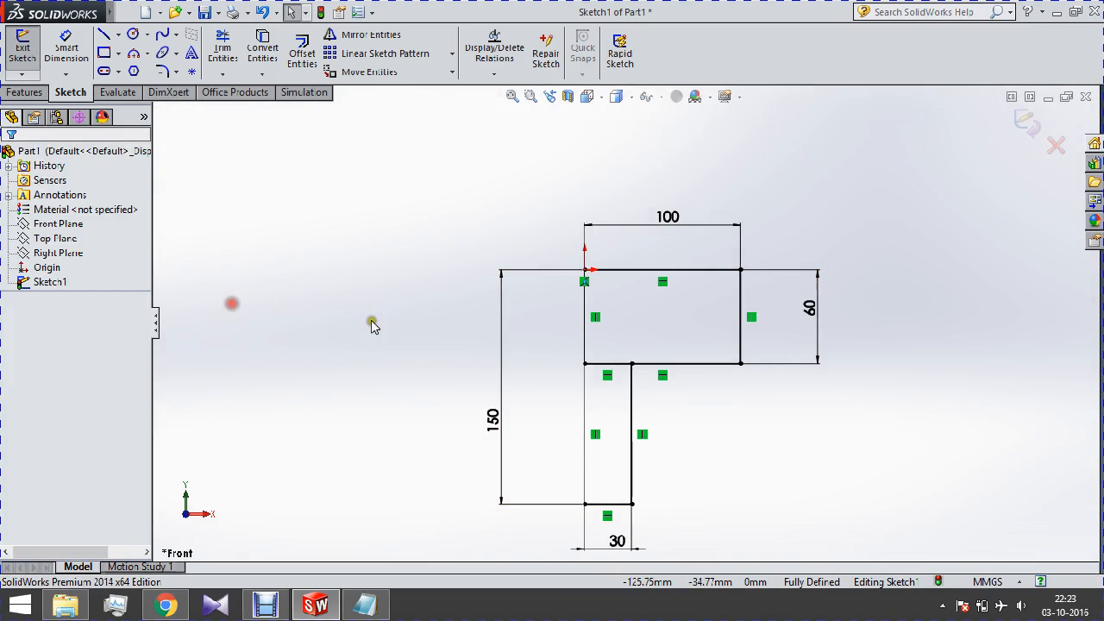
pyautogui.click(584, 319)
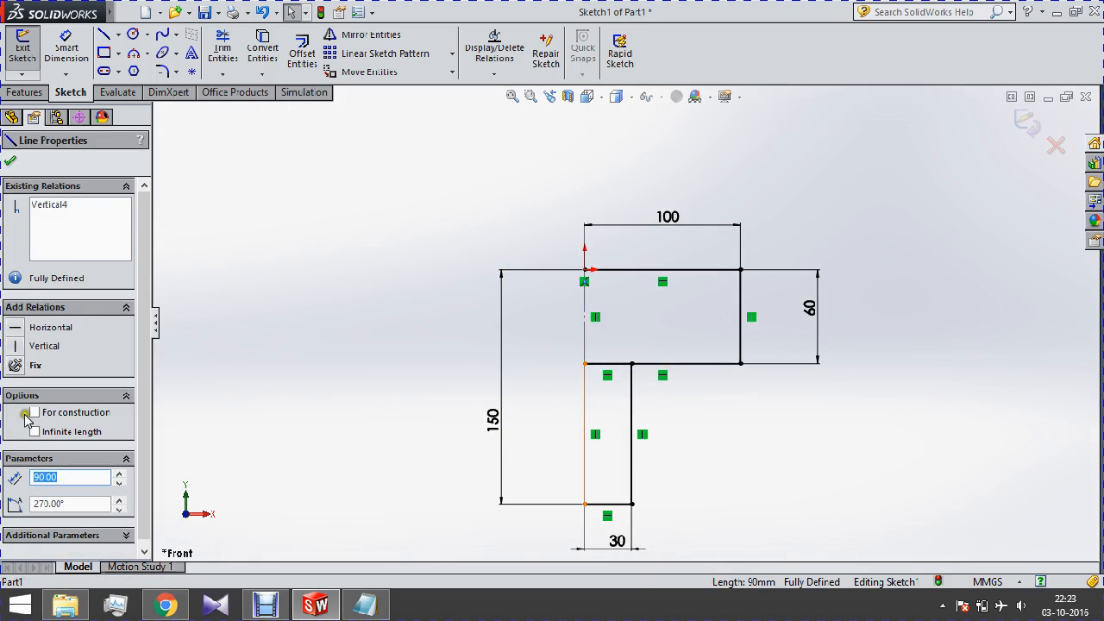
pyautogui.click(34, 410)
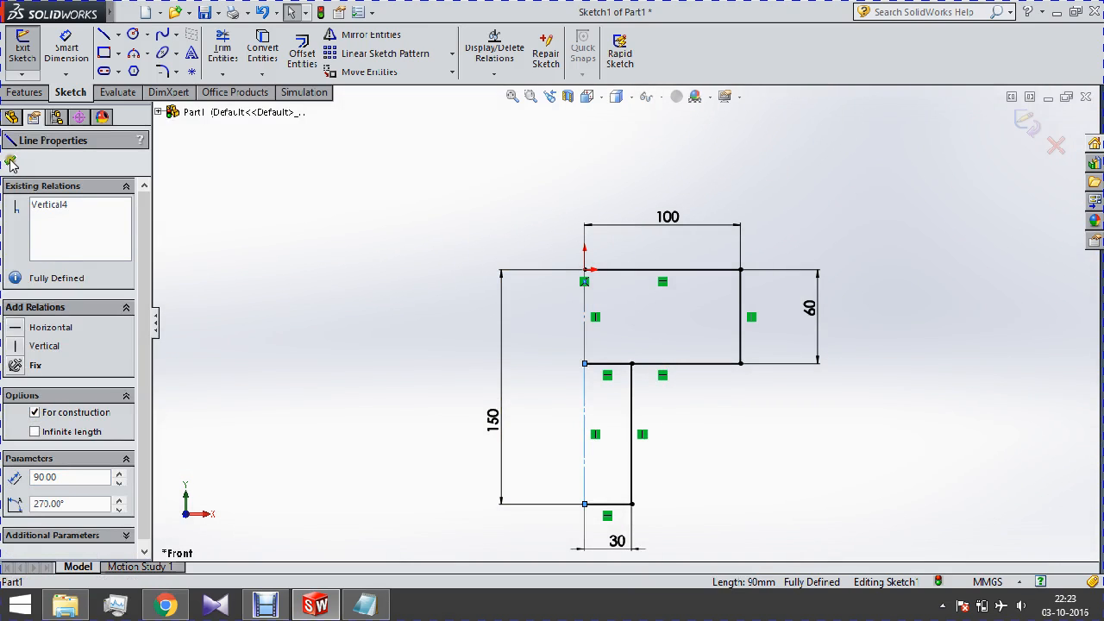
pyautogui.click(221, 48)
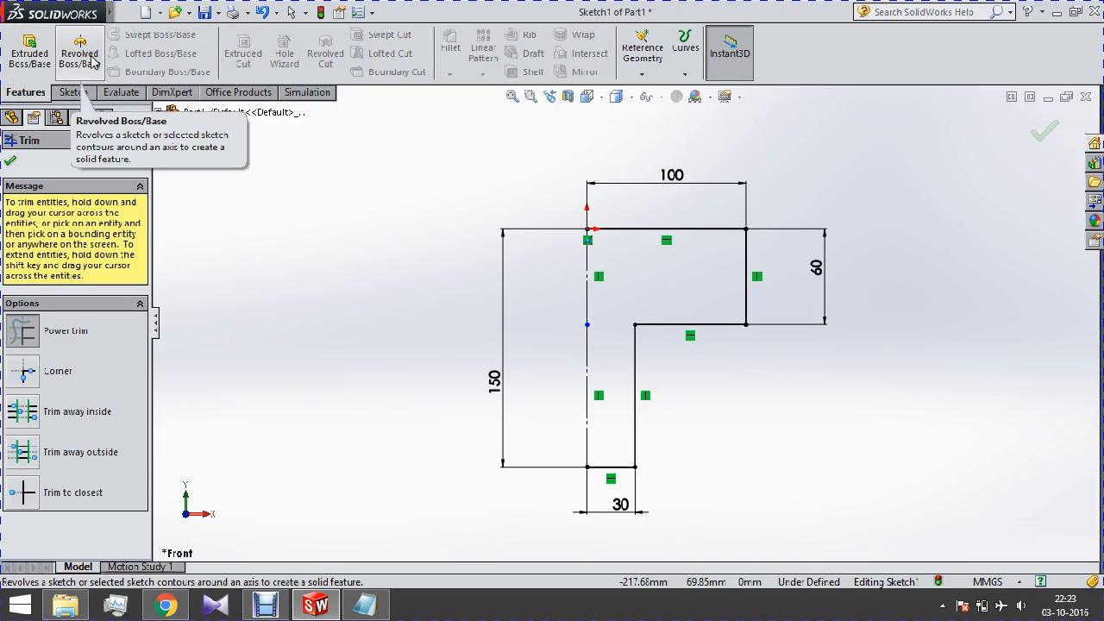
# - Revolve the open profile about the construction line as a 10 mm thin feature
pyautogui.click(79, 51)
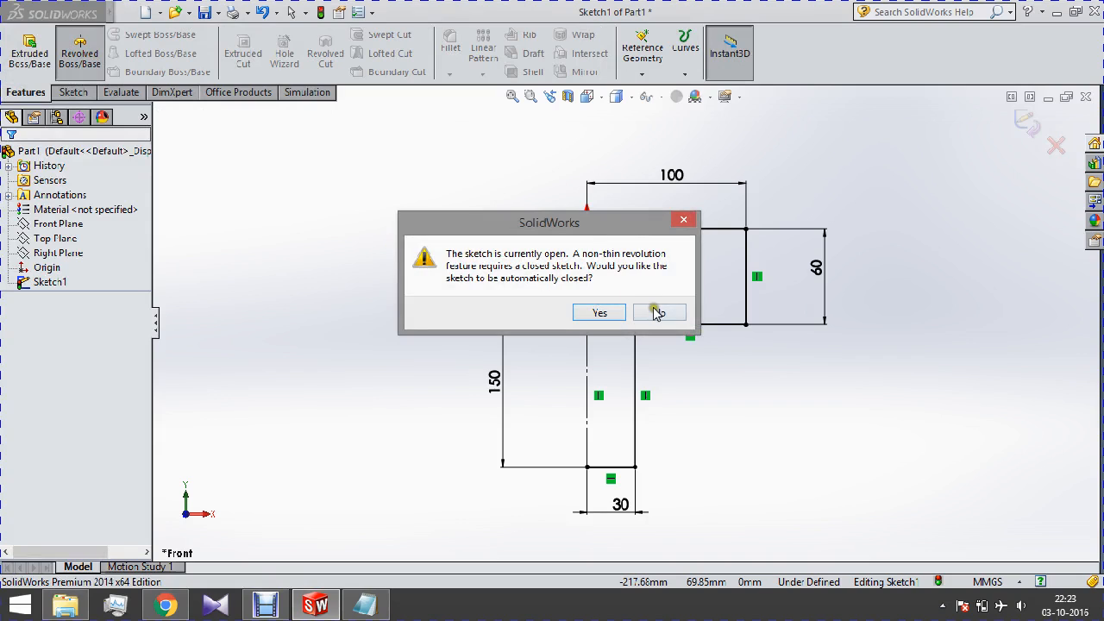
pyautogui.click(659, 312)
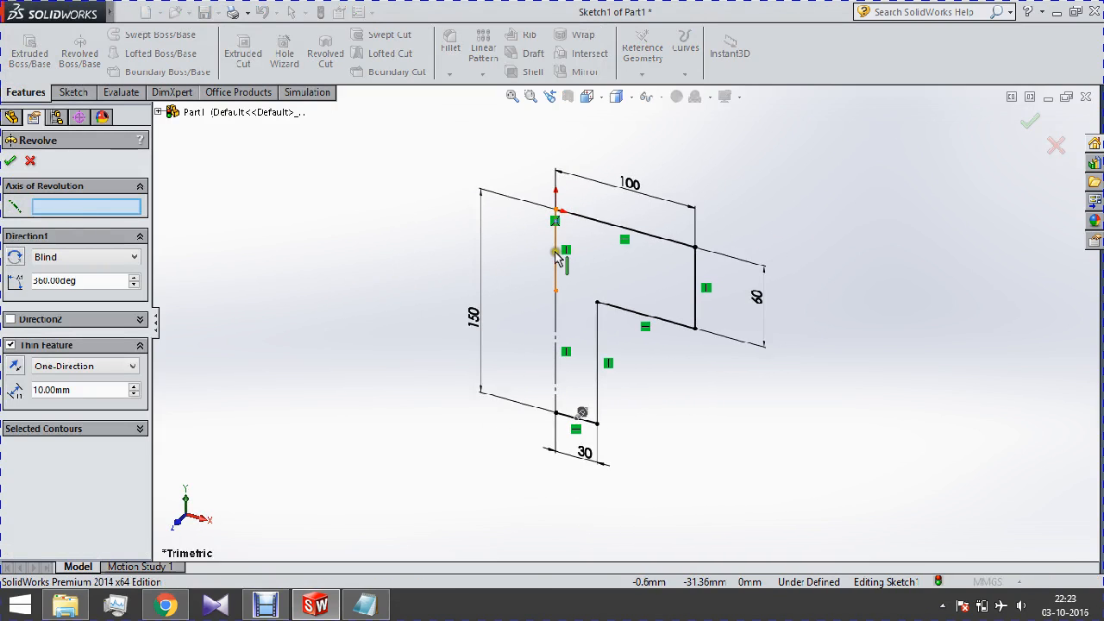
pyautogui.click(556, 255)
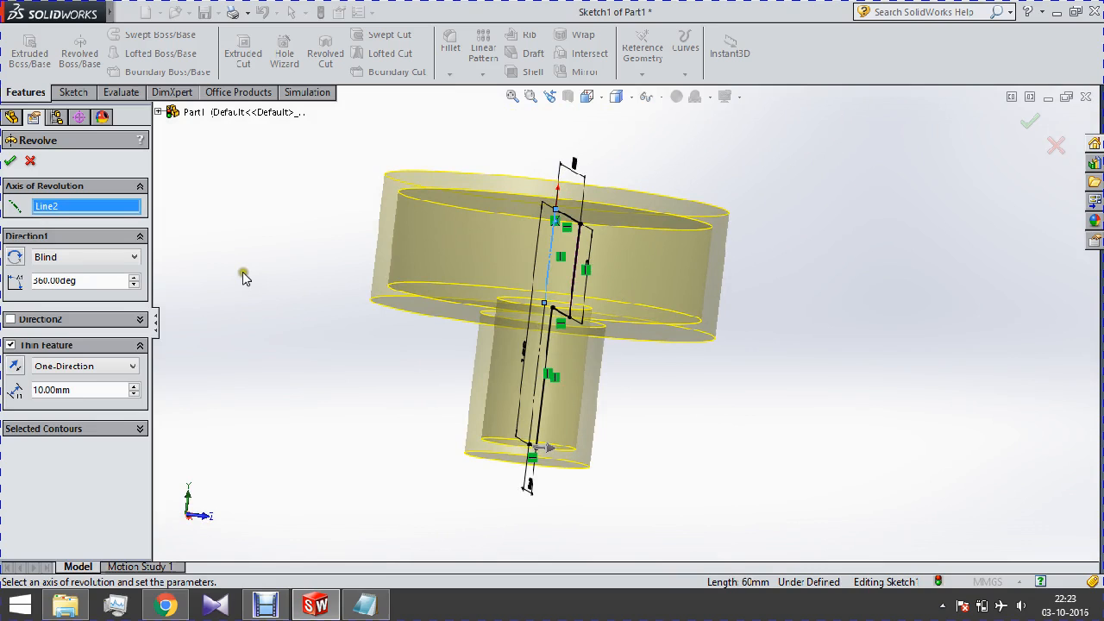
pyautogui.moveTo(308, 309)
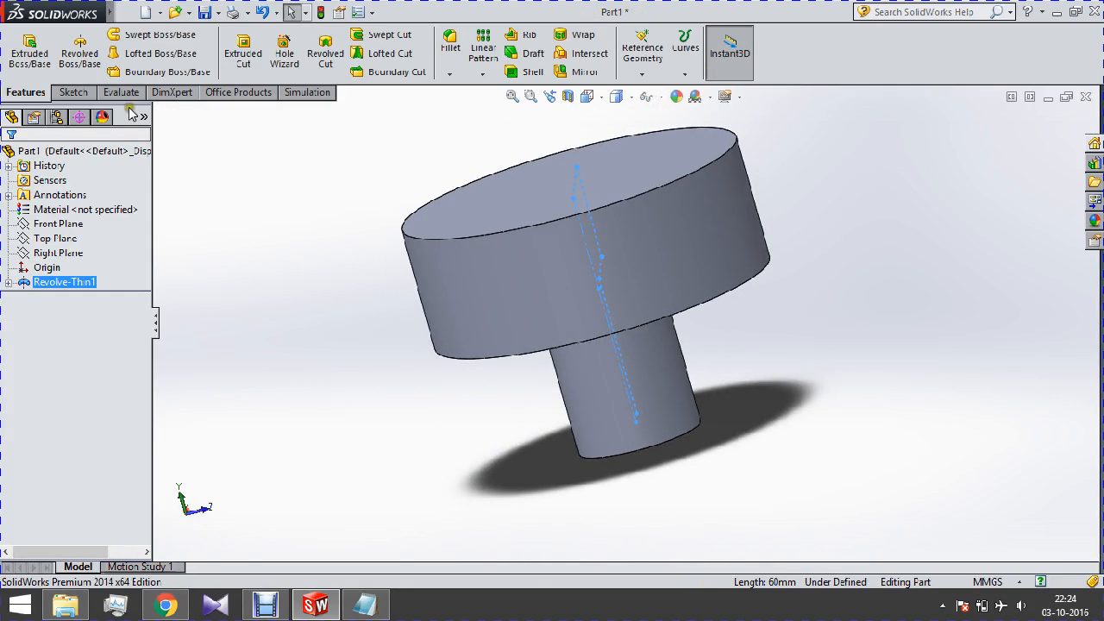
# - Sketch a Ø50 circle on the Front Plane, 75 from the origin and 25 below the top
pyautogui.click(59, 225)
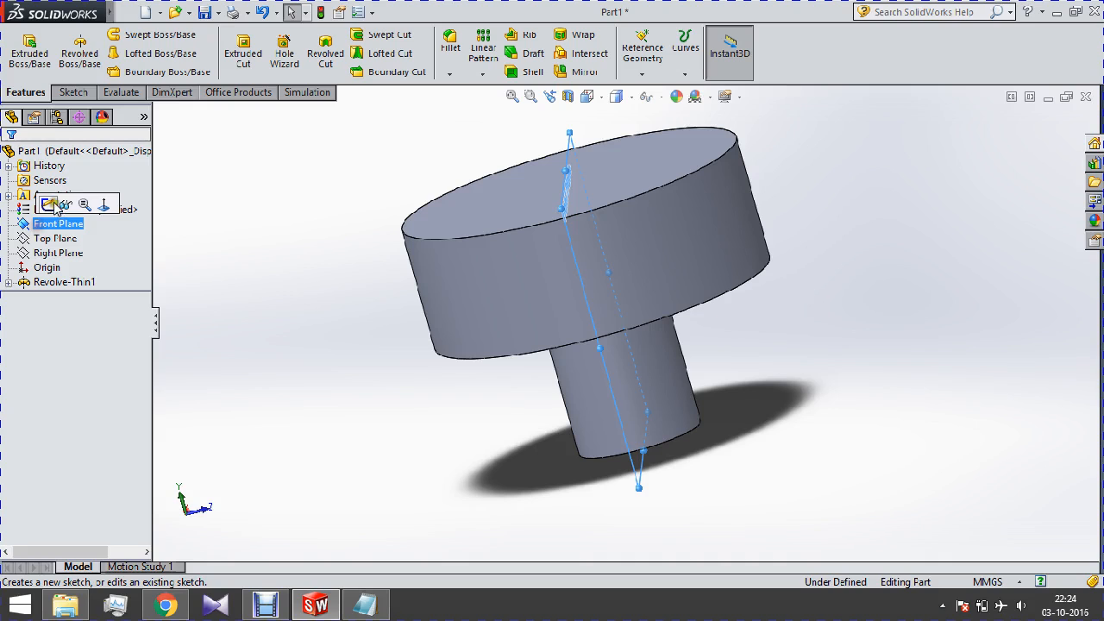
pyautogui.click(59, 204)
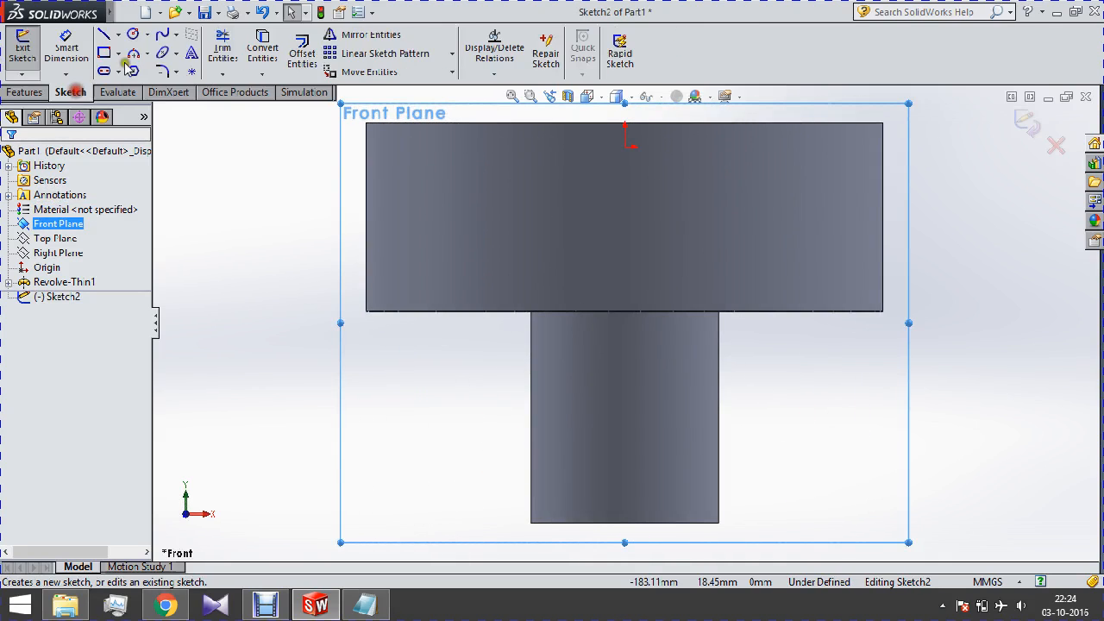
pyautogui.click(132, 34)
pyautogui.write('50')
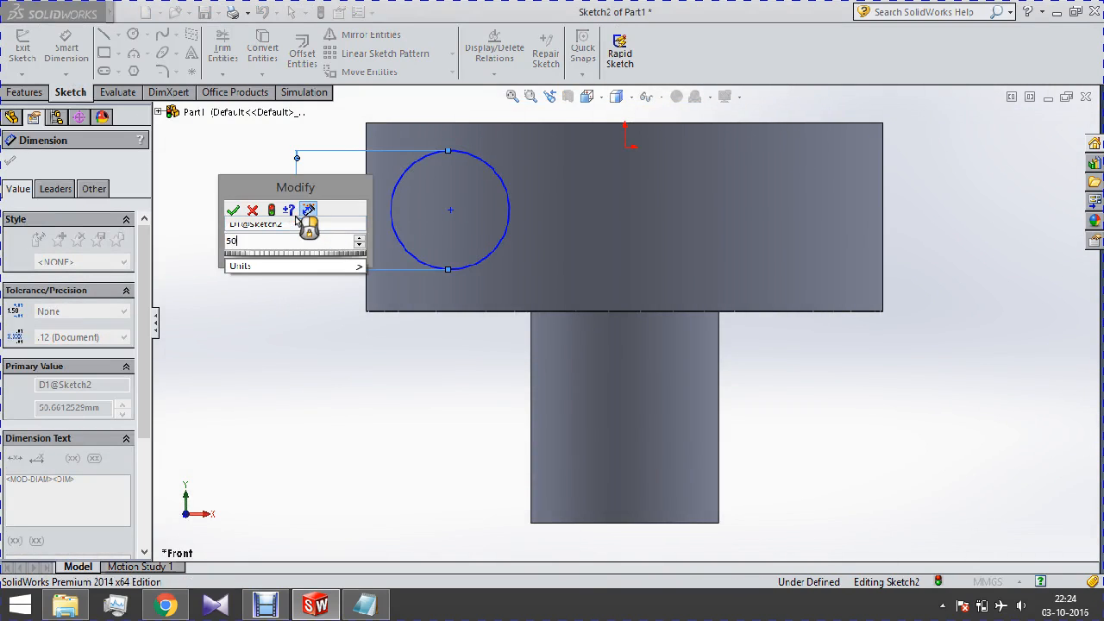
pyautogui.click(233, 210)
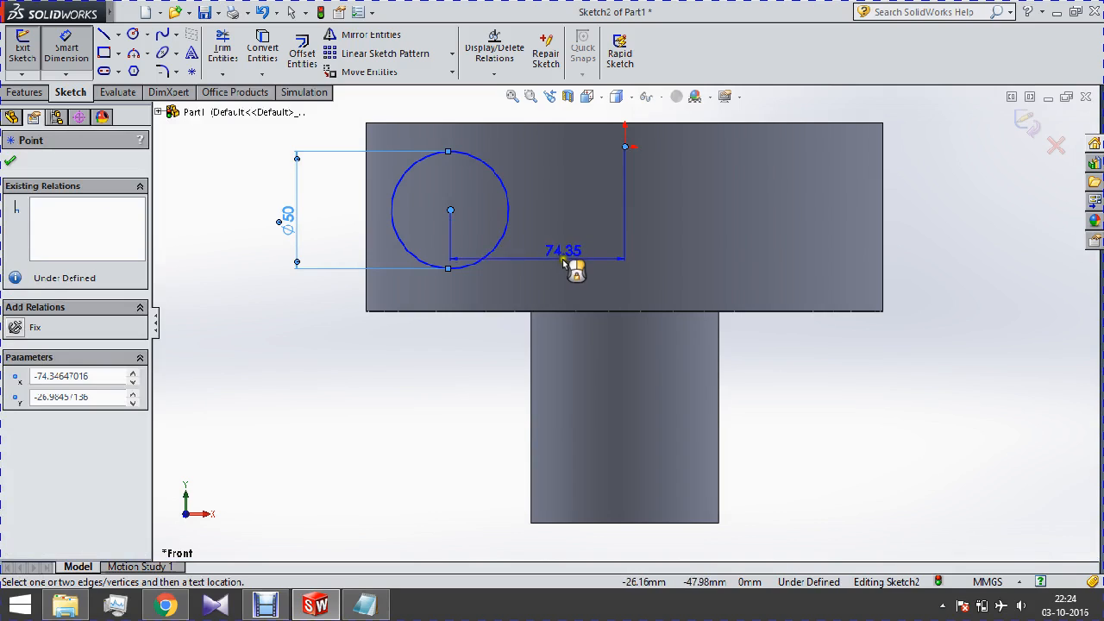
pyautogui.click(562, 259)
pyautogui.write('75')
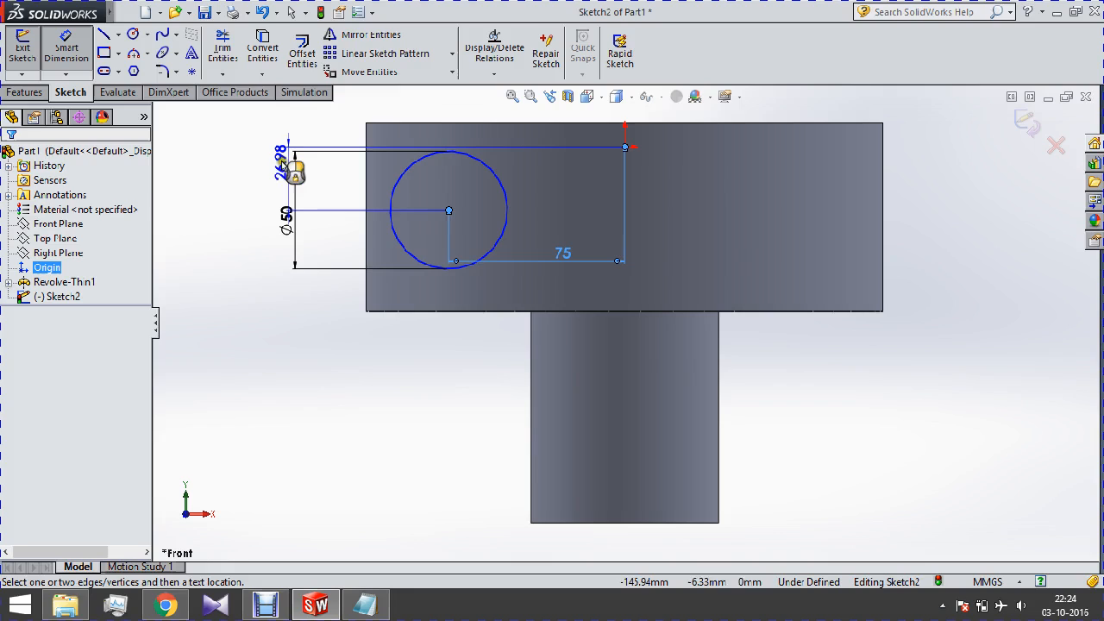
pyautogui.click(285, 227)
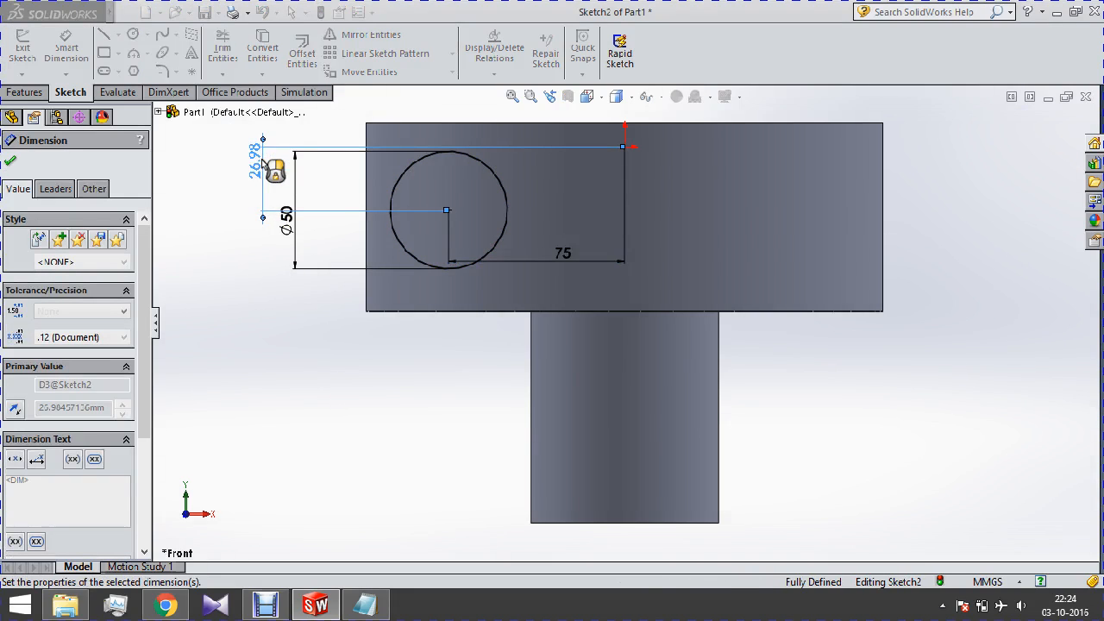
pyautogui.click(24, 93)
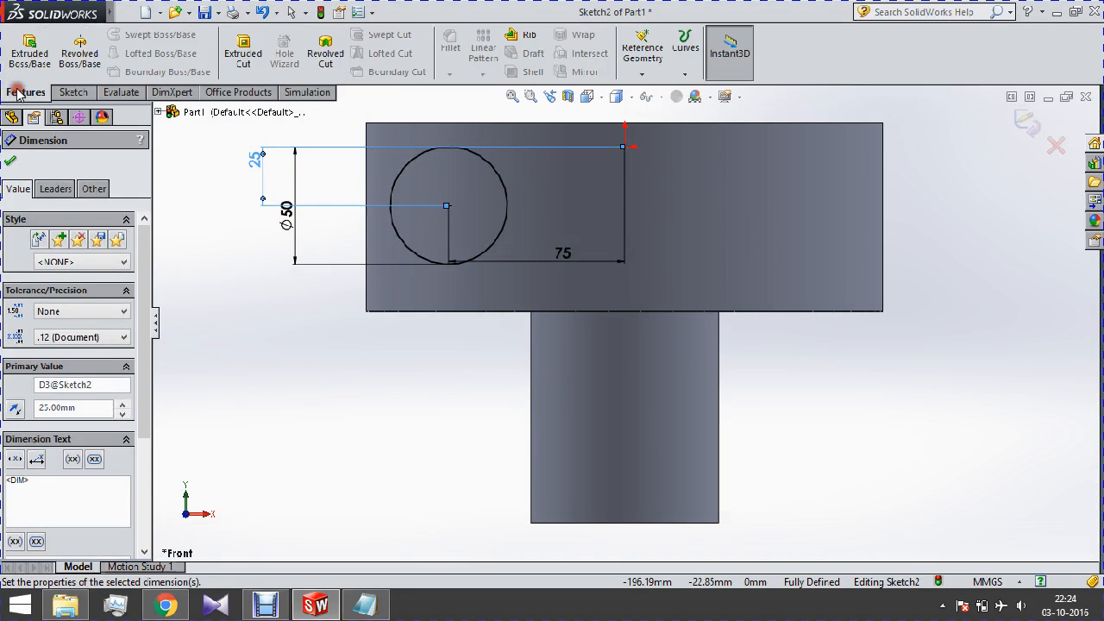
# - Extrude-cut the circle through the cylinder wall to form the side opening
pyautogui.click(244, 52)
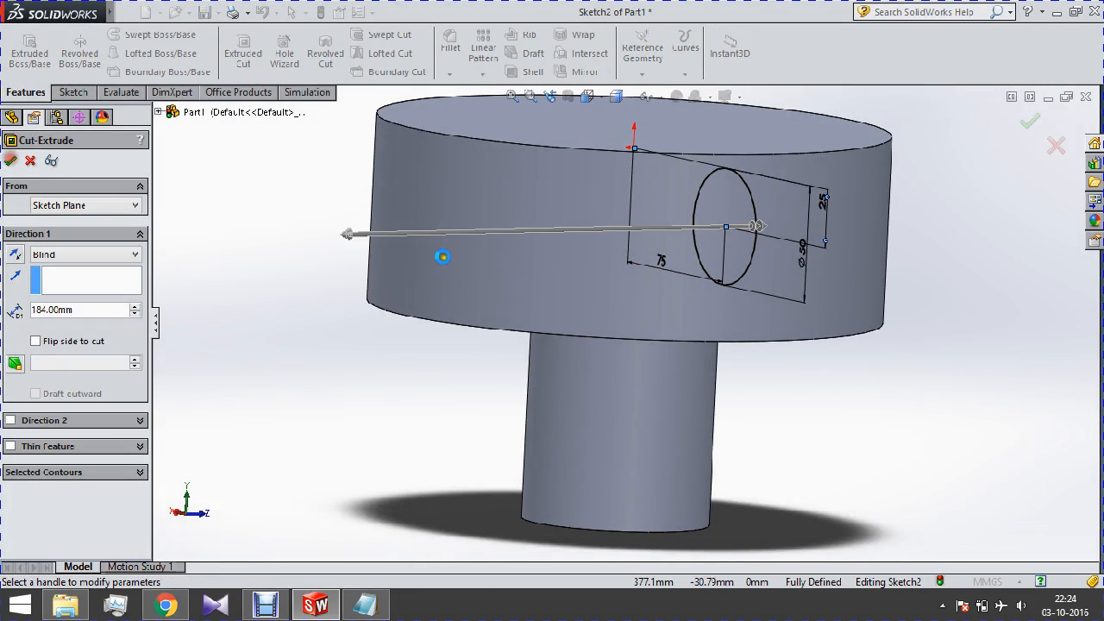
pyautogui.click(1030, 121)
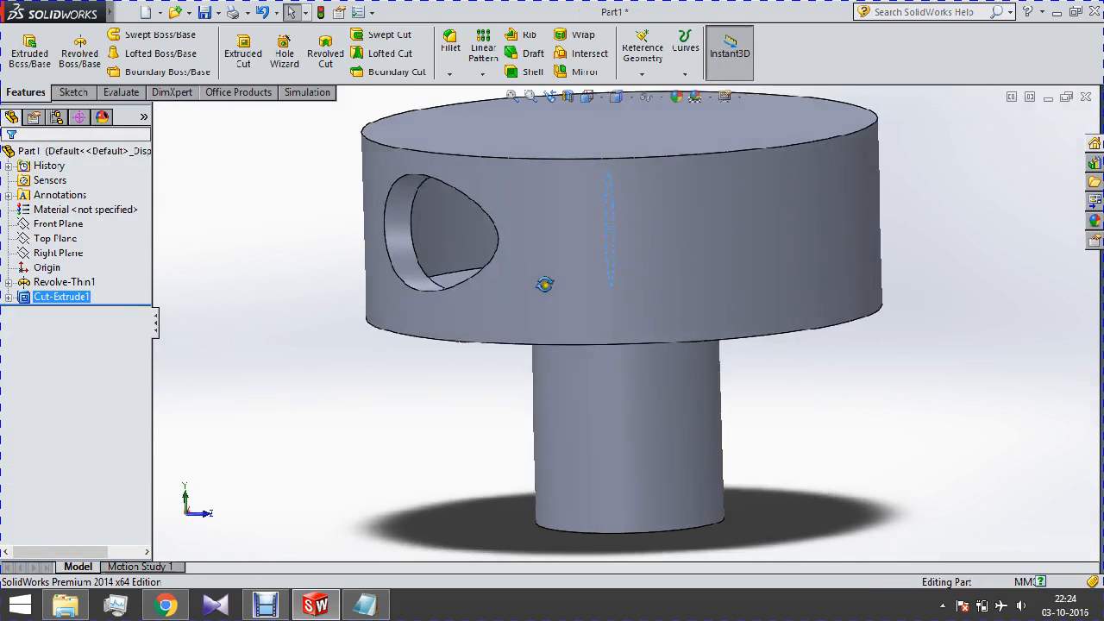
# - Sketch a second Ø50 circle 75 mm from the origin and extrude-cut it through the body
pyautogui.moveTo(544, 285); pyautogui.dragTo(647, 268)
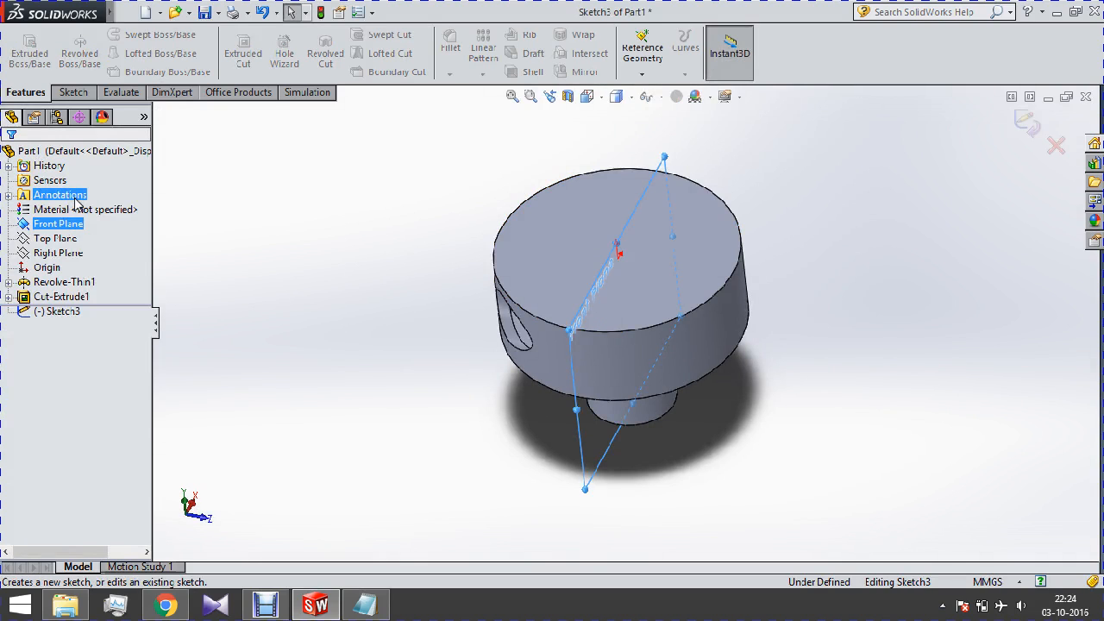
pyautogui.click(59, 224)
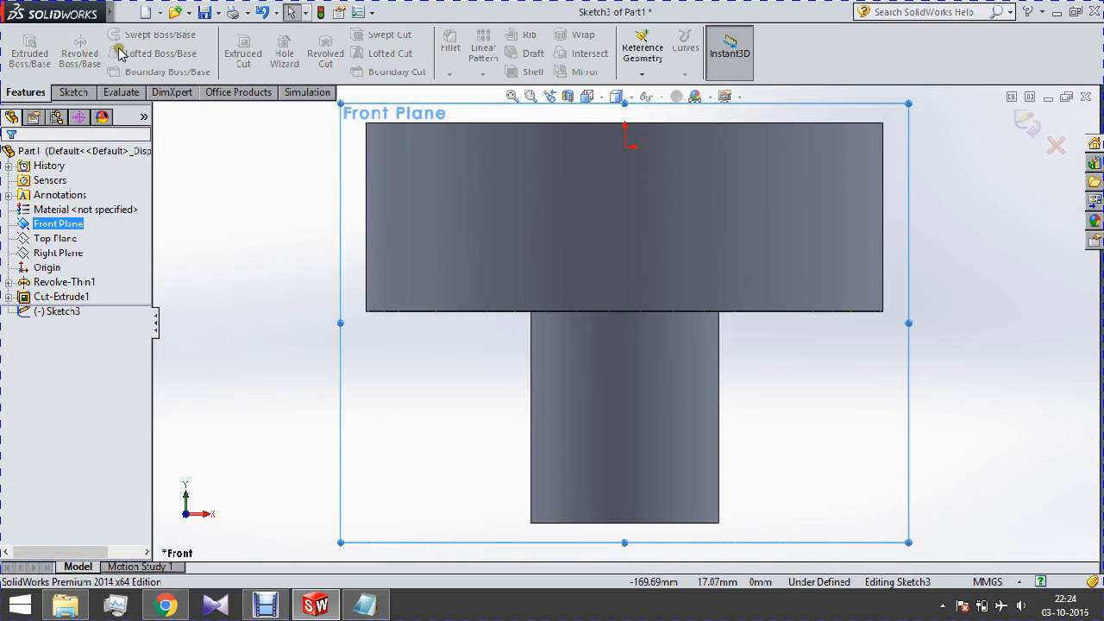
pyautogui.click(133, 35)
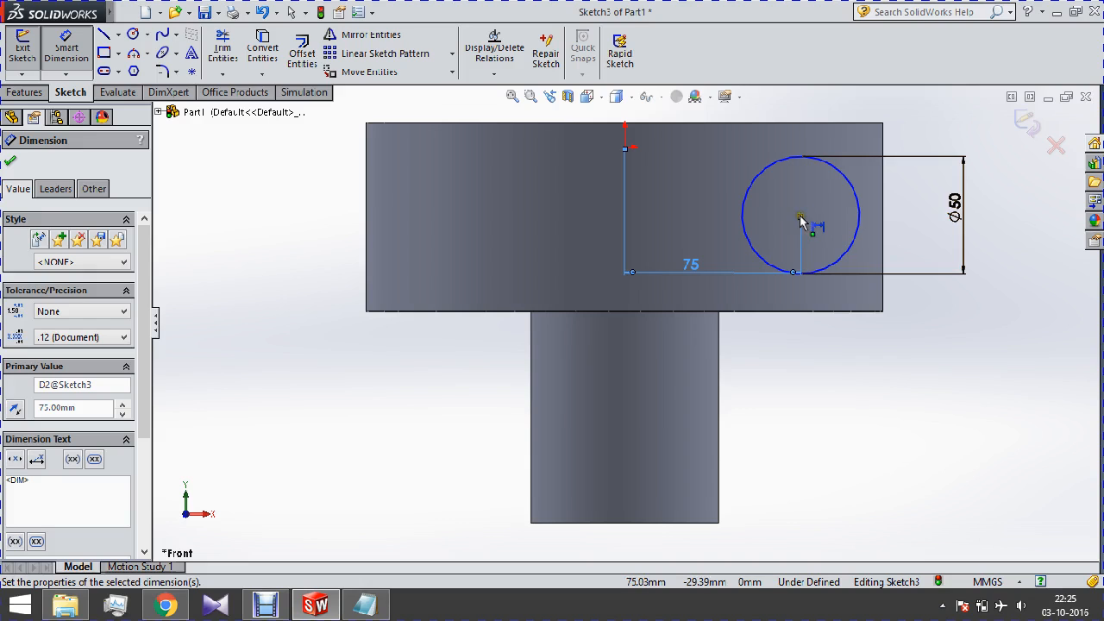
pyautogui.click(628, 148)
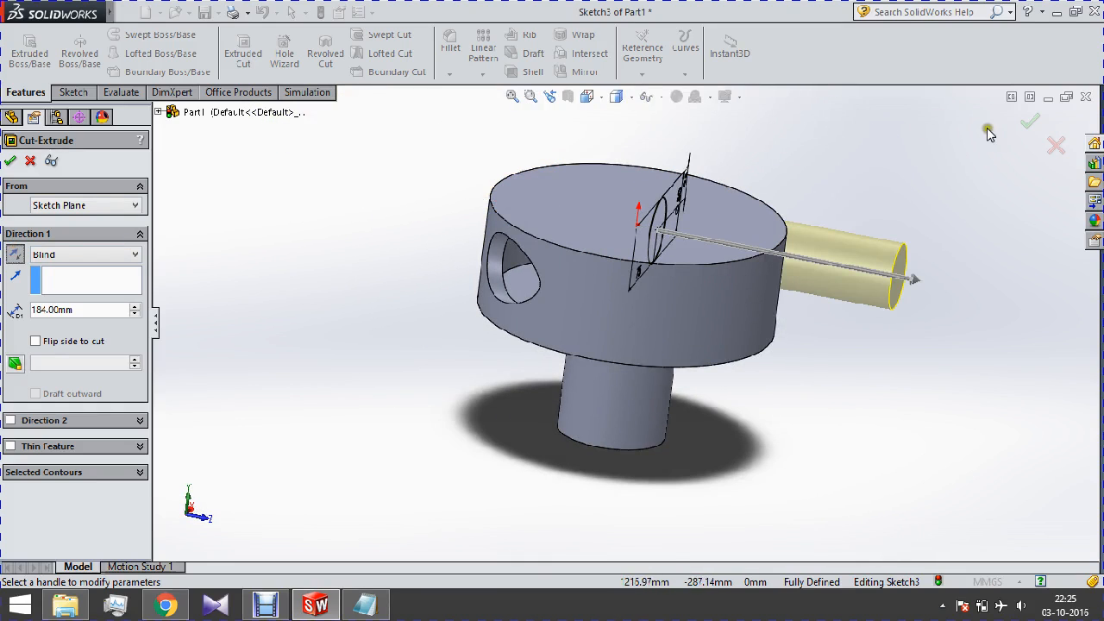
pyautogui.click(1030, 120)
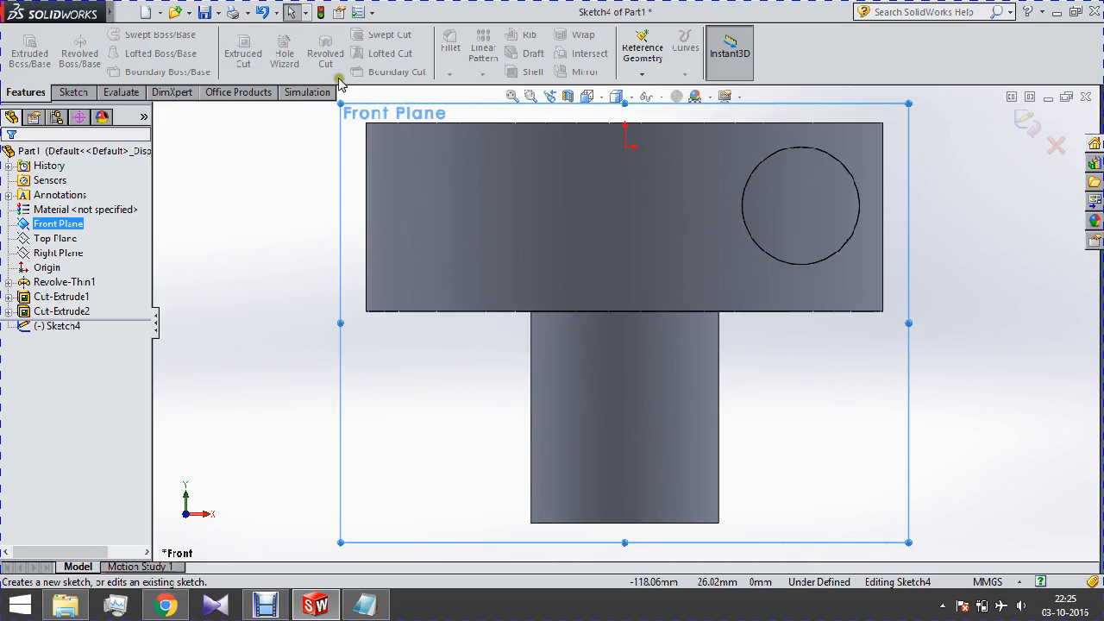
# - Begin a new sketch and convert the side hole edge into a circle
pyautogui.click(73, 93)
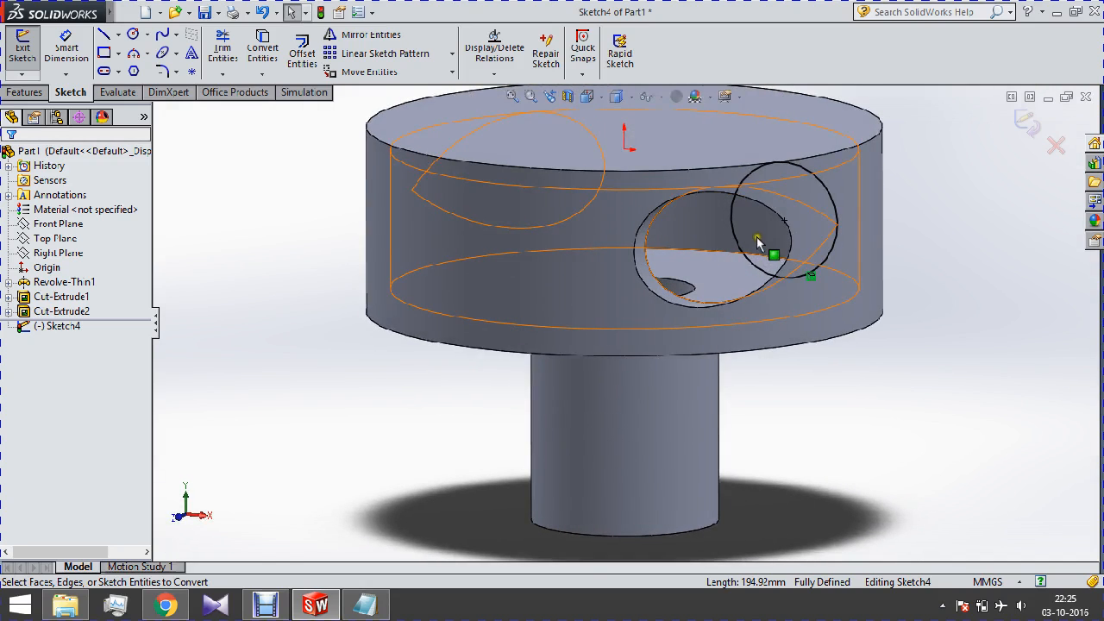
pyautogui.moveTo(759, 242); pyautogui.dragTo(828, 250)
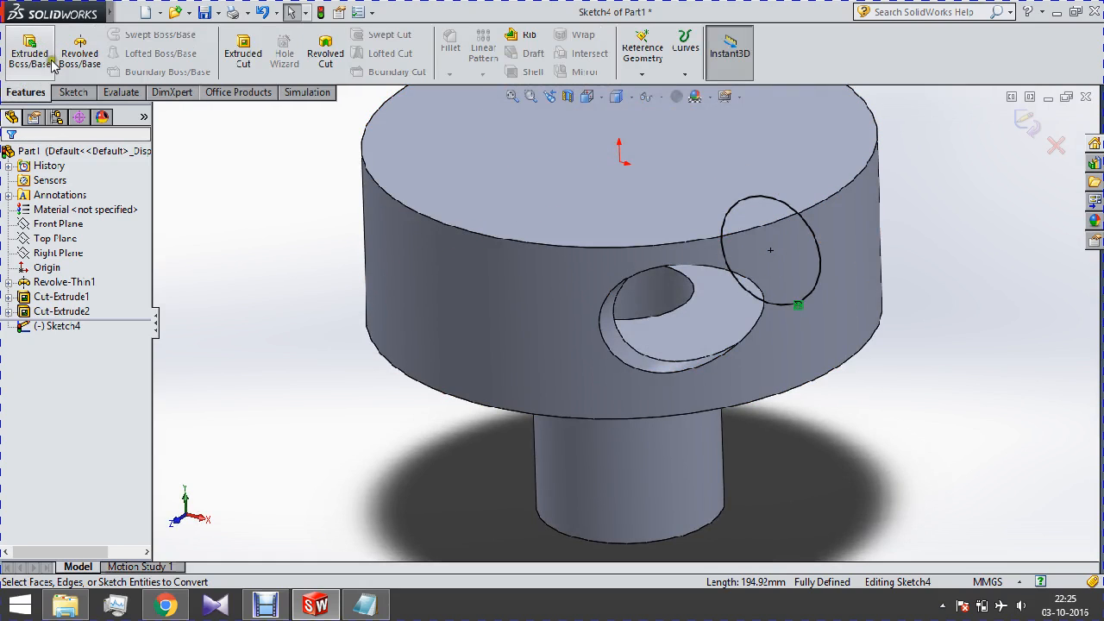
# - Extrude the circle from an offset up to the body surface
pyautogui.click(29, 53)
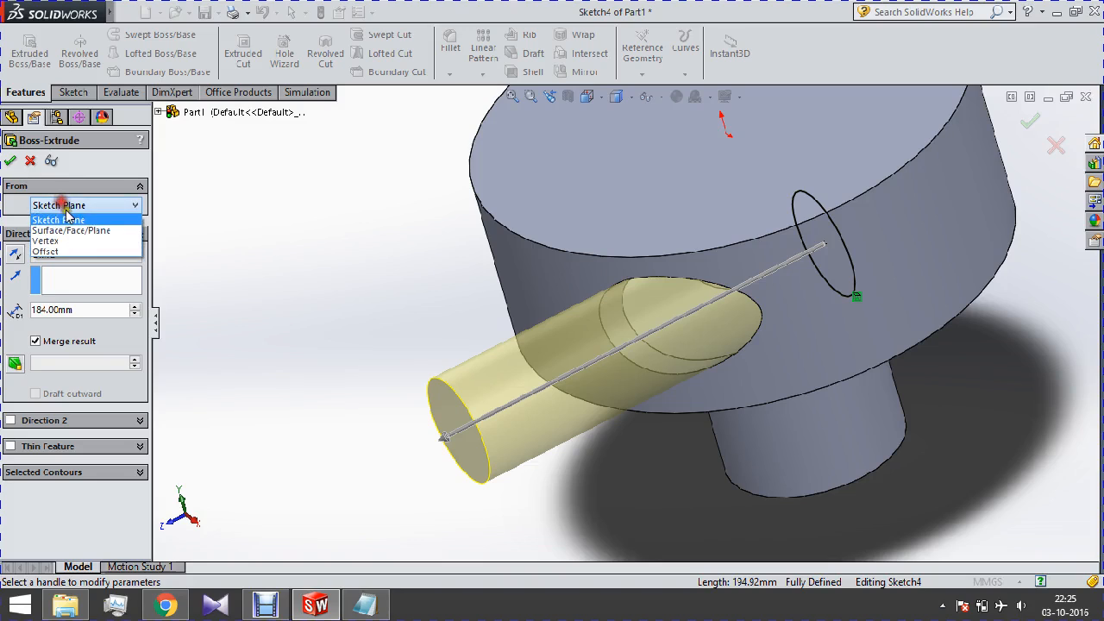
pyautogui.click(45, 252)
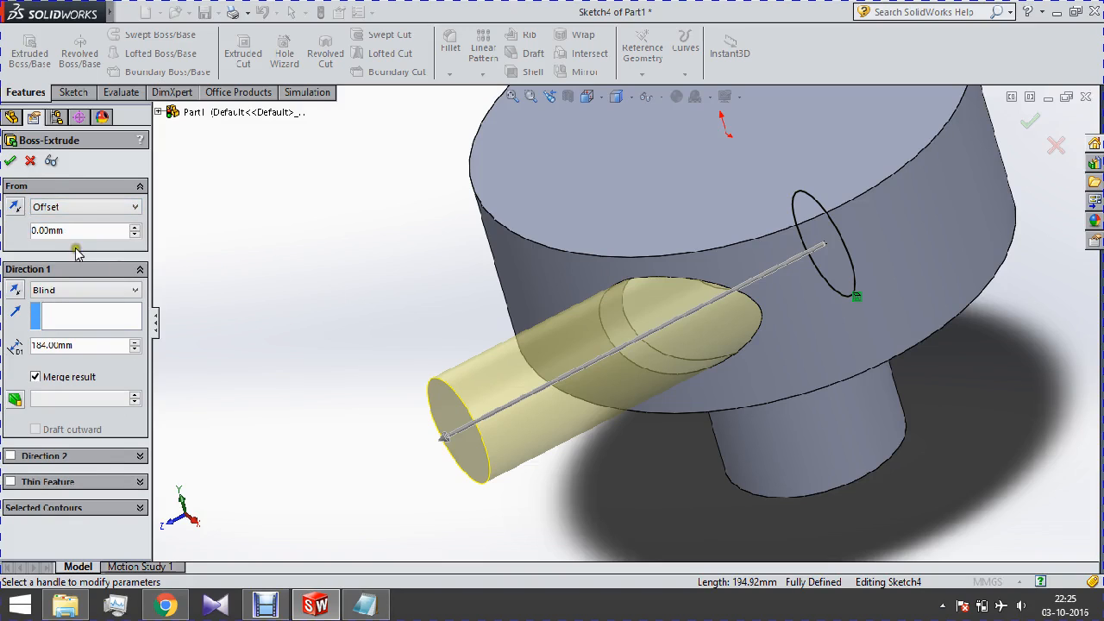
pyautogui.tripleClick(83, 231)
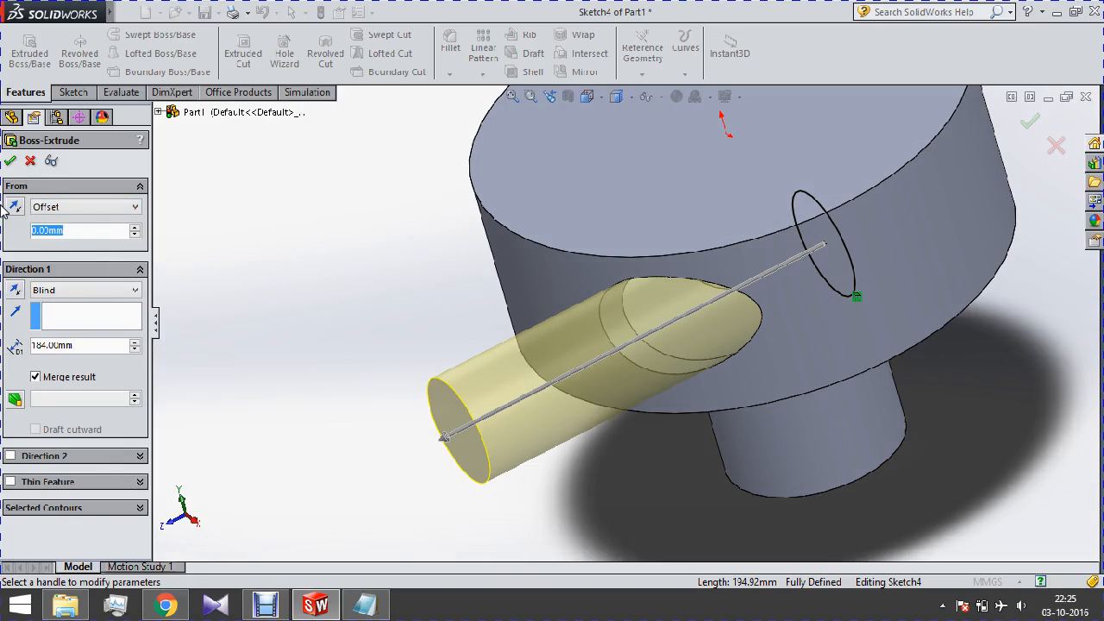
pyautogui.write('10')
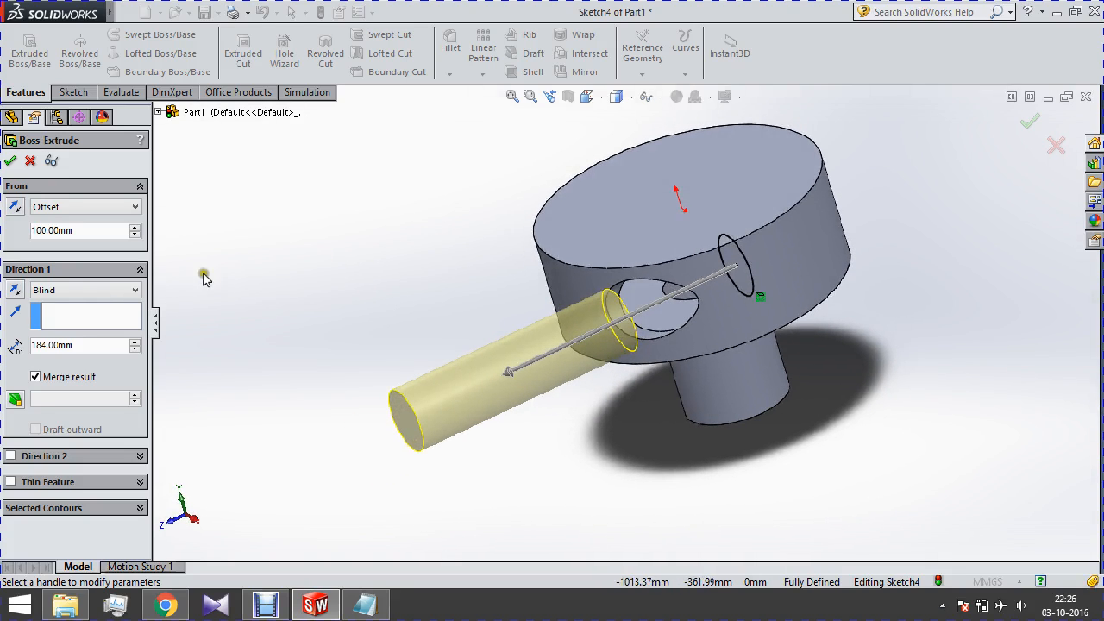
pyautogui.click(82, 290)
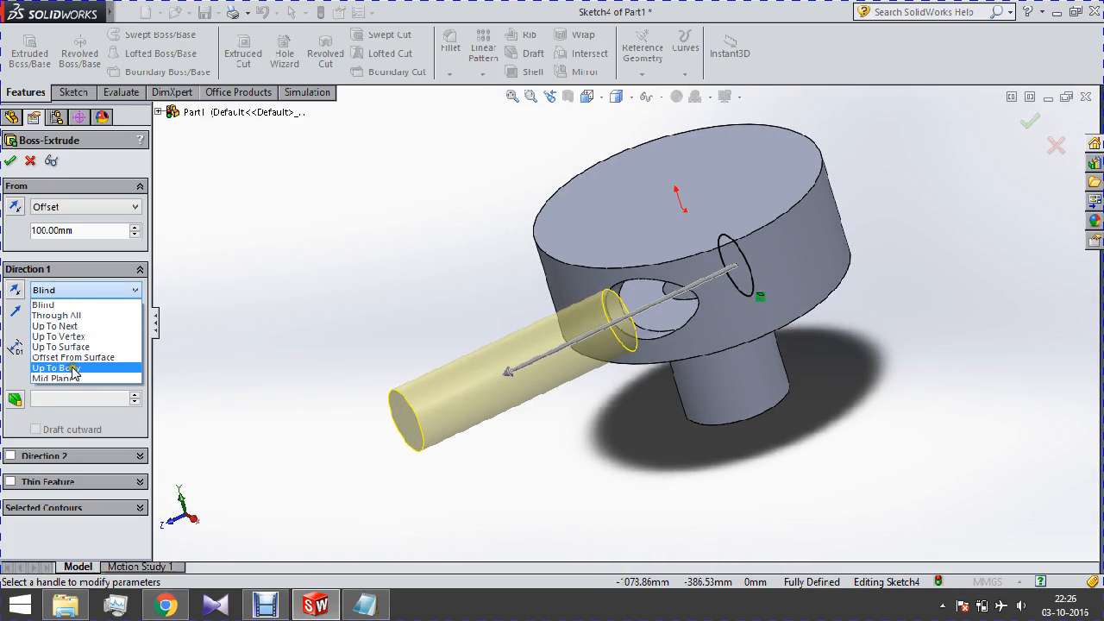
pyautogui.click(60, 347)
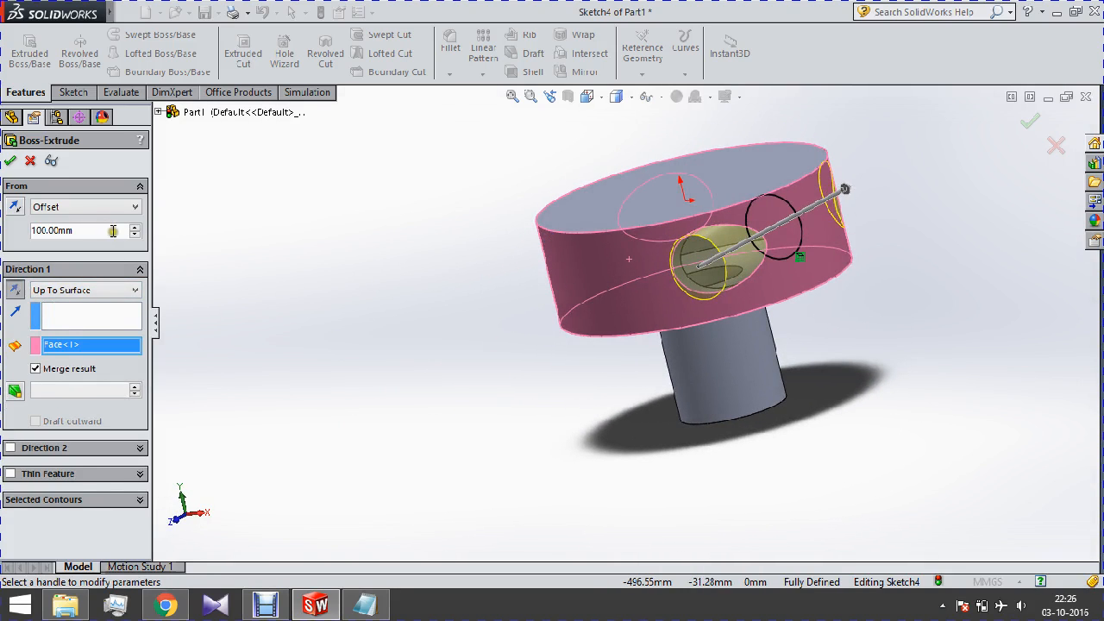
pyautogui.click(135, 226)
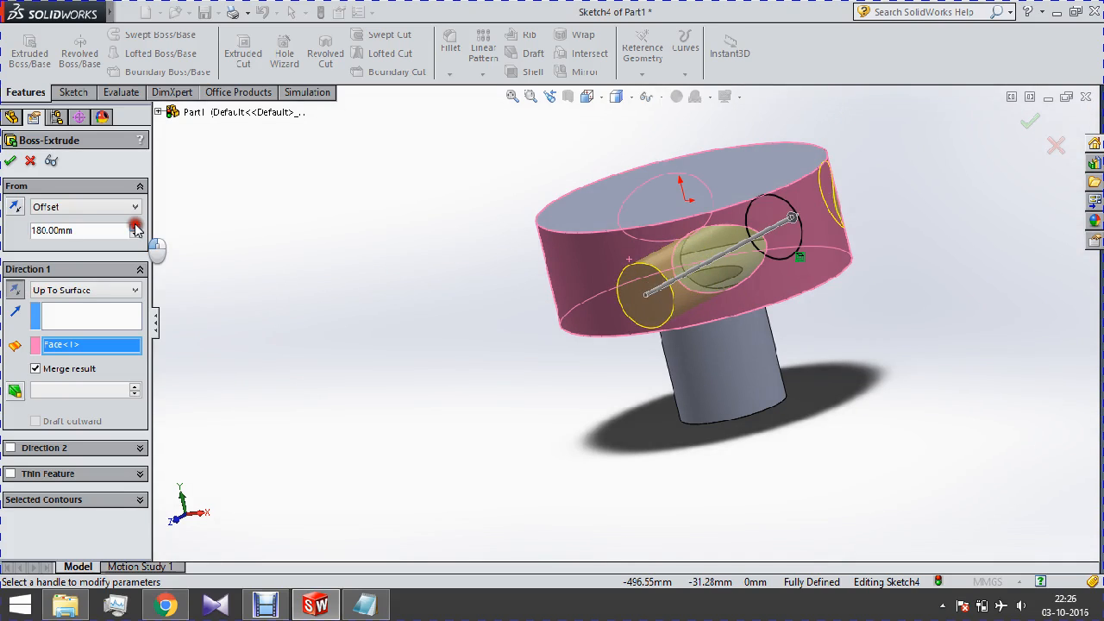
pyautogui.click(134, 226)
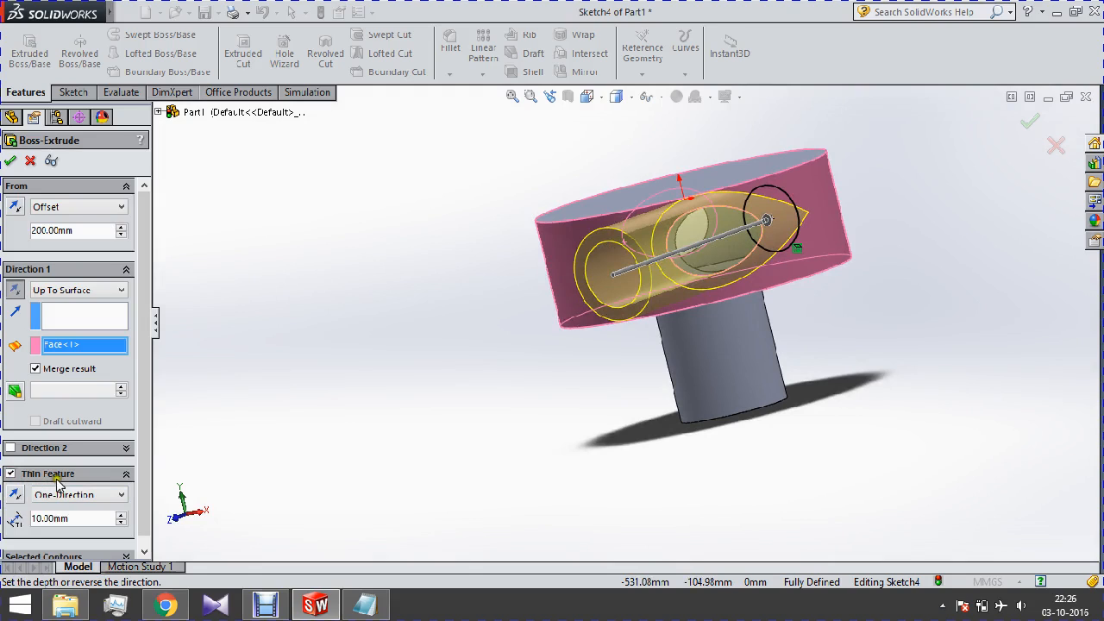
# - Make the extrusion a 2 mm thin-walled pipe and inspect the resulting nozzle
pyautogui.tripleClick(66, 517)
pyautogui.write('2')
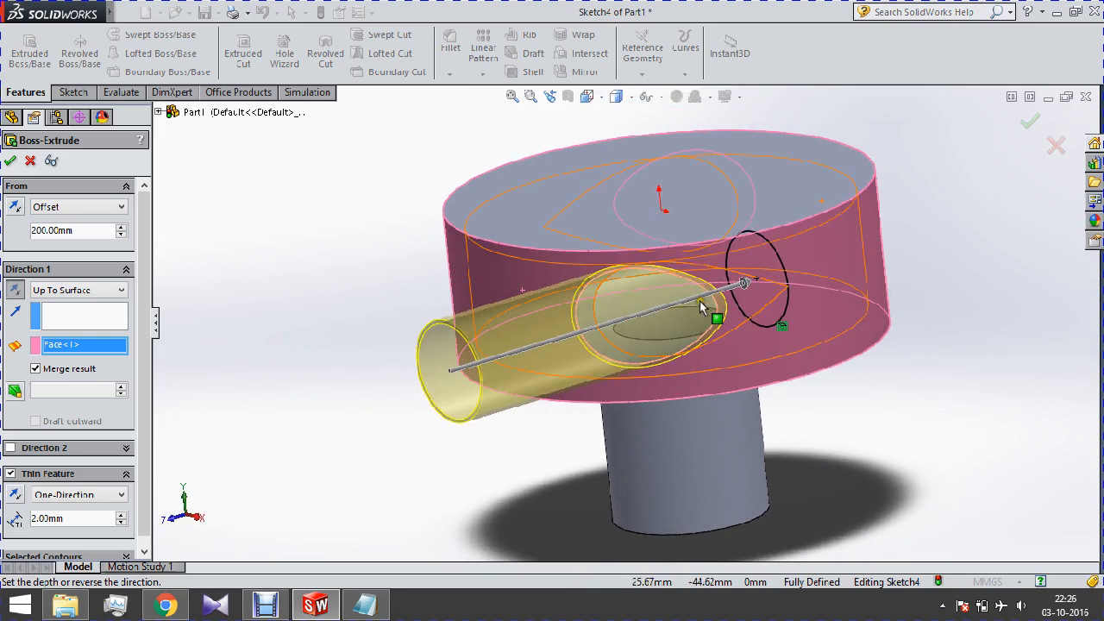
pyautogui.moveTo(266, 361)
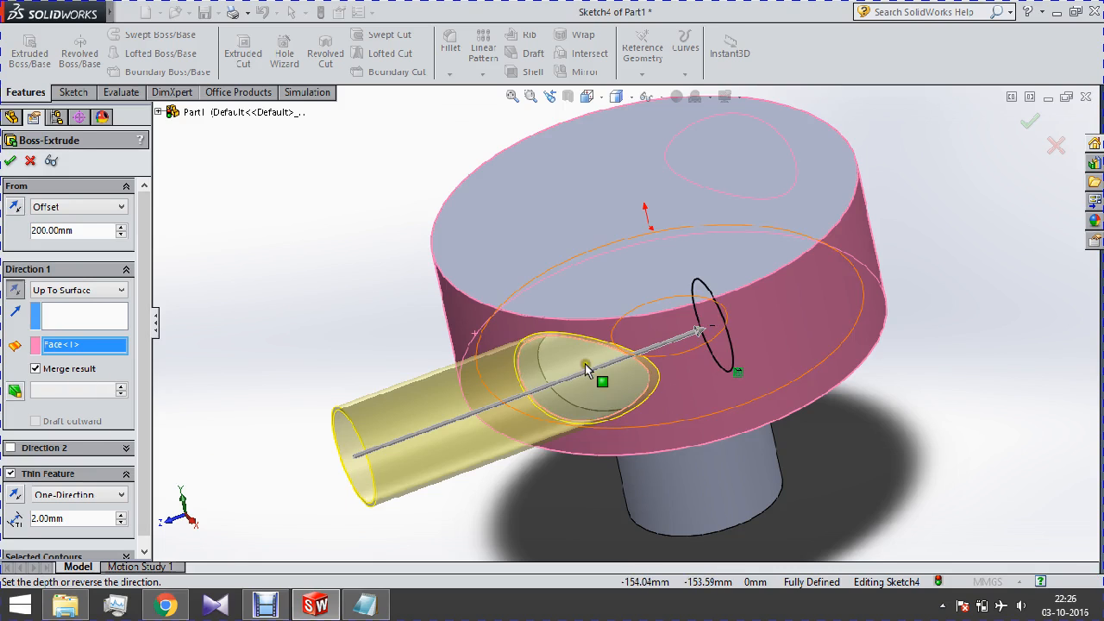
pyautogui.moveTo(604, 369)
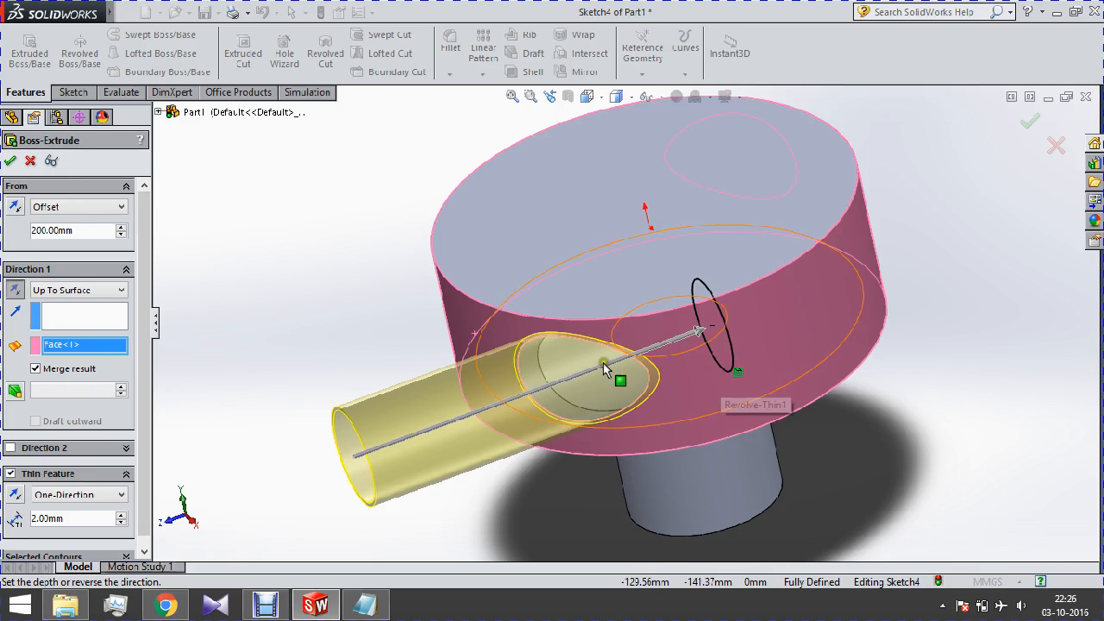
pyautogui.moveTo(604, 371); pyautogui.dragTo(733, 324)
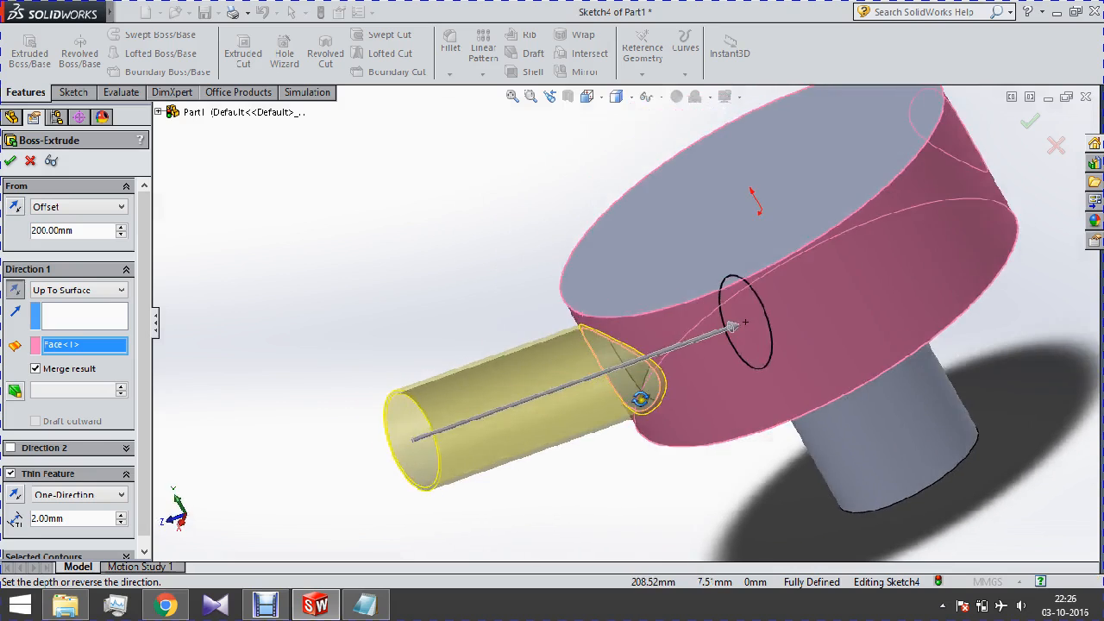
pyautogui.moveTo(733, 324); pyautogui.dragTo(517, 357)
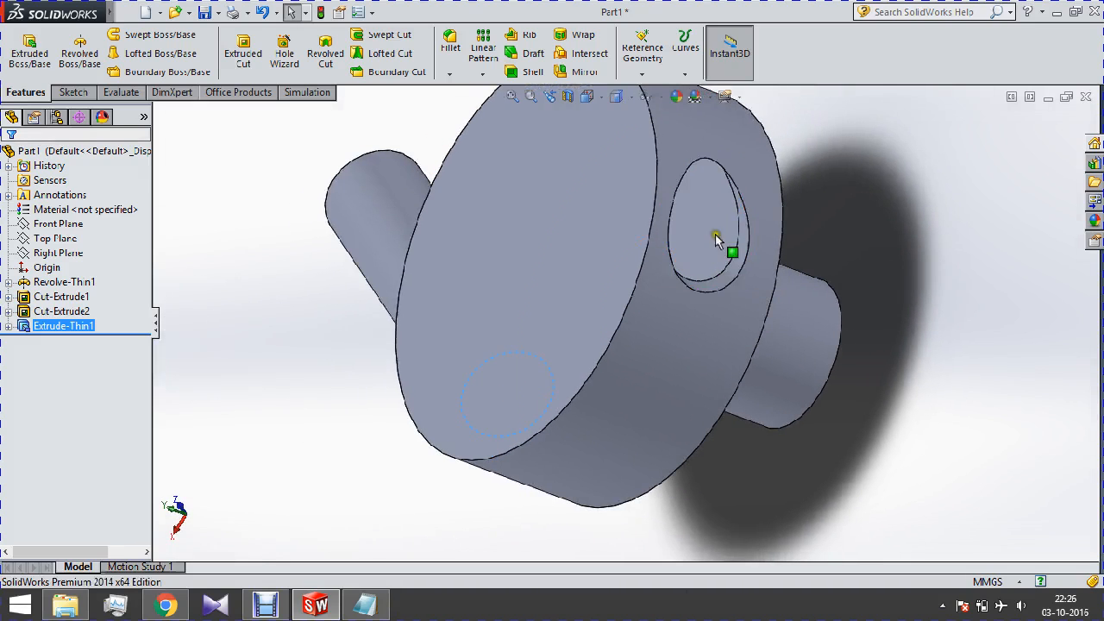
# - In a new Front Plane sketch, convert the remaining hole edge and place a 50 mm circle
pyautogui.click(59, 225)
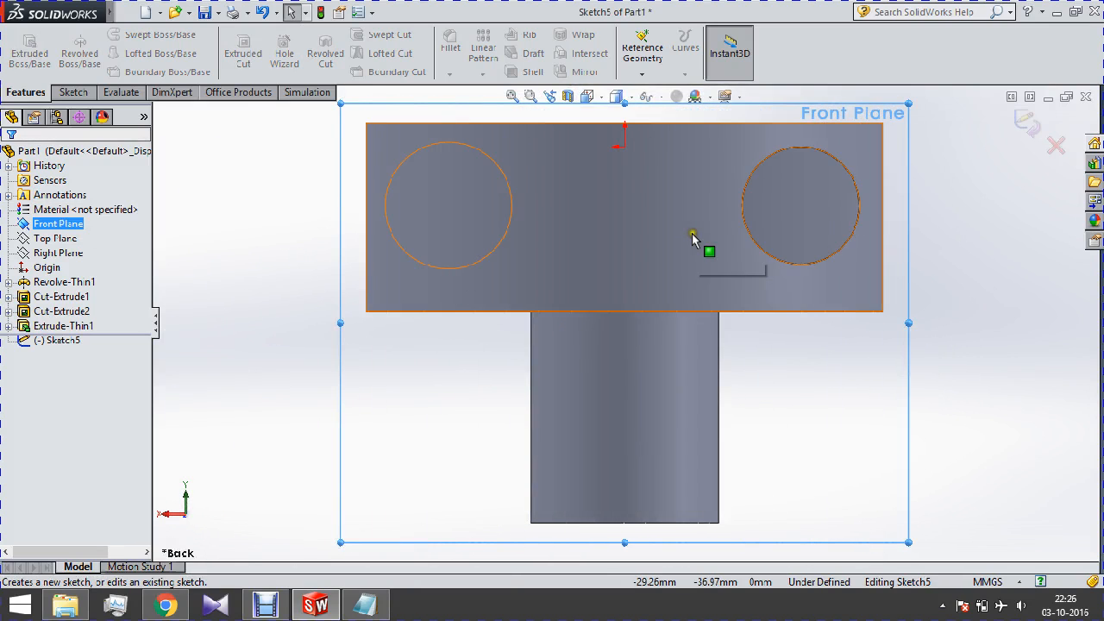
pyautogui.moveTo(694, 234)
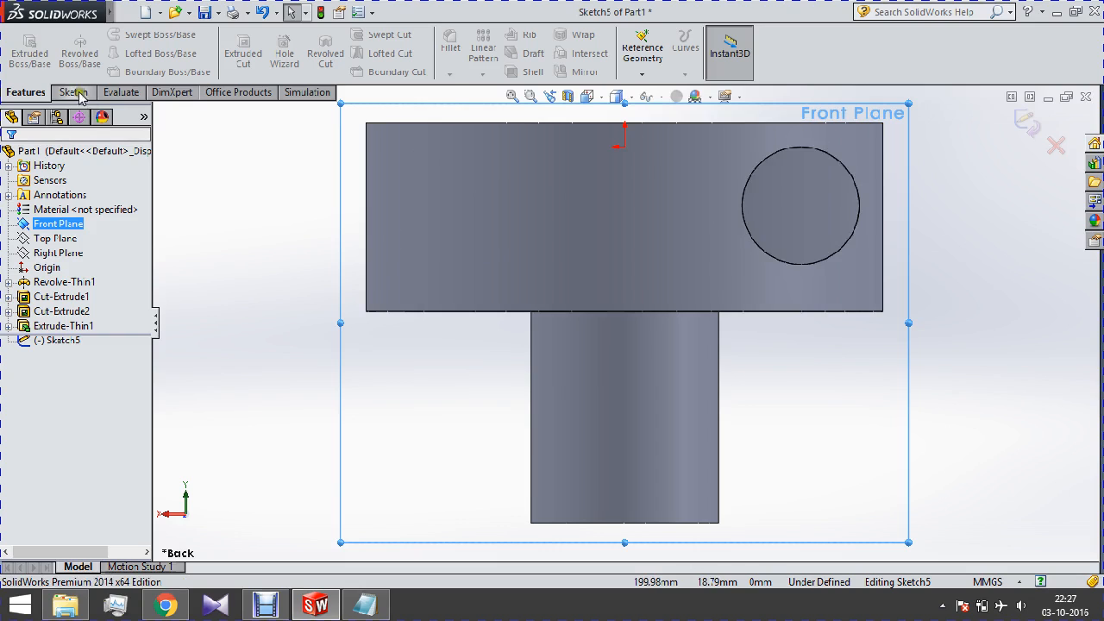
pyautogui.moveTo(773, 162)
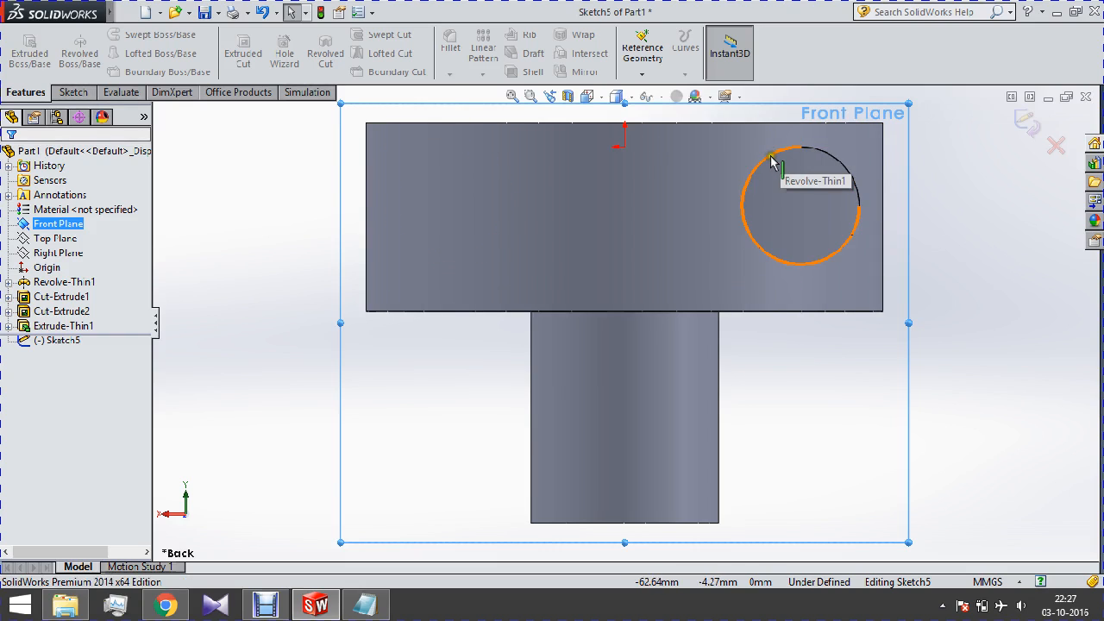
pyautogui.moveTo(755, 181)
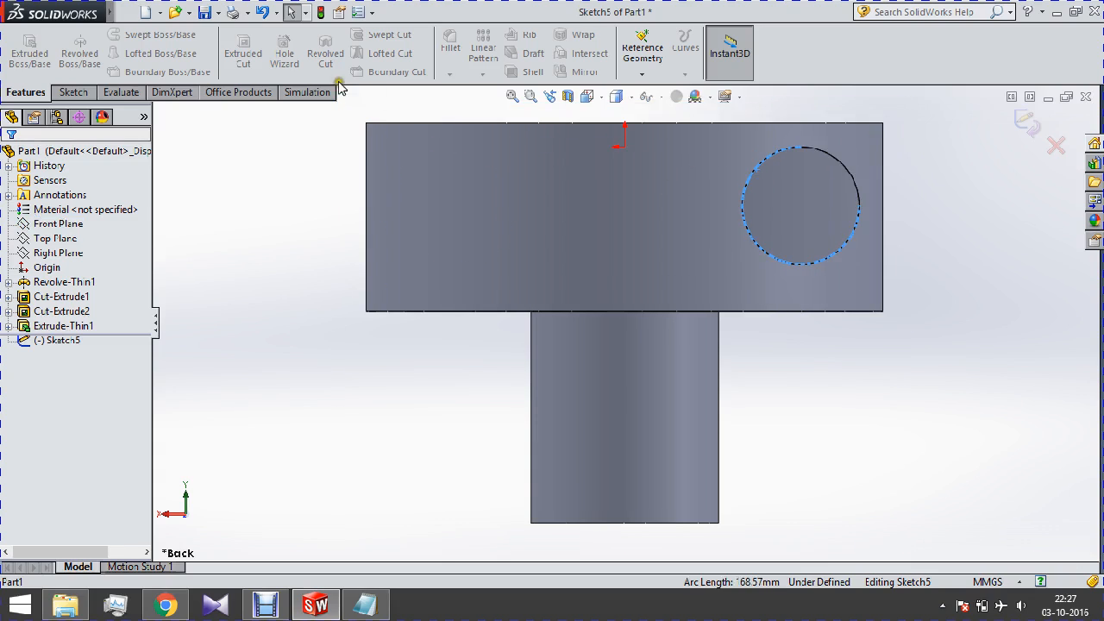
pyautogui.click(72, 94)
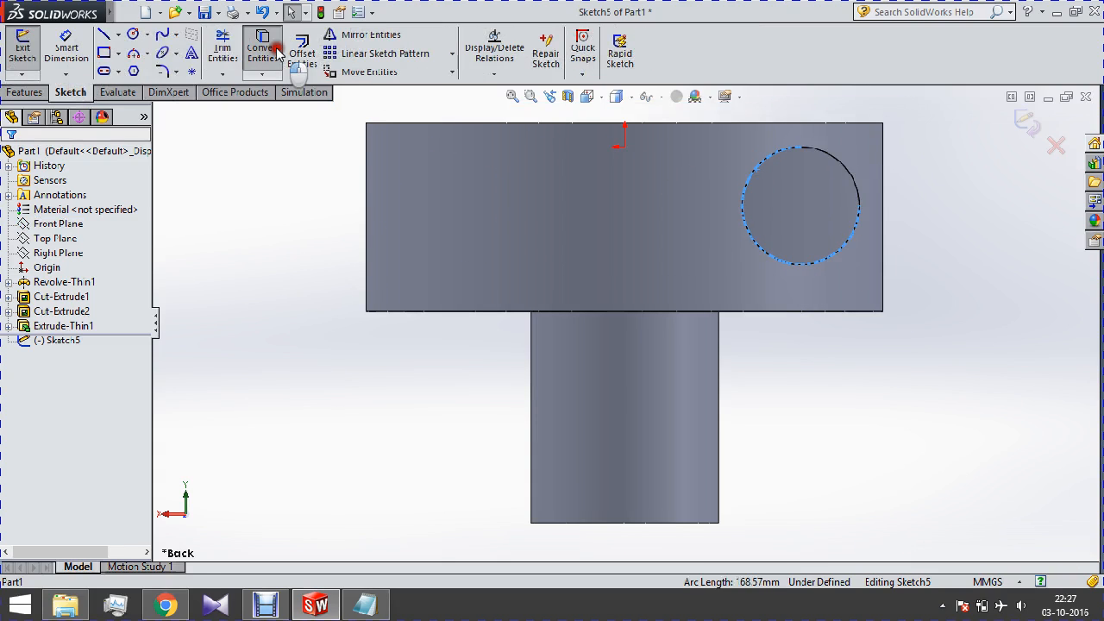
pyautogui.click(262, 49)
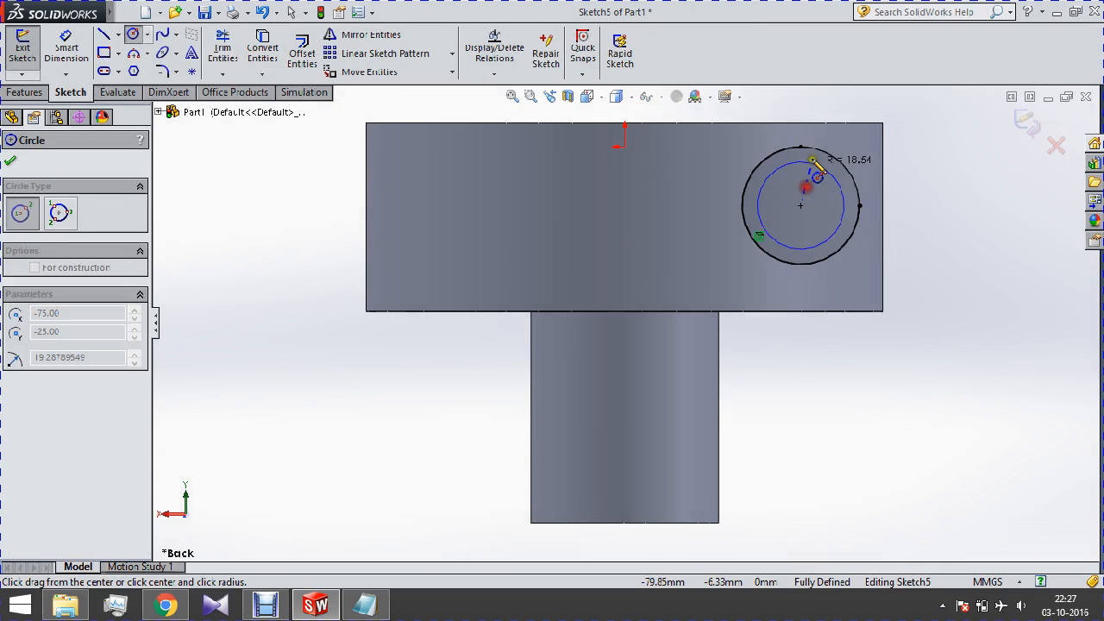
pyautogui.click(801, 203)
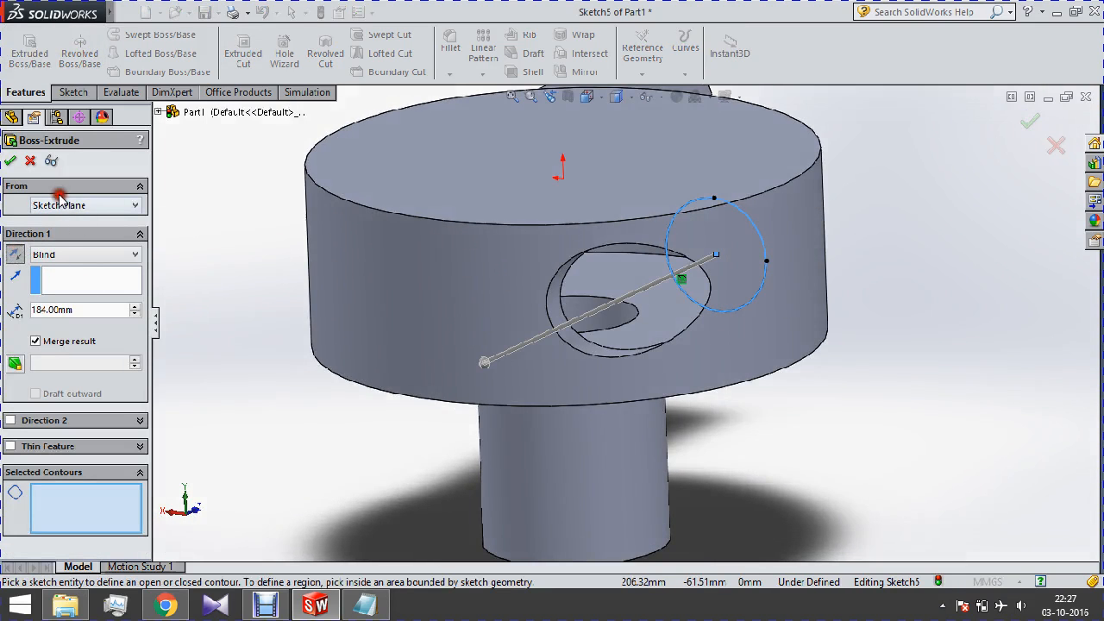
# - Extrude from a 120–140 mm offset up to the body surface as a 2 mm thin pipe
pyautogui.click(78, 206)
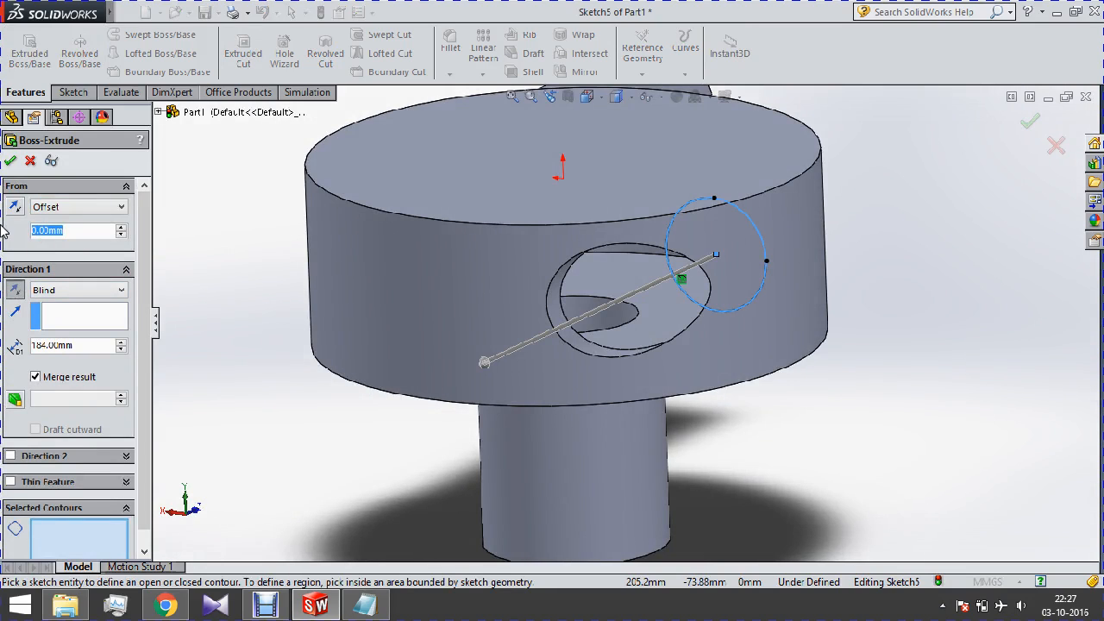
pyautogui.write('120.00mm')
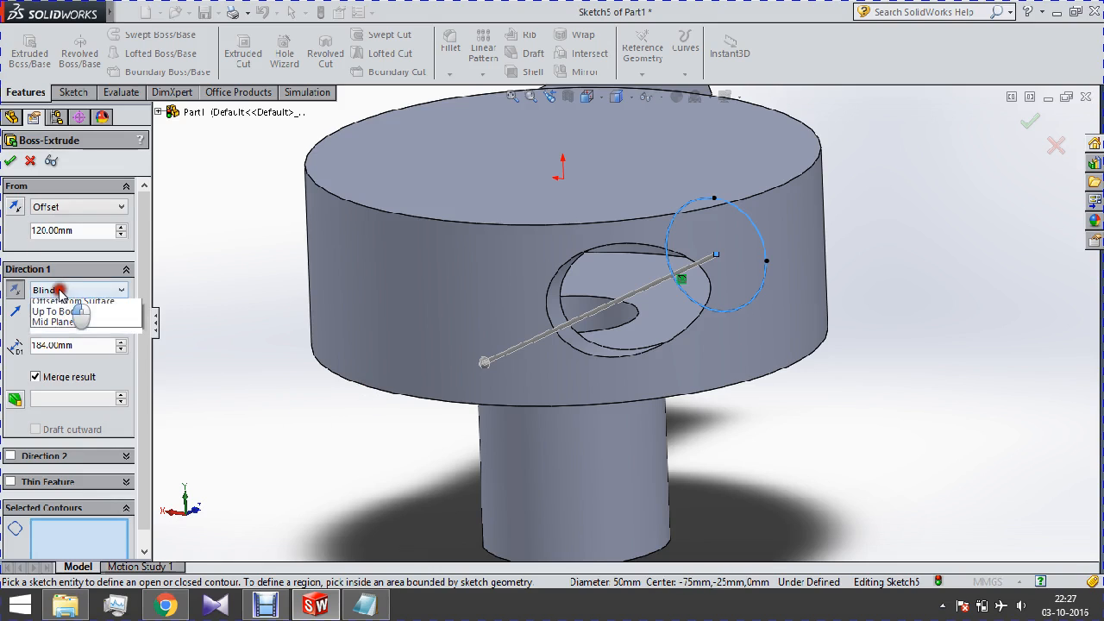
pyautogui.click(78, 290)
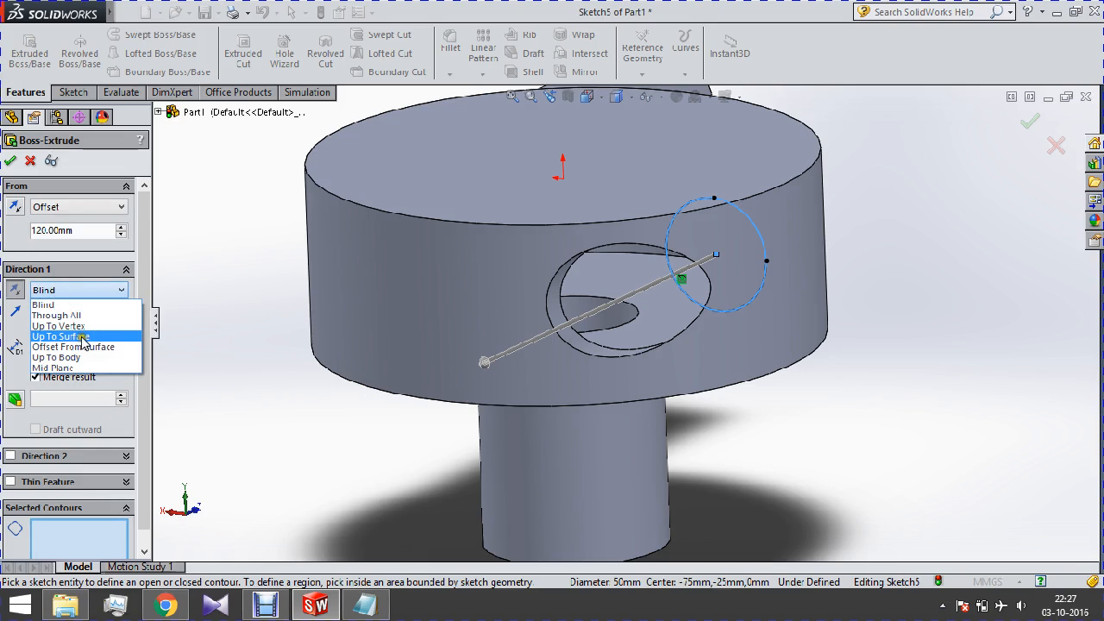
pyautogui.click(60, 334)
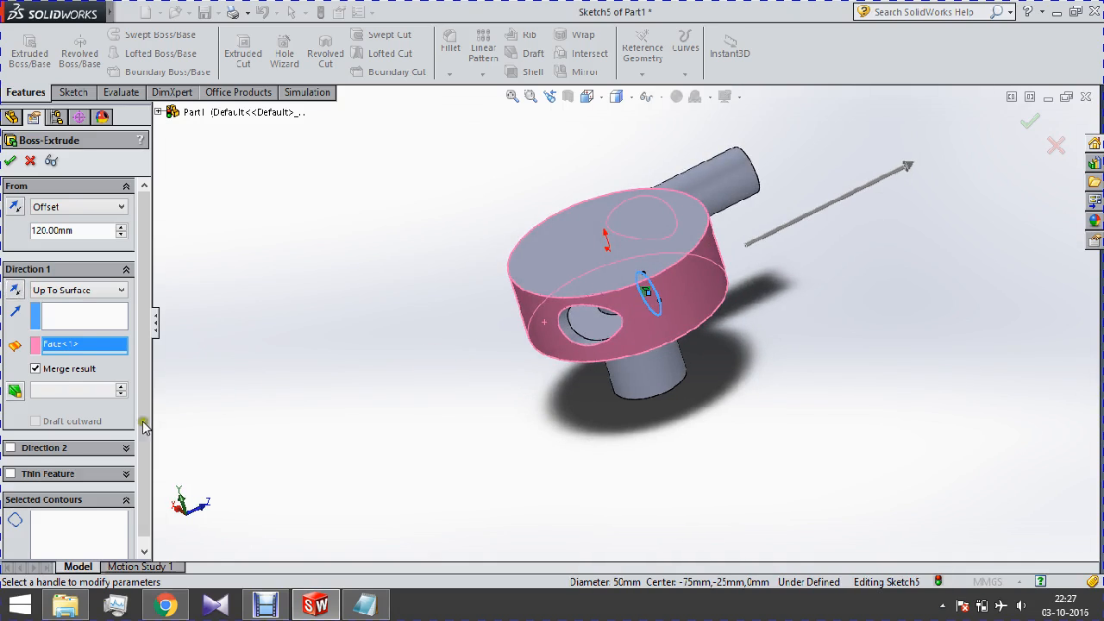
pyautogui.click(10, 473)
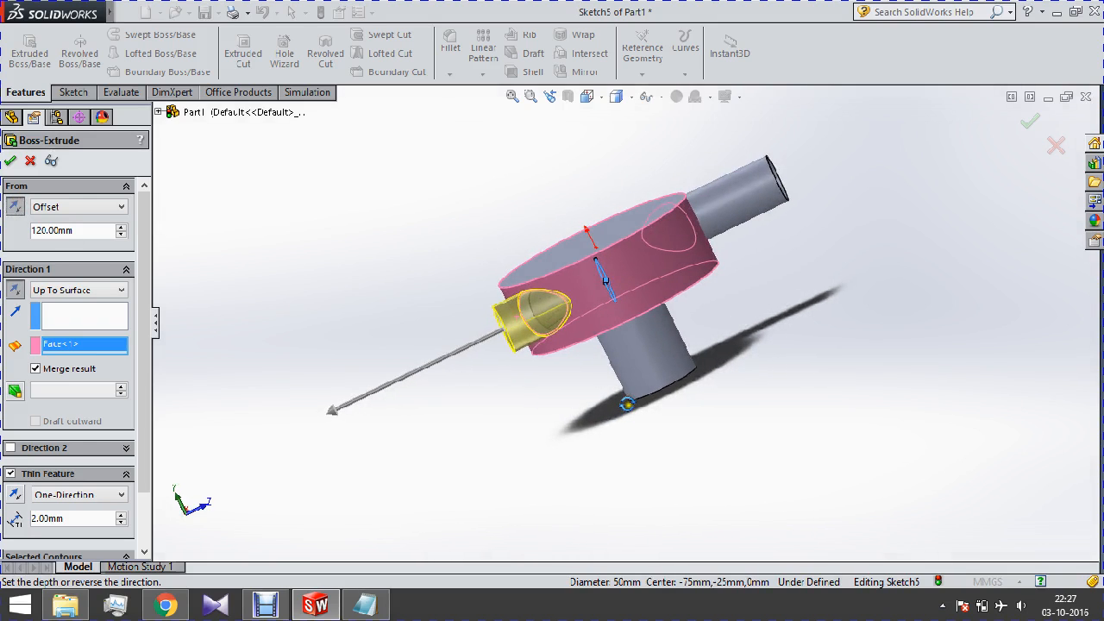
pyautogui.click(121, 226)
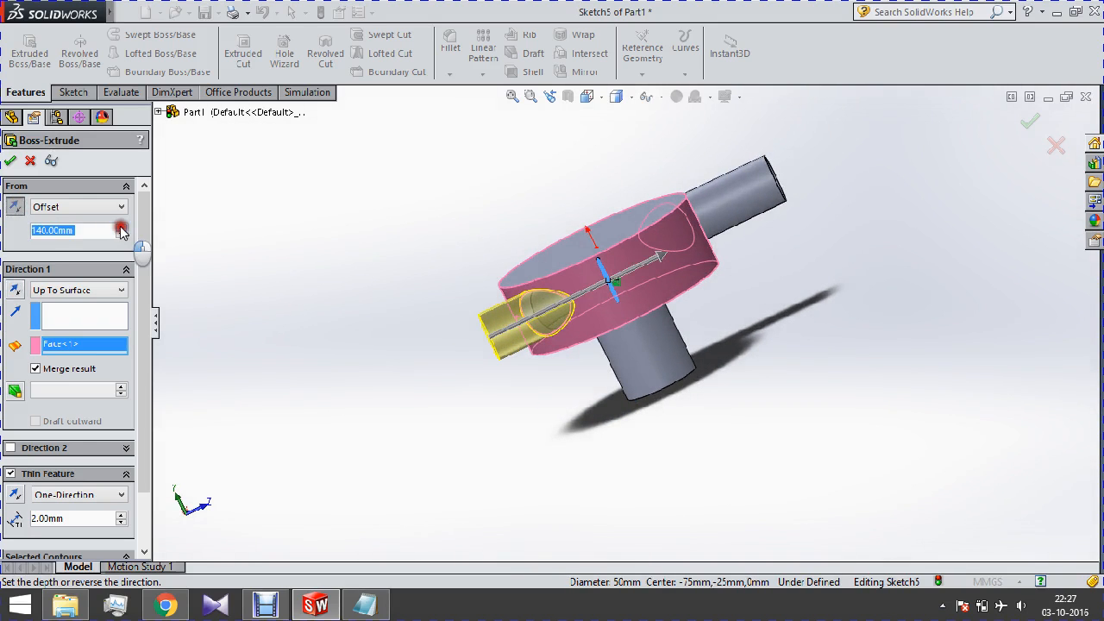
pyautogui.click(122, 226)
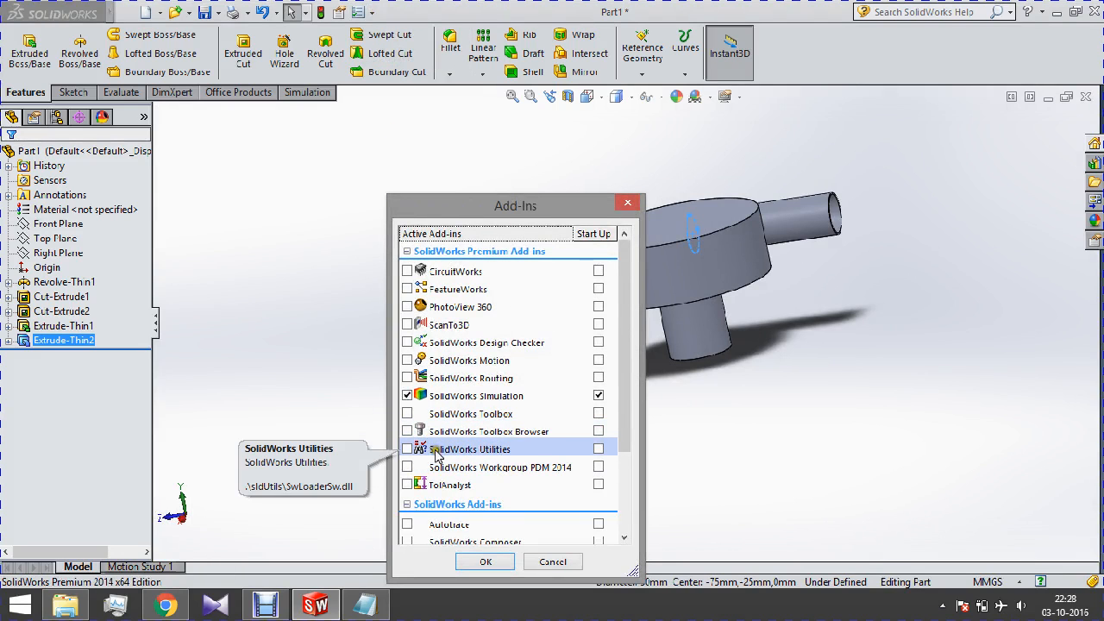
pyautogui.moveTo(476, 395)
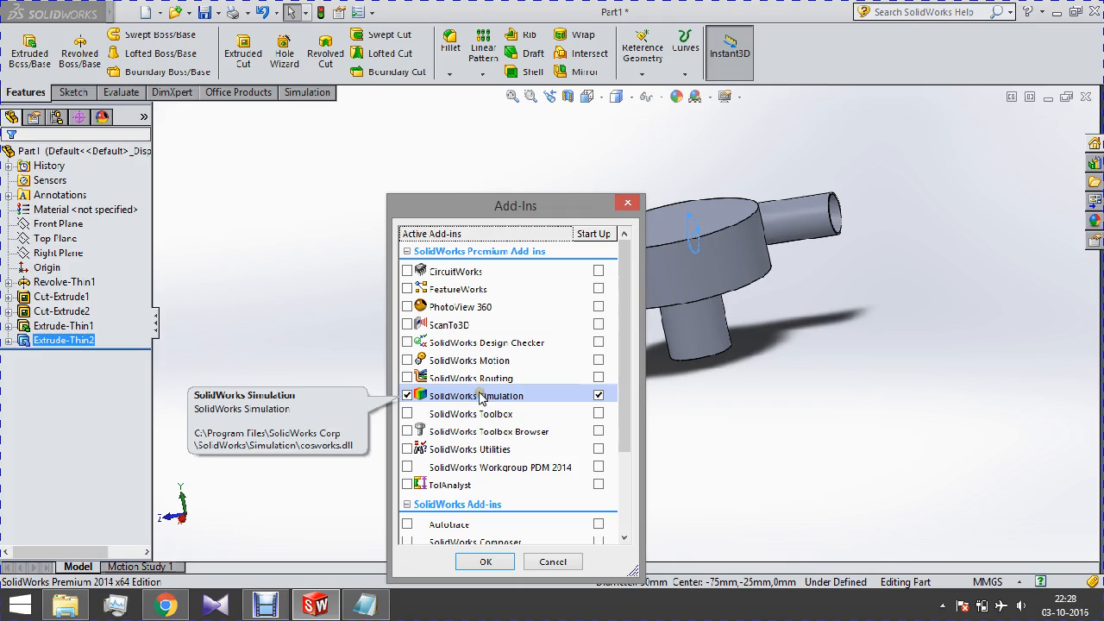
# - Enable SolidWorks Flow Simulation 2014 in the Add-Ins list
pyautogui.scroll(-3)
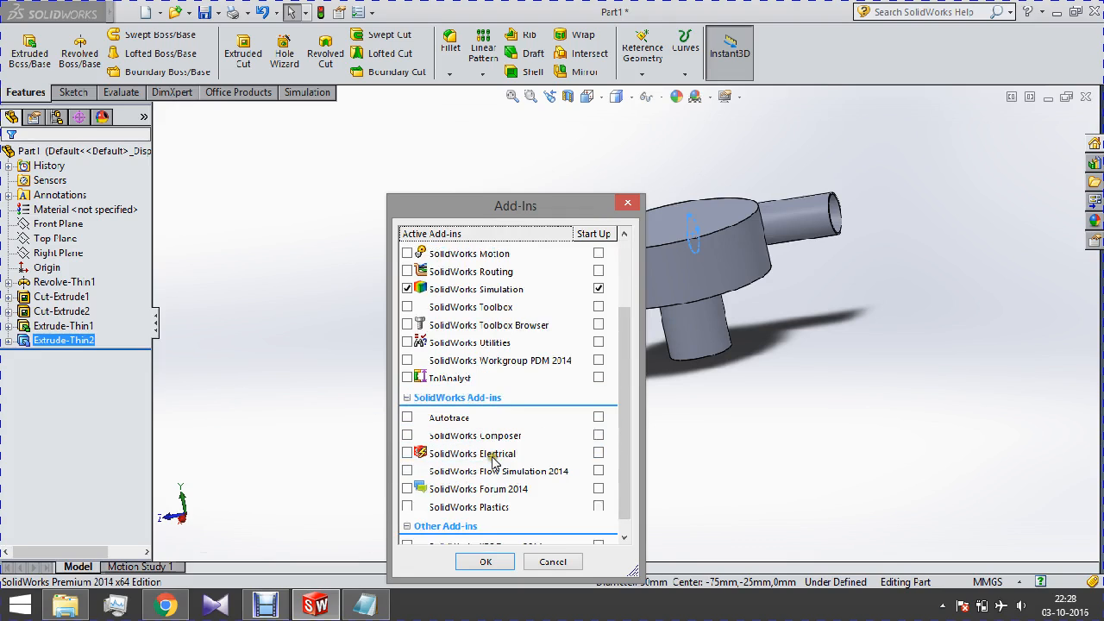
pyautogui.click(407, 471)
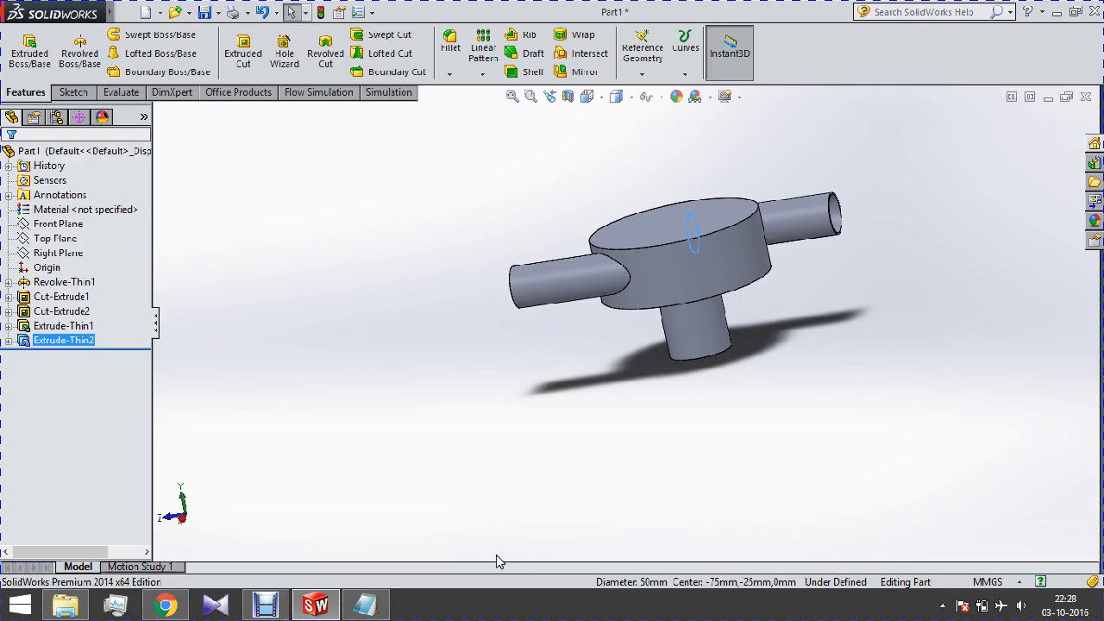
# - Use Create Lids to cap both open pipe ends, adding LID1 and LID2
pyautogui.click(640, 231)
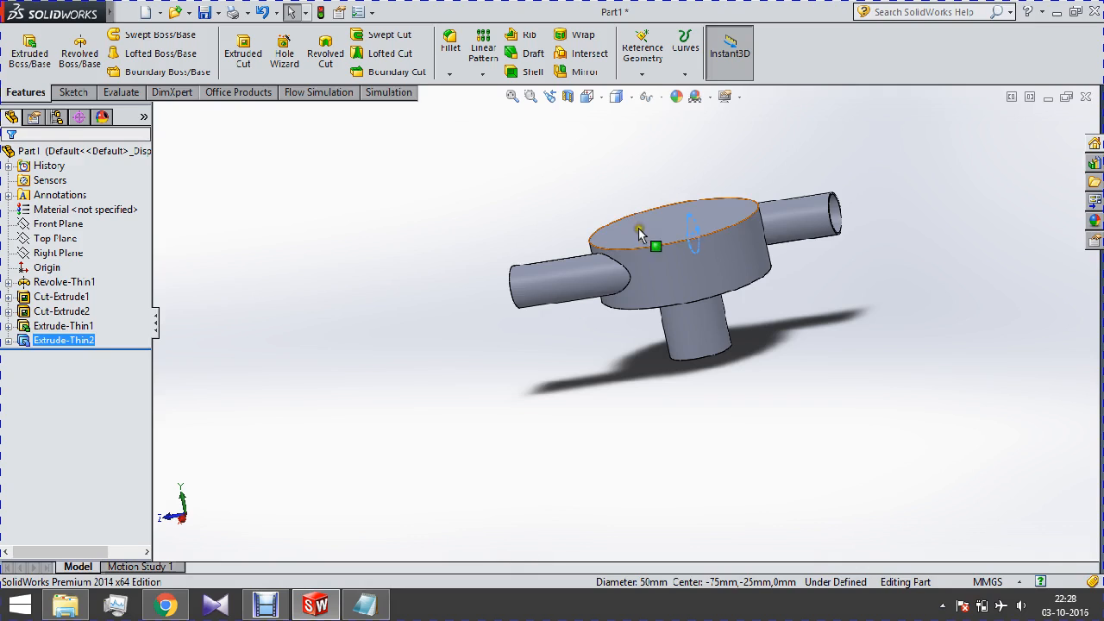
pyautogui.click(318, 93)
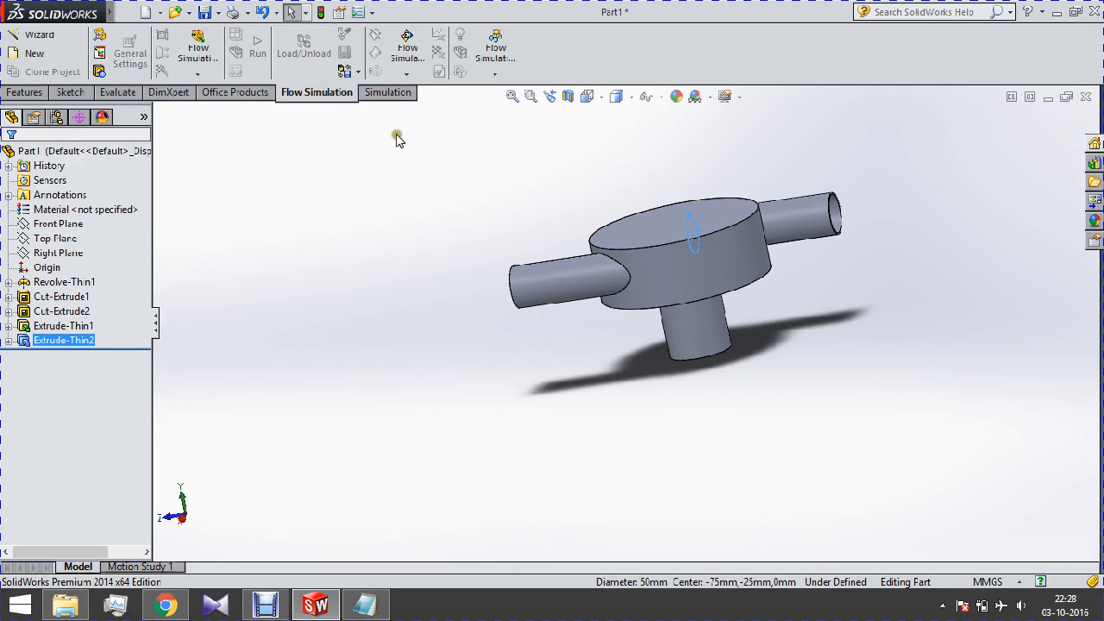
pyautogui.click(585, 287)
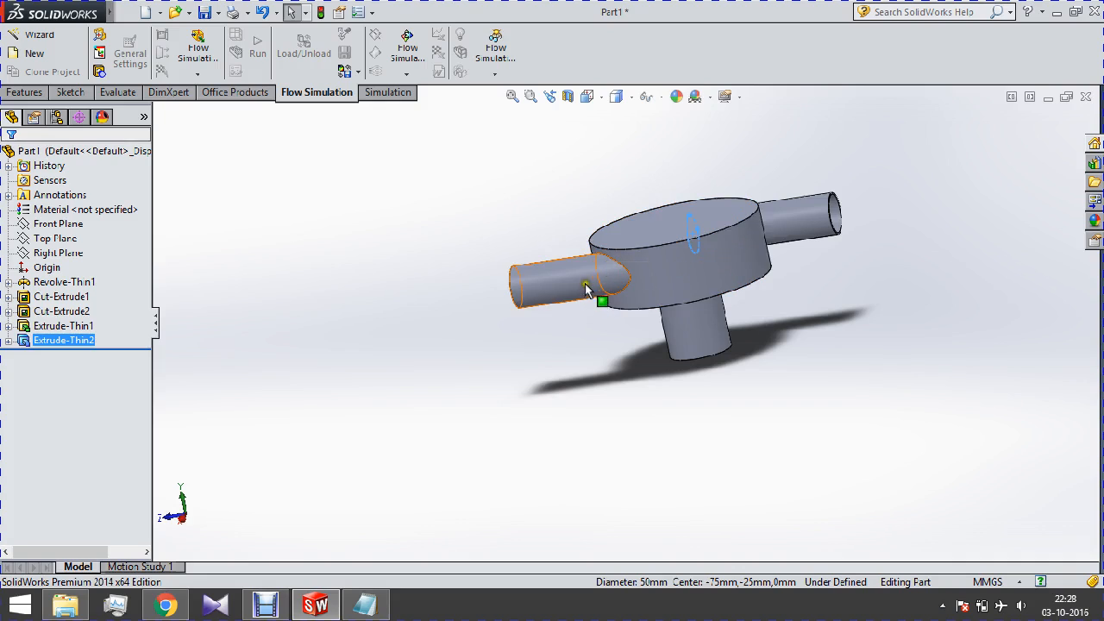
pyautogui.moveTo(624, 307)
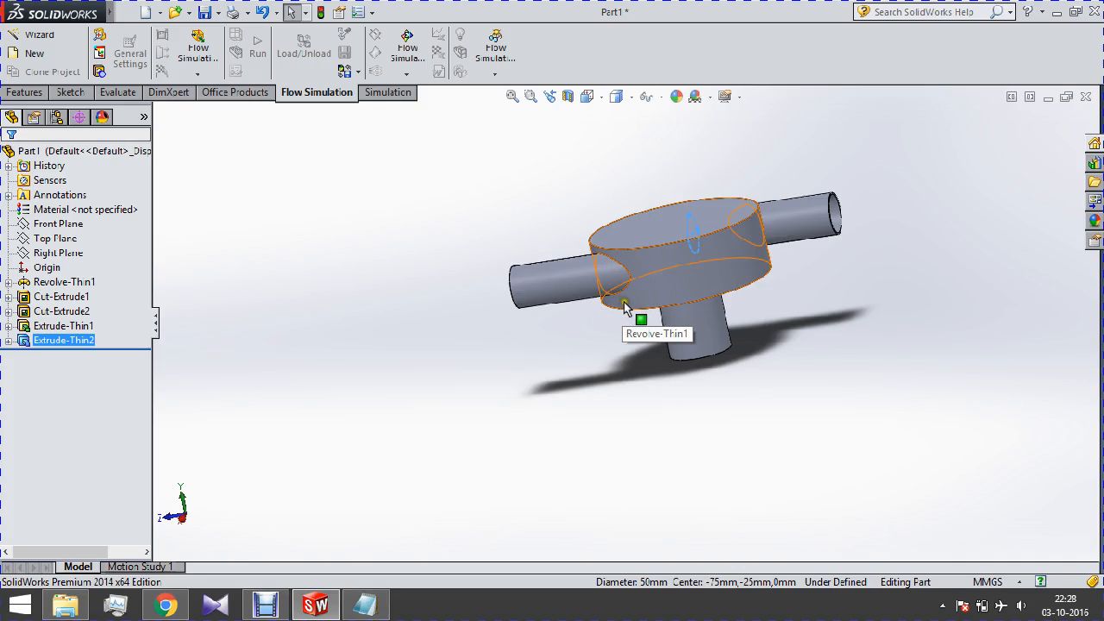
pyautogui.moveTo(635, 307)
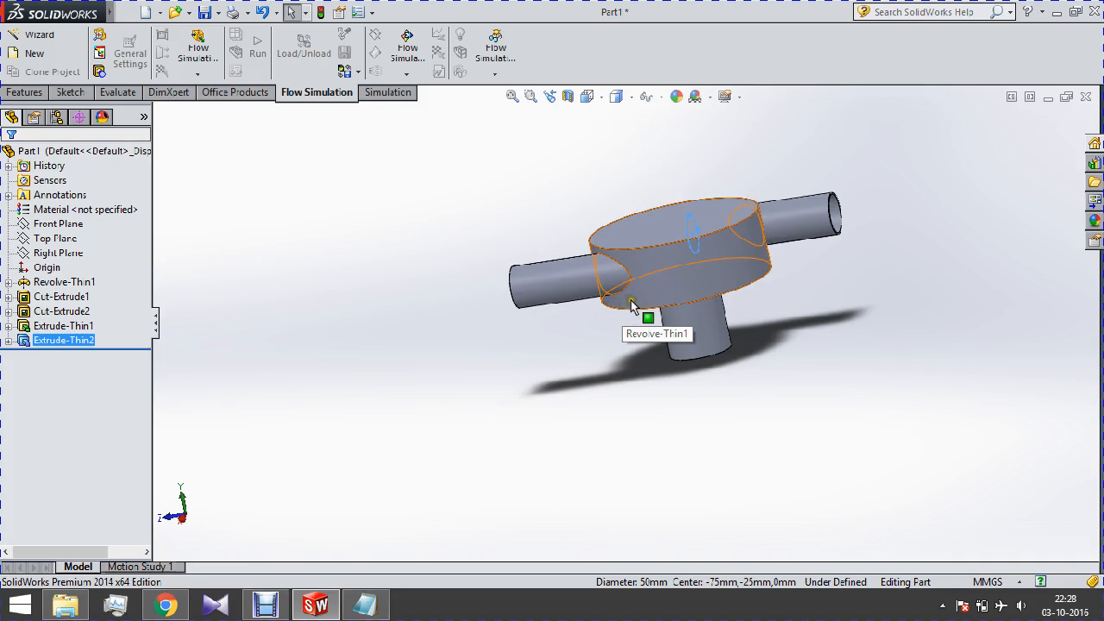
pyautogui.moveTo(640, 310)
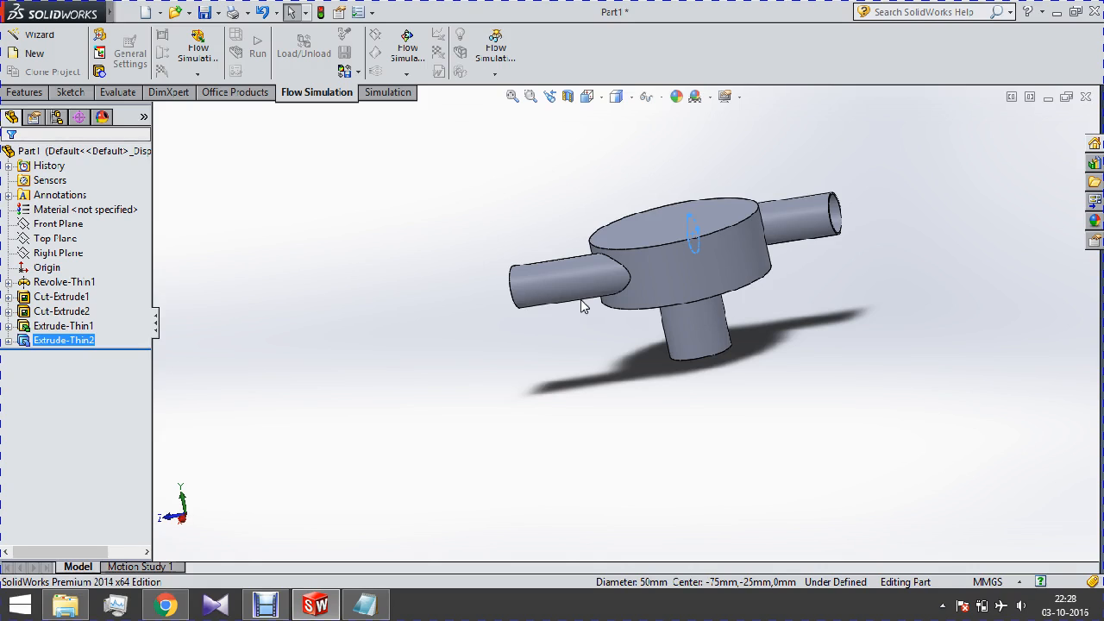
pyautogui.click(561, 279)
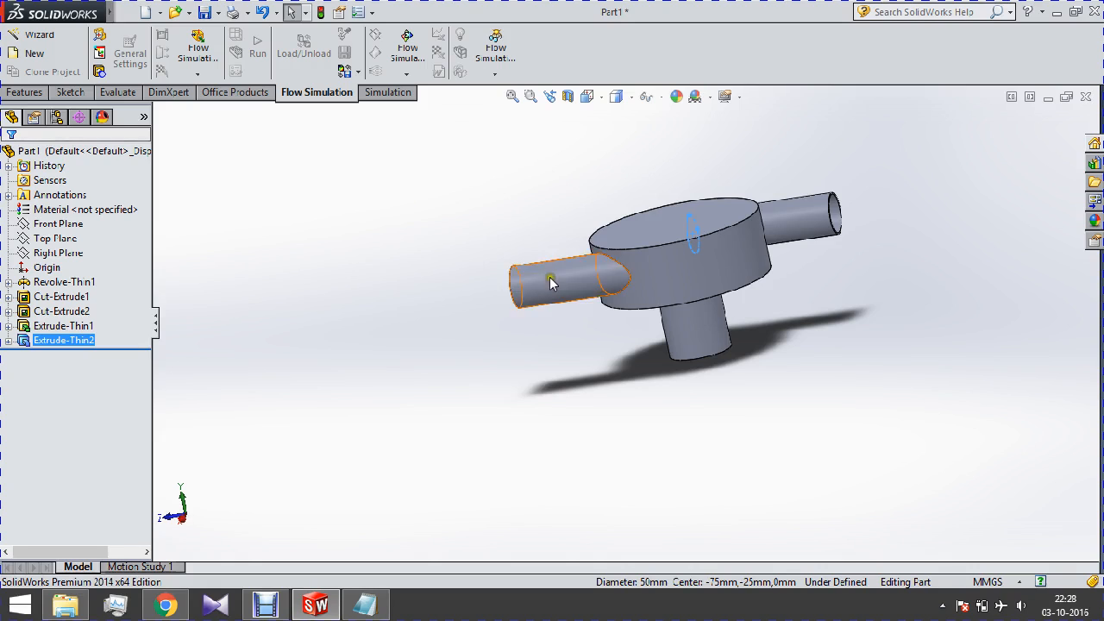
pyautogui.moveTo(552, 285); pyautogui.dragTo(435, 207)
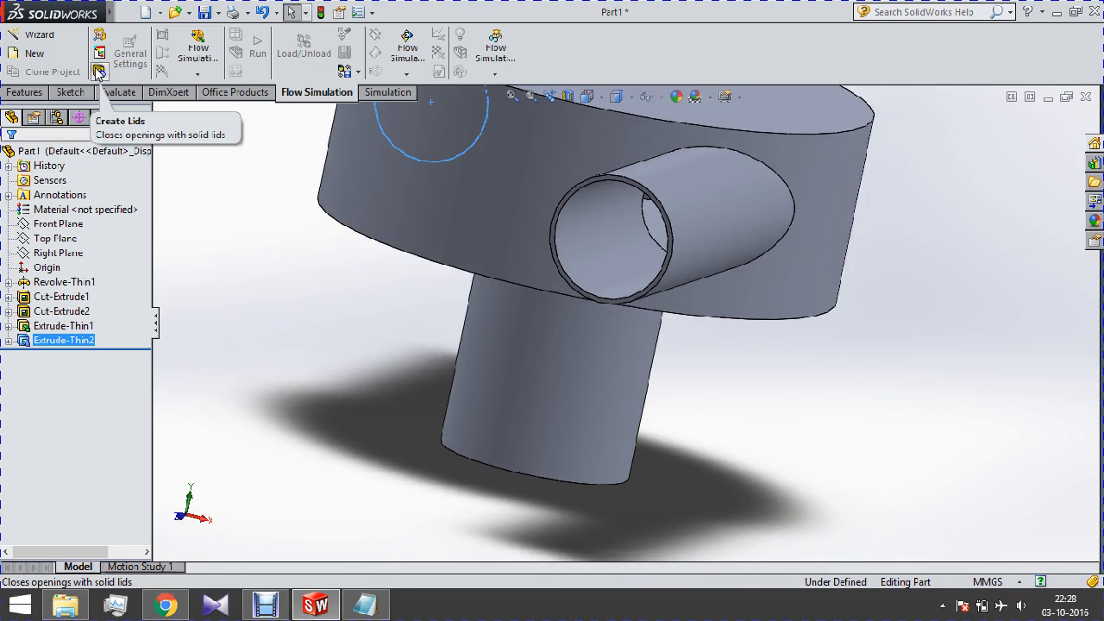
pyautogui.moveTo(618, 198)
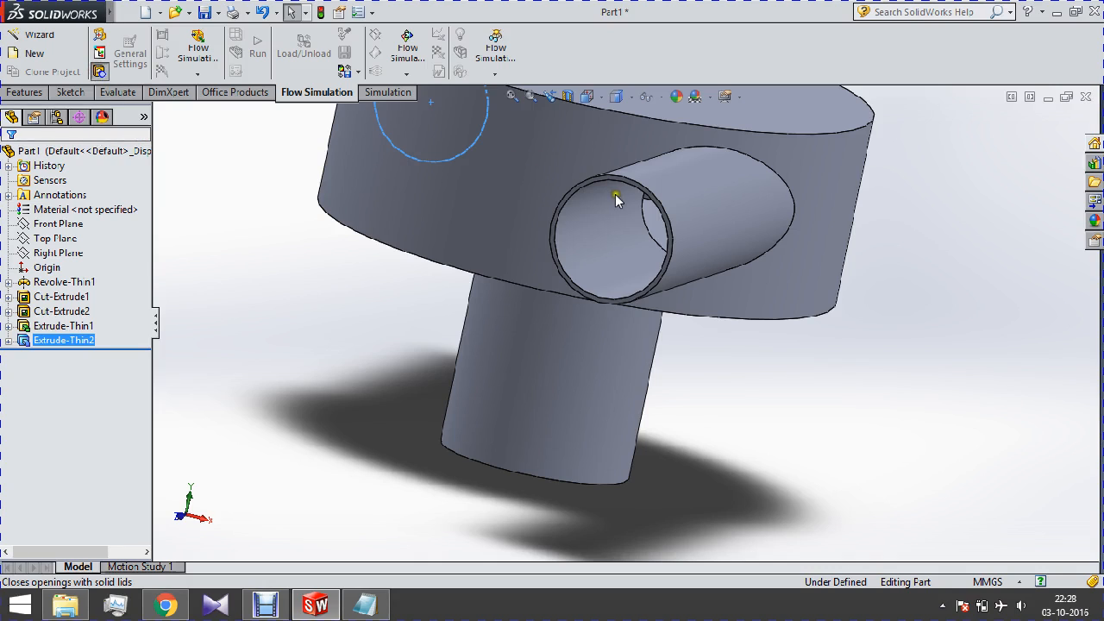
pyautogui.moveTo(362, 223)
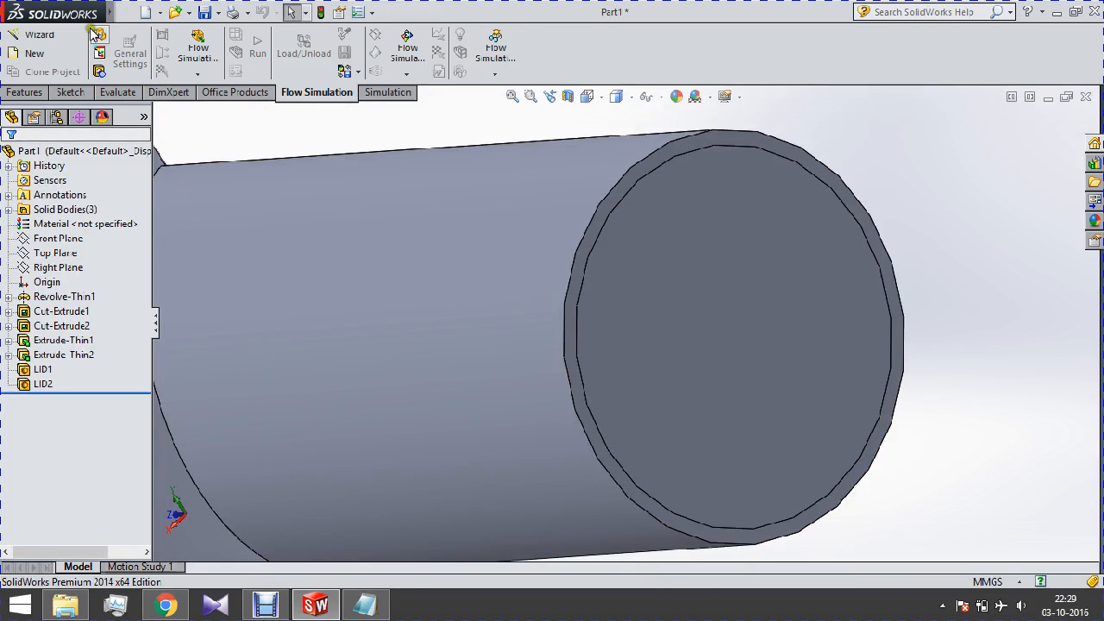
pyautogui.moveTo(99, 33)
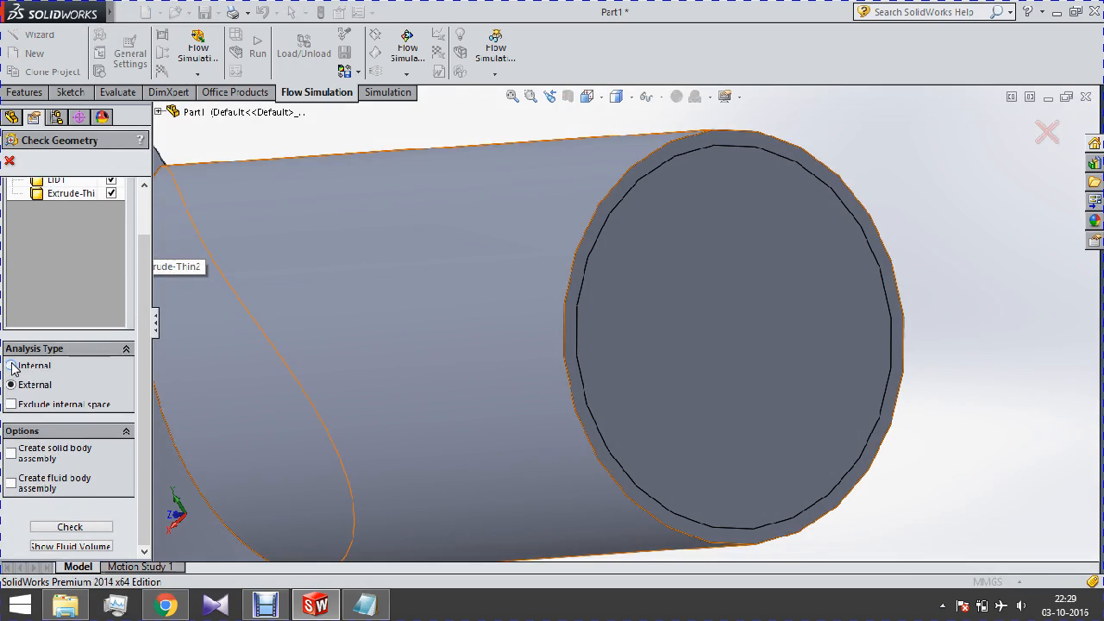
# - Run Check Geometry with Internal analysis type, confirming a fluid volume of about 0.00265 m³
pyautogui.click(11, 383)
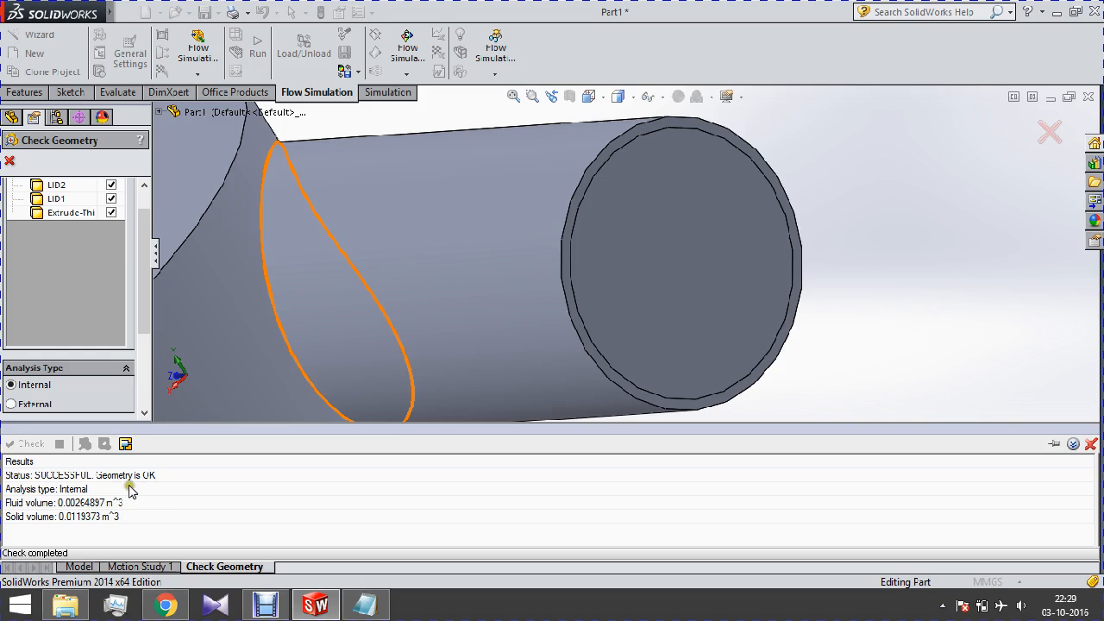
pyautogui.moveTo(309, 438)
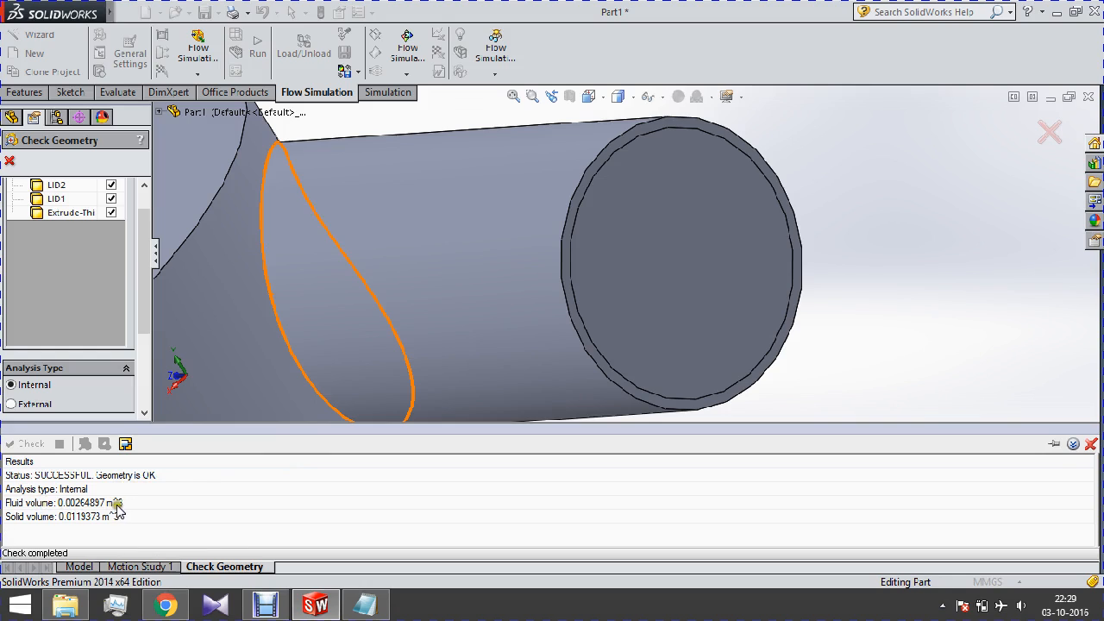
pyautogui.moveTo(62, 525)
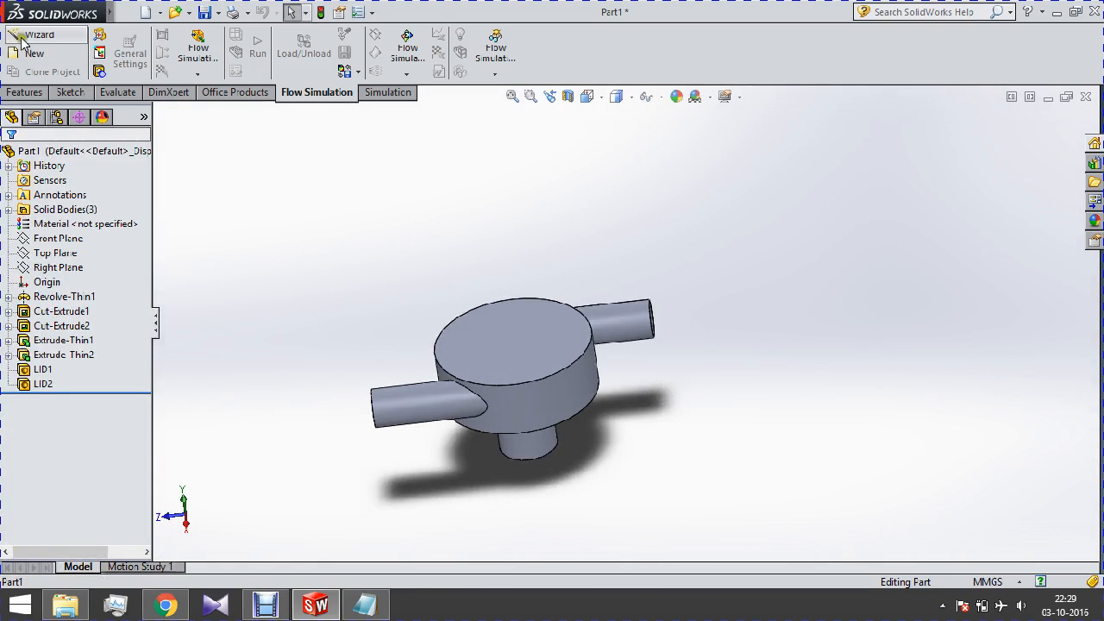
# - Save the part as 1.SLDPRT when the Wizard demands it, then relaunch the Wizard
pyautogui.click(40, 34)
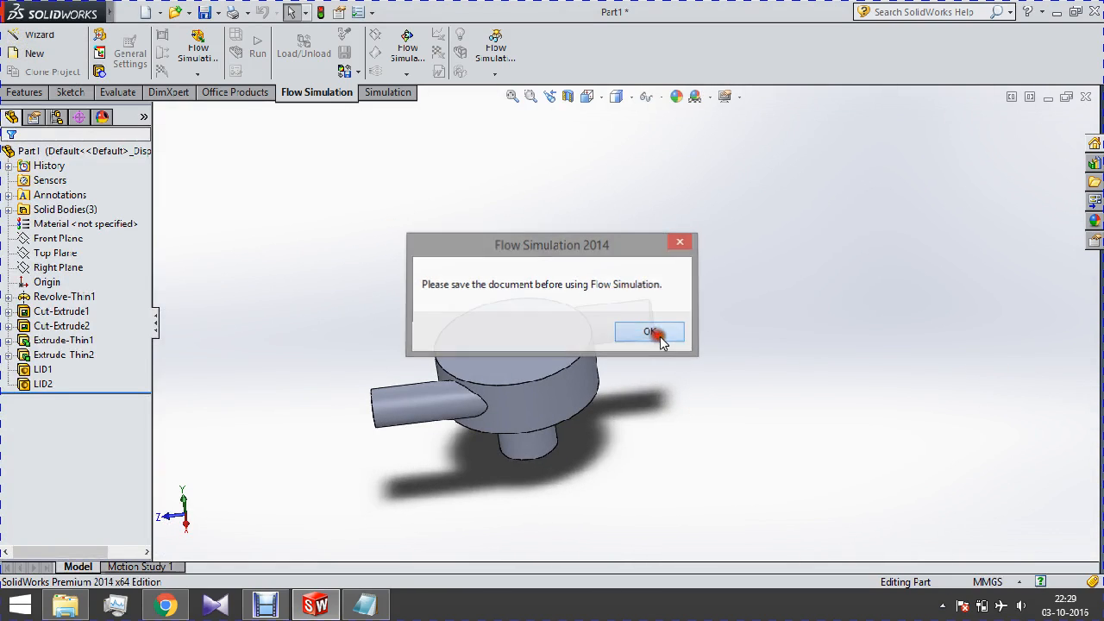
pyautogui.click(648, 332)
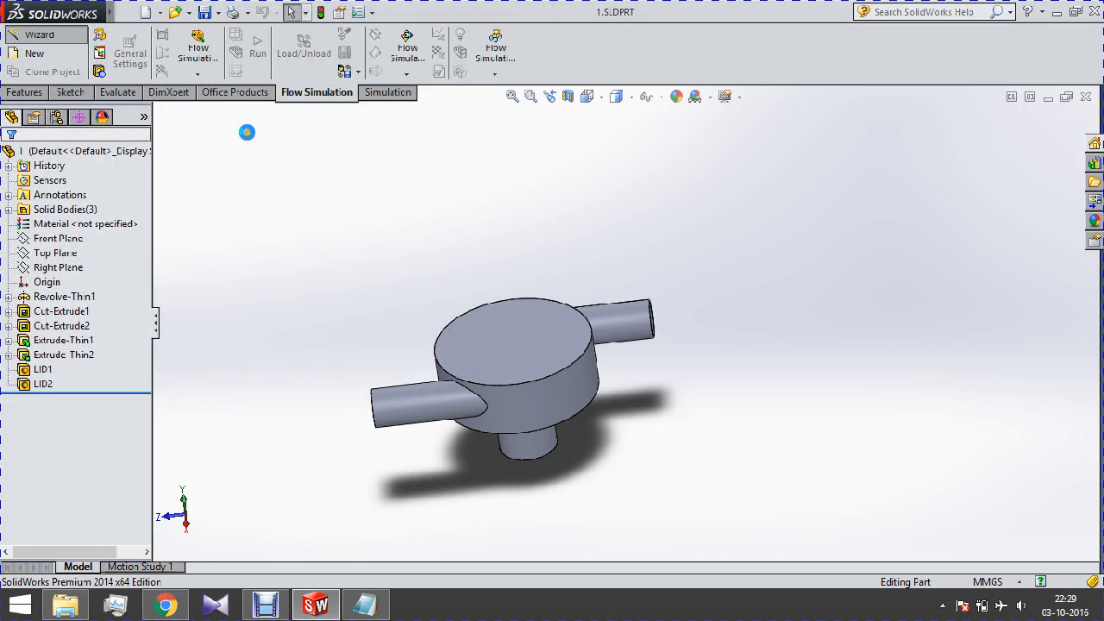
pyautogui.click(40, 34)
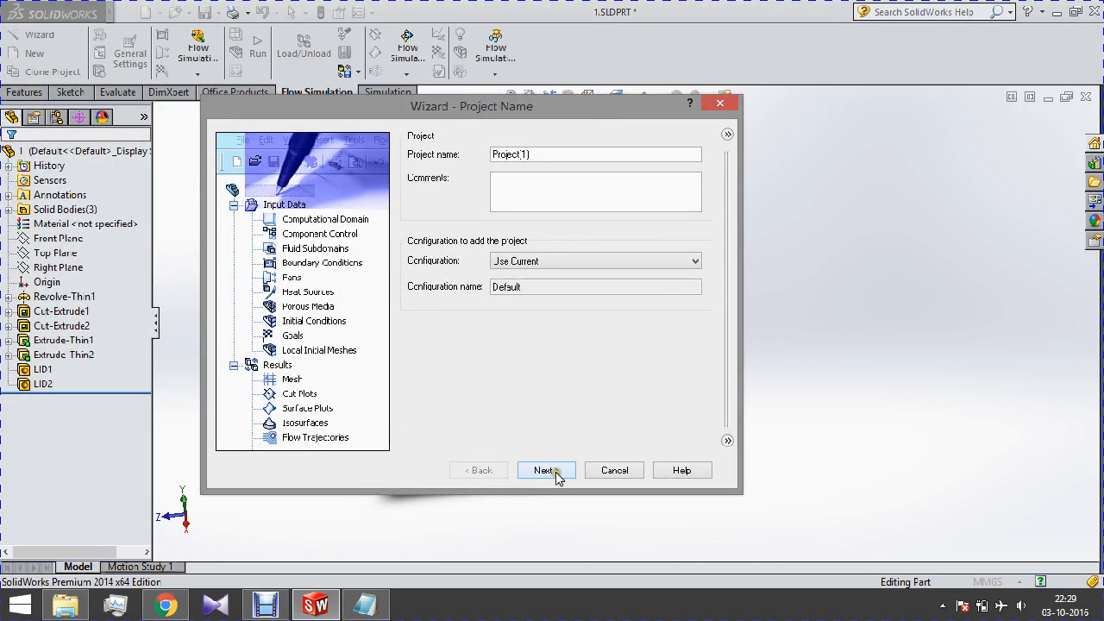
# - Keep the default project name and the SI unit system with Pa for pressure
pyautogui.click(545, 469)
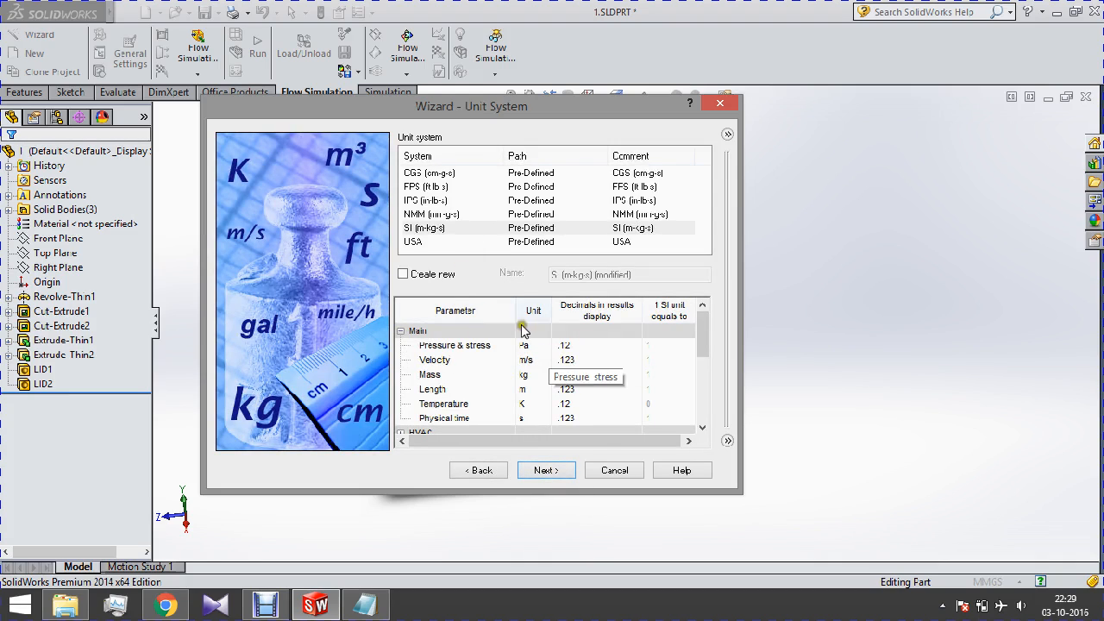
pyautogui.moveTo(528, 311)
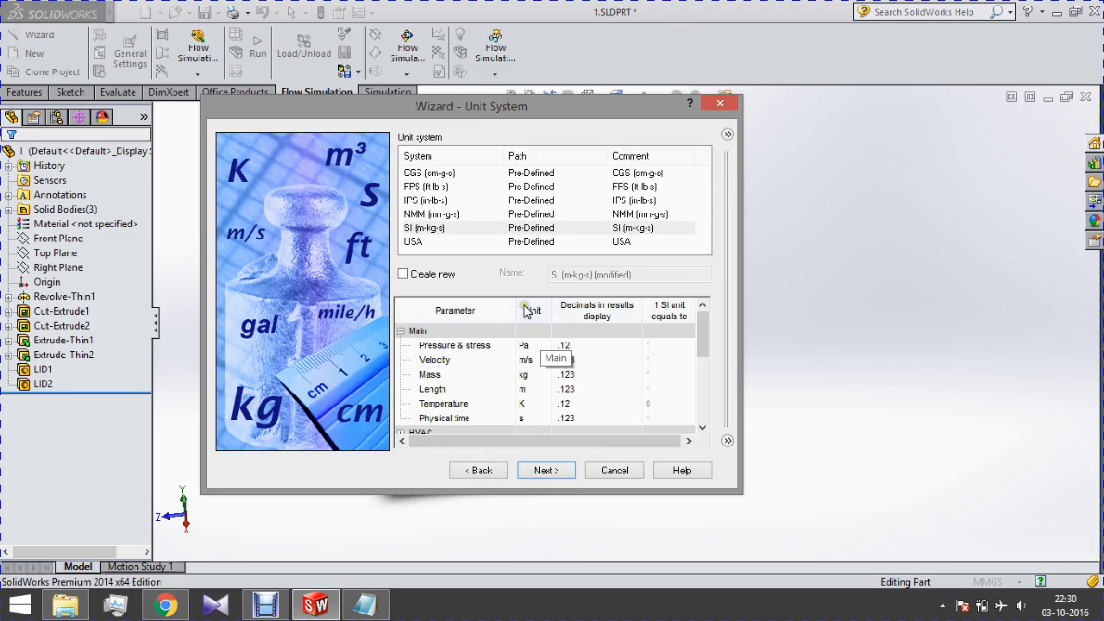
pyautogui.moveTo(528, 345)
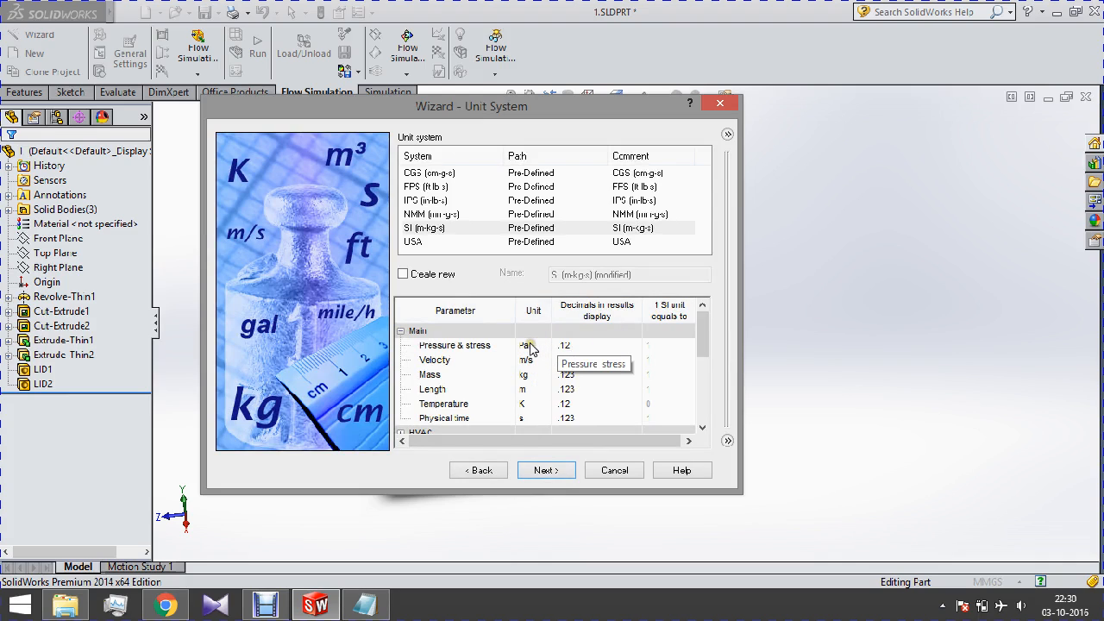
pyautogui.moveTo(533, 379)
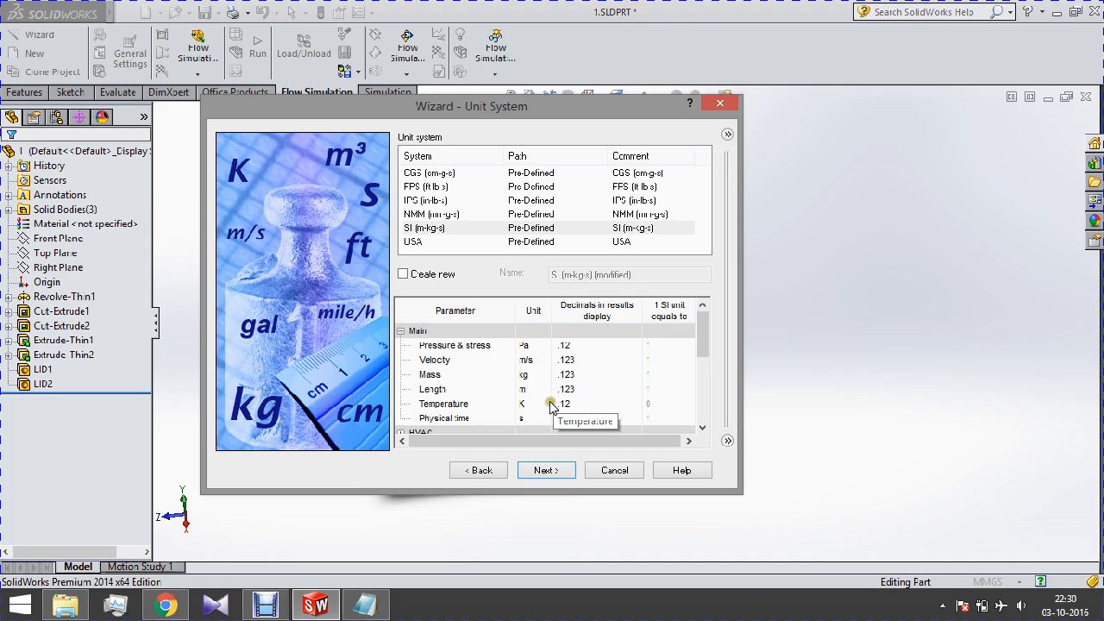
pyautogui.moveTo(509, 376)
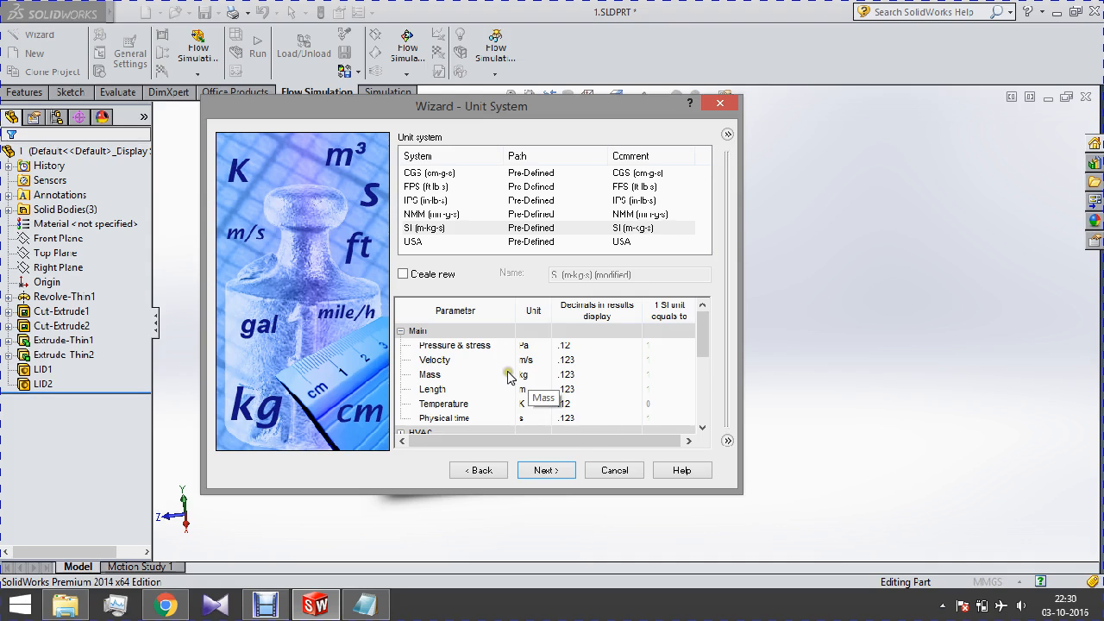
pyautogui.moveTo(514, 388)
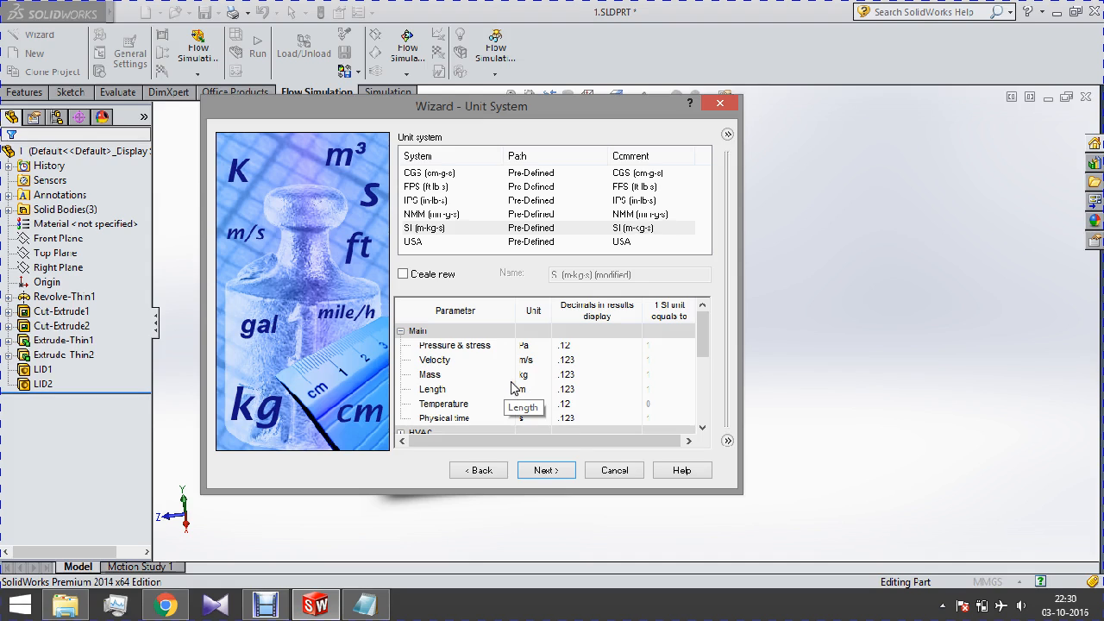
pyautogui.click(532, 345)
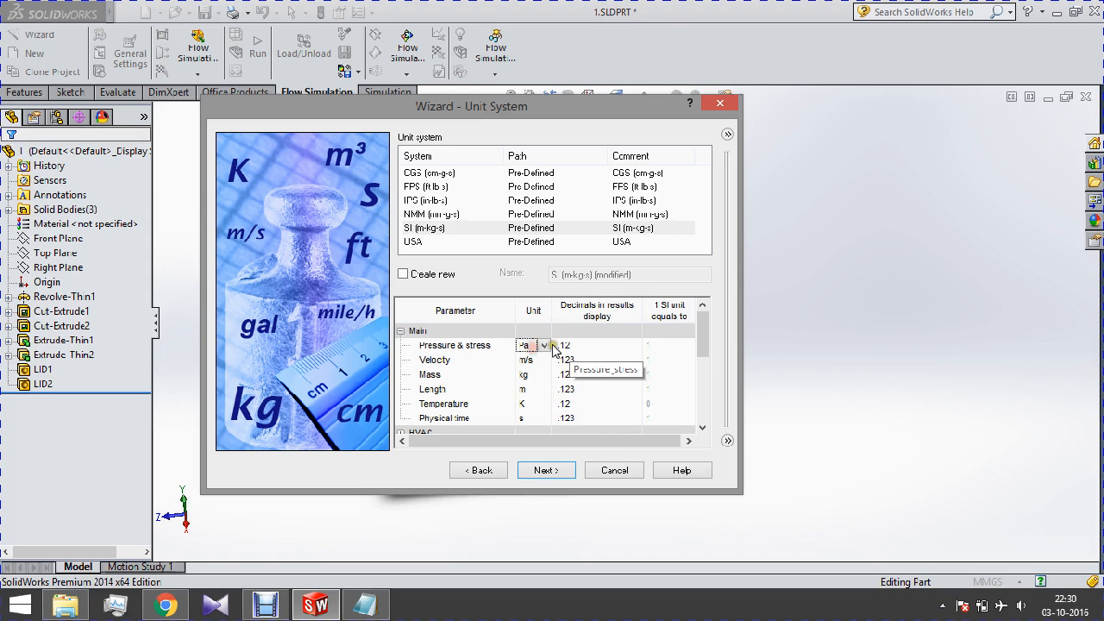
pyautogui.click(545, 345)
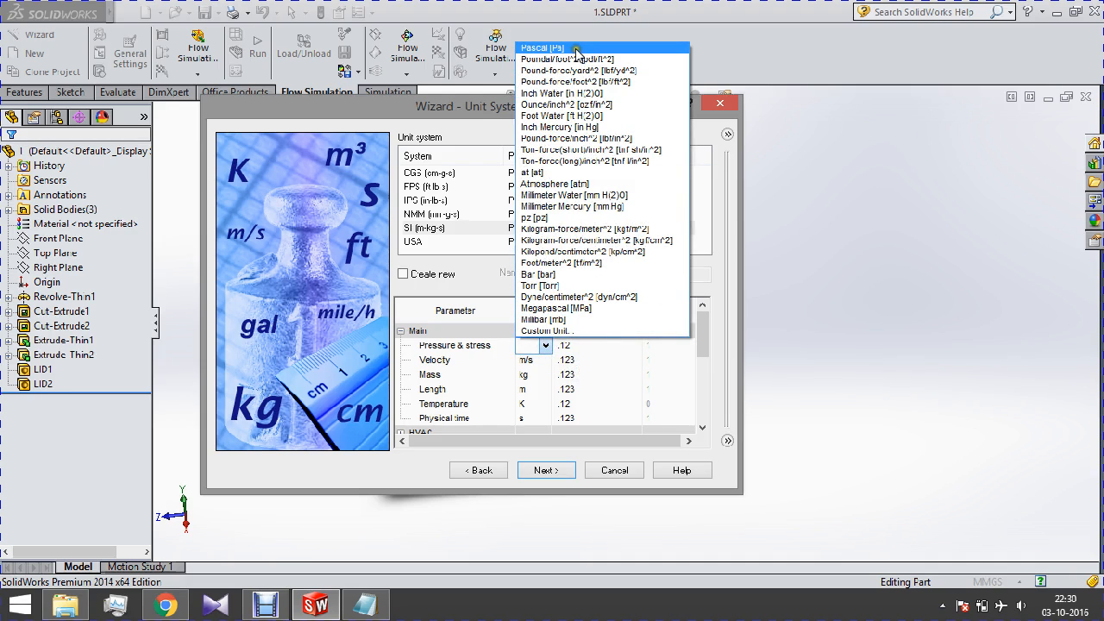
pyautogui.click(542, 49)
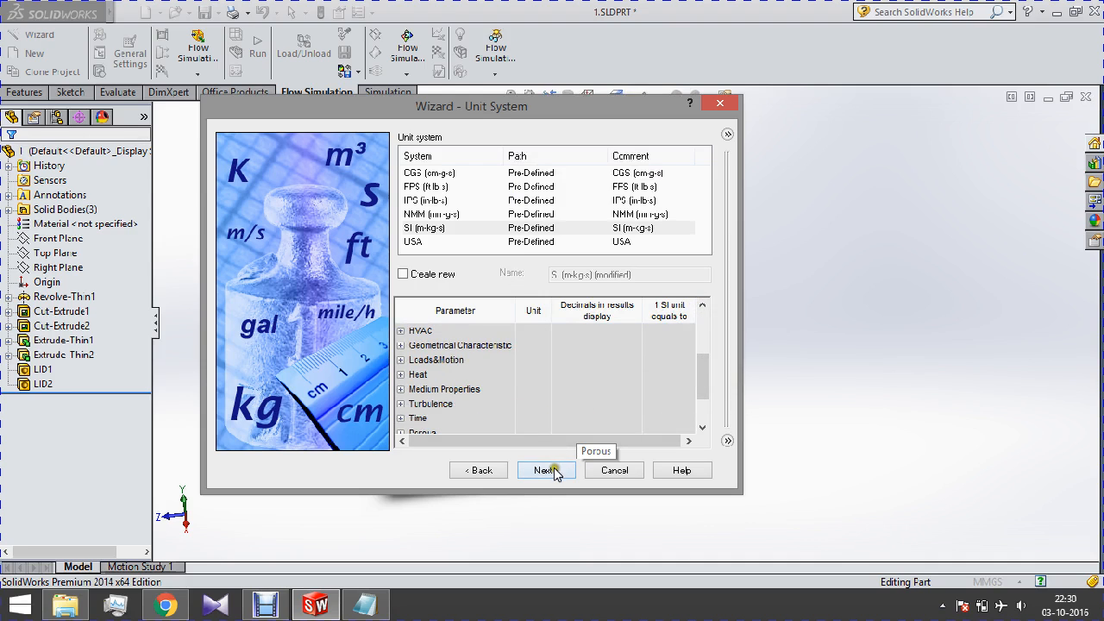
# - Accept SI units and choose Internal analysis excluding cavities without flow conditions
pyautogui.click(545, 469)
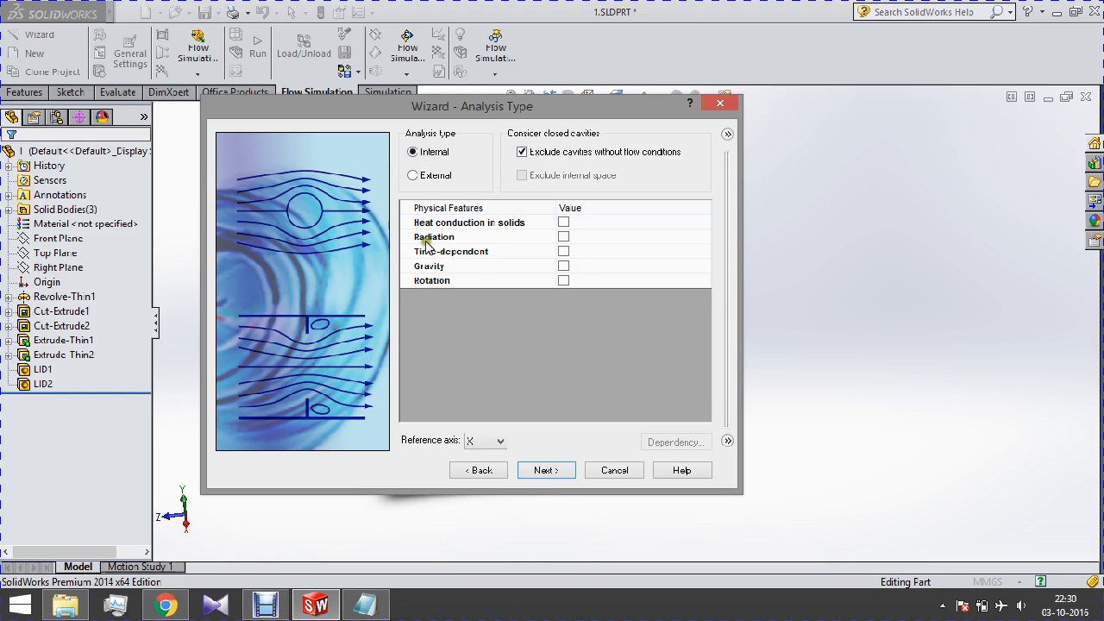
pyautogui.moveTo(479, 300)
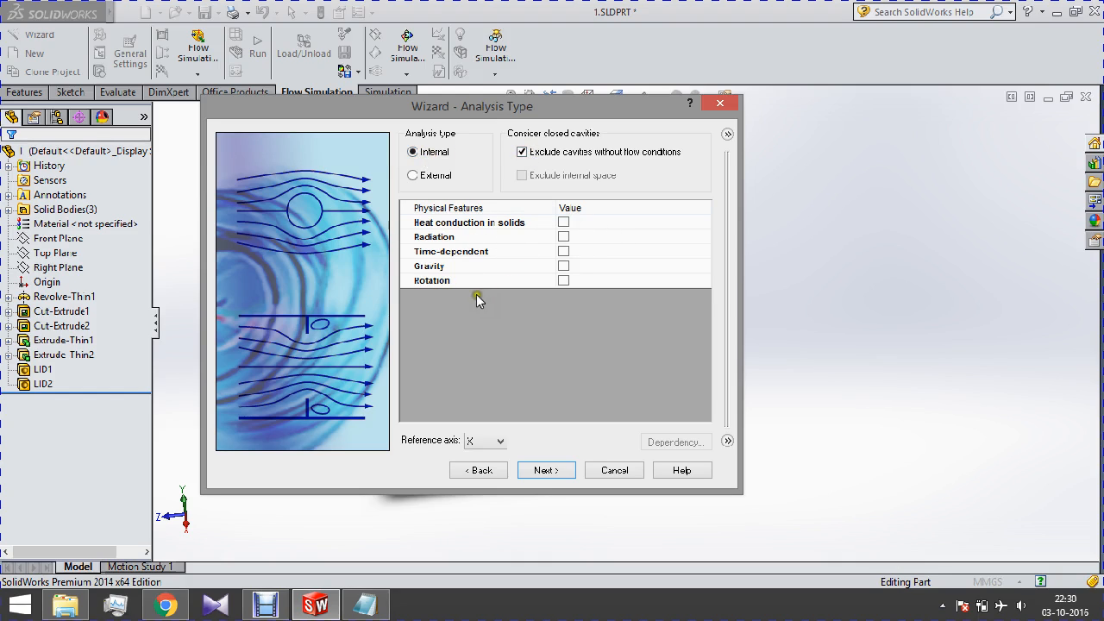
pyautogui.moveTo(577, 250)
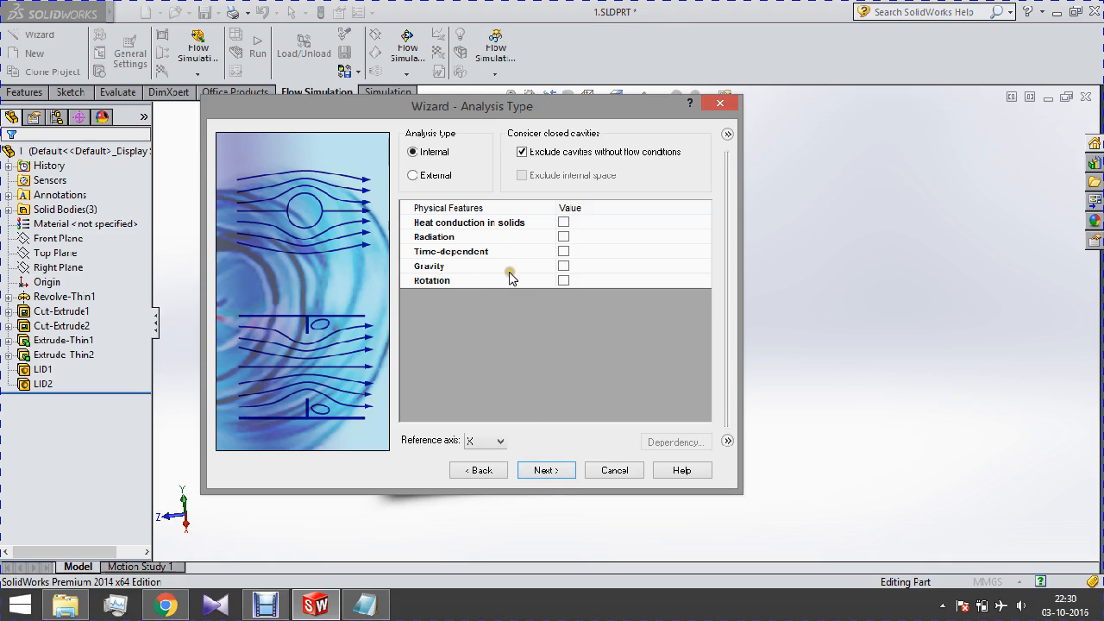
pyautogui.moveTo(520, 279)
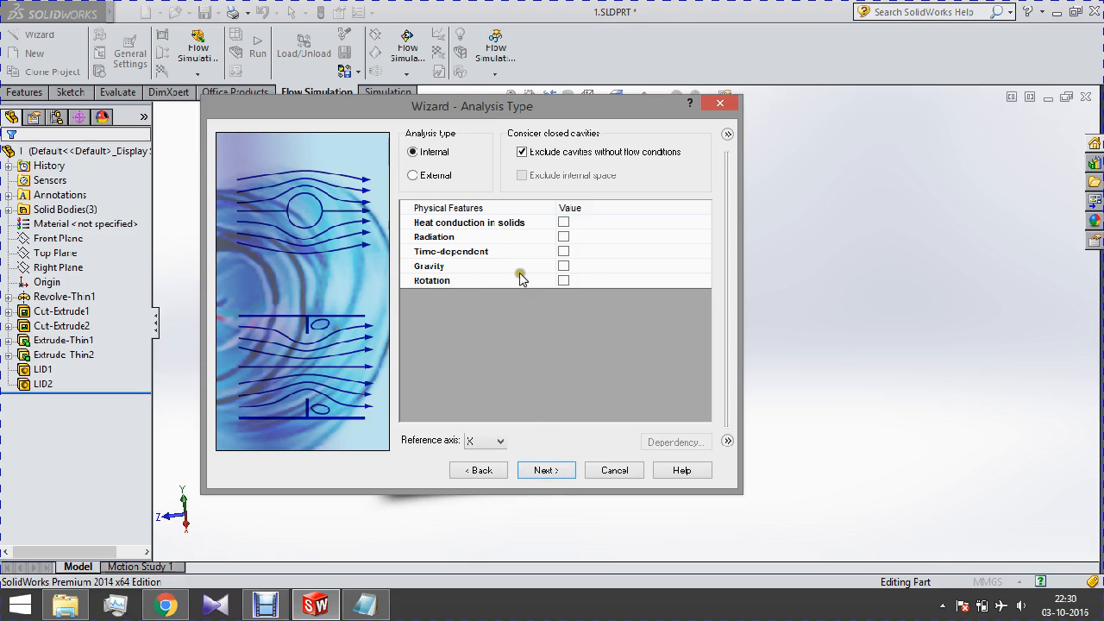
pyautogui.moveTo(552, 462)
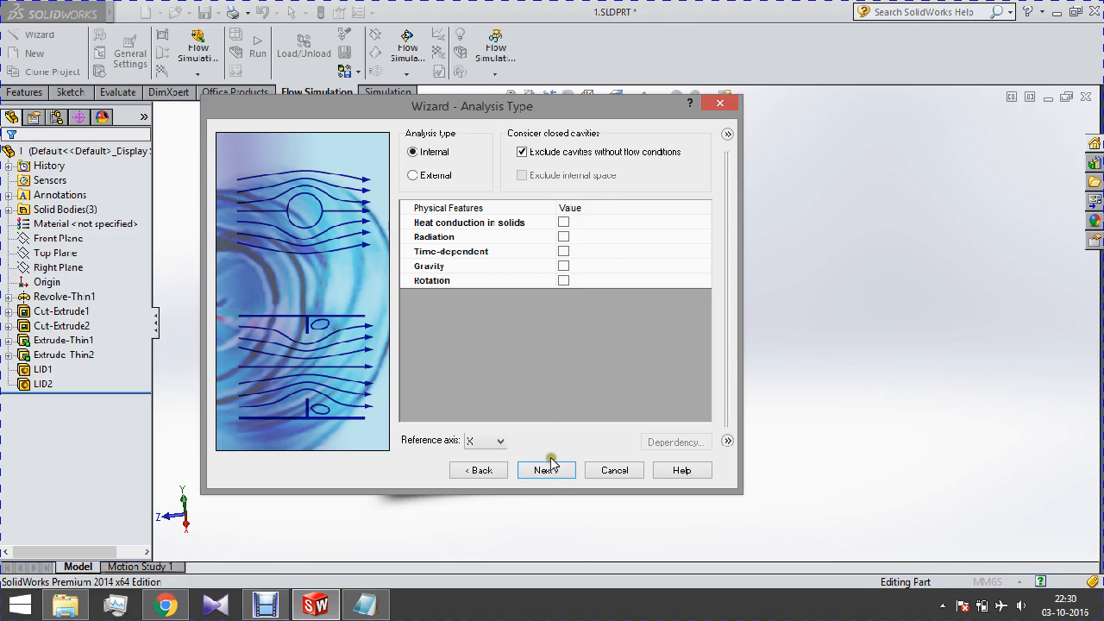
# - Add Water from the Liquids list as the project fluid and continue
pyautogui.click(545, 469)
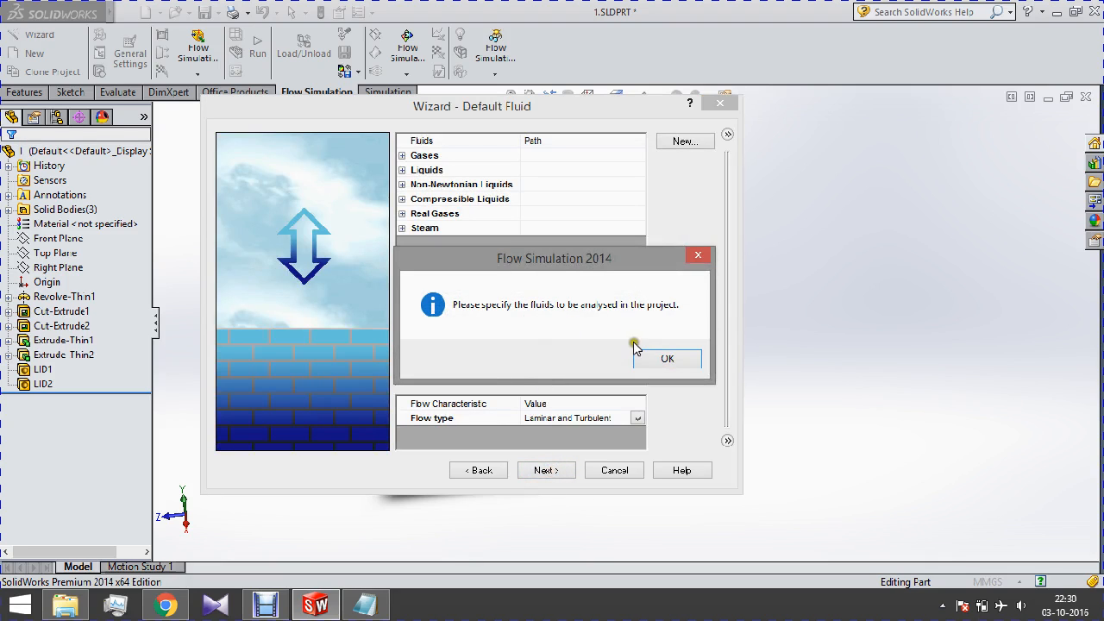
pyautogui.moveTo(659, 312)
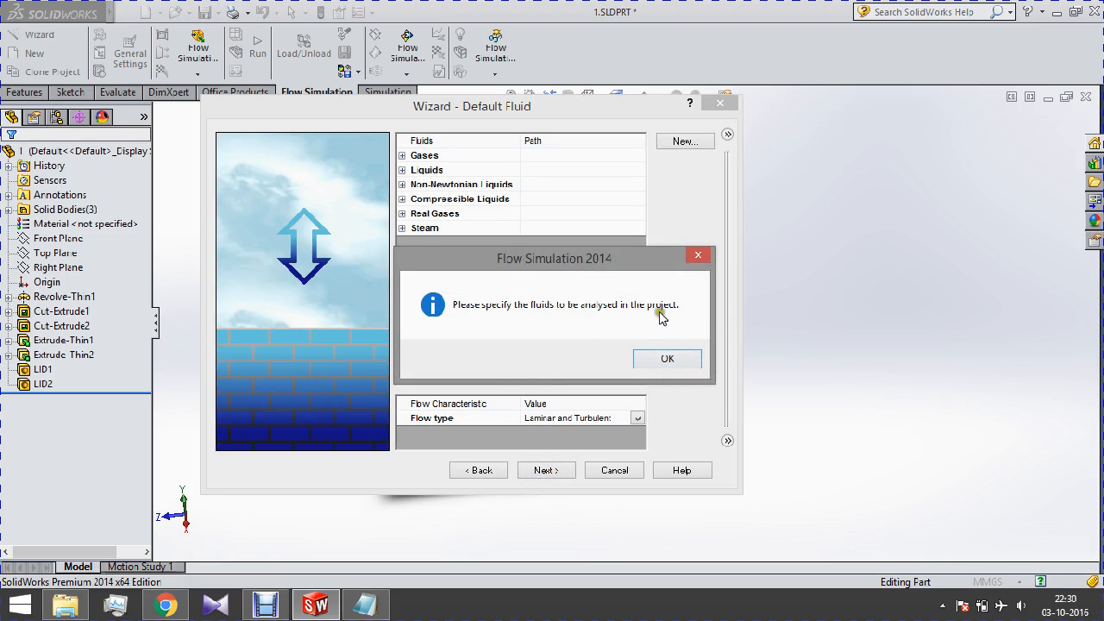
pyautogui.click(666, 357)
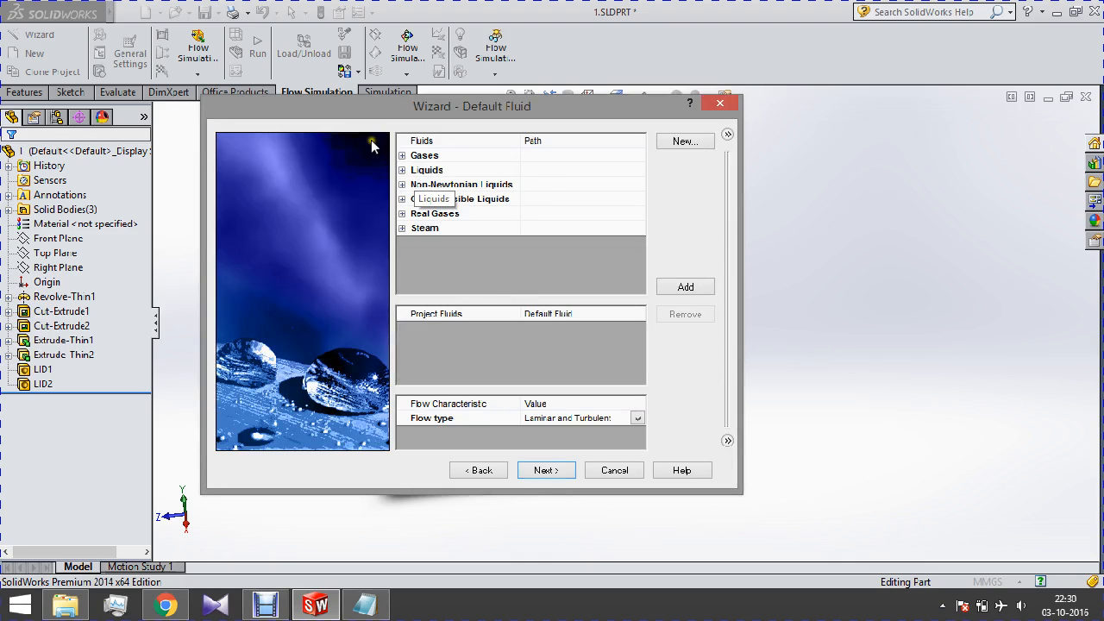
pyautogui.moveTo(408, 176)
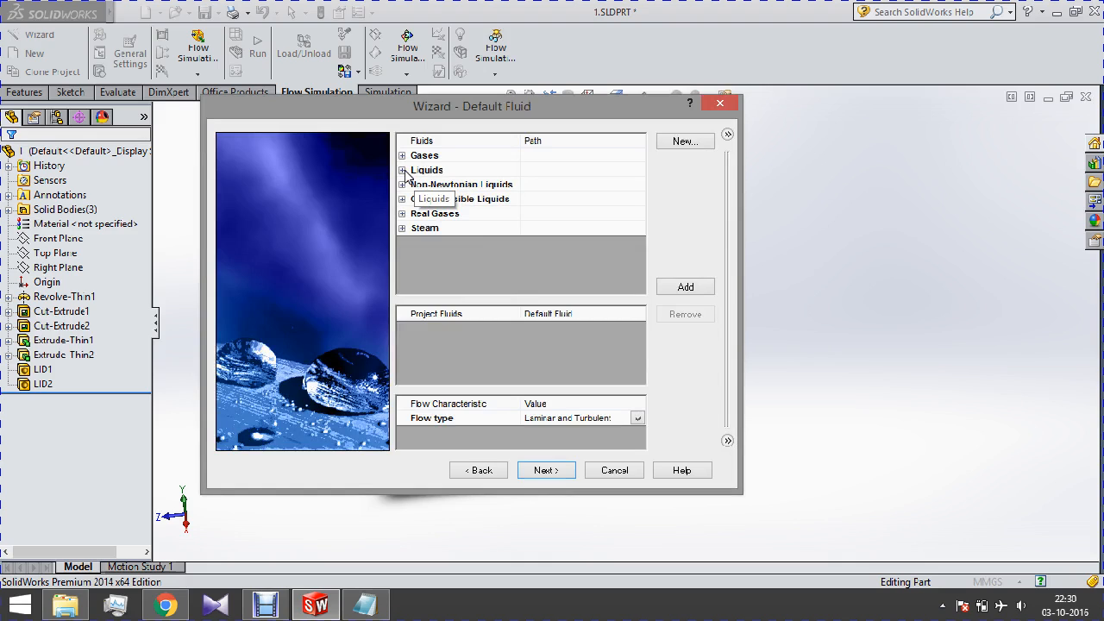
pyautogui.click(400, 170)
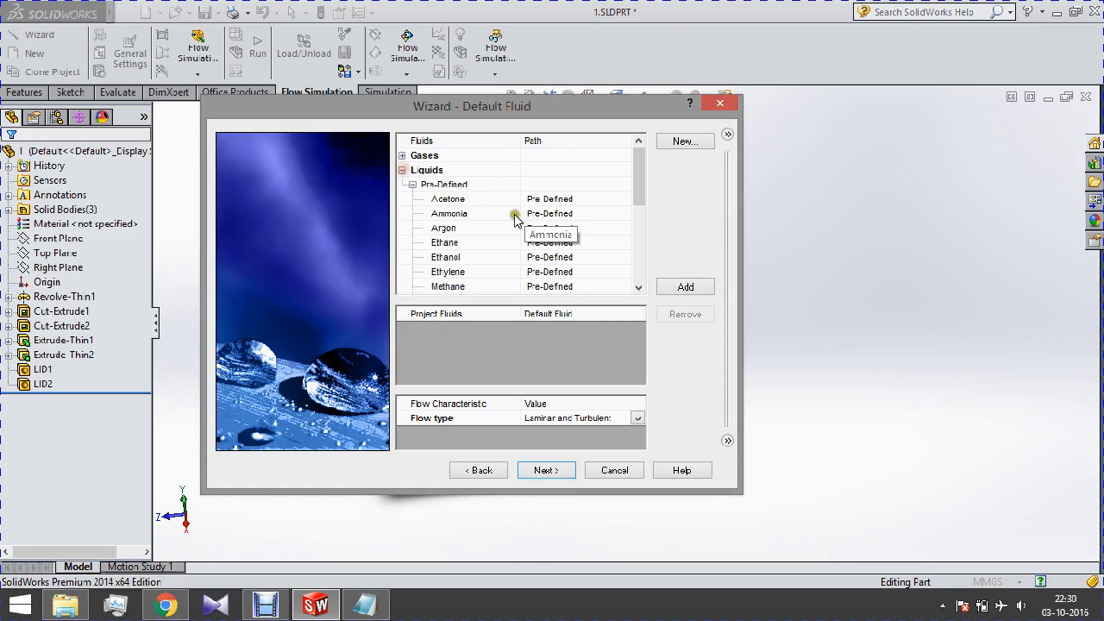
pyautogui.click(441, 286)
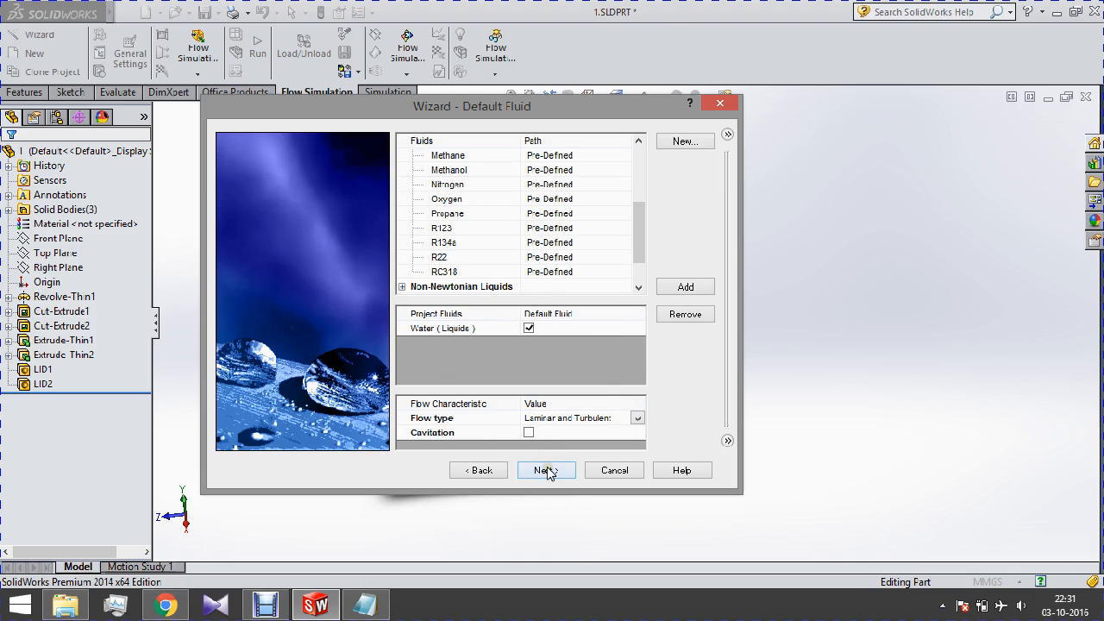
pyautogui.click(543, 469)
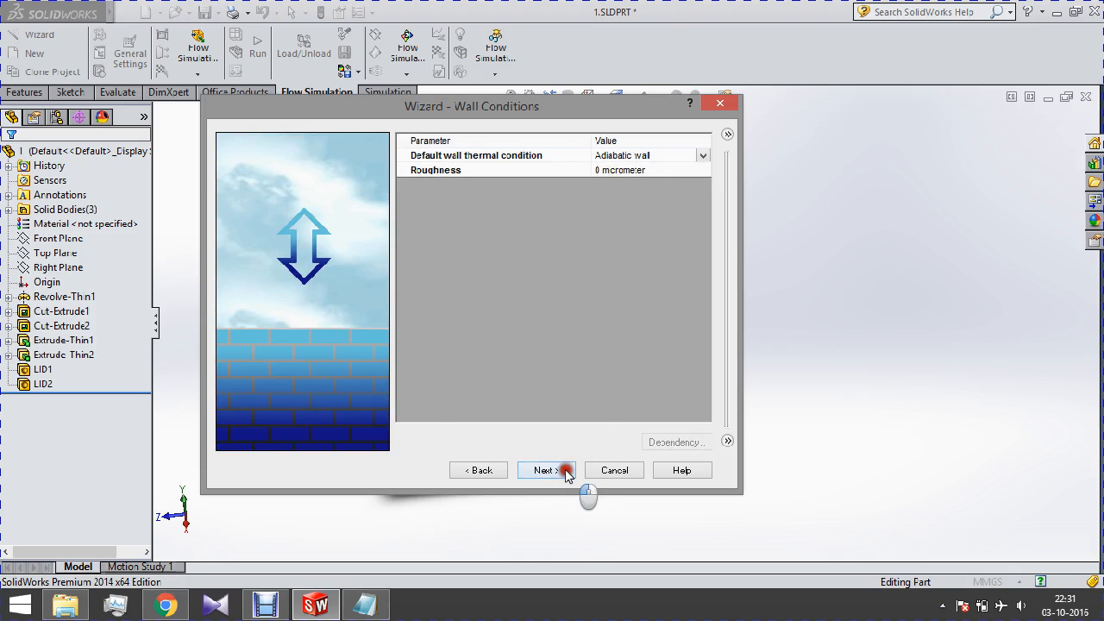
# - Keep adiabatic walls and result resolution 3, then finish creating Project(1)
pyautogui.click(545, 470)
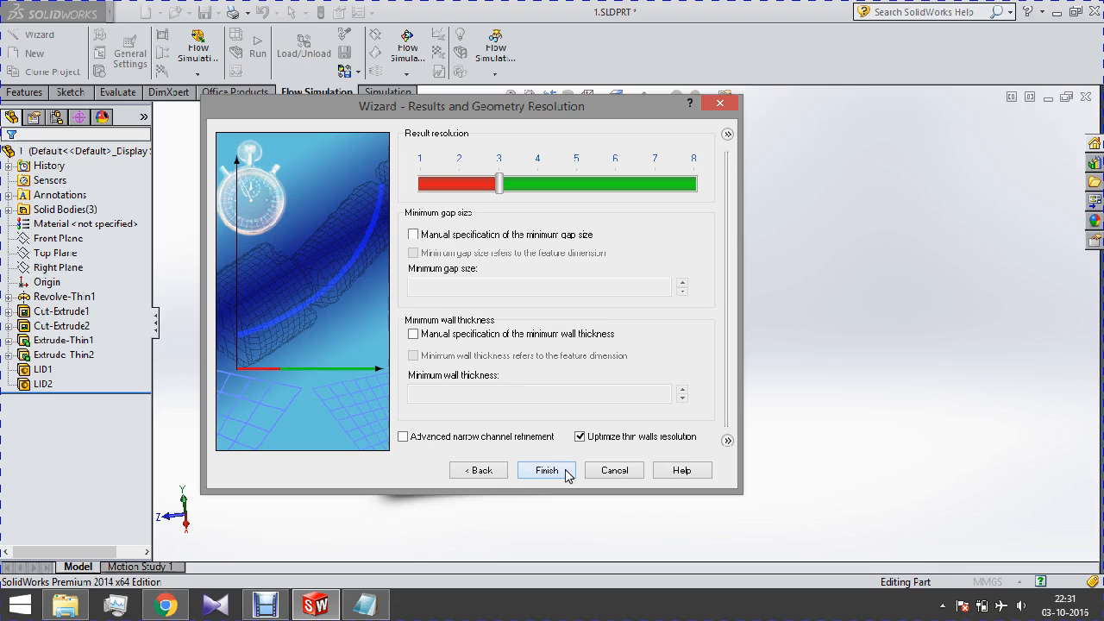
pyautogui.moveTo(514, 181)
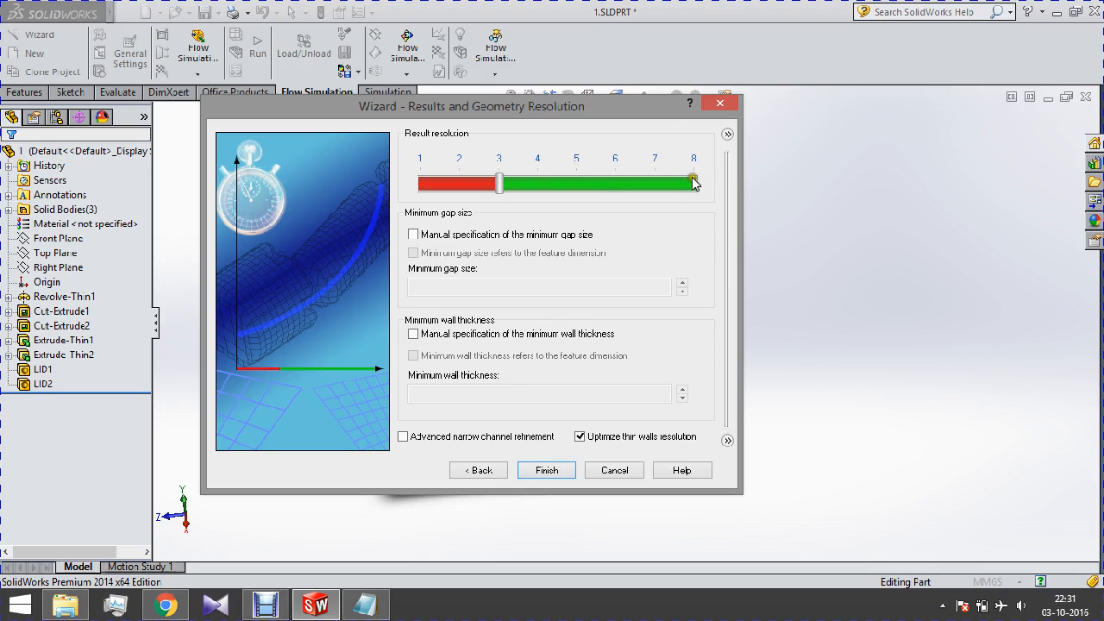
pyautogui.moveTo(694, 183); pyautogui.dragTo(498, 183)
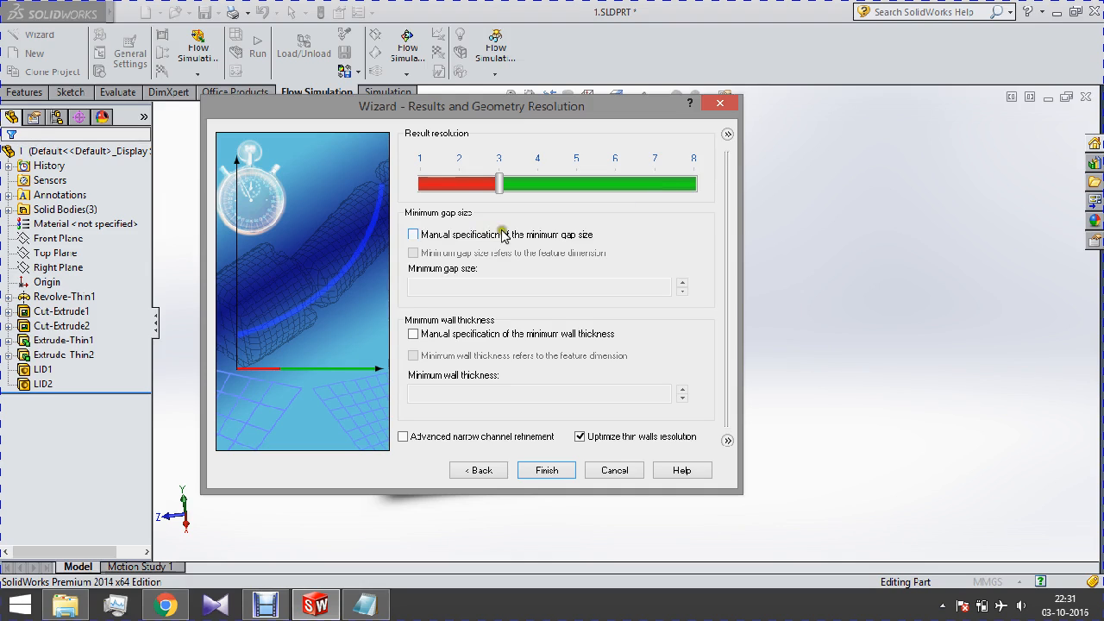
pyautogui.moveTo(514, 231)
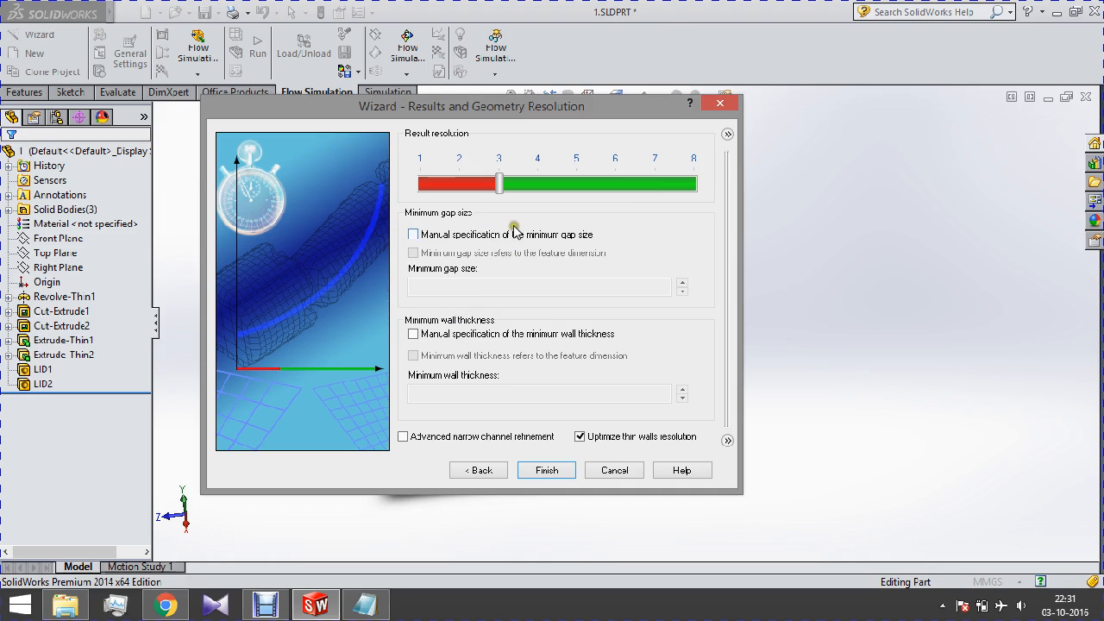
pyautogui.moveTo(517, 231)
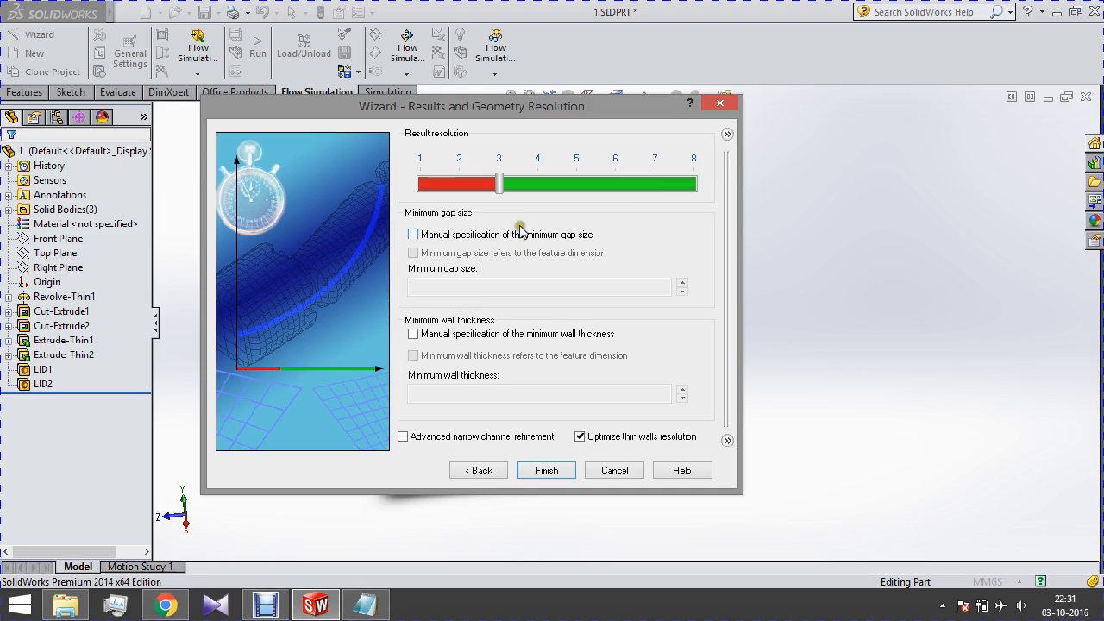
pyautogui.moveTo(538, 259)
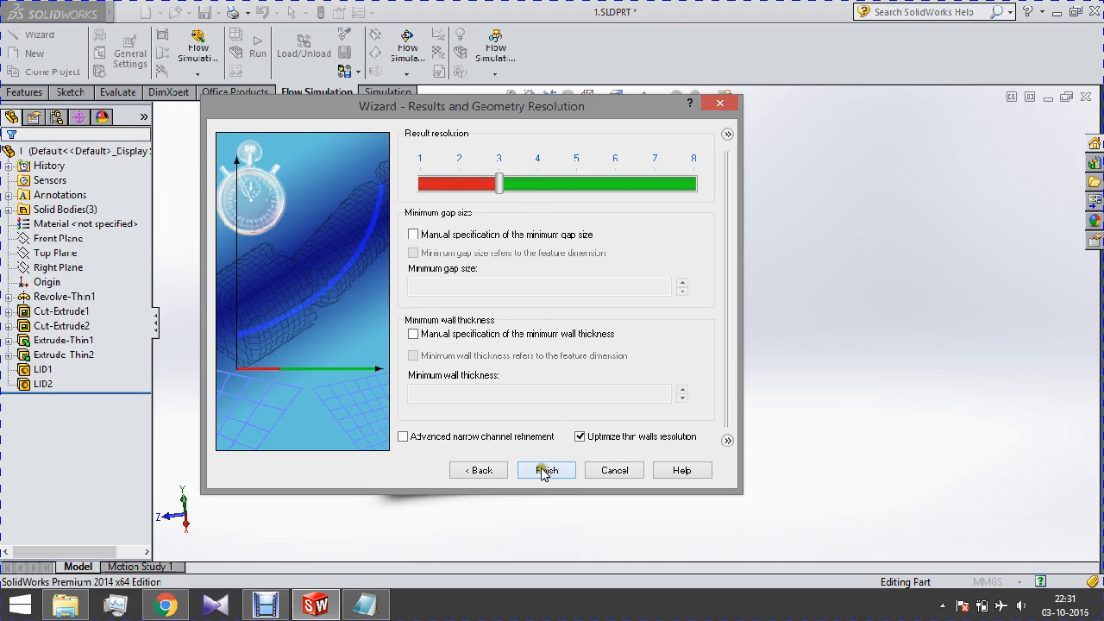
pyautogui.click(545, 469)
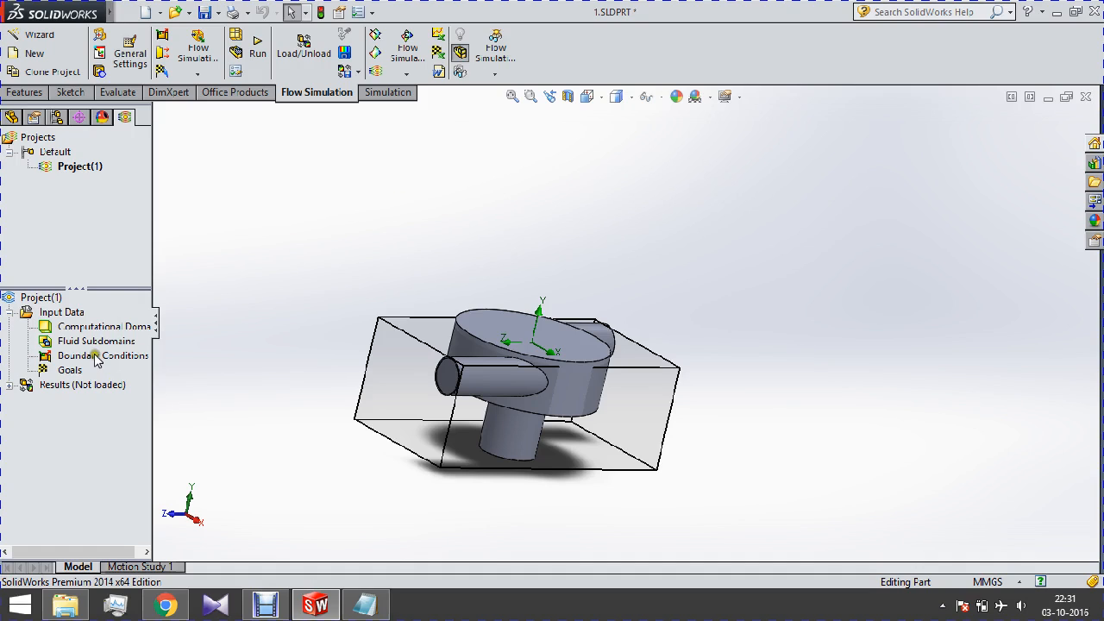
pyautogui.moveTo(90, 357)
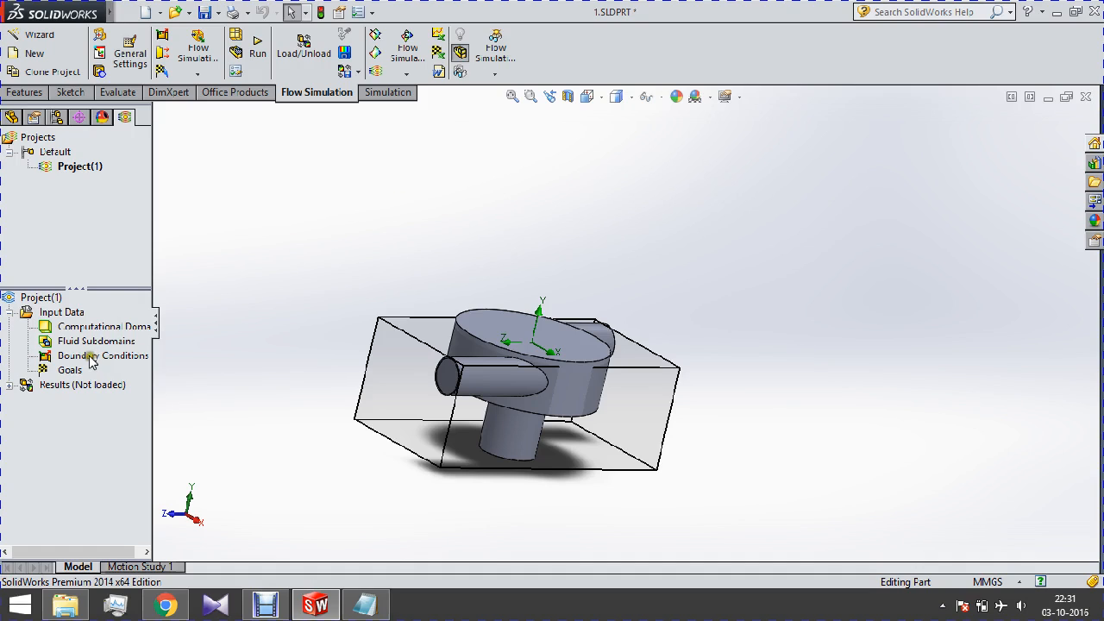
# - Insert an Inlet Mass Flow of 0.5 kg/s on the side pipe end face and dismiss the out-of-domain error
pyautogui.rightClick(84, 355)
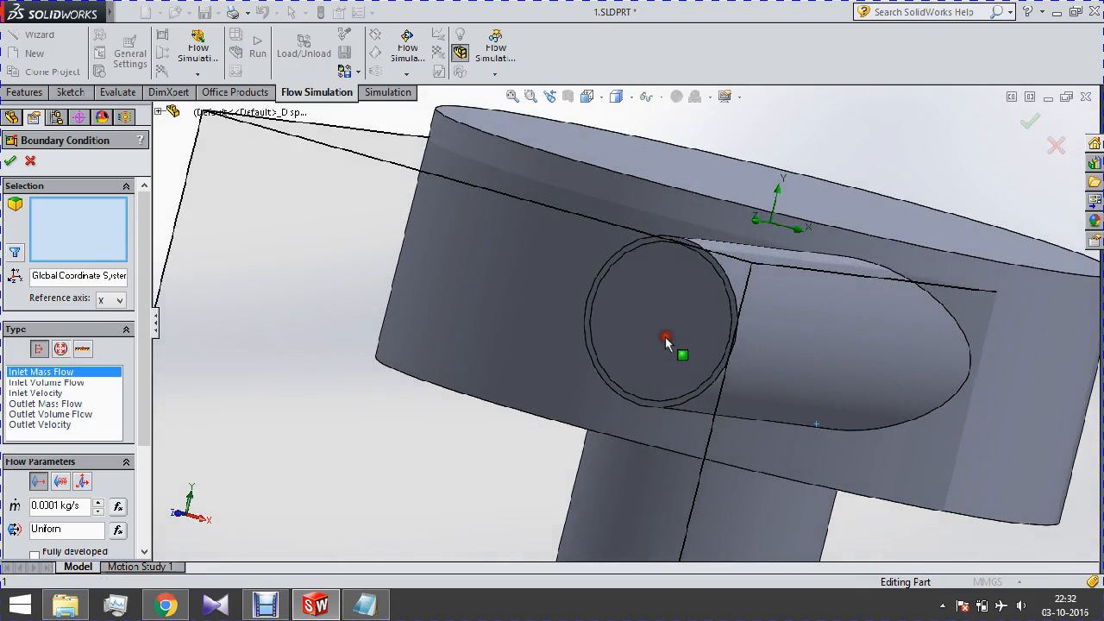
pyautogui.click(666, 336)
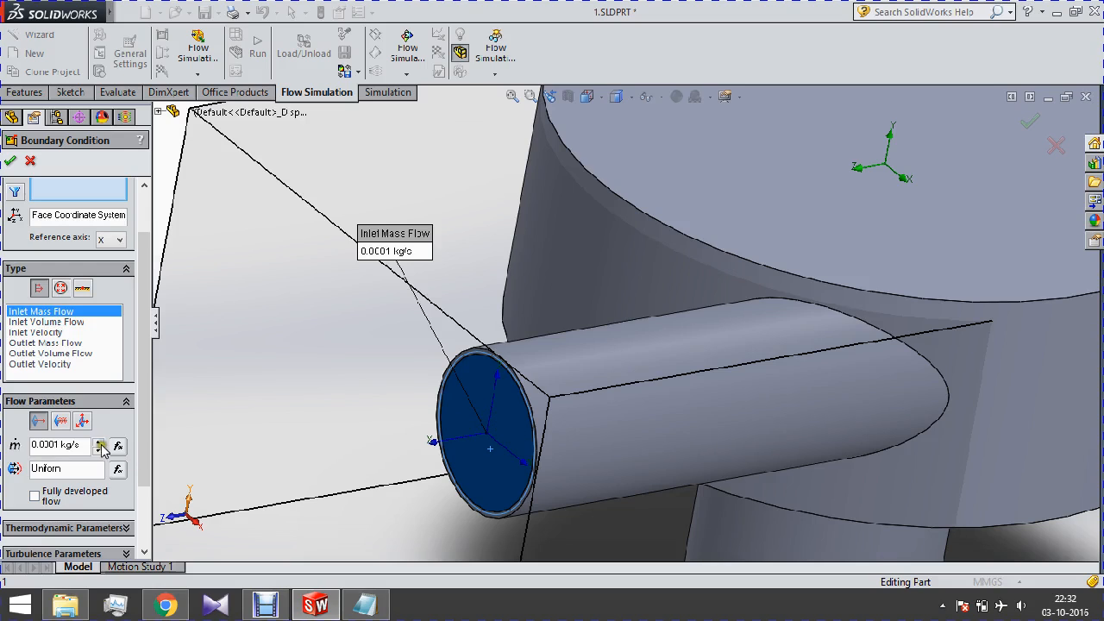
pyautogui.tripleClick(58, 445)
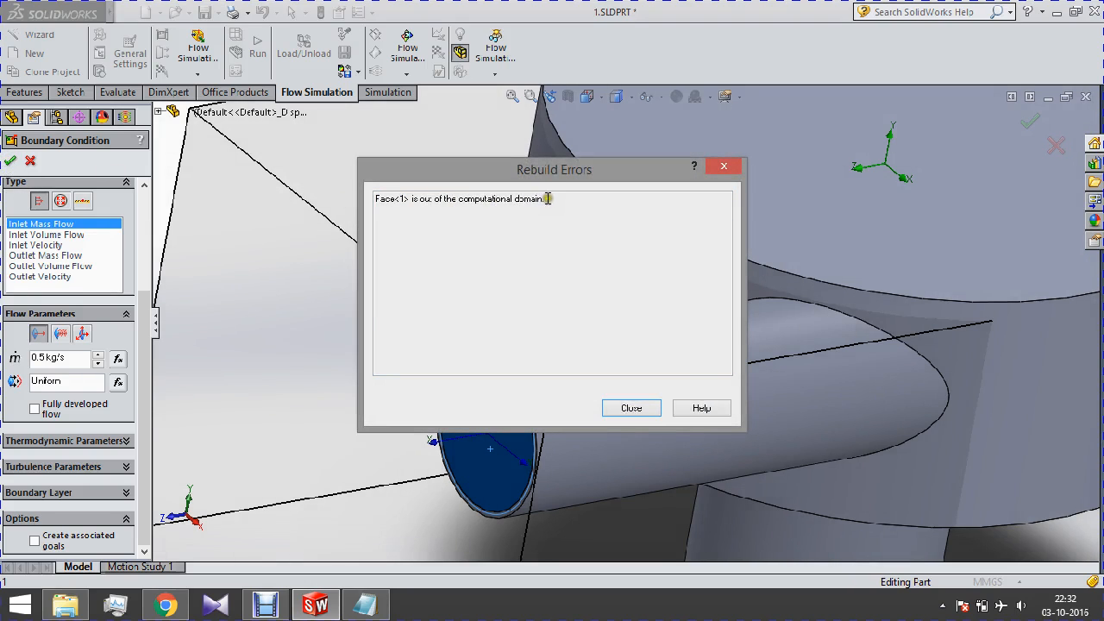
pyautogui.moveTo(466, 243)
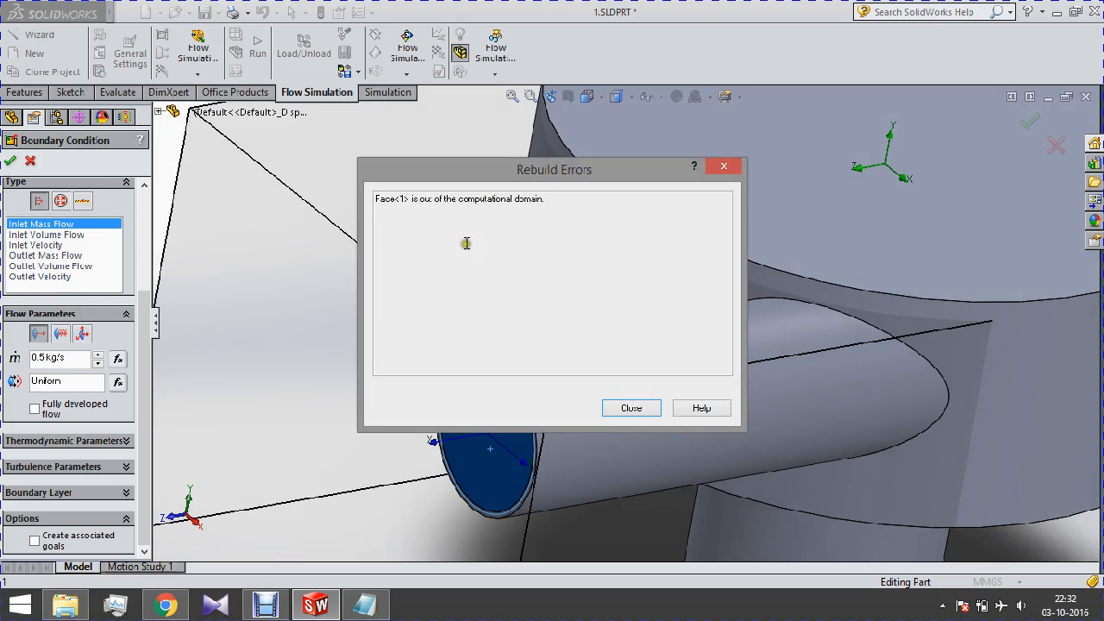
pyautogui.moveTo(669, 398)
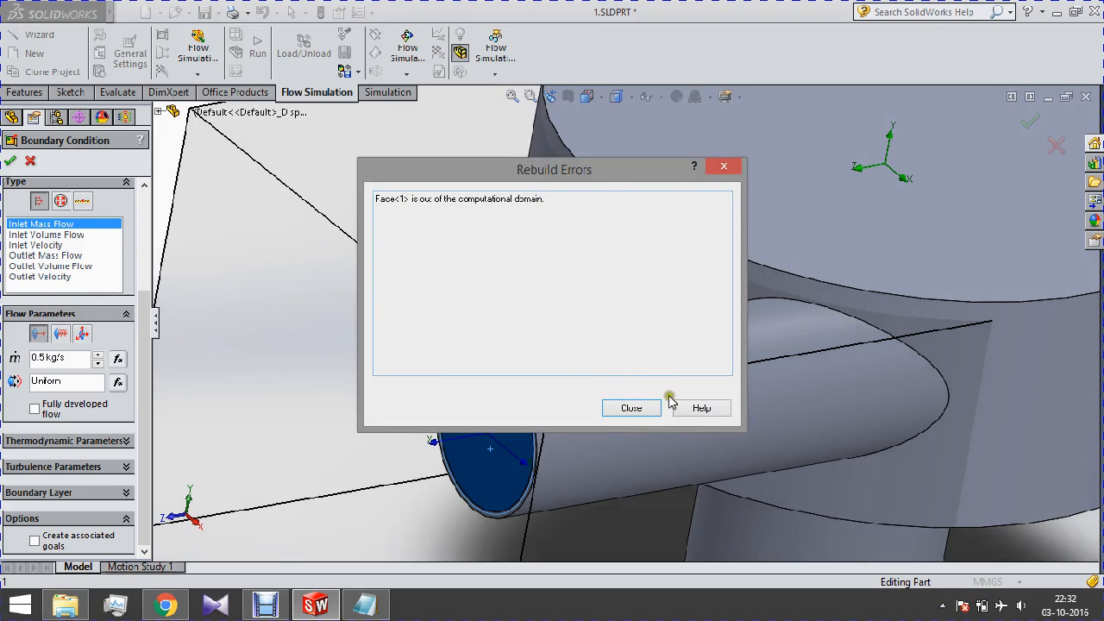
pyautogui.moveTo(631, 407)
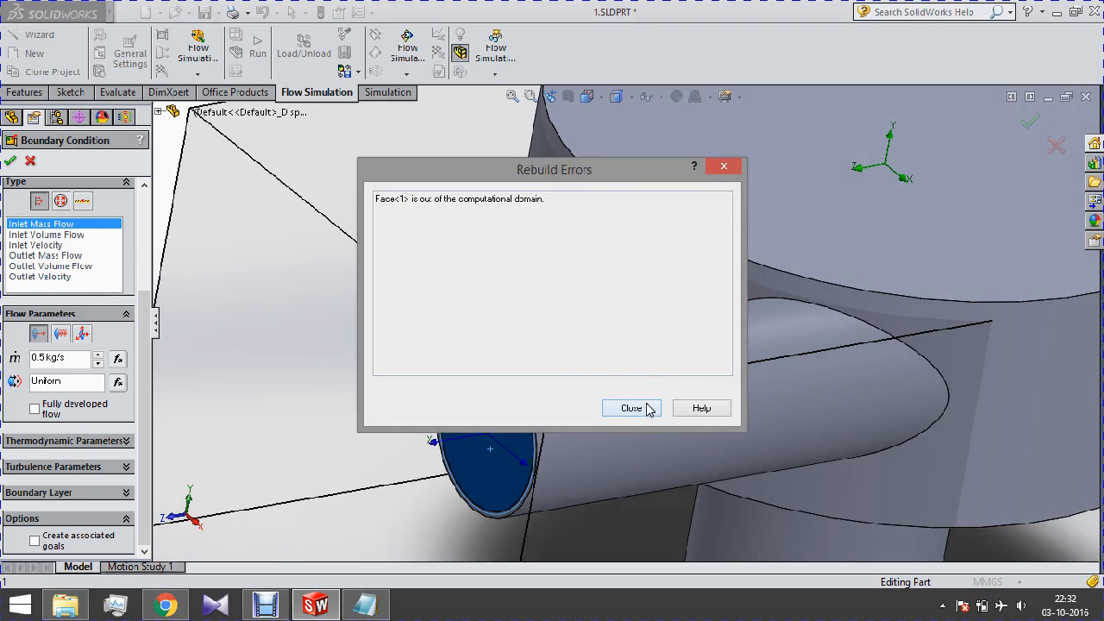
pyautogui.click(631, 408)
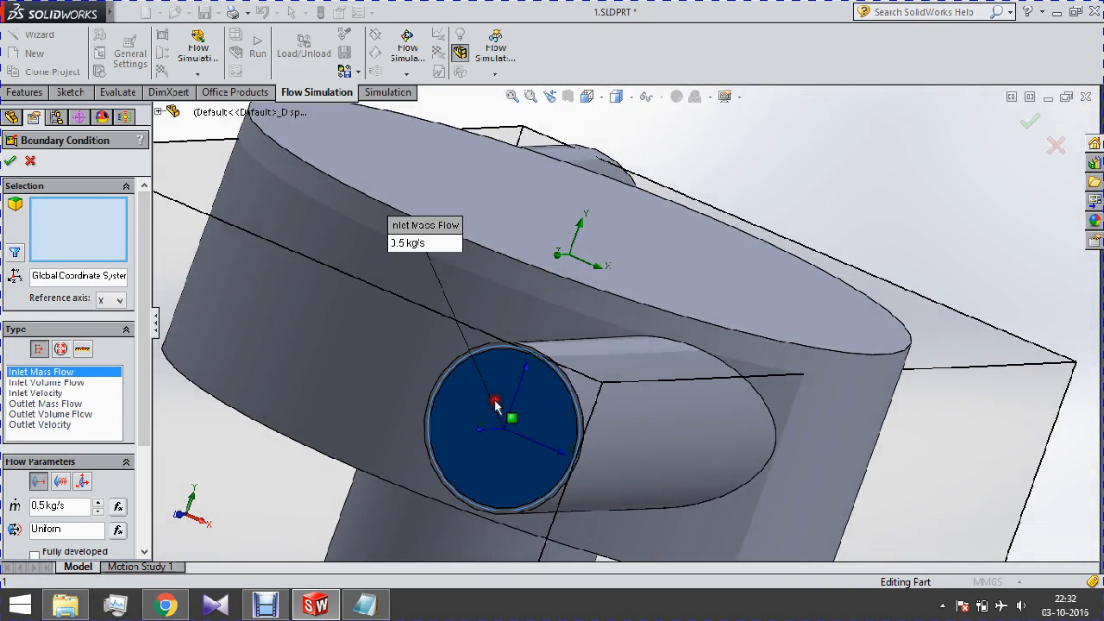
# - Reselect the hidden inner face via Select Other and confirm Inlet Mass Flow 1
pyautogui.rightClick(504, 388)
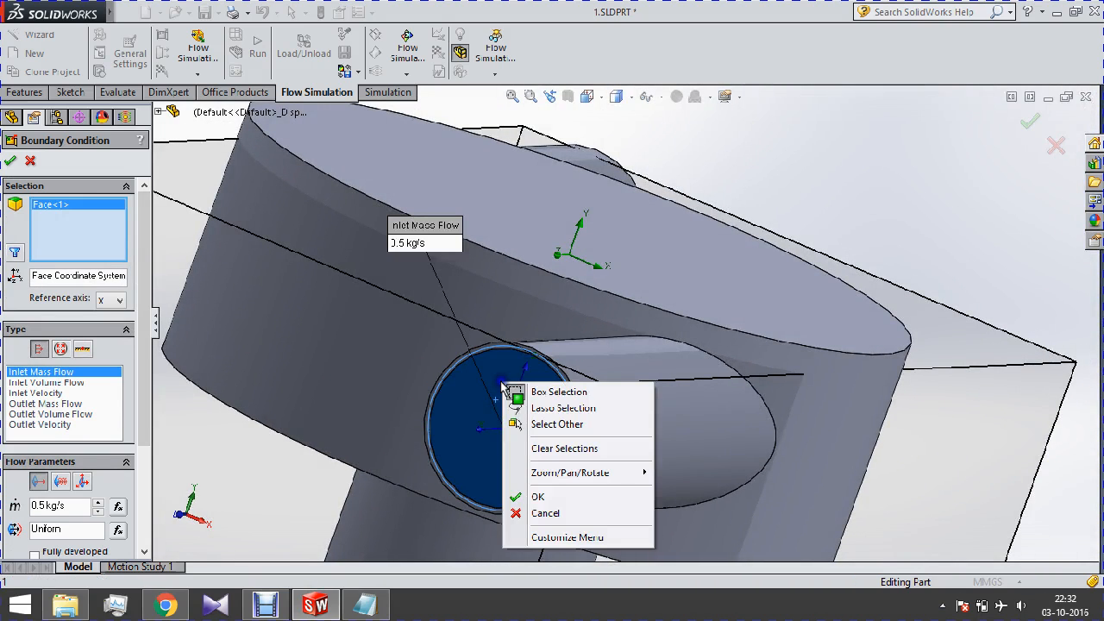
pyautogui.moveTo(557, 425)
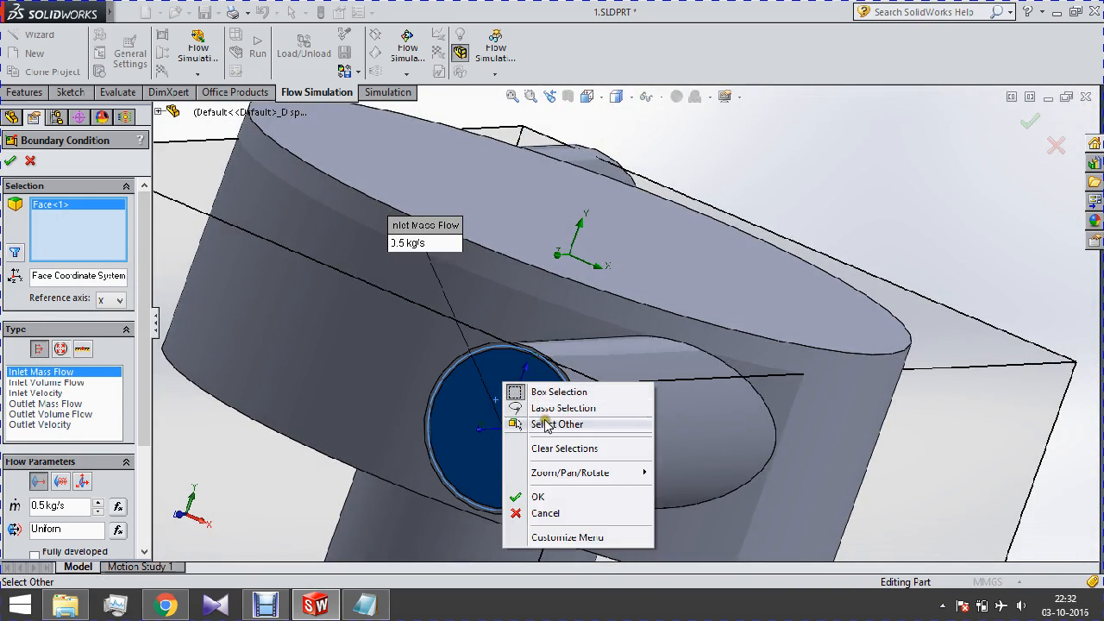
pyautogui.click(558, 424)
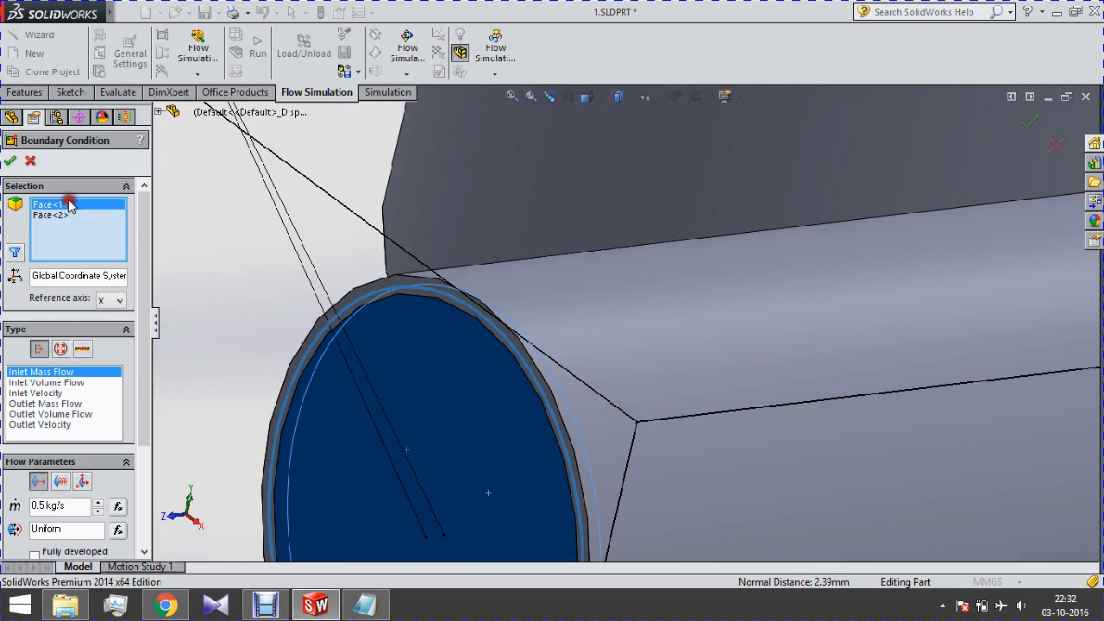
pyautogui.click(48, 204)
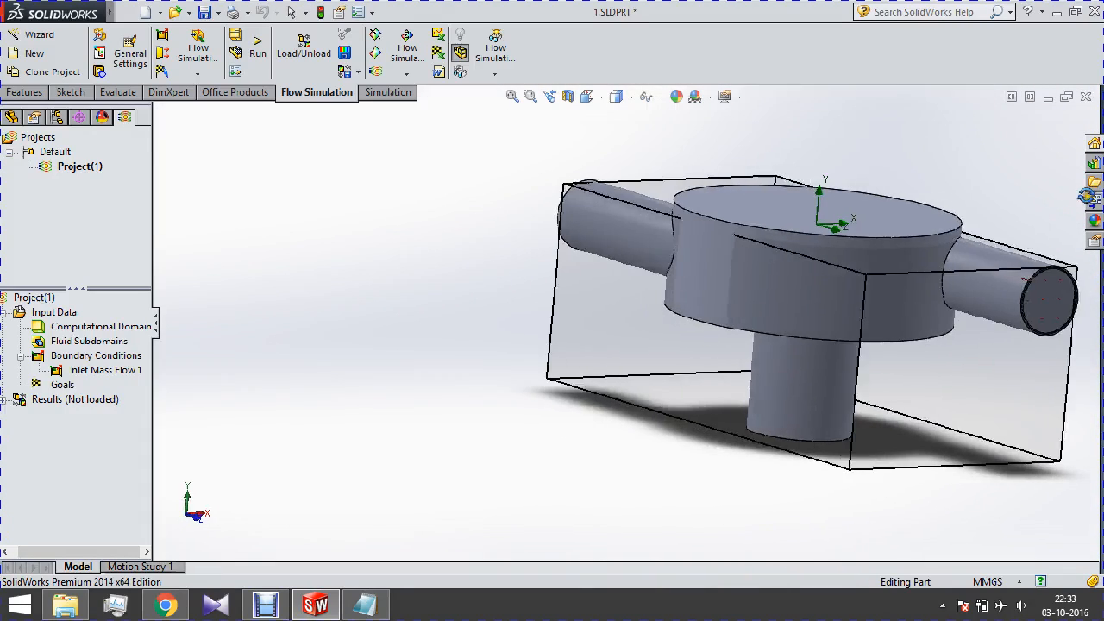
# - With a section view shown, insert a second inlet of 0.5 kg/s on the other side pipe opening
pyautogui.click(569, 97)
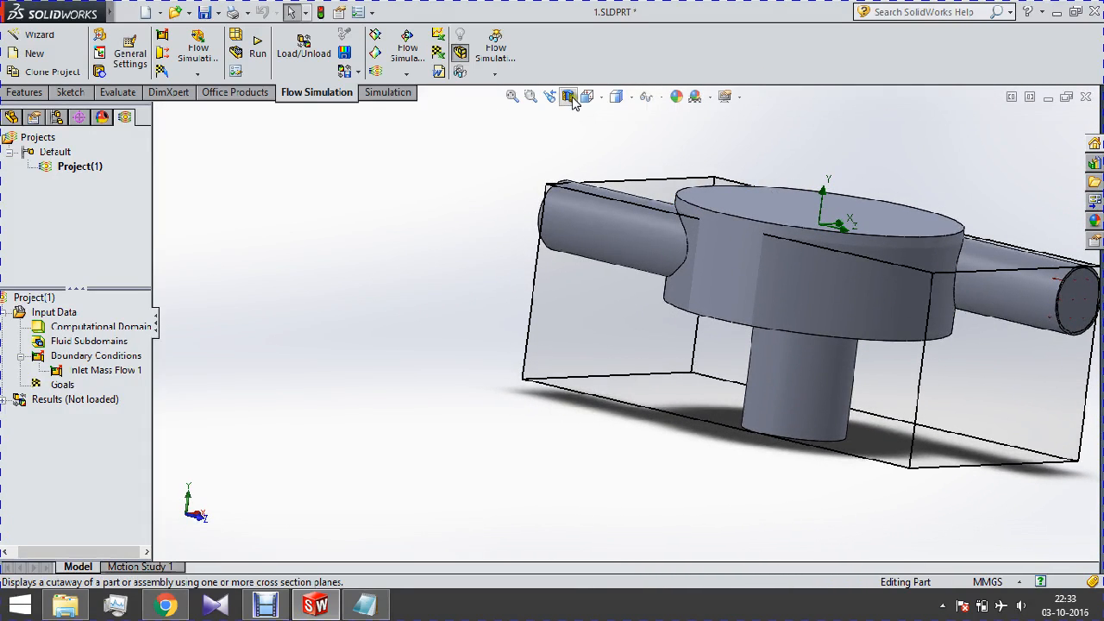
pyautogui.click(567, 96)
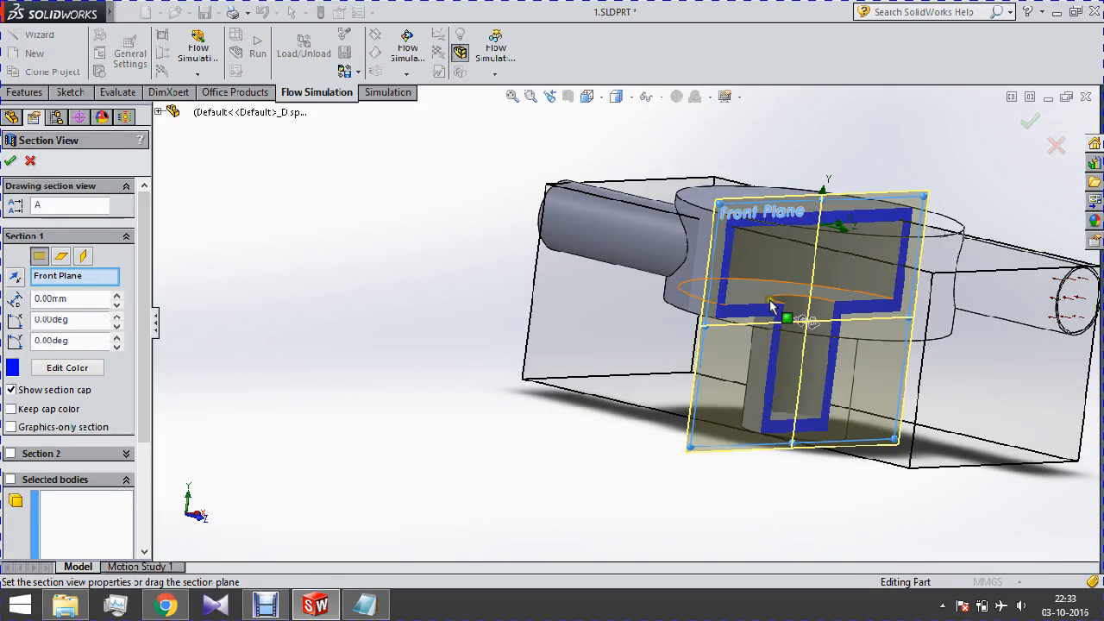
pyautogui.moveTo(776, 319); pyautogui.dragTo(810, 324)
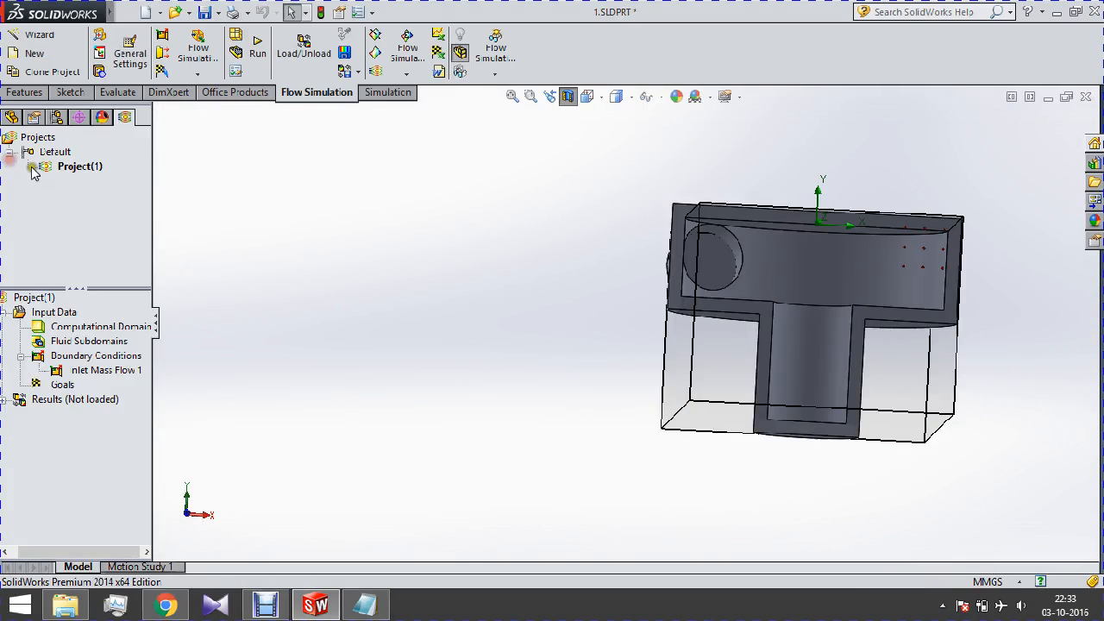
pyautogui.rightClick(96, 355)
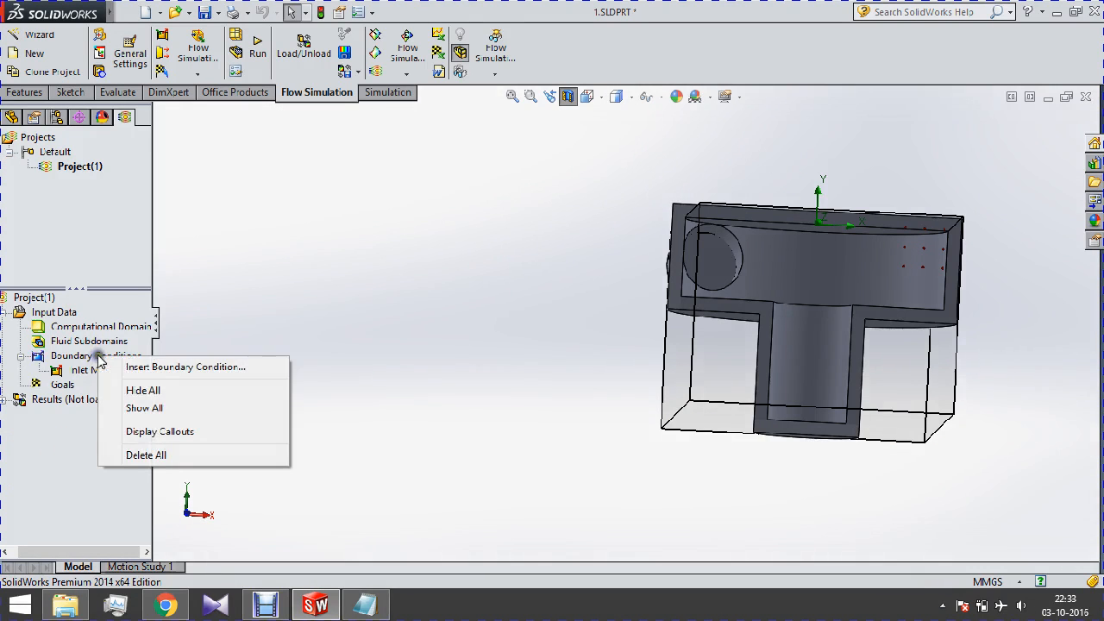
pyautogui.click(185, 366)
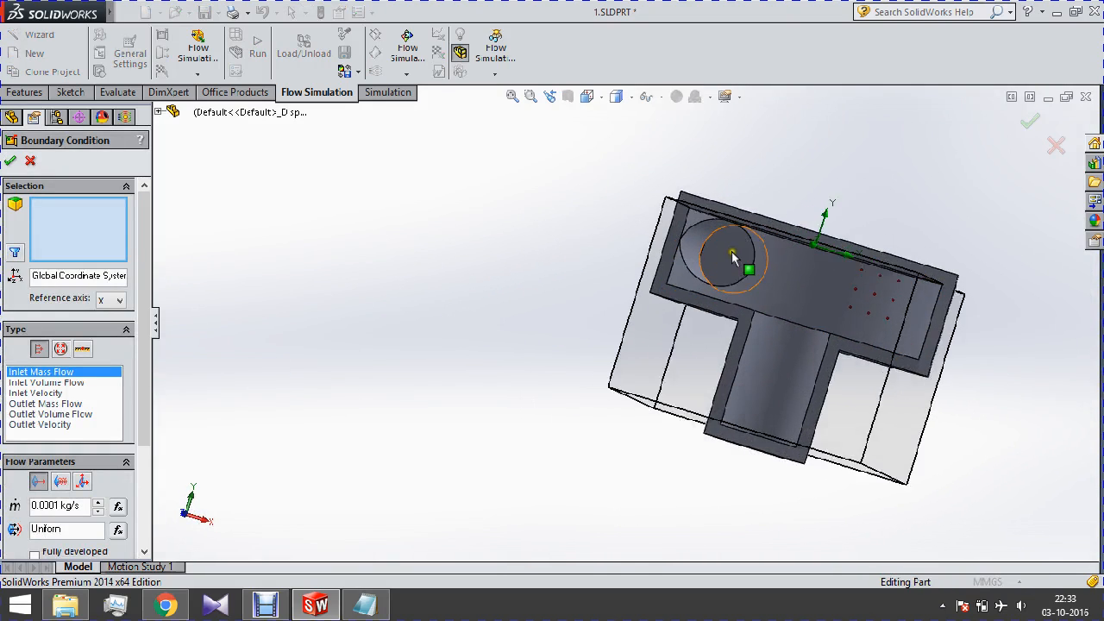
pyautogui.click(733, 255)
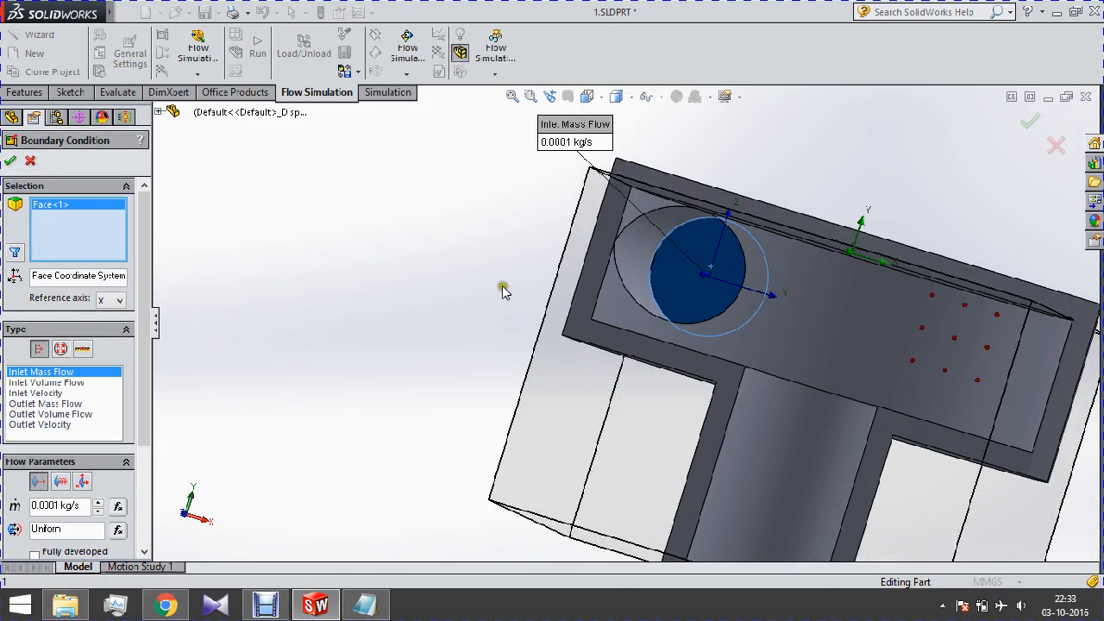
pyautogui.moveTo(1014, 293)
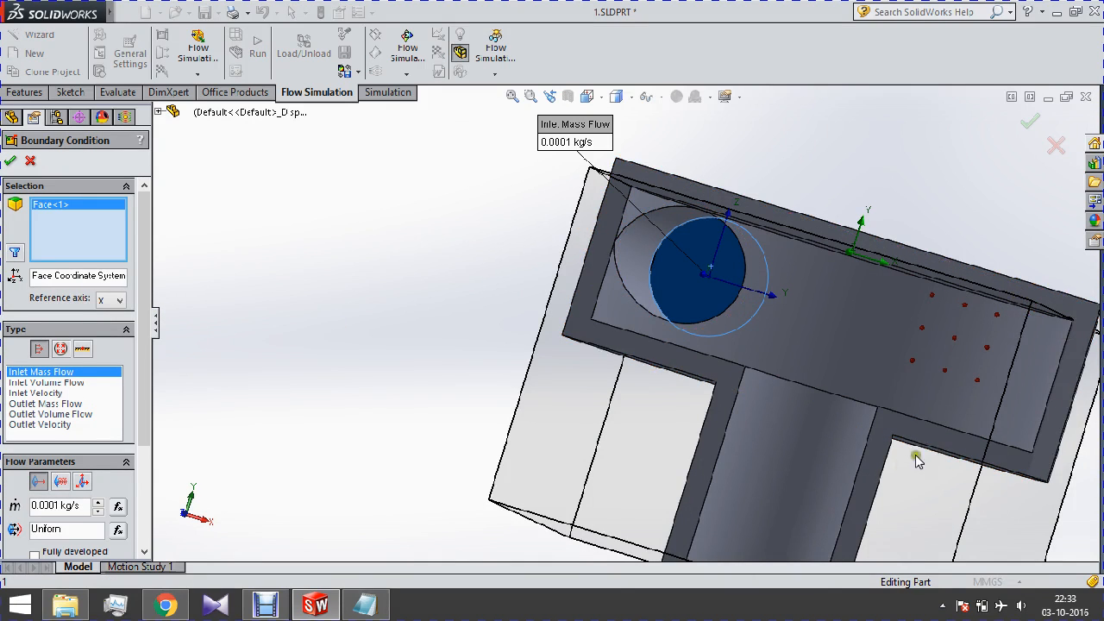
pyautogui.moveTo(901, 476)
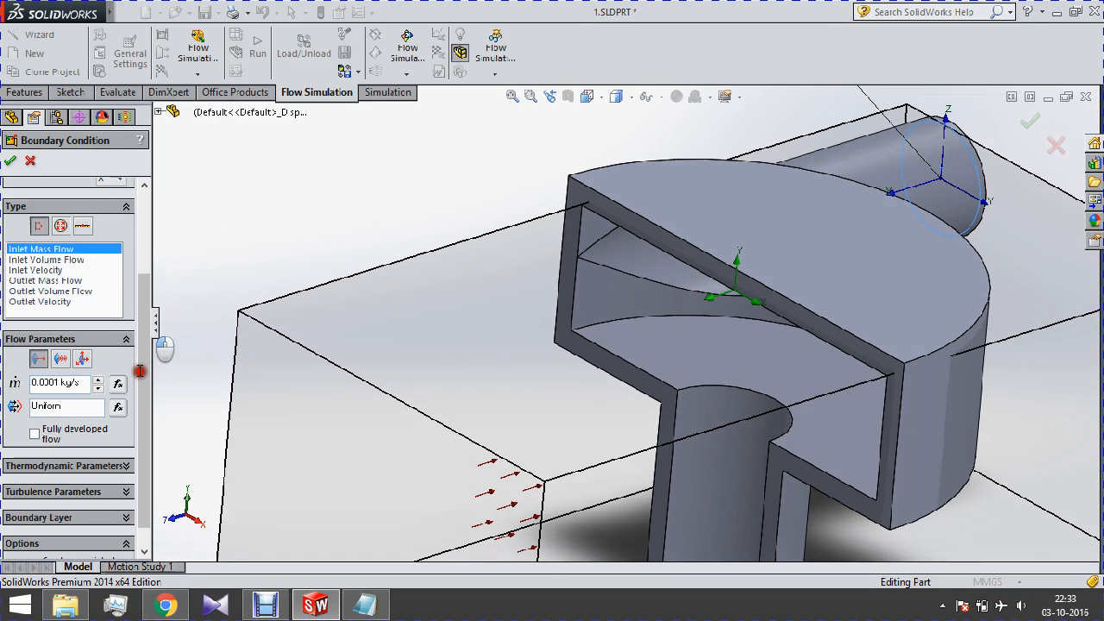
pyautogui.tripleClick(55, 383)
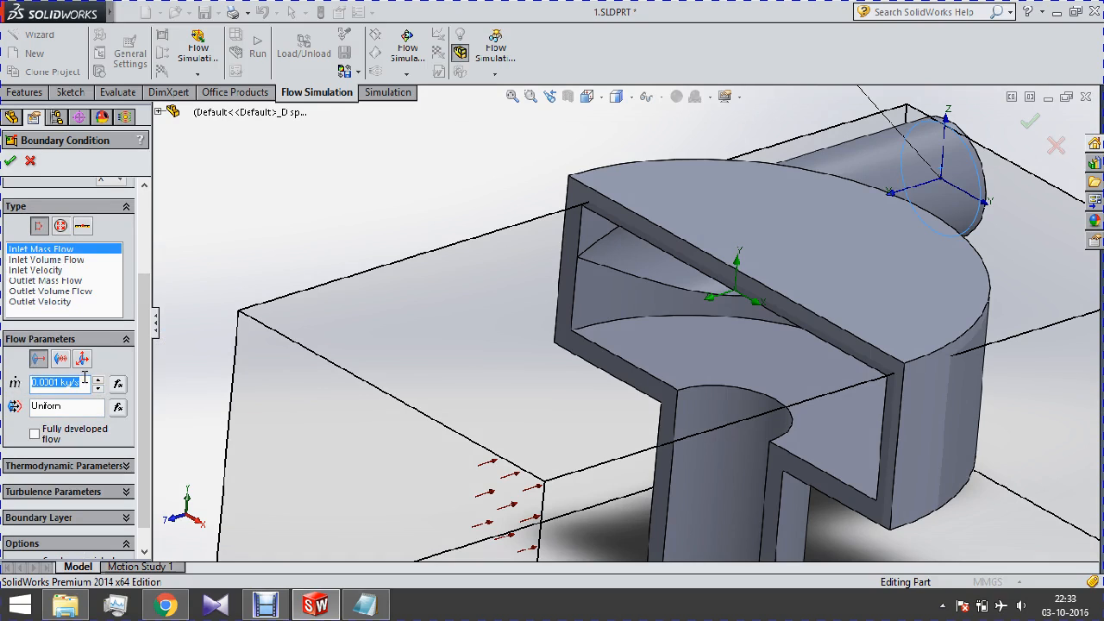
pyautogui.write('0')
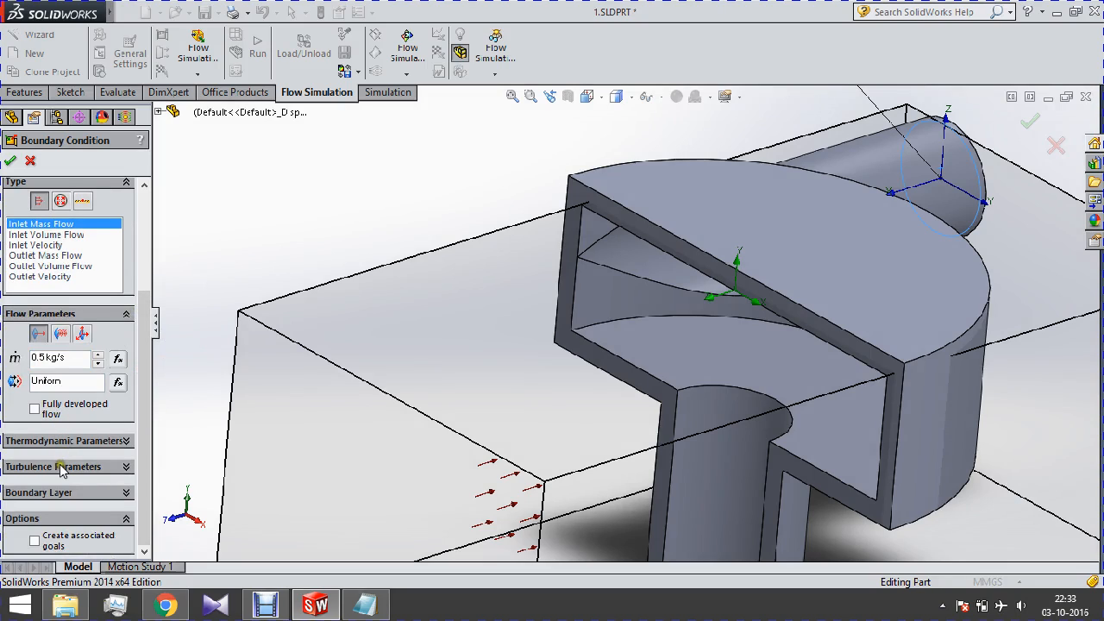
pyautogui.moveTo(59, 445)
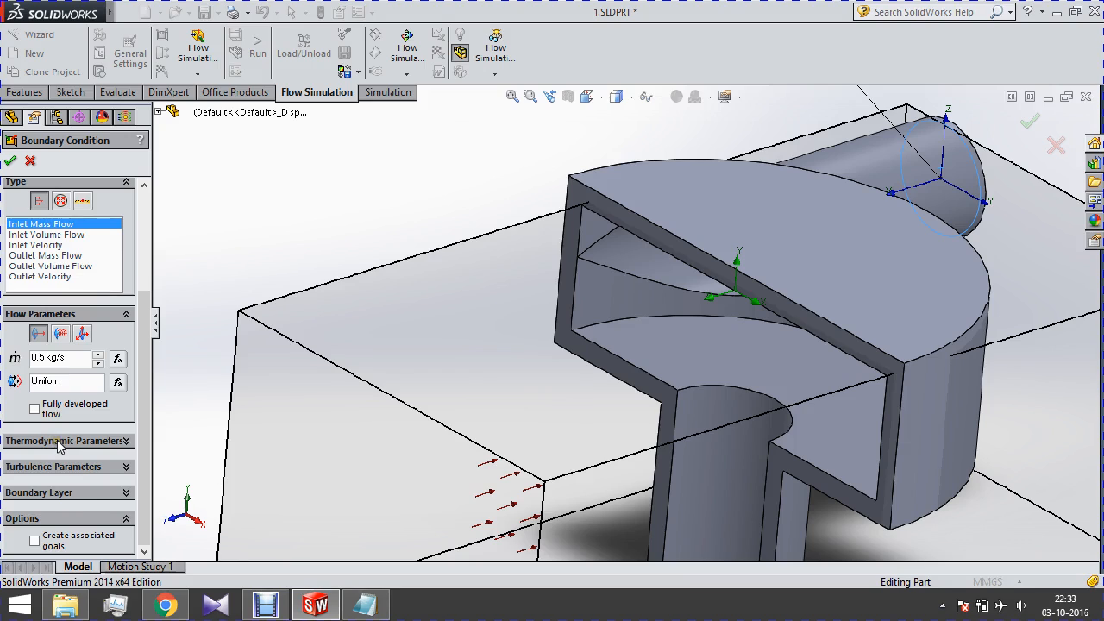
# - Set the inlet's thermodynamic temperature to 800 K, leaving the dependency unchanged
pyautogui.click(66, 440)
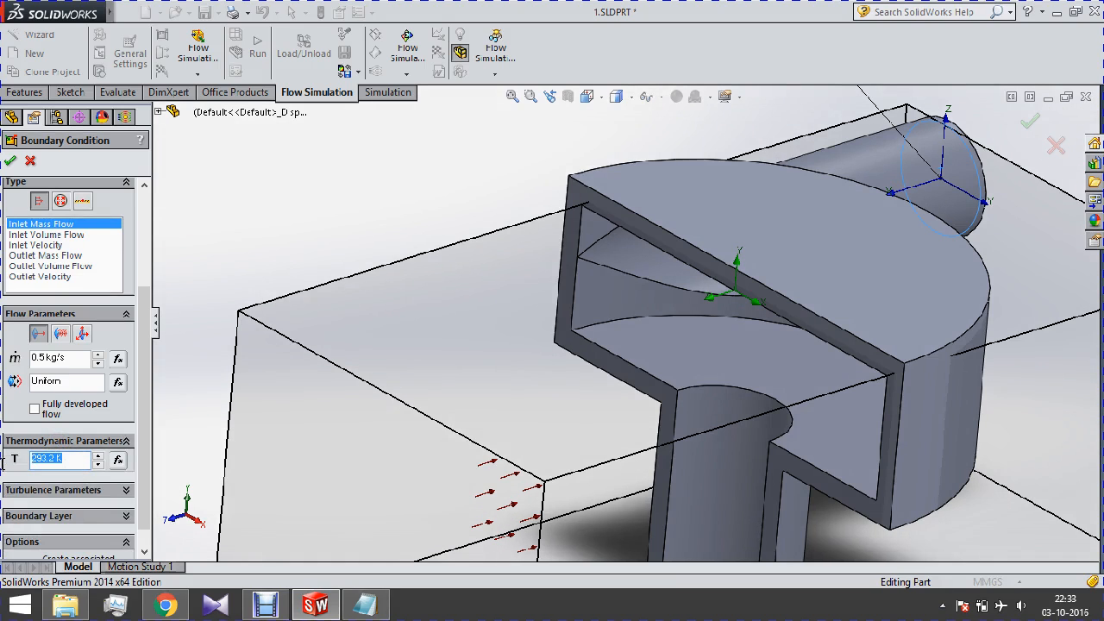
pyautogui.write('8')
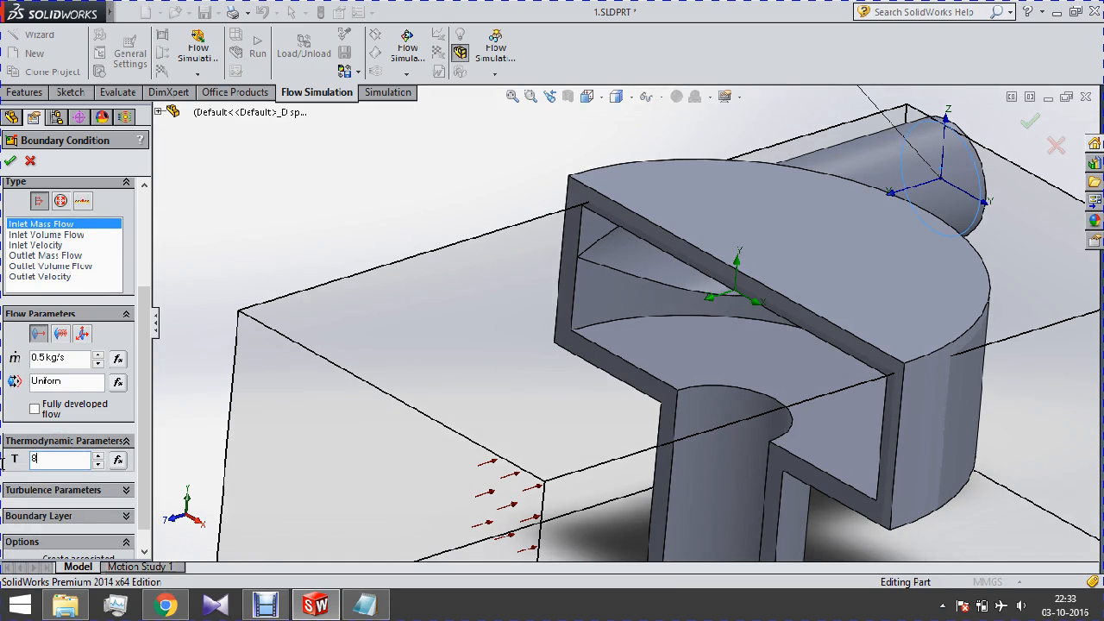
pyautogui.write('00 K')
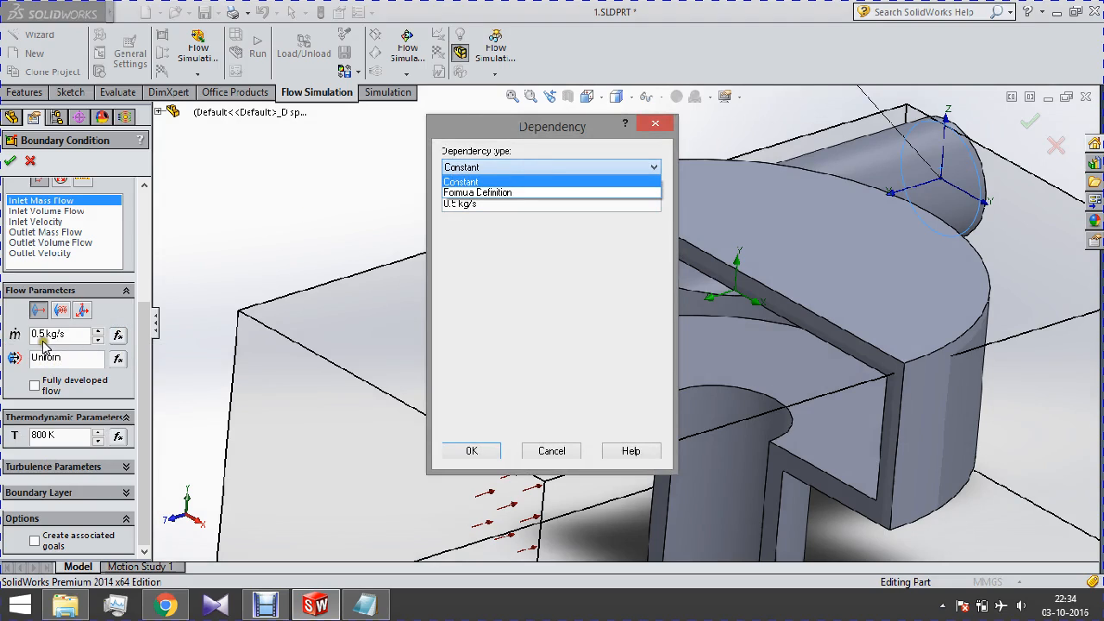
pyautogui.moveTo(214, 389)
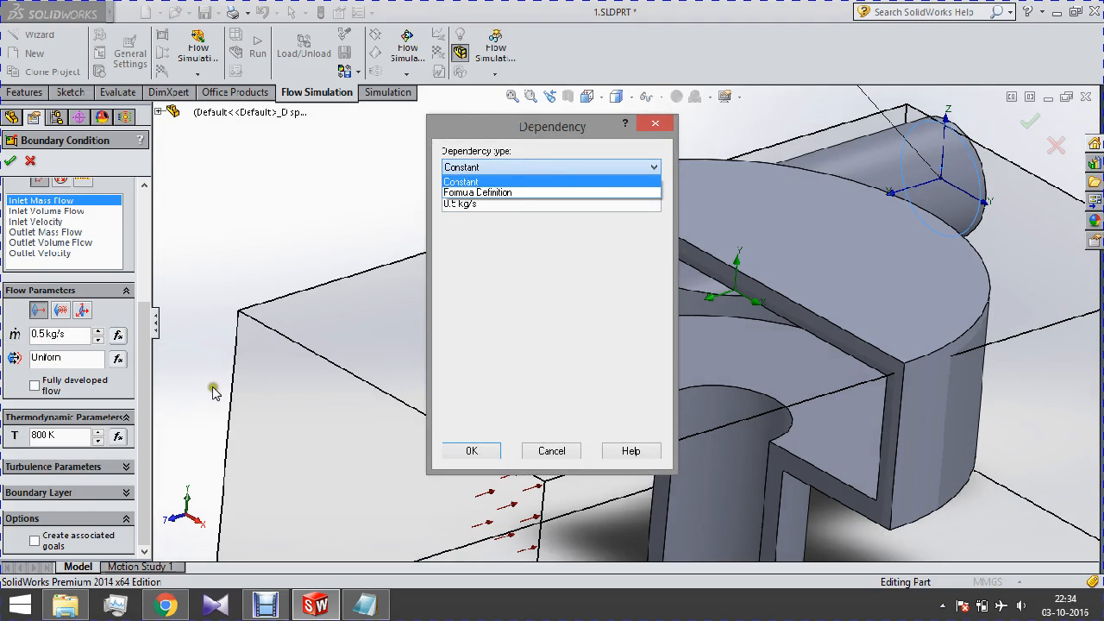
pyautogui.click(477, 193)
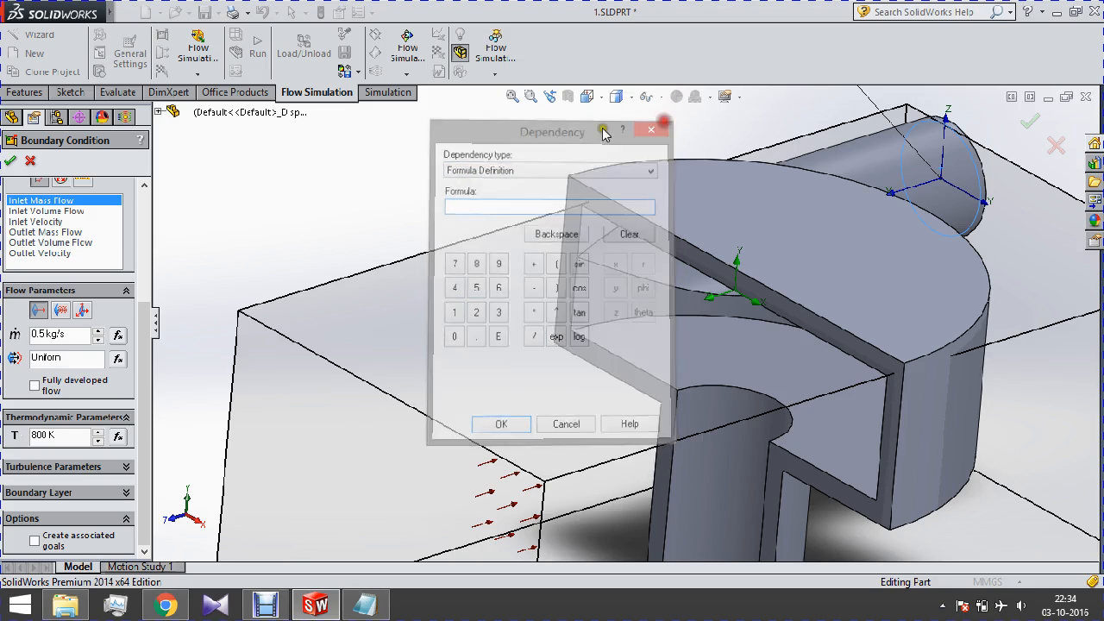
pyautogui.click(651, 129)
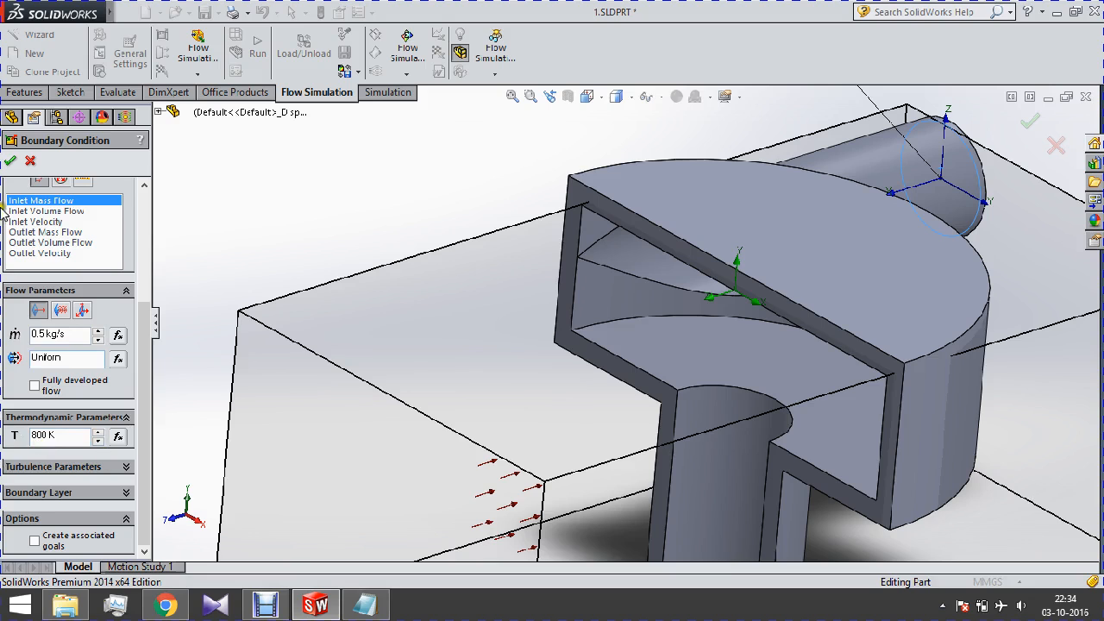
pyautogui.moveTo(590, 268)
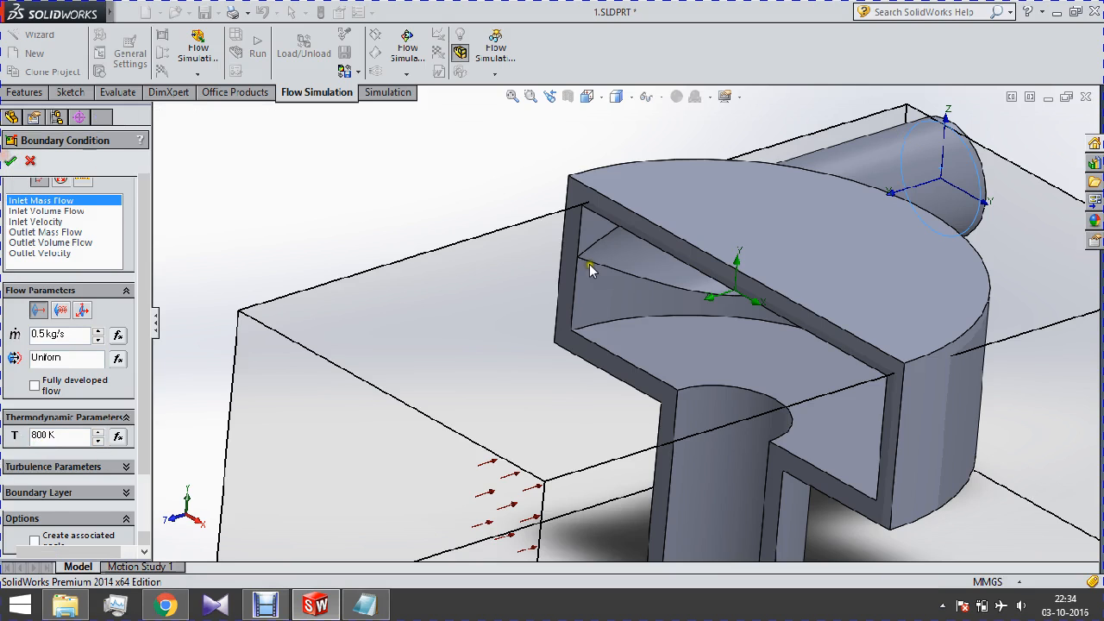
# - Confirm the second inlet mass flow and start inserting another boundary condition
pyautogui.click(10, 162)
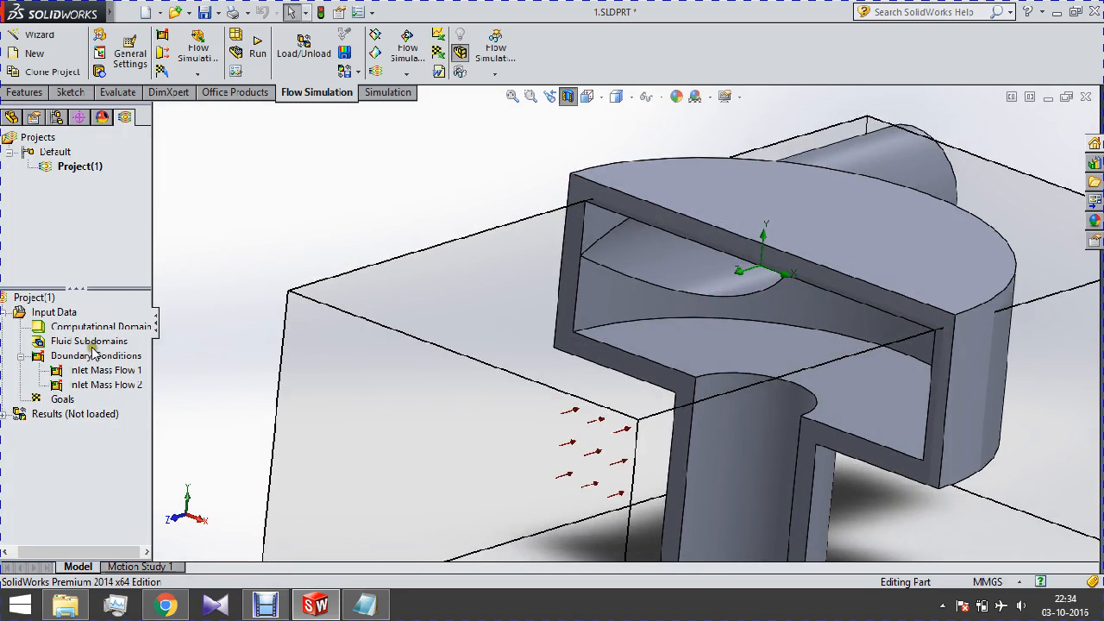
pyautogui.rightClick(96, 355)
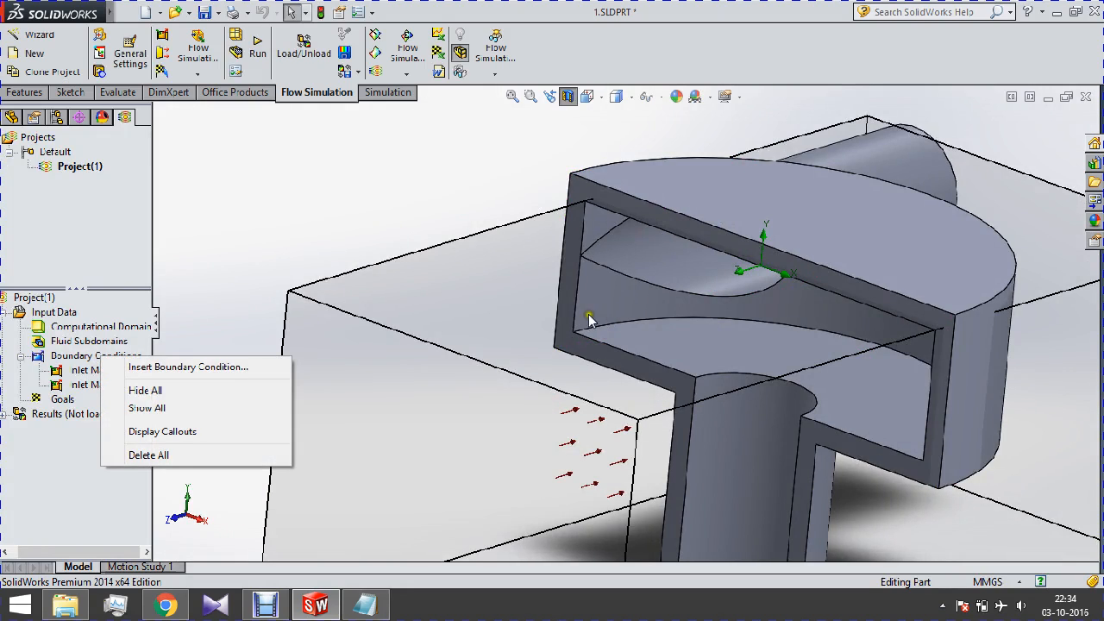
pyautogui.click(188, 365)
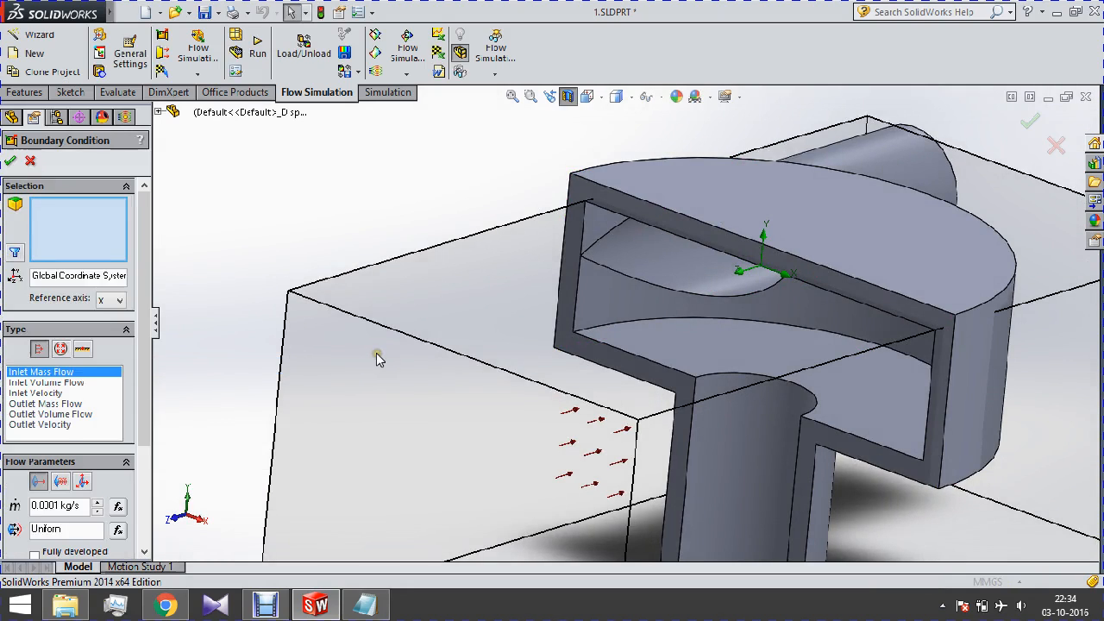
pyautogui.moveTo(428, 222)
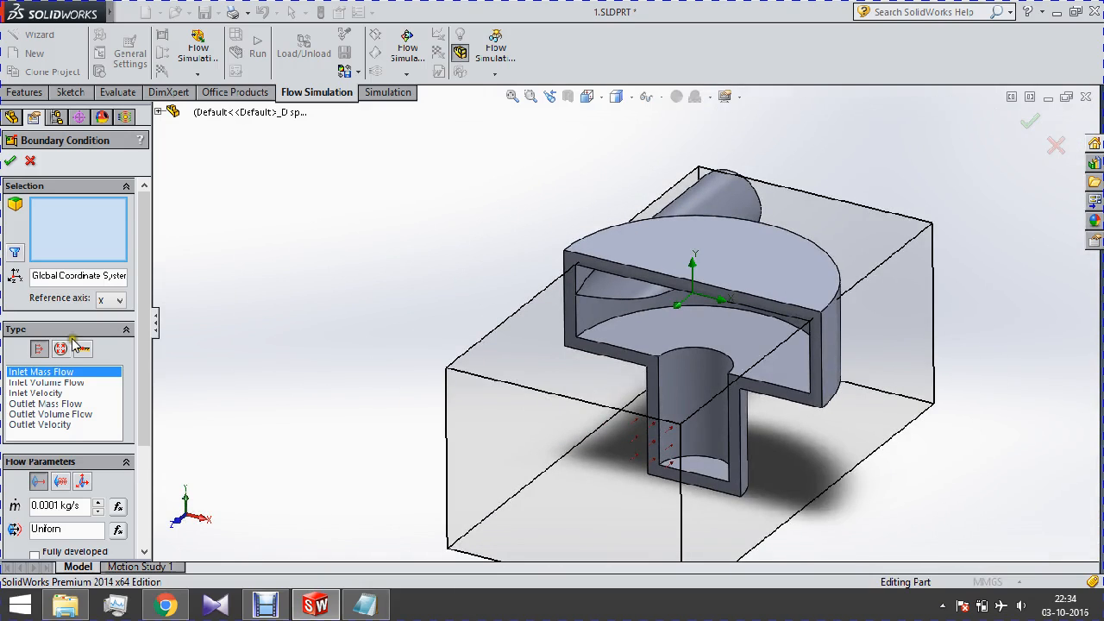
pyautogui.moveTo(62, 348)
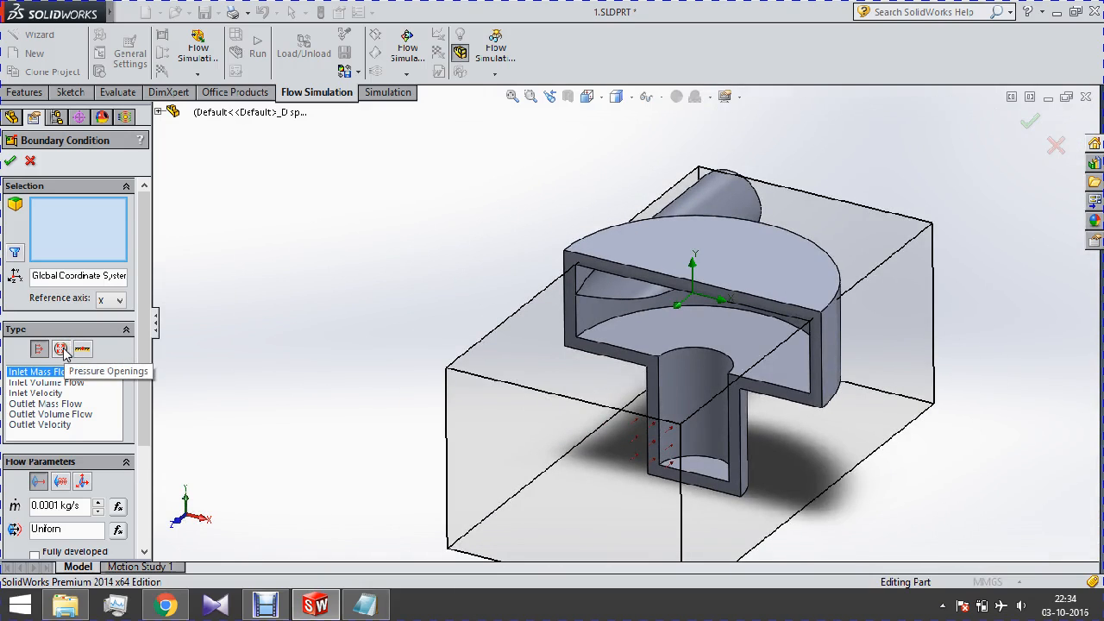
# - Apply an Environment Pressure opening (101325 Pa) to the bottom pipe's opening face
pyautogui.click(62, 349)
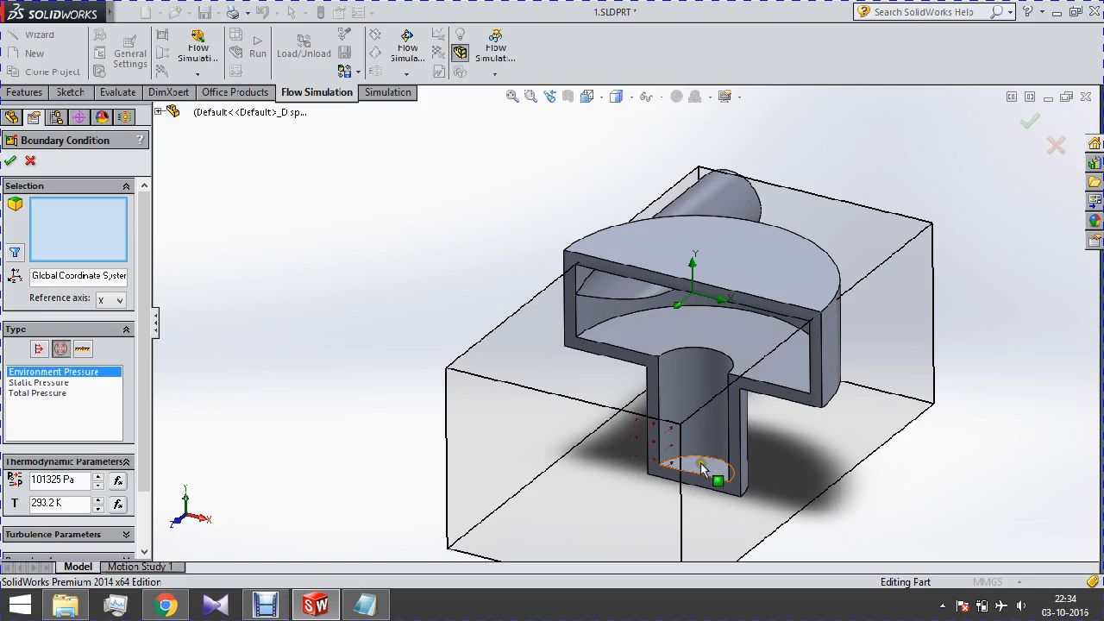
pyautogui.click(698, 465)
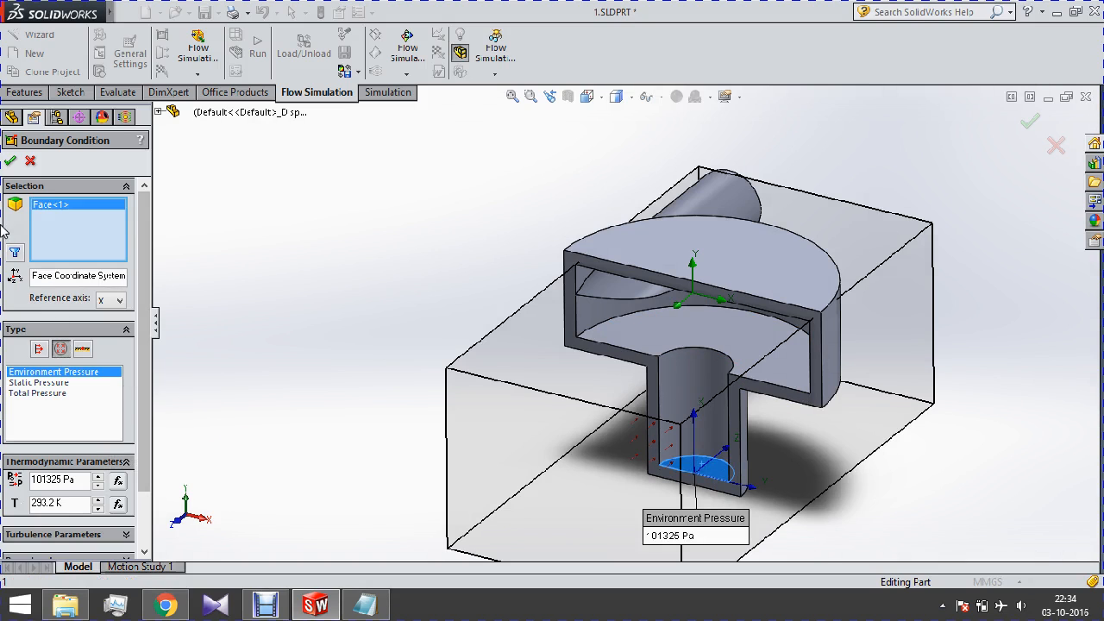
pyautogui.click(10, 160)
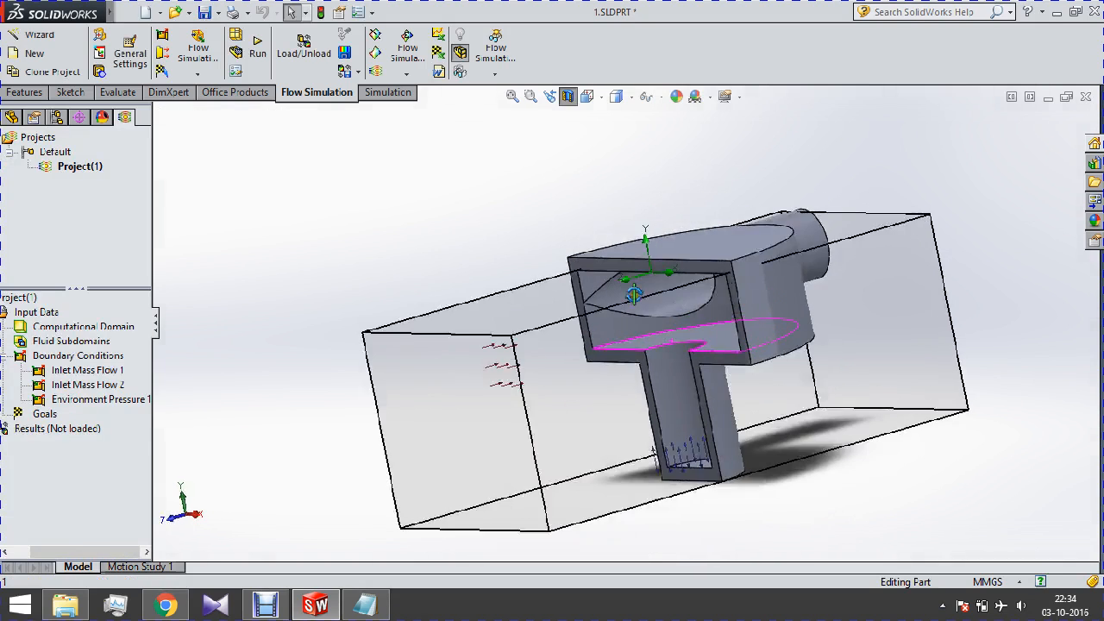
pyautogui.moveTo(568, 96)
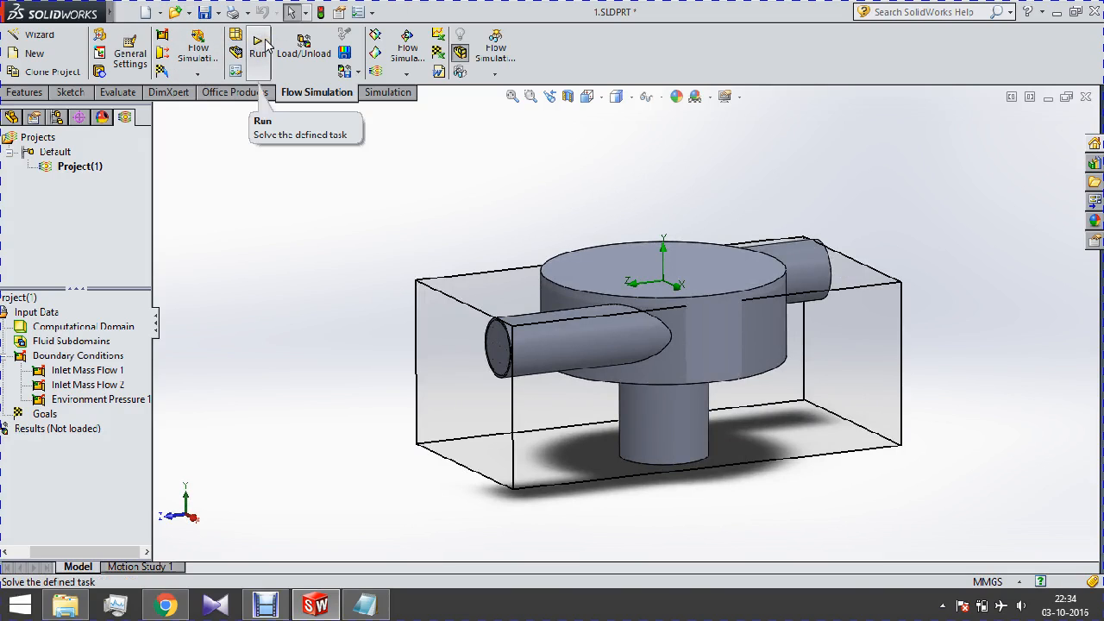
# - Run Project(1) as a new calculation and bring the solver window forward
pyautogui.click(258, 45)
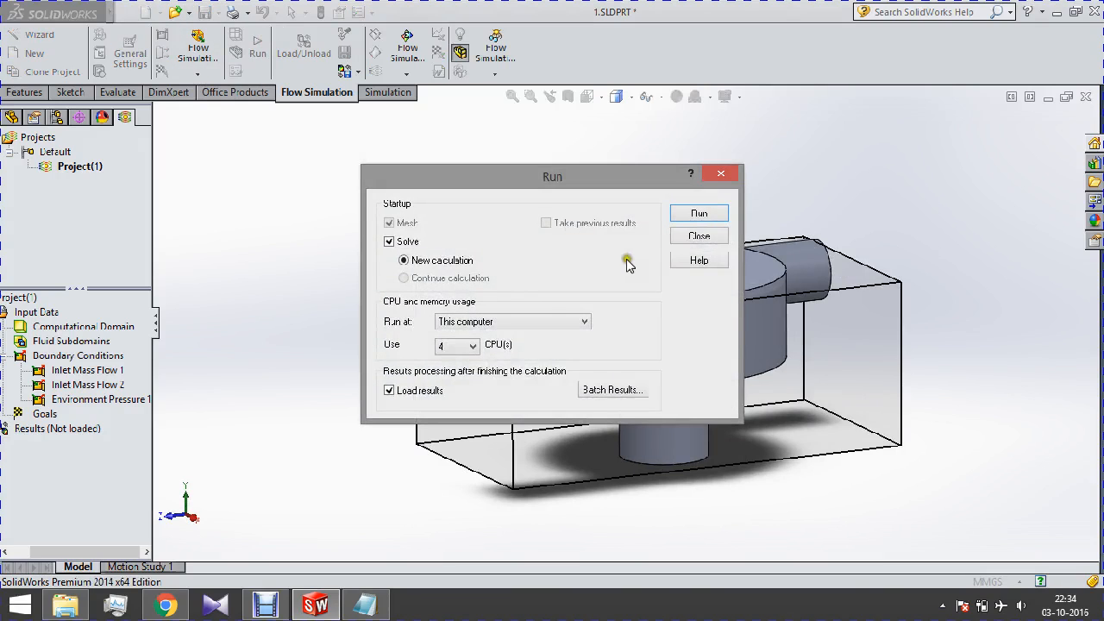
pyautogui.click(698, 235)
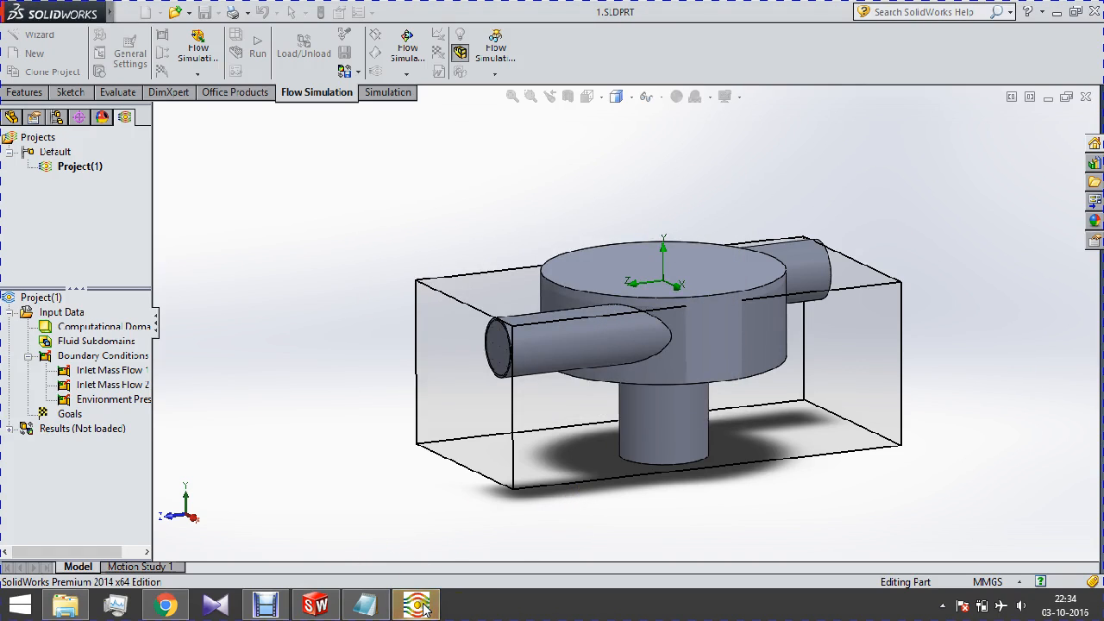
pyautogui.click(259, 48)
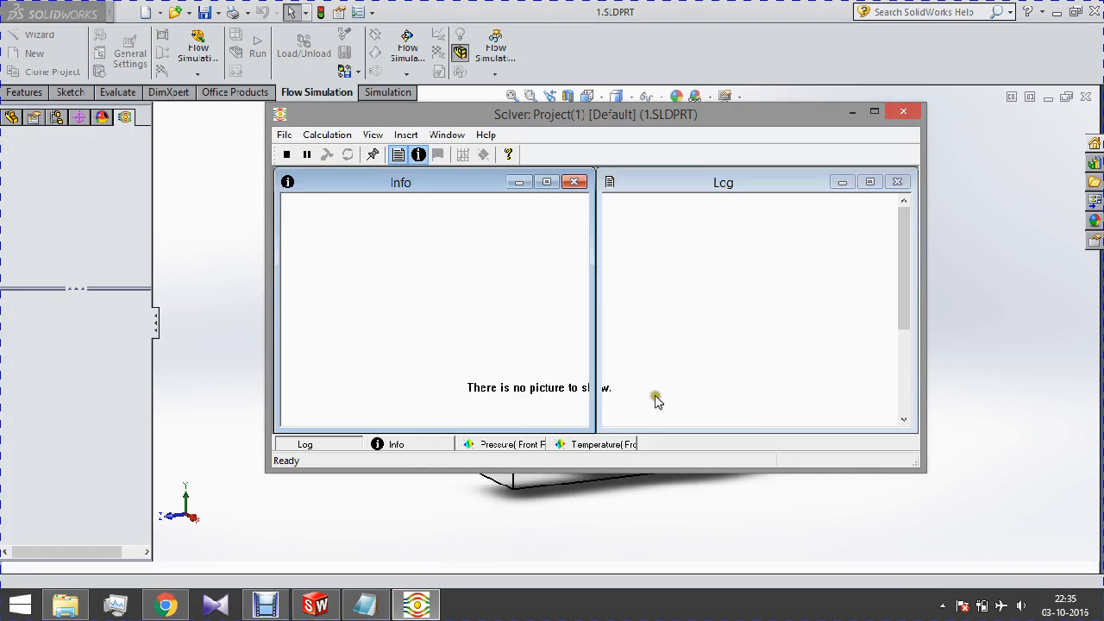
# - Show the live temperature preview and maximise the solver window
pyautogui.click(603, 445)
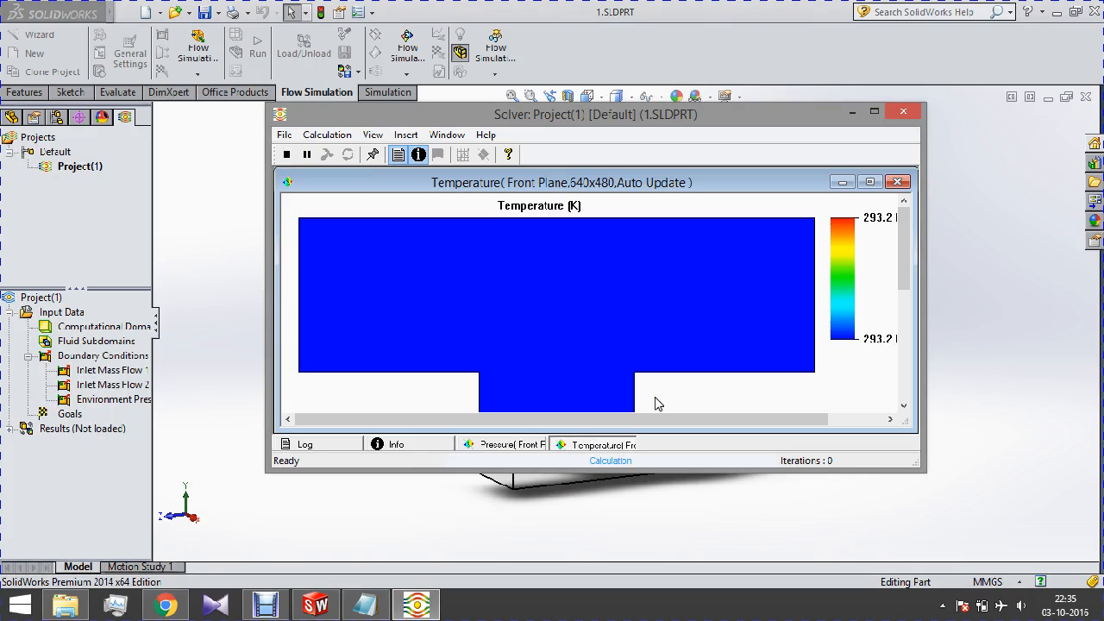
pyautogui.click(873, 111)
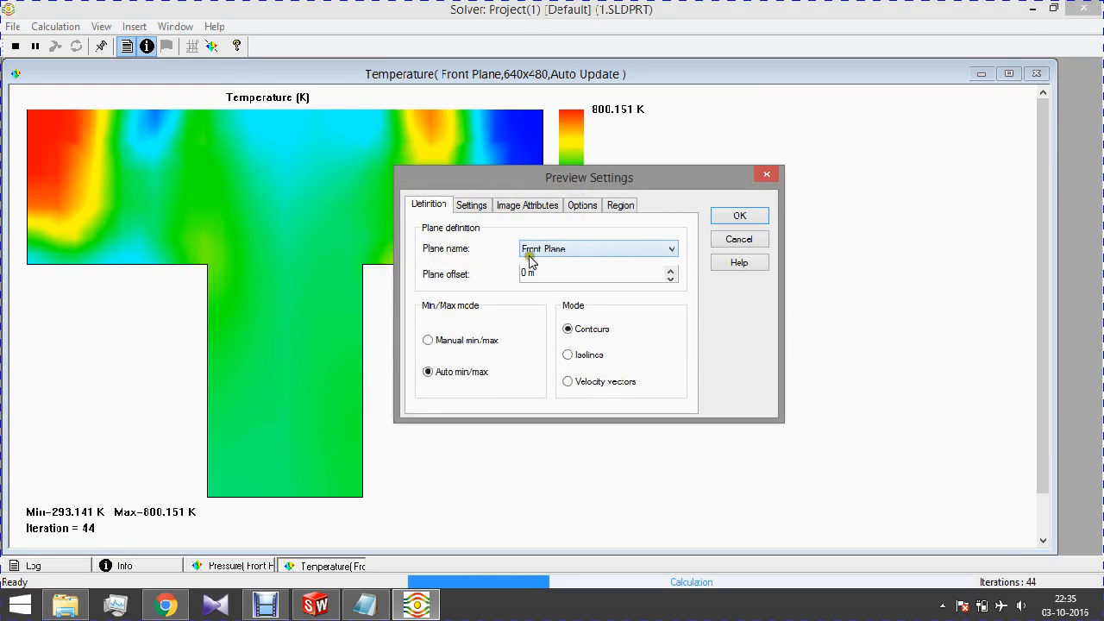
# - Change the contour parameter in Preview Settings and confirm to return to the live preview
pyautogui.click(473, 205)
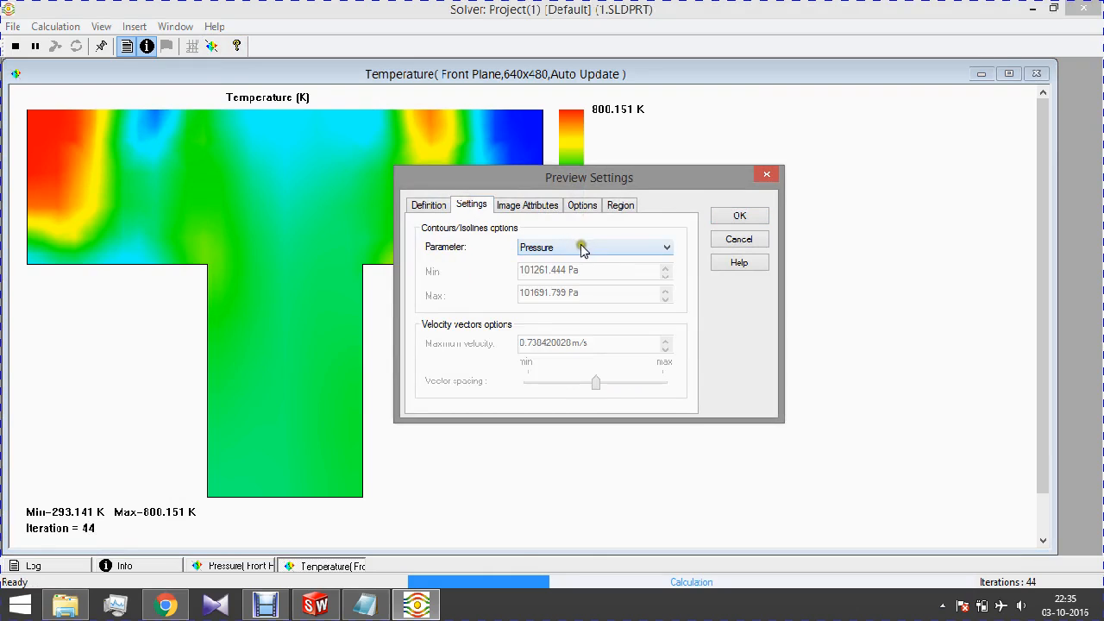
pyautogui.click(666, 248)
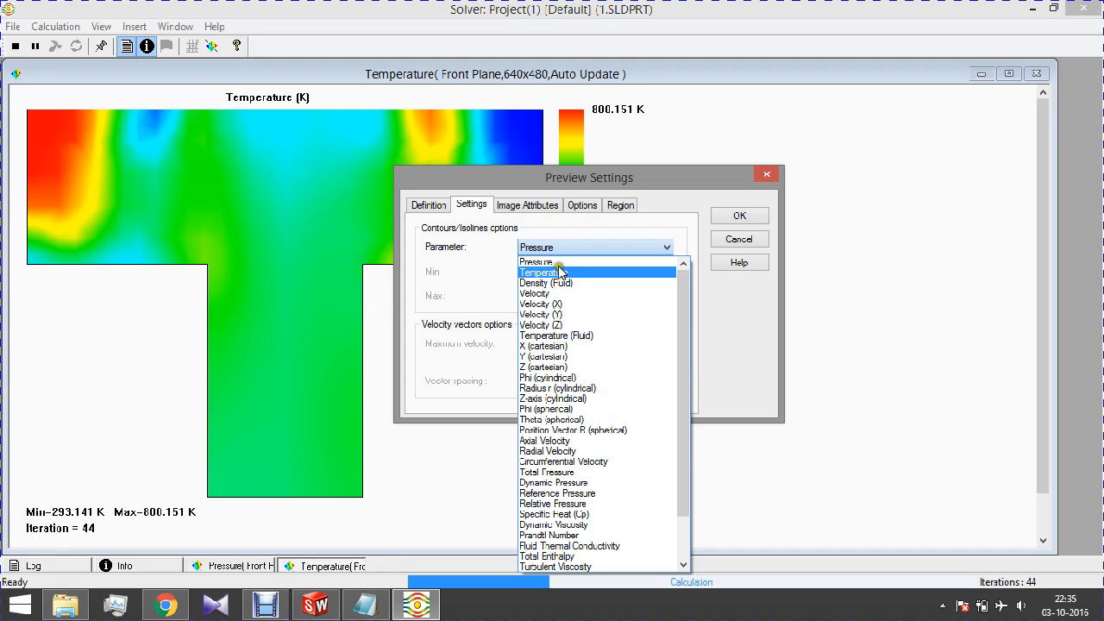
pyautogui.click(535, 262)
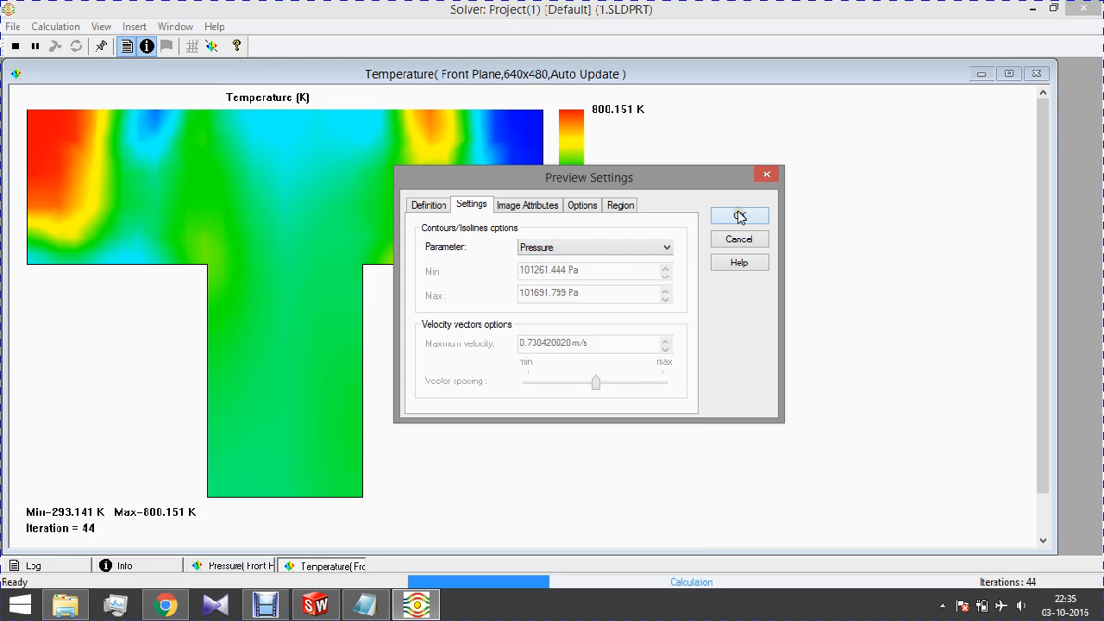
pyautogui.moveTo(406, 117)
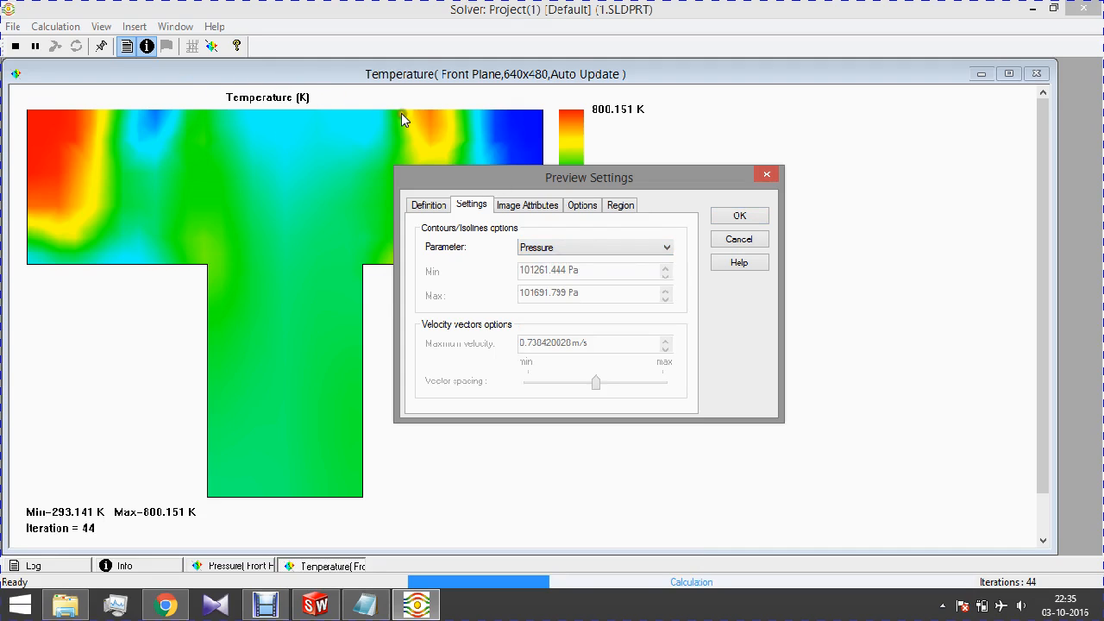
pyautogui.moveTo(445, 156)
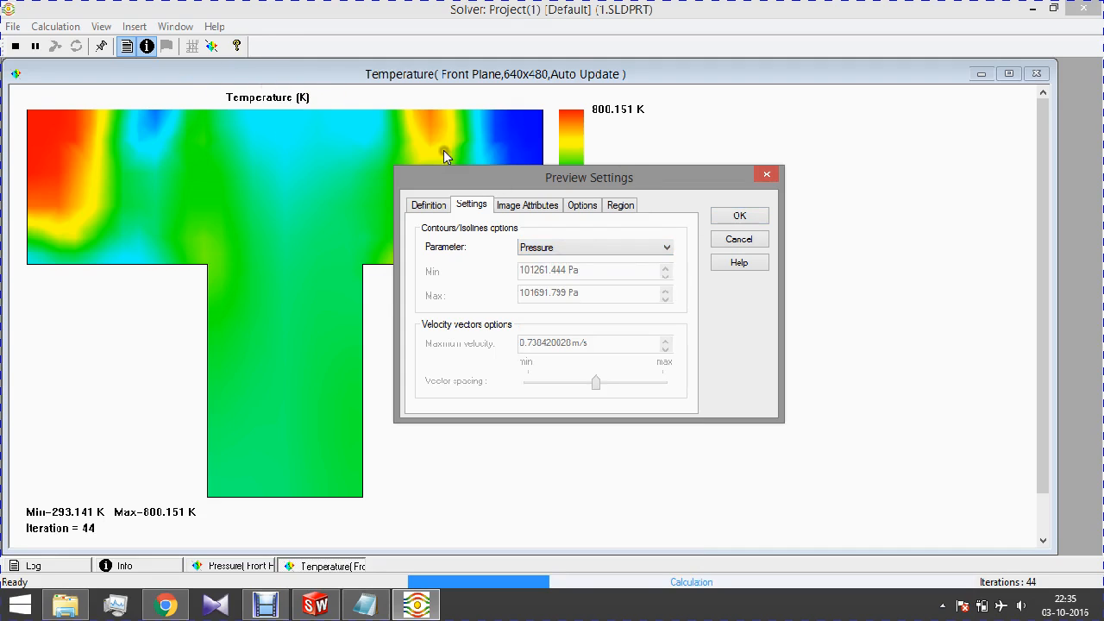
pyautogui.click(738, 214)
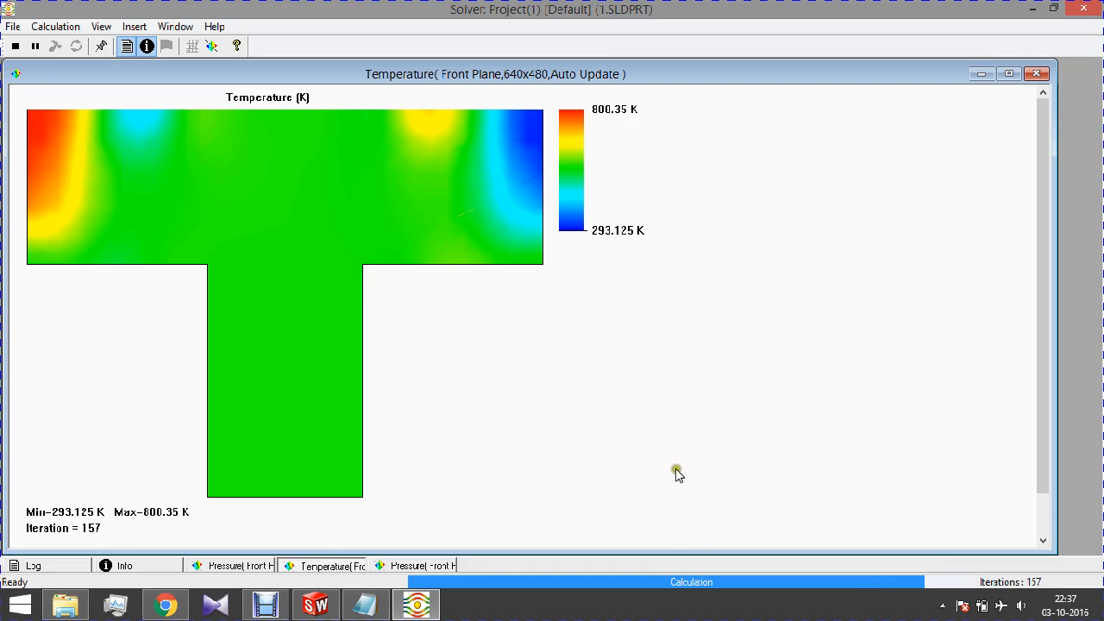
pyautogui.moveTo(314, 604)
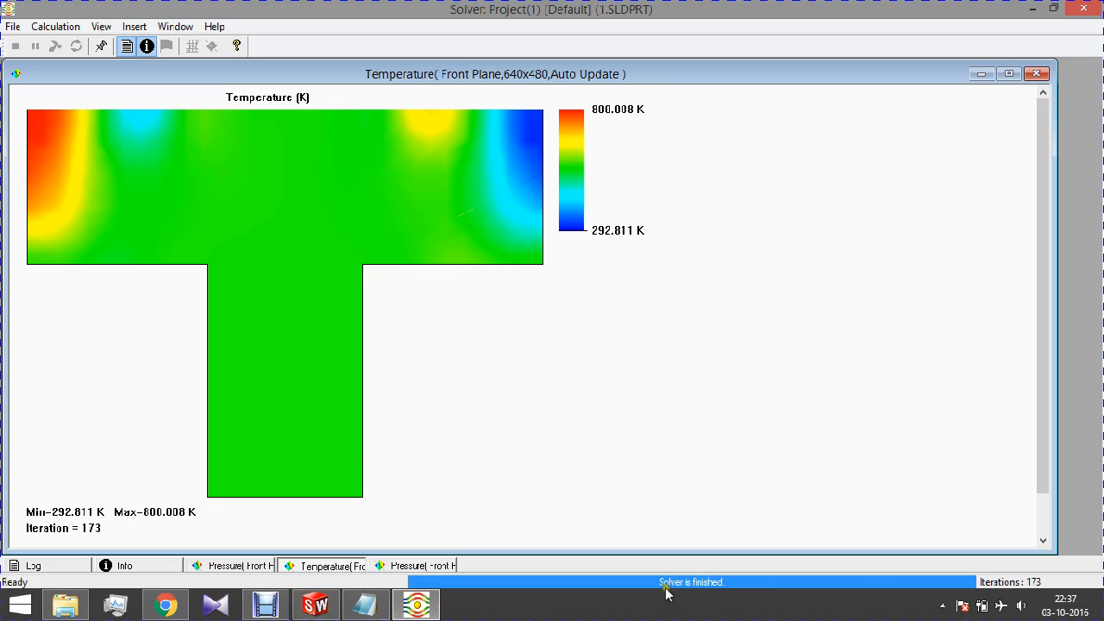
pyautogui.moveTo(755, 590)
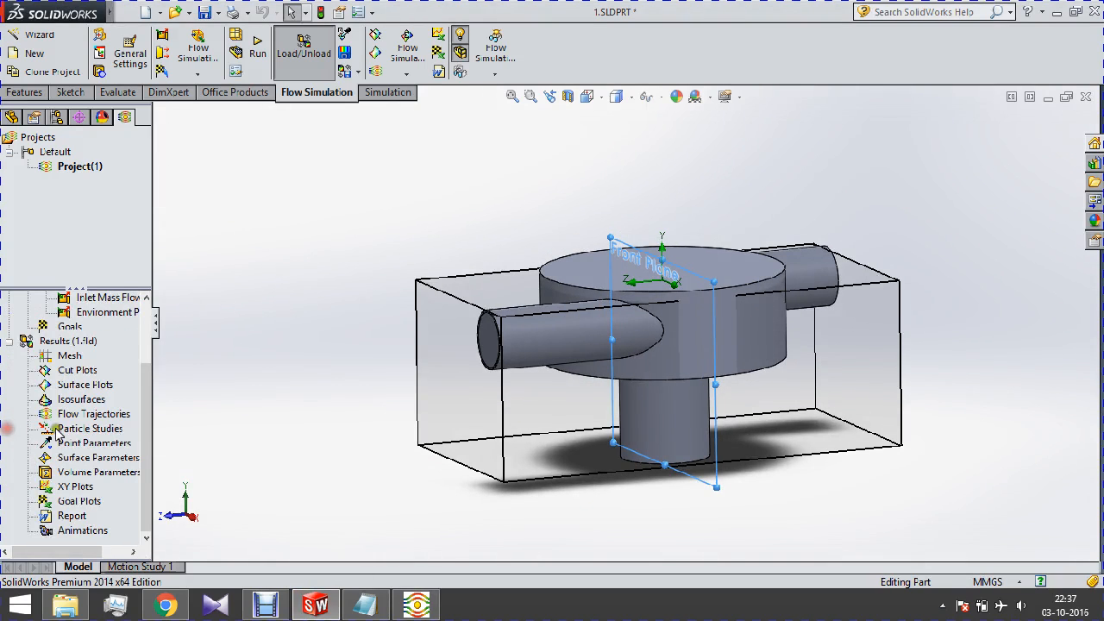
# - Insert a flow trajectories plot seeded from the near, far and bottom pipe-end faces
pyautogui.rightClick(90, 414)
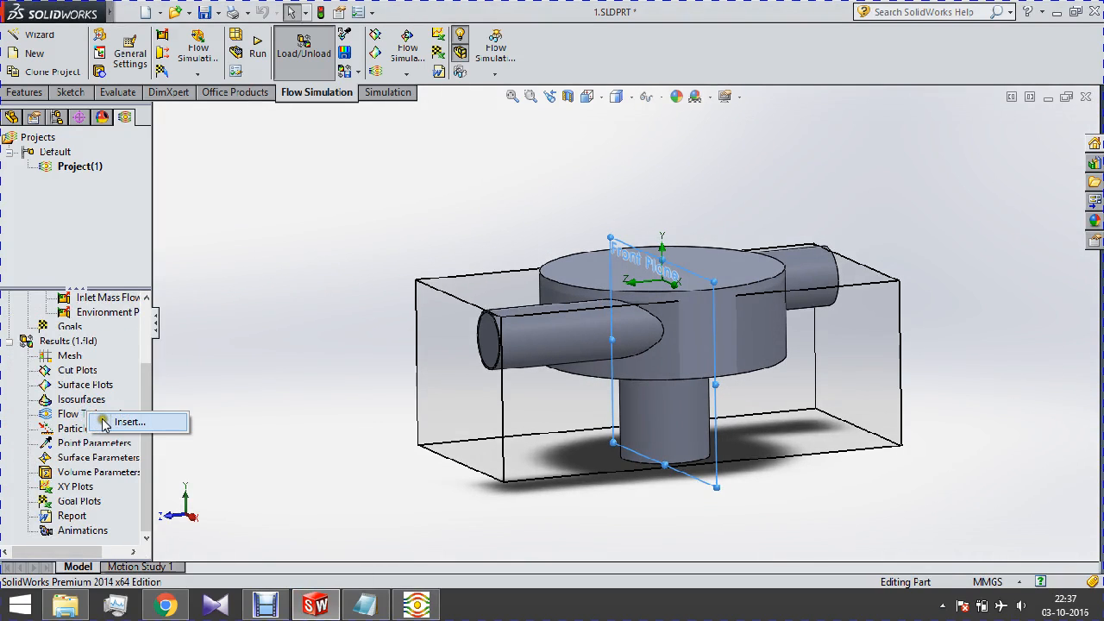
pyautogui.click(130, 421)
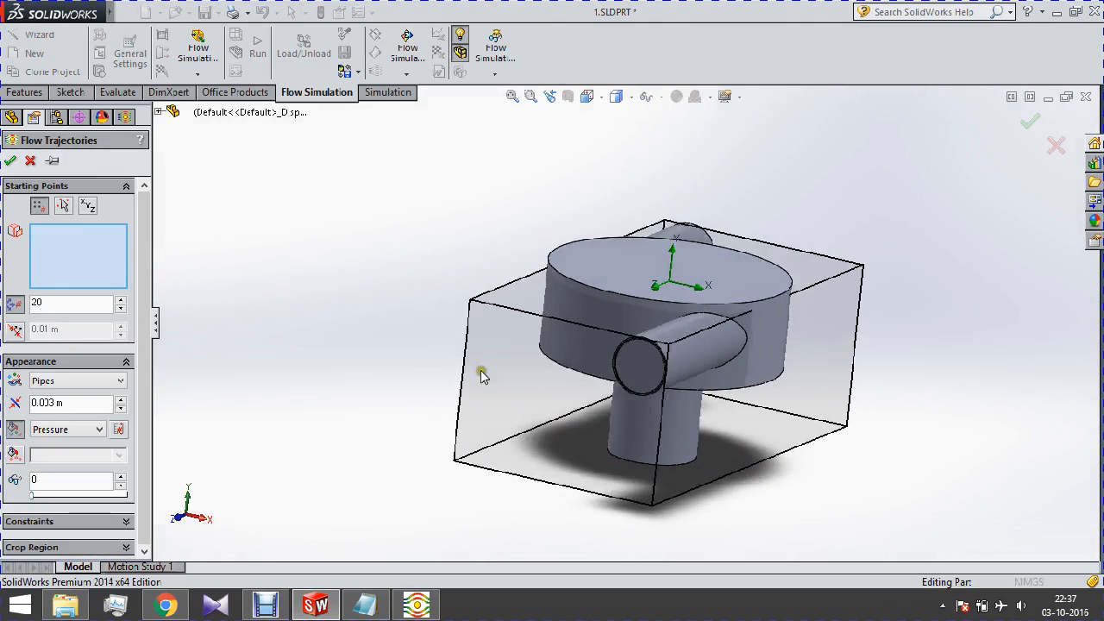
pyautogui.rightClick(483, 376)
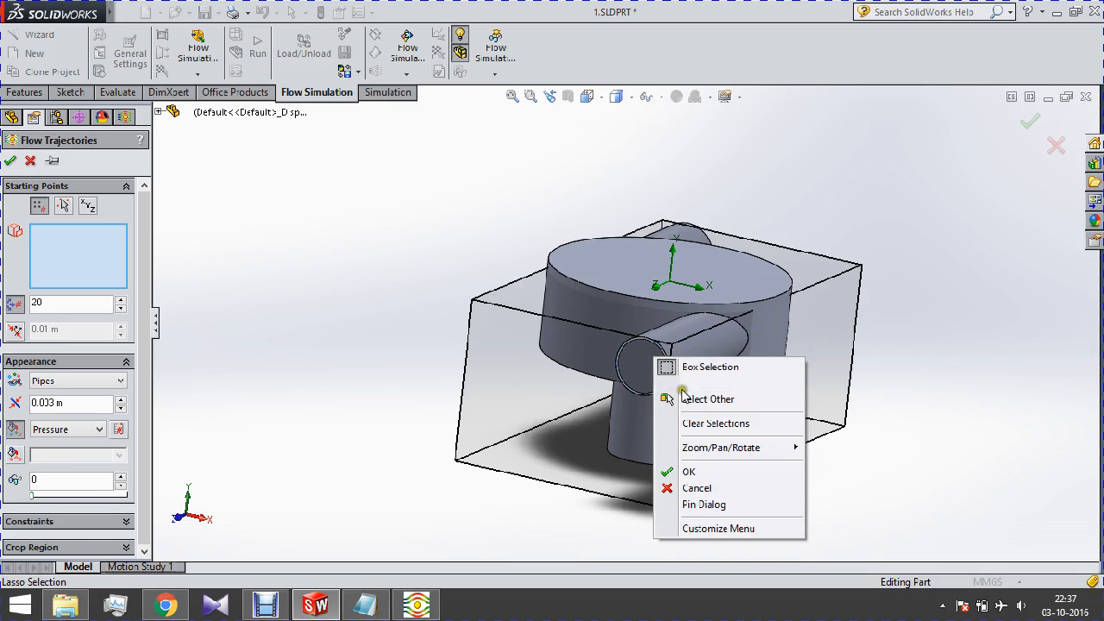
pyautogui.click(688, 470)
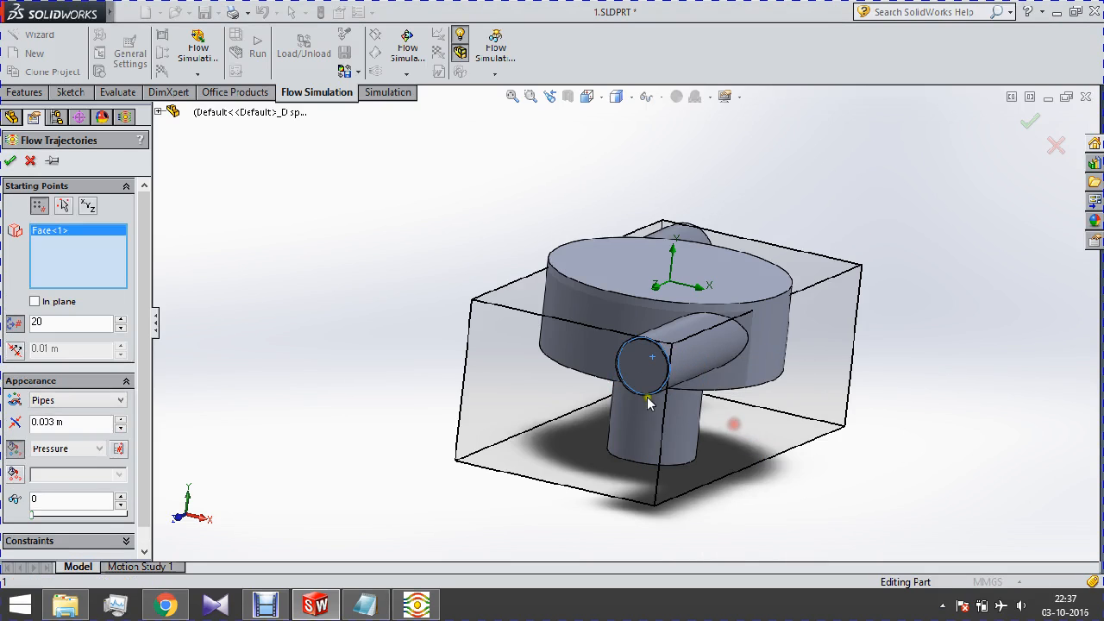
pyautogui.rightClick(819, 310)
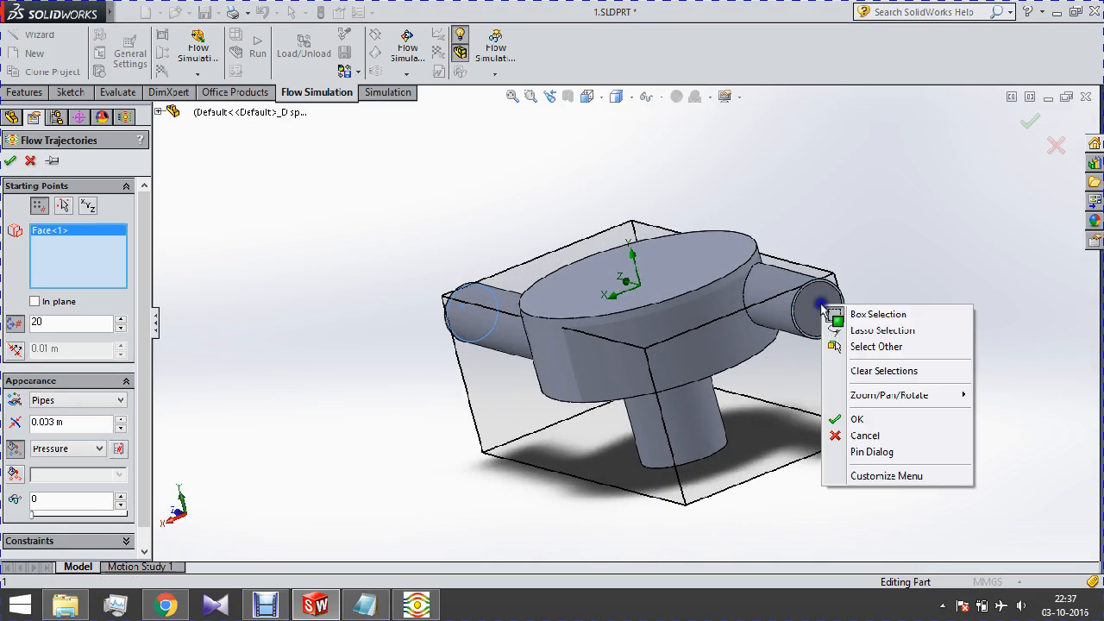
pyautogui.click(877, 347)
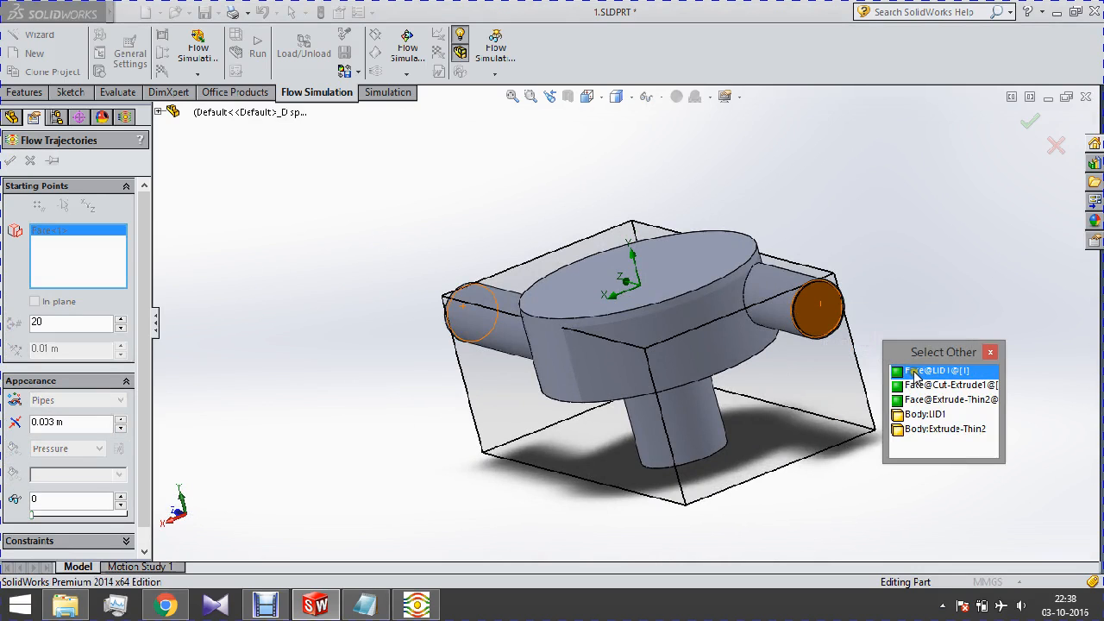
pyautogui.click(938, 371)
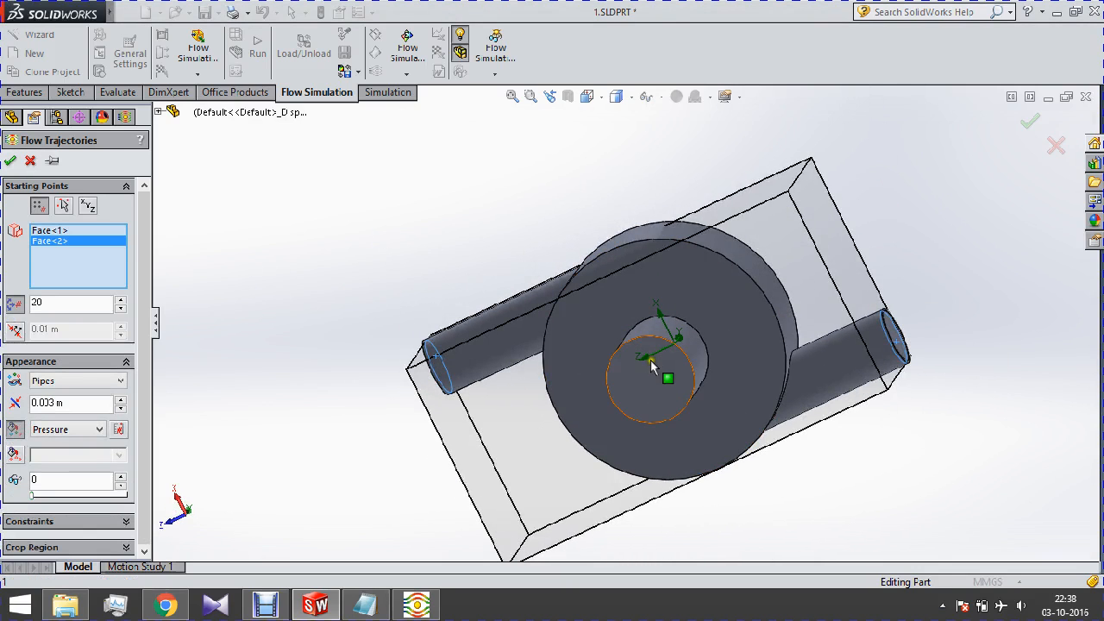
pyautogui.rightClick(654, 366)
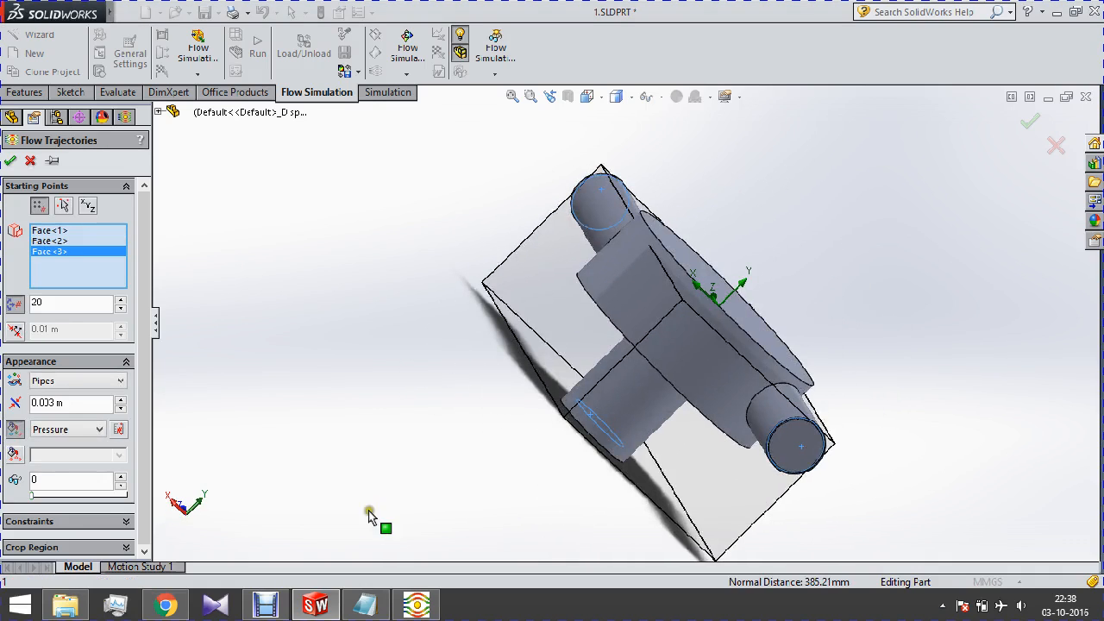
pyautogui.moveTo(48, 280)
pyautogui.write('100')
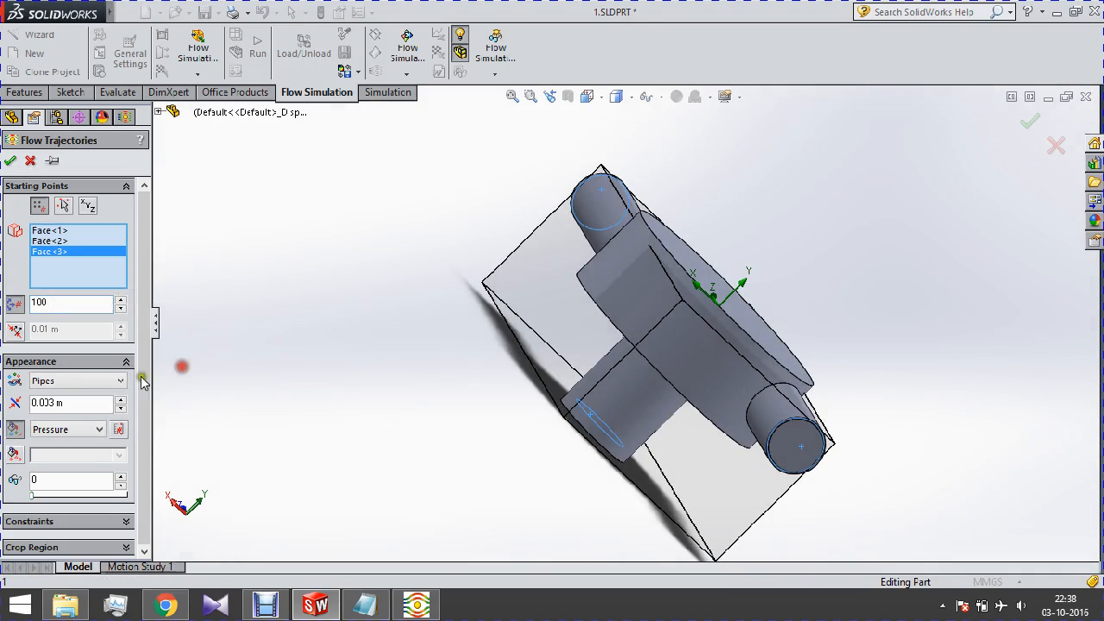
# - Draw the trajectories as arrows coloured by temperature and generate the plot
pyautogui.click(121, 381)
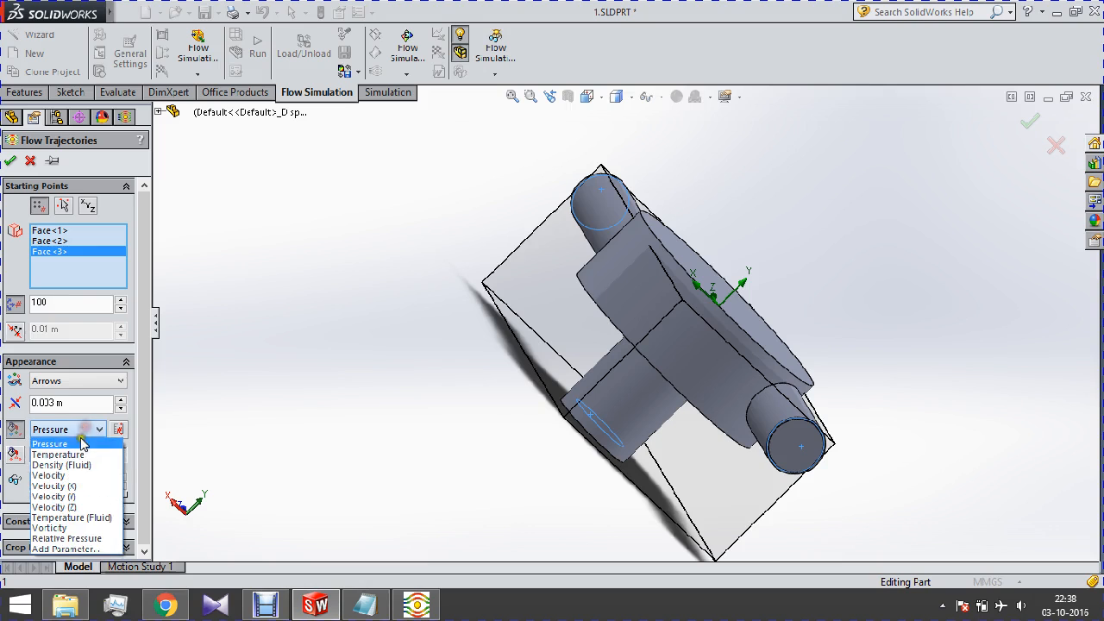
pyautogui.click(57, 456)
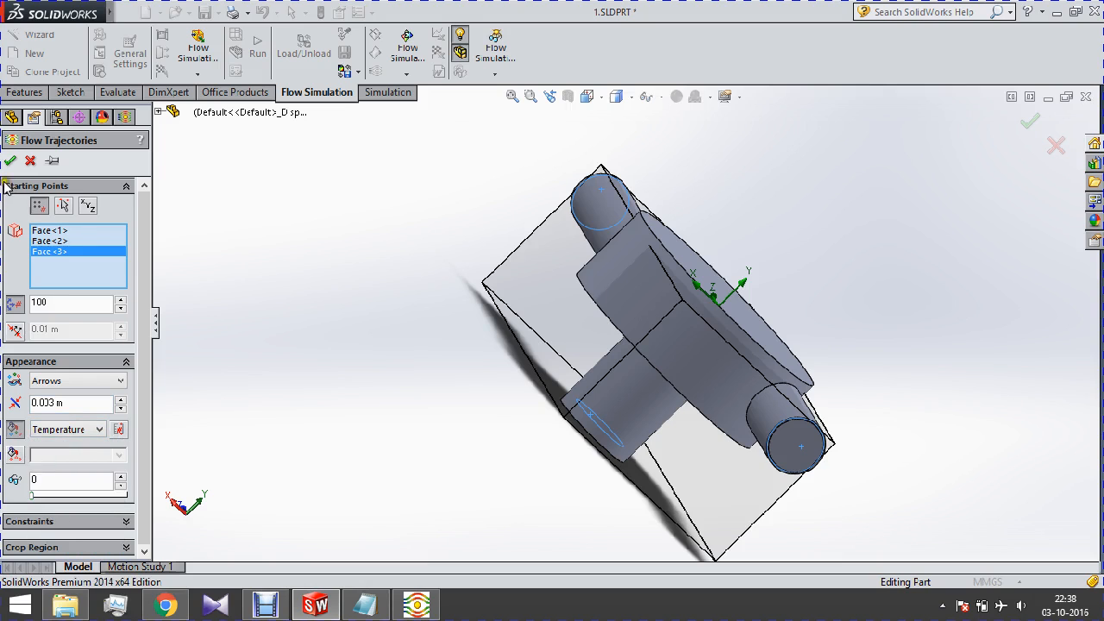
pyautogui.click(10, 161)
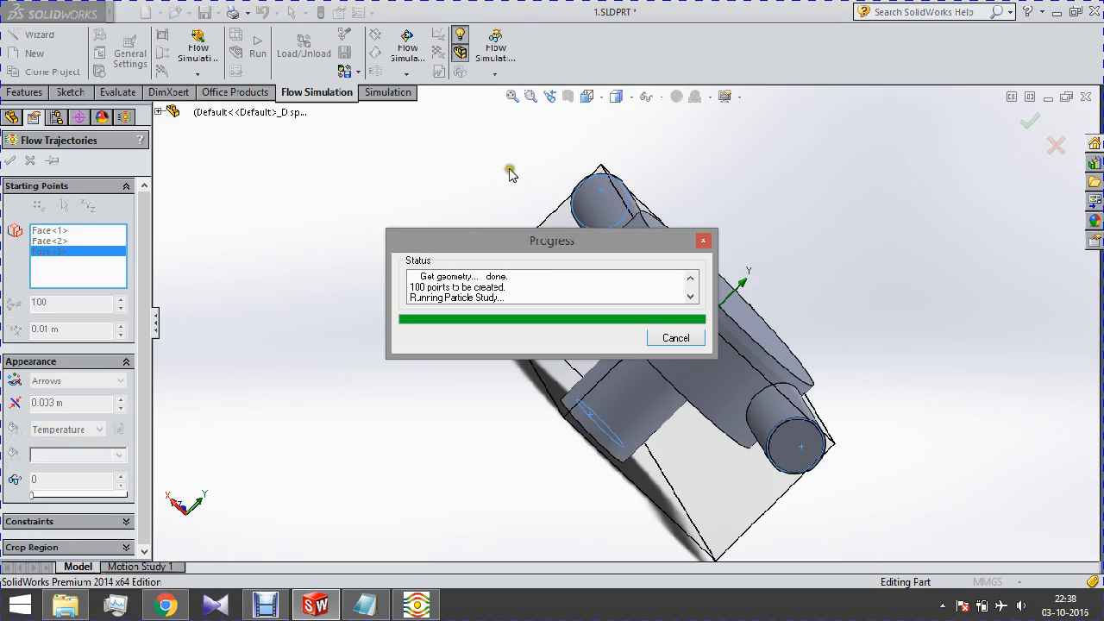
pyautogui.moveTo(843, 233)
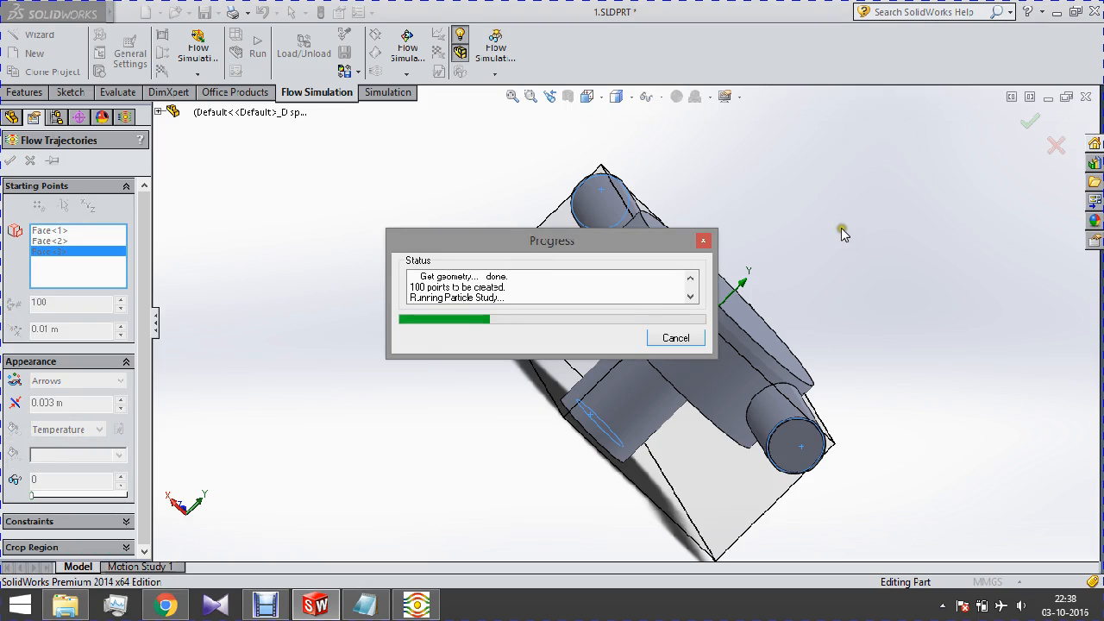
pyautogui.moveTo(852, 244)
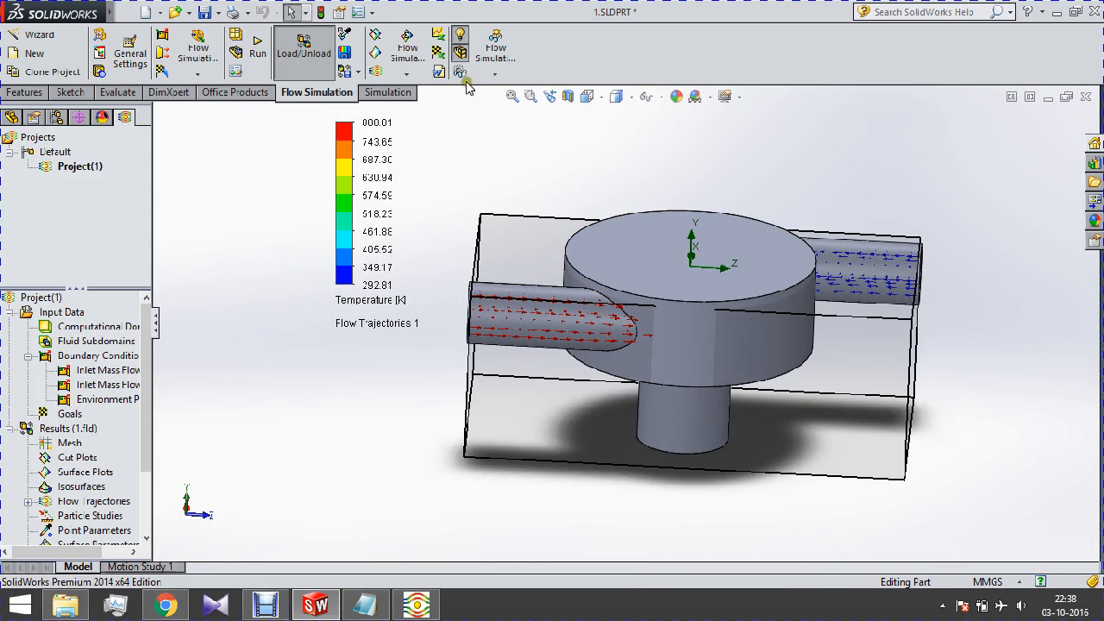
# - Set Model Transparency to fully transparent and apply it
pyautogui.click(459, 73)
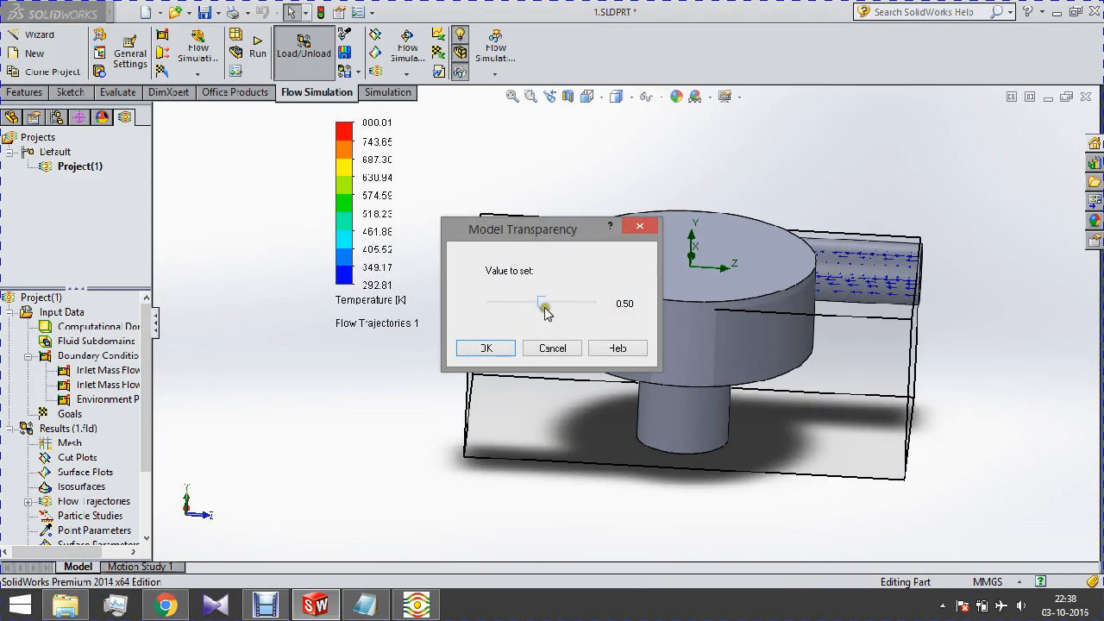
pyautogui.moveTo(542, 304); pyautogui.dragTo(583, 303)
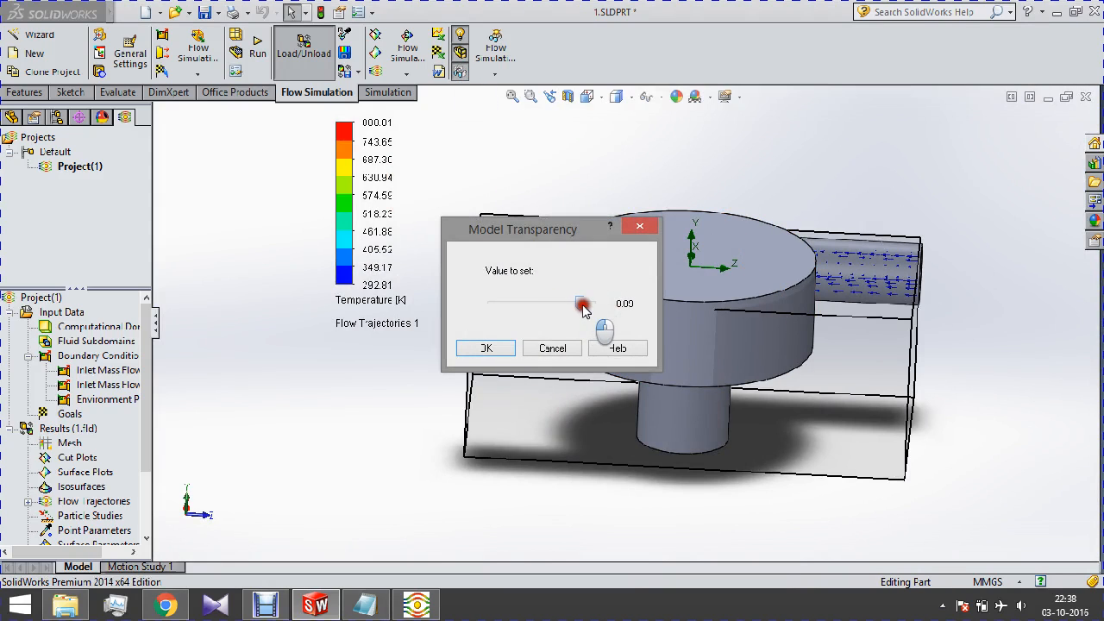
pyautogui.click(486, 349)
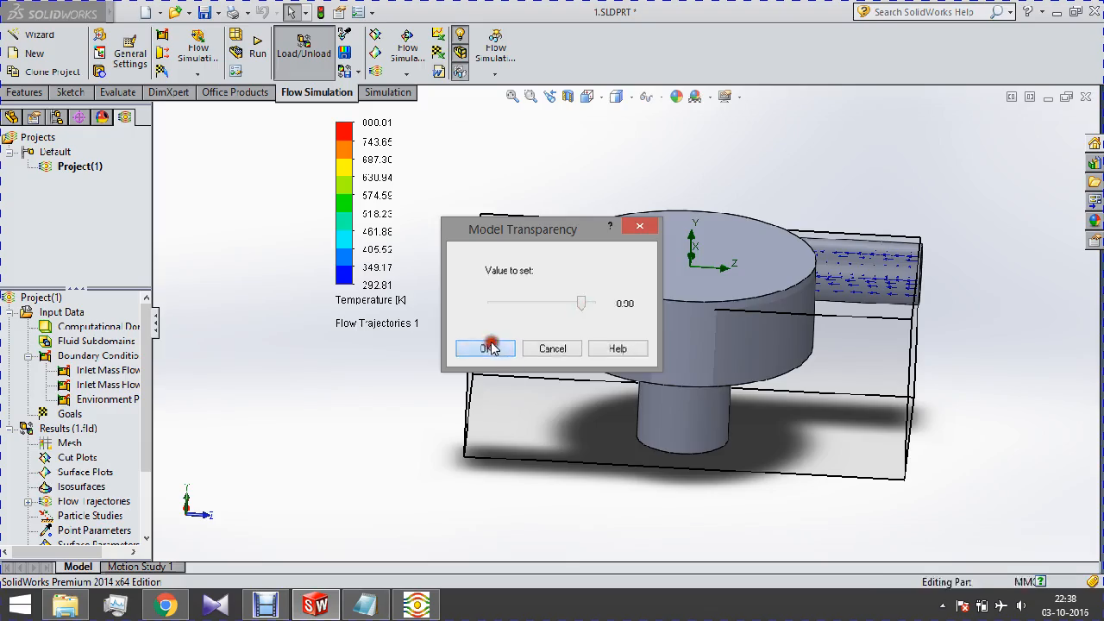
pyautogui.click(486, 349)
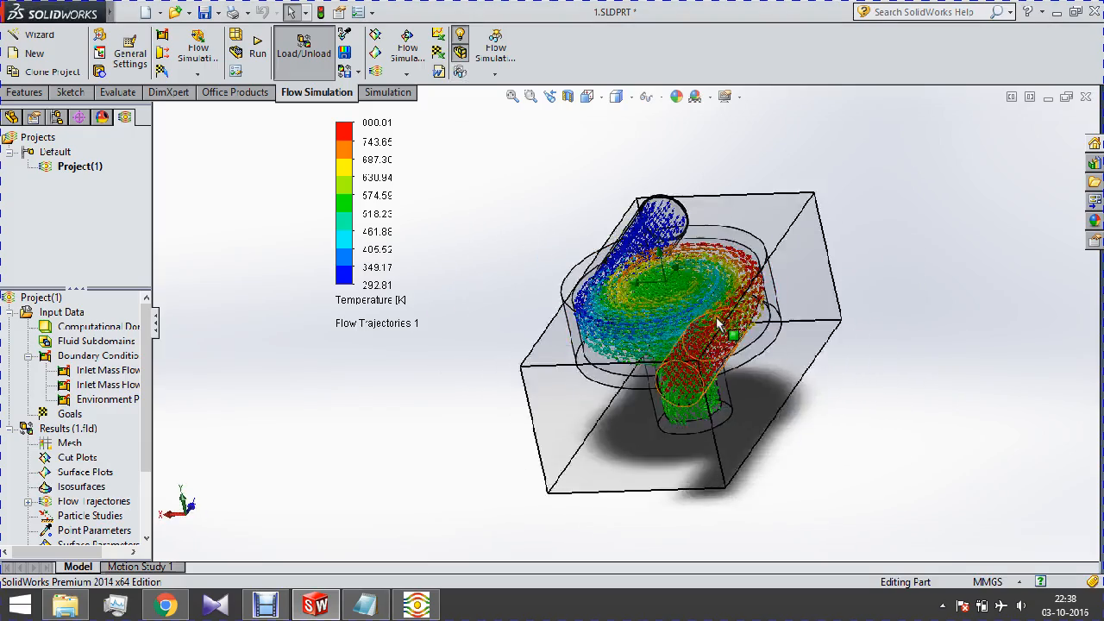
# - Orbit and zoom in on Flow Trajectories 1 swirling inside the T-junction
pyautogui.moveTo(721, 325); pyautogui.dragTo(793, 276)
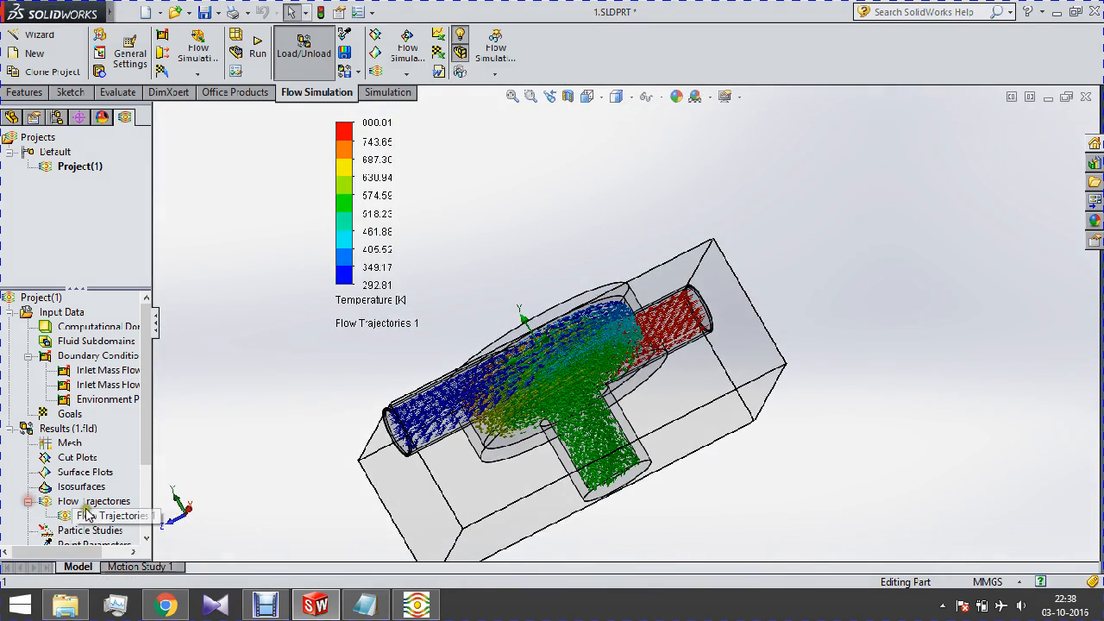
pyautogui.click(107, 514)
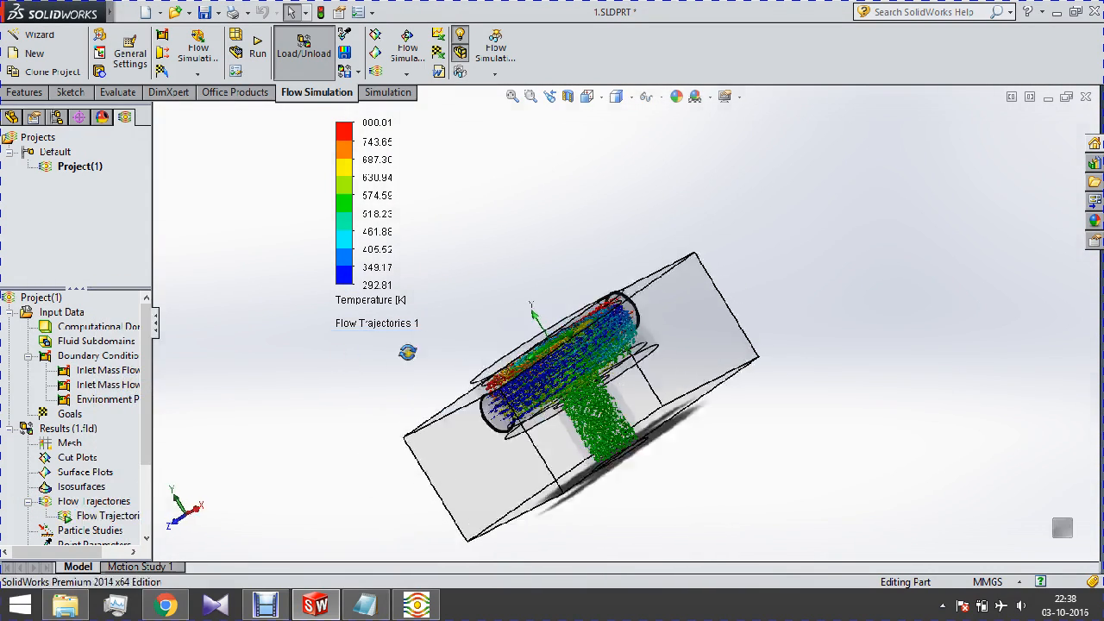
pyautogui.scroll(3)
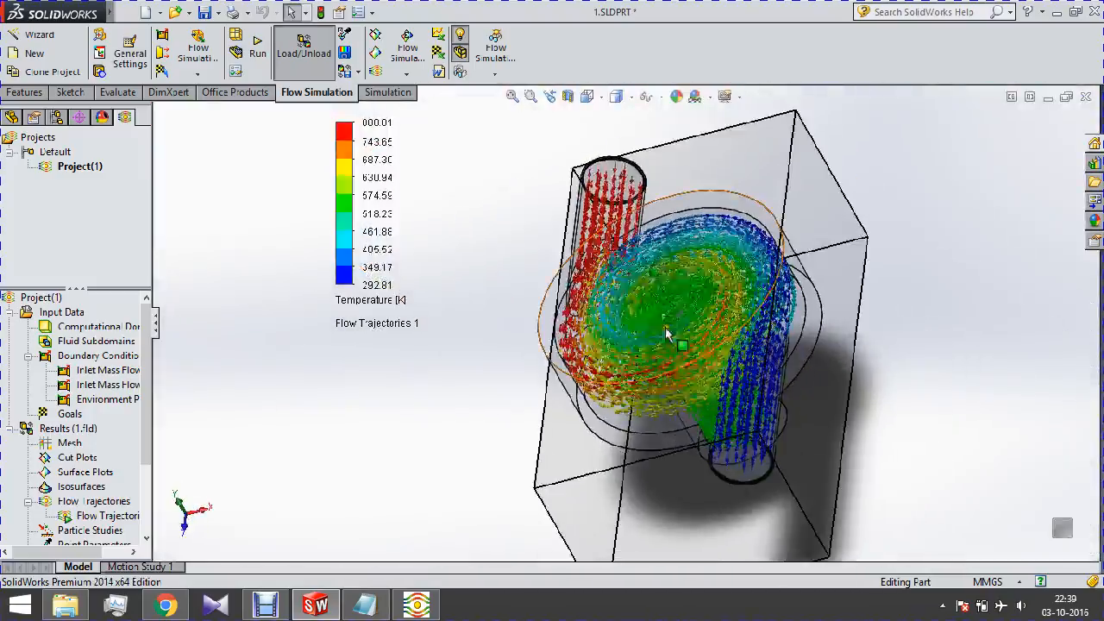
pyautogui.scroll(3)
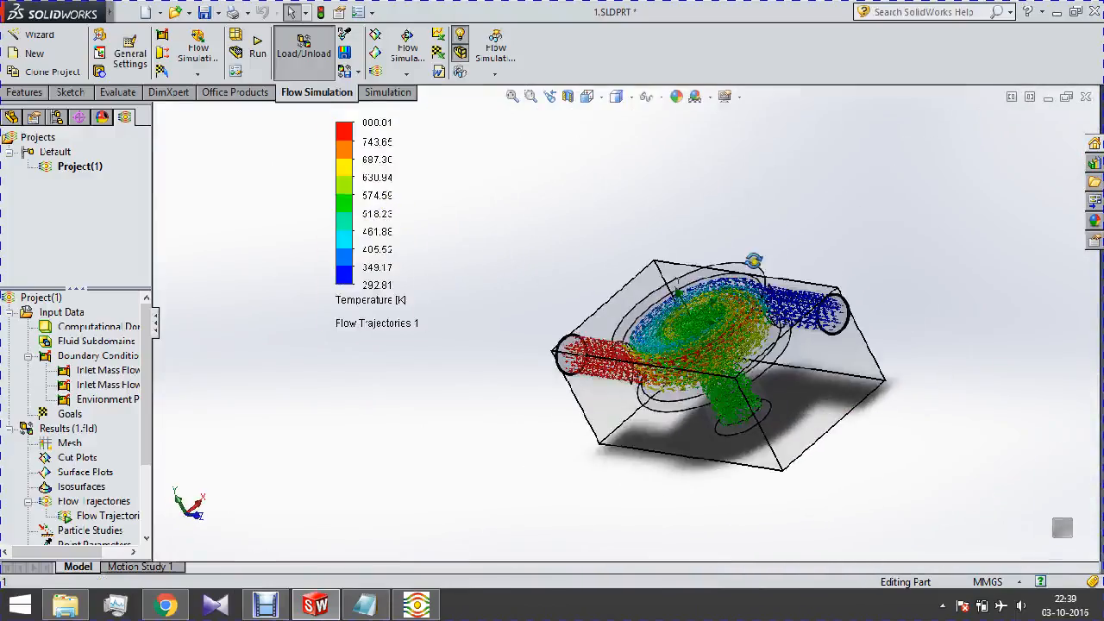
pyautogui.moveTo(716, 345); pyautogui.dragTo(699, 354)
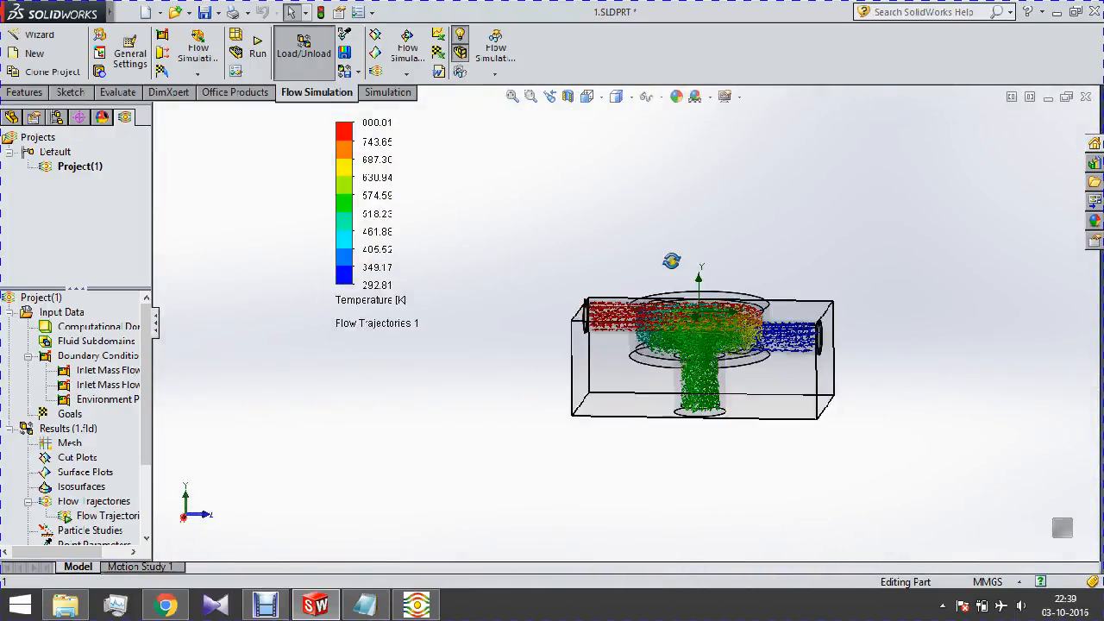
pyautogui.moveTo(698, 354); pyautogui.dragTo(681, 337)
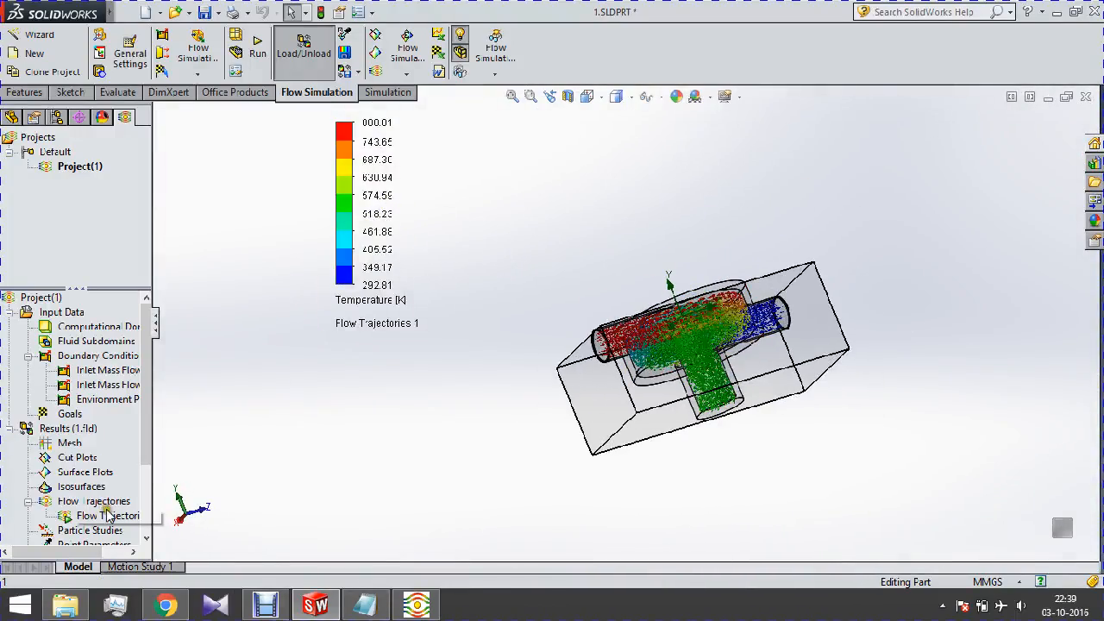
pyautogui.rightClick(107, 514)
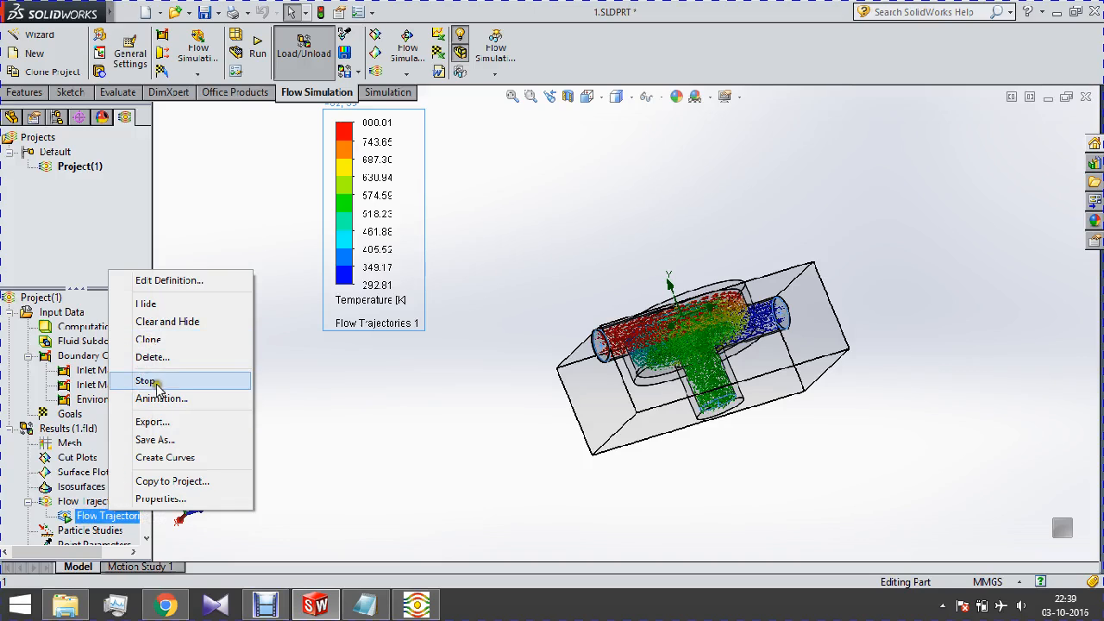
pyautogui.click(147, 381)
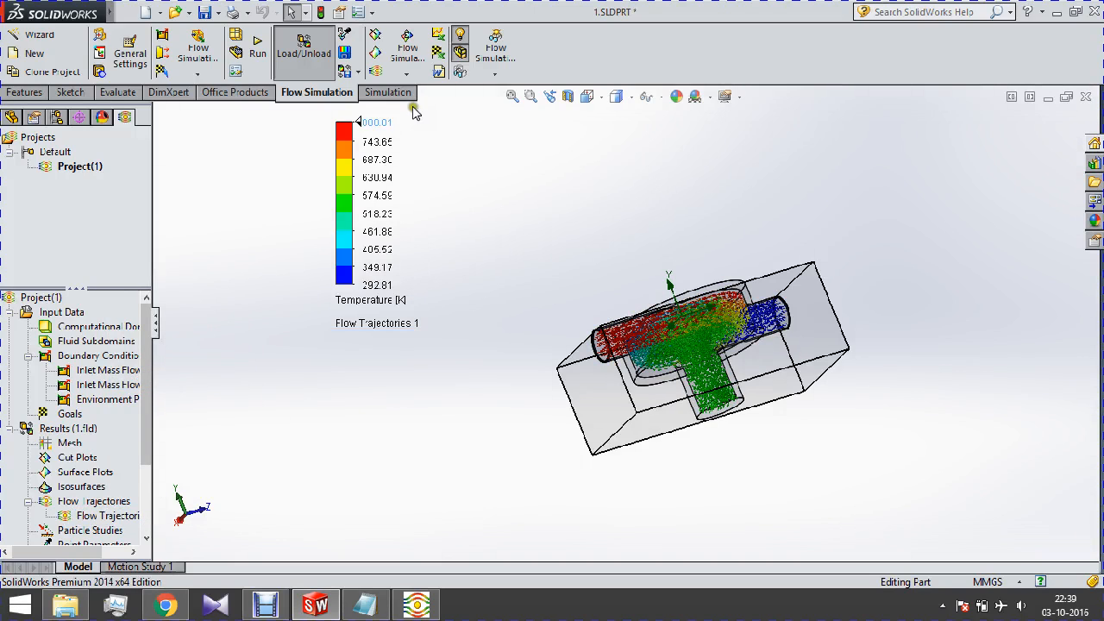
pyautogui.moveTo(731, 211)
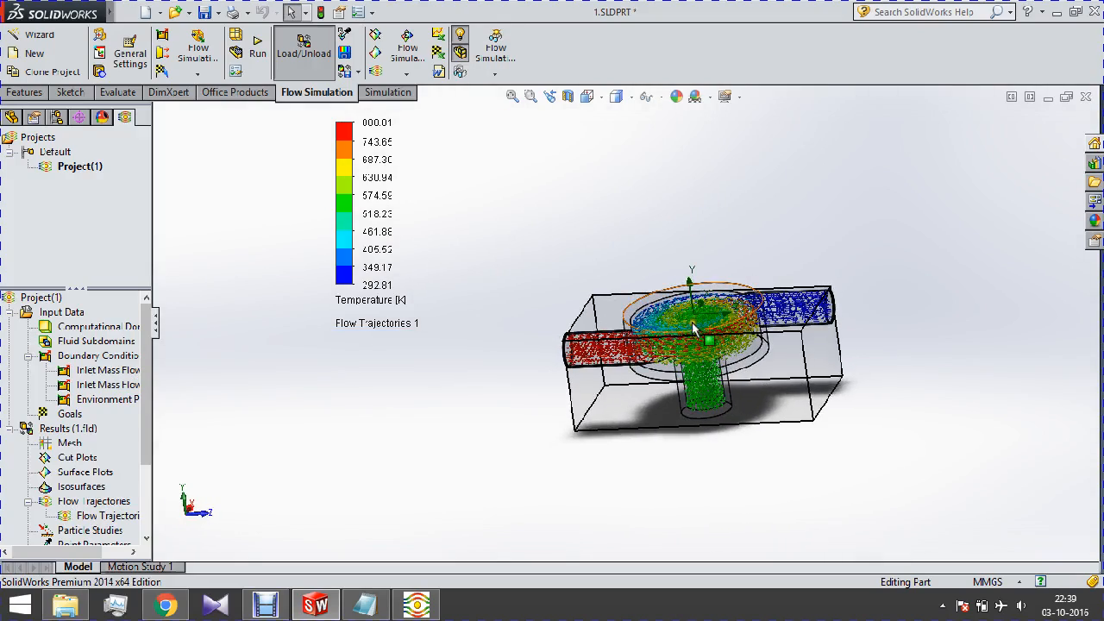
pyautogui.moveTo(698, 327); pyautogui.dragTo(642, 267)
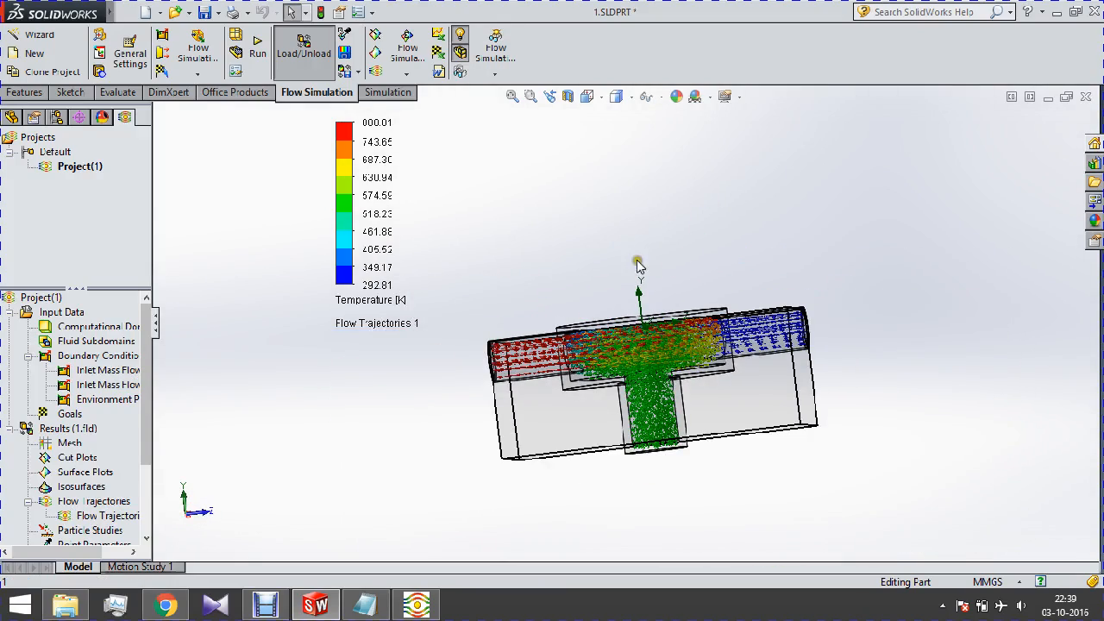
pyautogui.moveTo(438, 36)
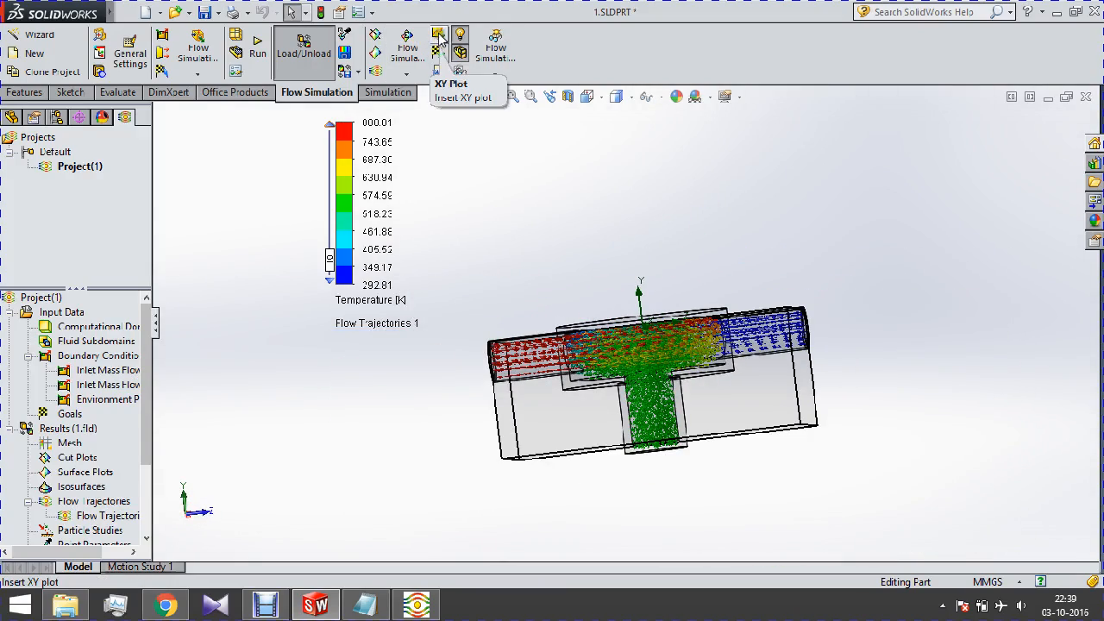
# - Cancel the XY plot and start a new sketch on the Front Plane
pyautogui.click(438, 38)
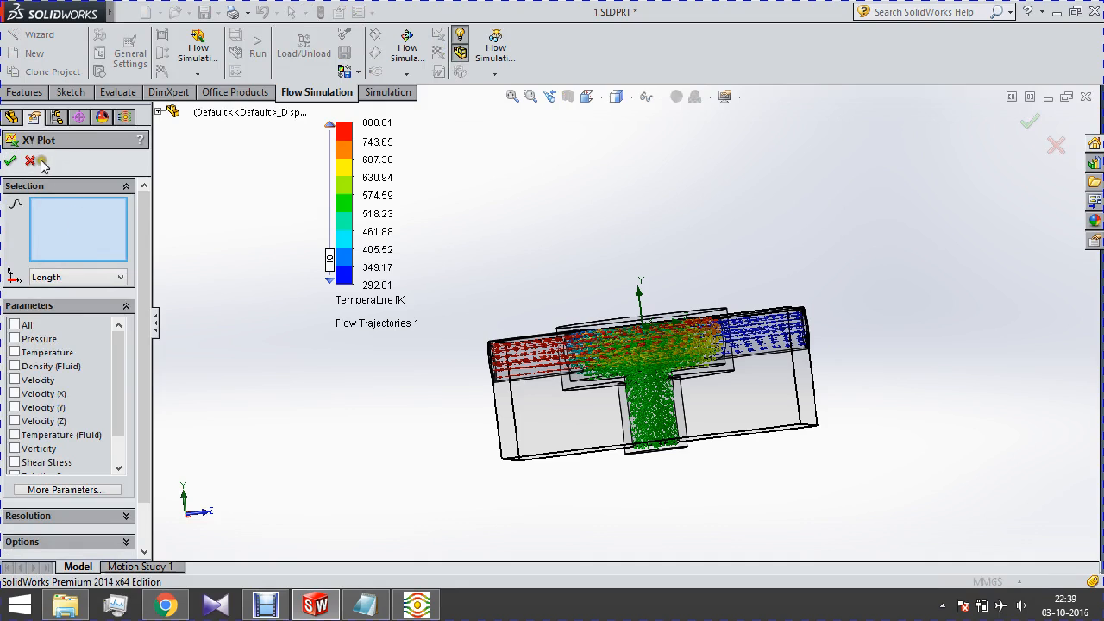
pyautogui.click(11, 163)
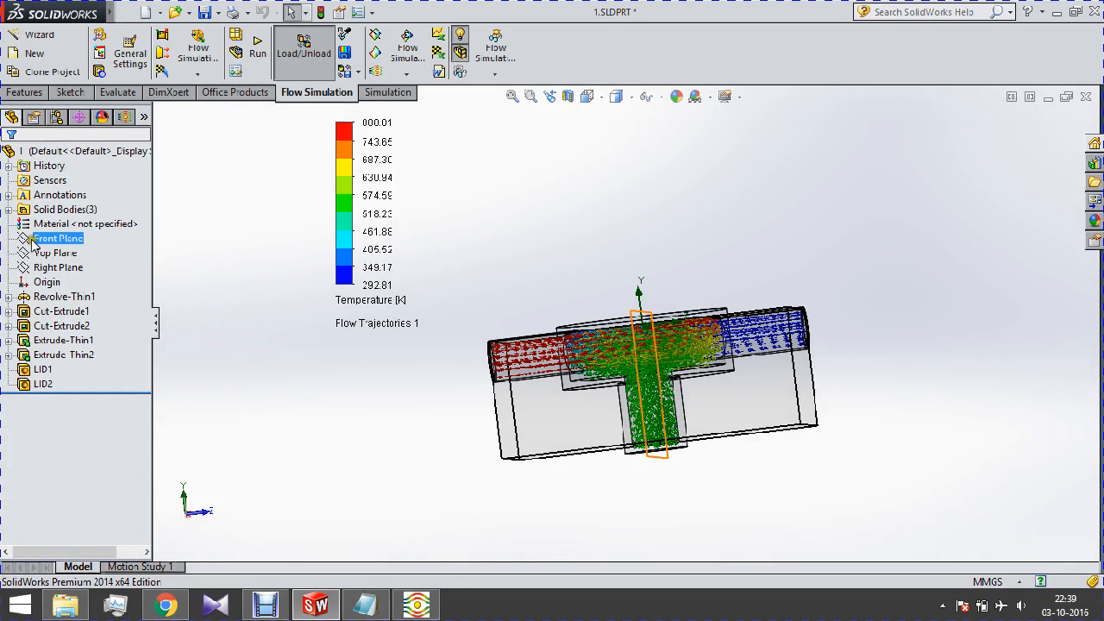
pyautogui.click(58, 238)
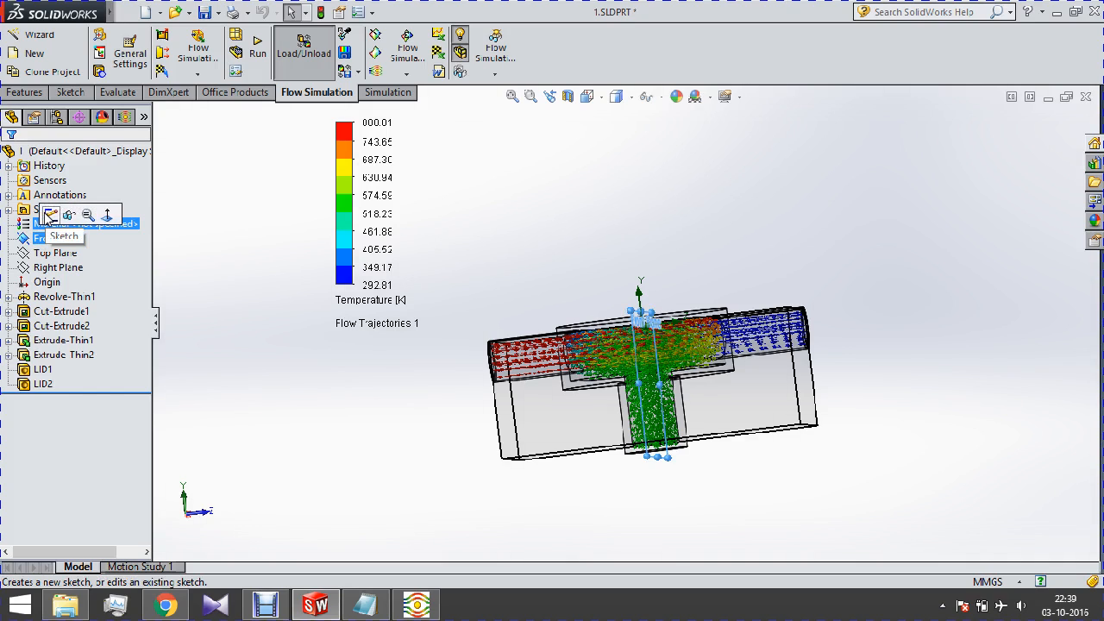
pyautogui.click(66, 235)
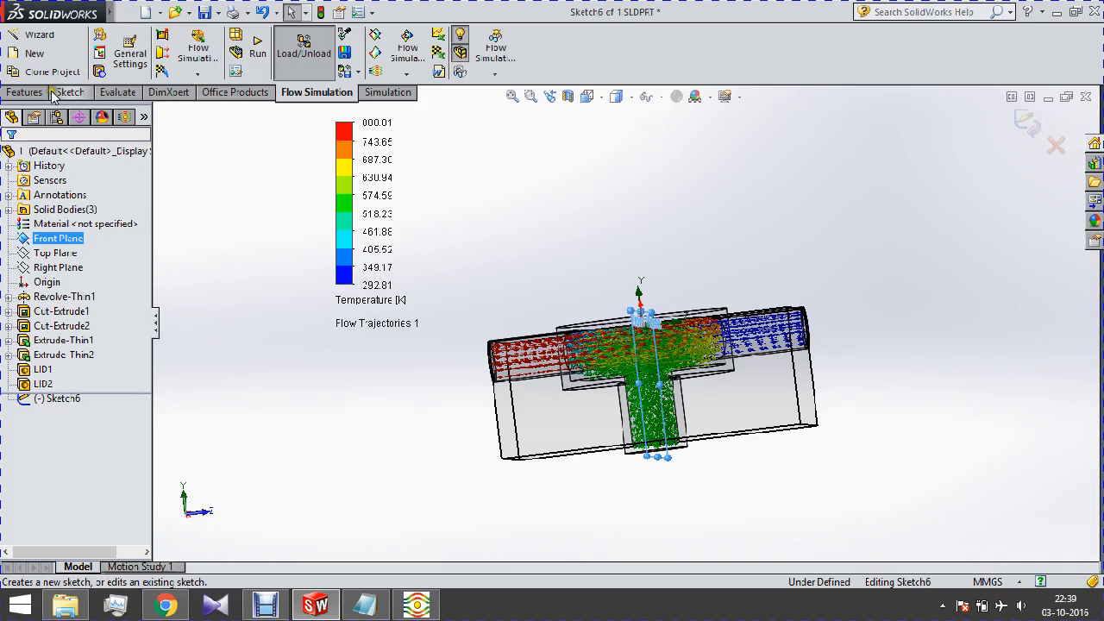
# - Draw a vertical line down through the junction's centre and return to Flow Simulation
pyautogui.click(69, 93)
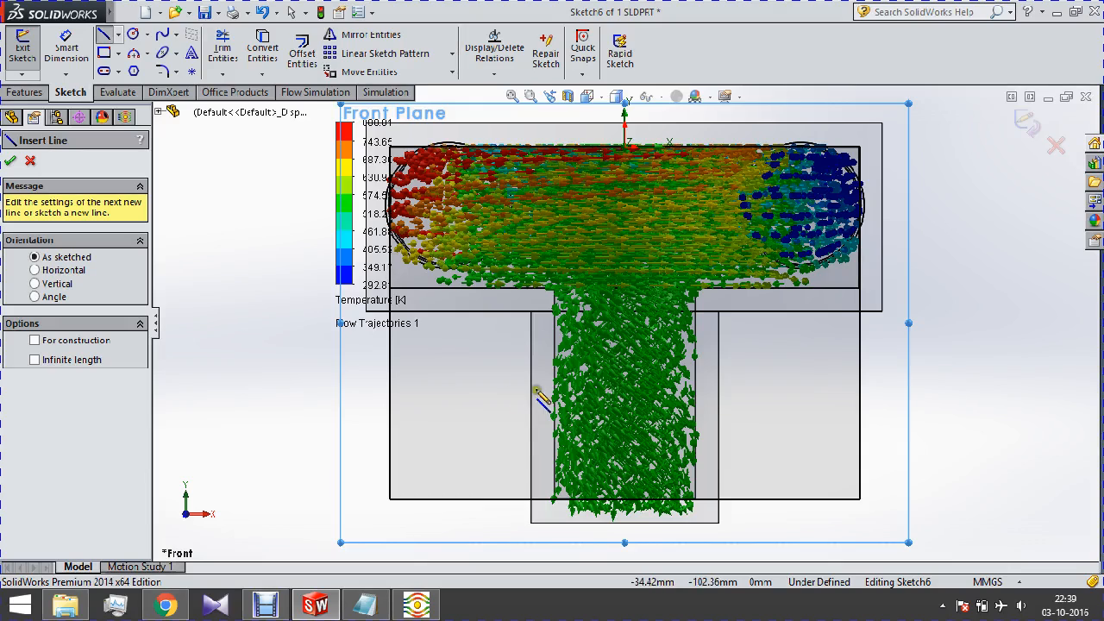
pyautogui.click(625, 141)
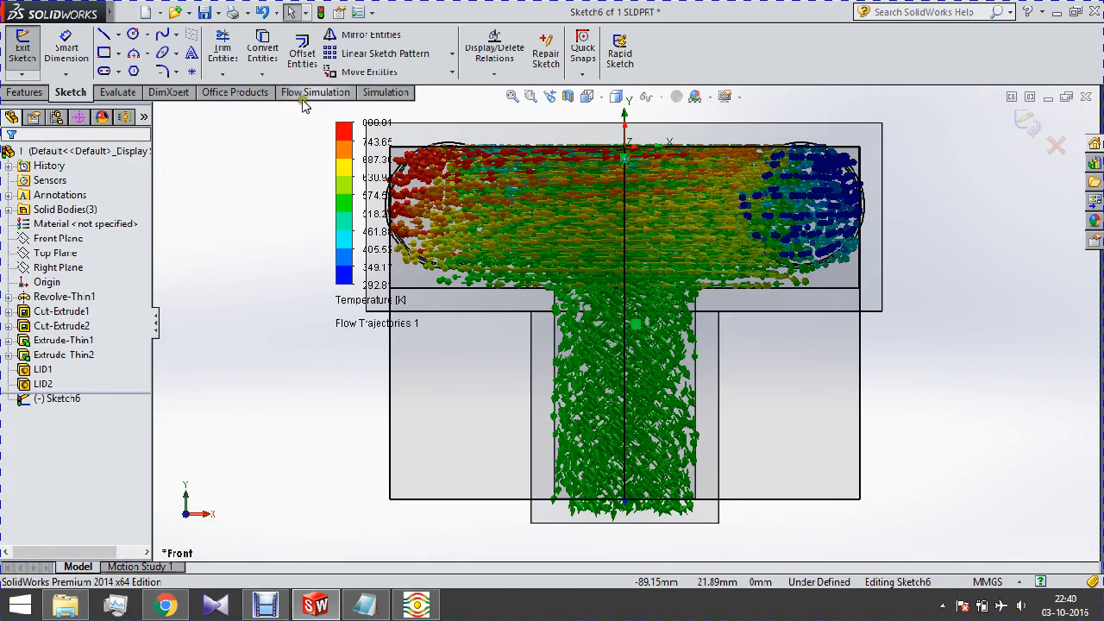
pyautogui.click(316, 93)
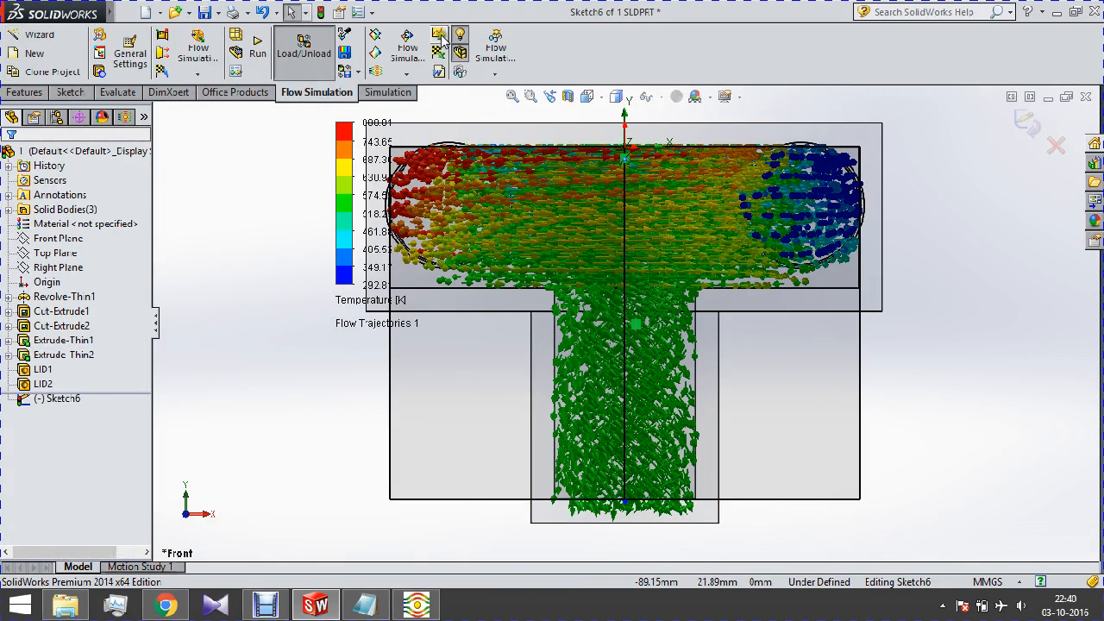
# - Insert an XY plot along Sketch6 with all parameters checked and show it
pyautogui.click(438, 42)
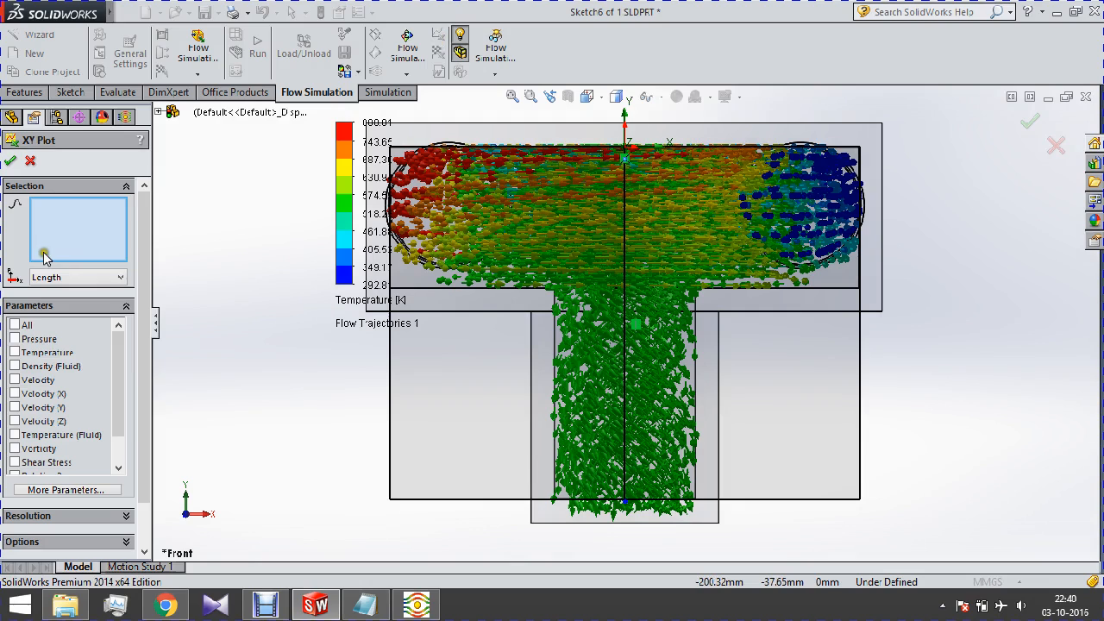
pyautogui.moveTo(509, 228)
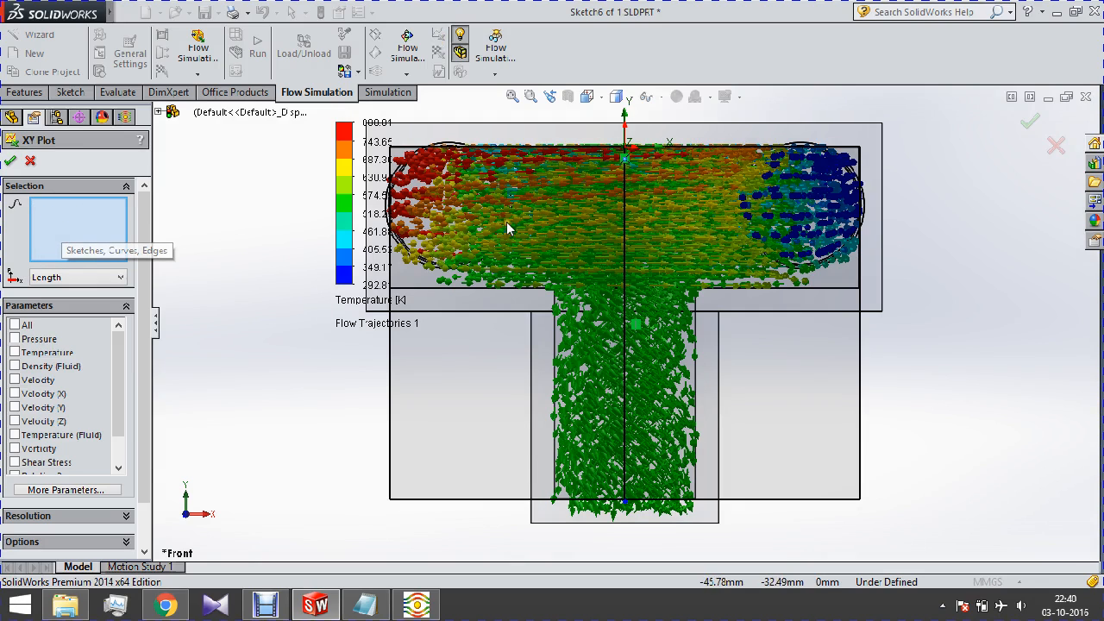
pyautogui.moveTo(617, 193)
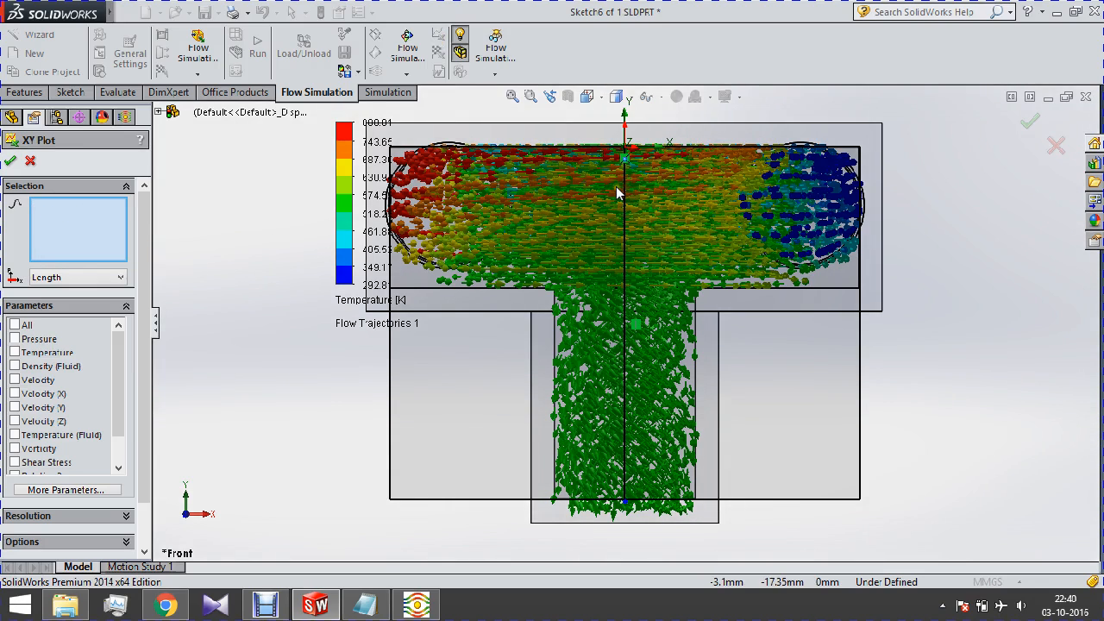
pyautogui.moveTo(156, 112)
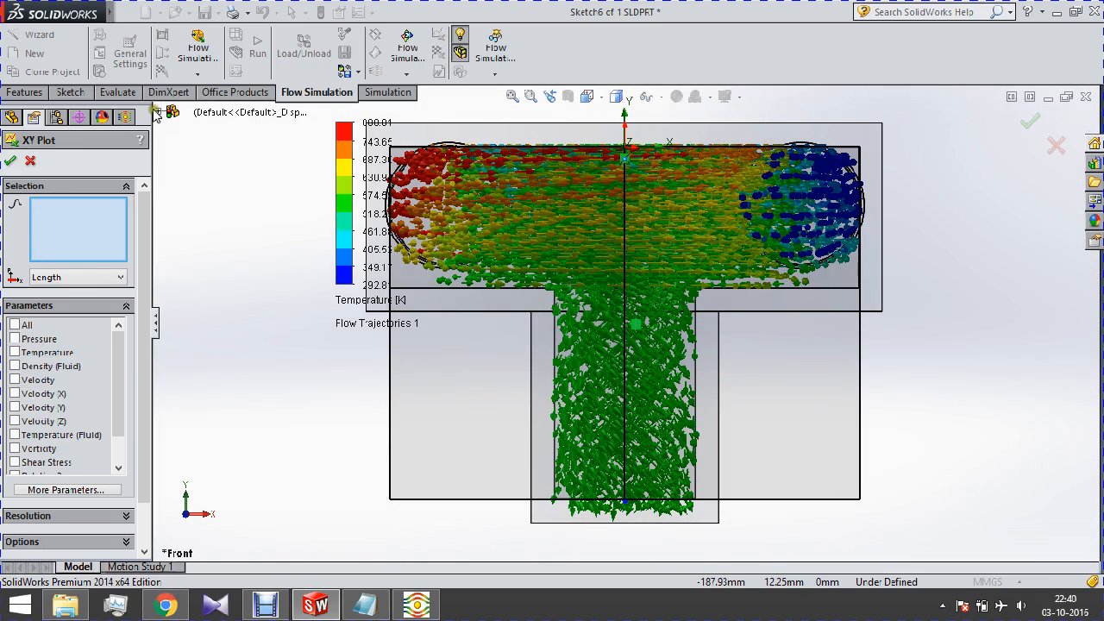
pyautogui.click(226, 361)
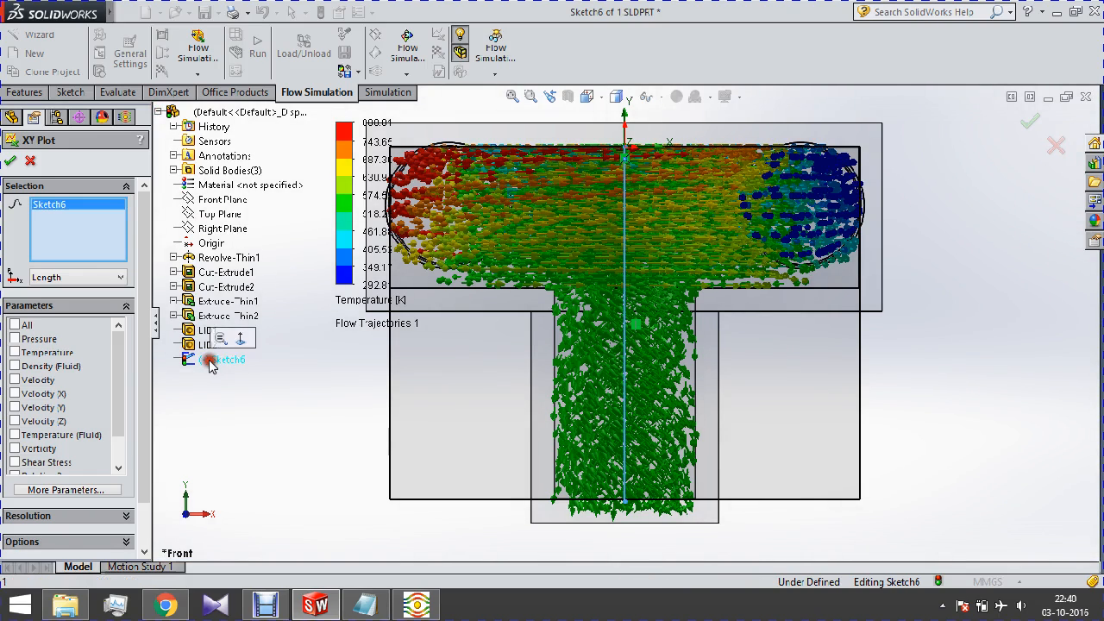
pyautogui.click(211, 360)
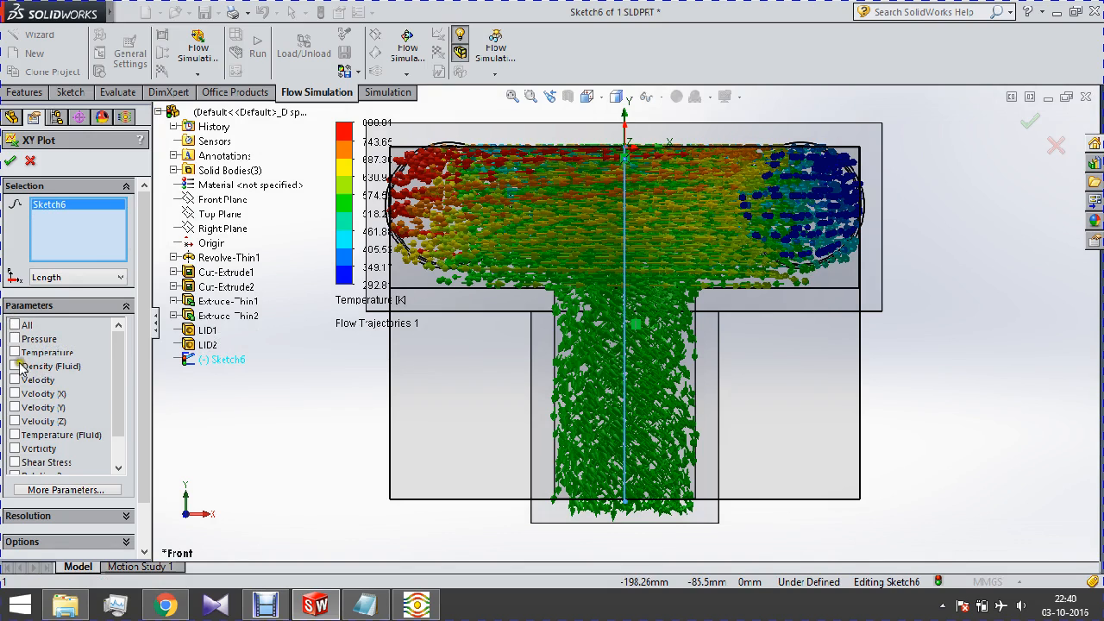
pyautogui.click(15, 324)
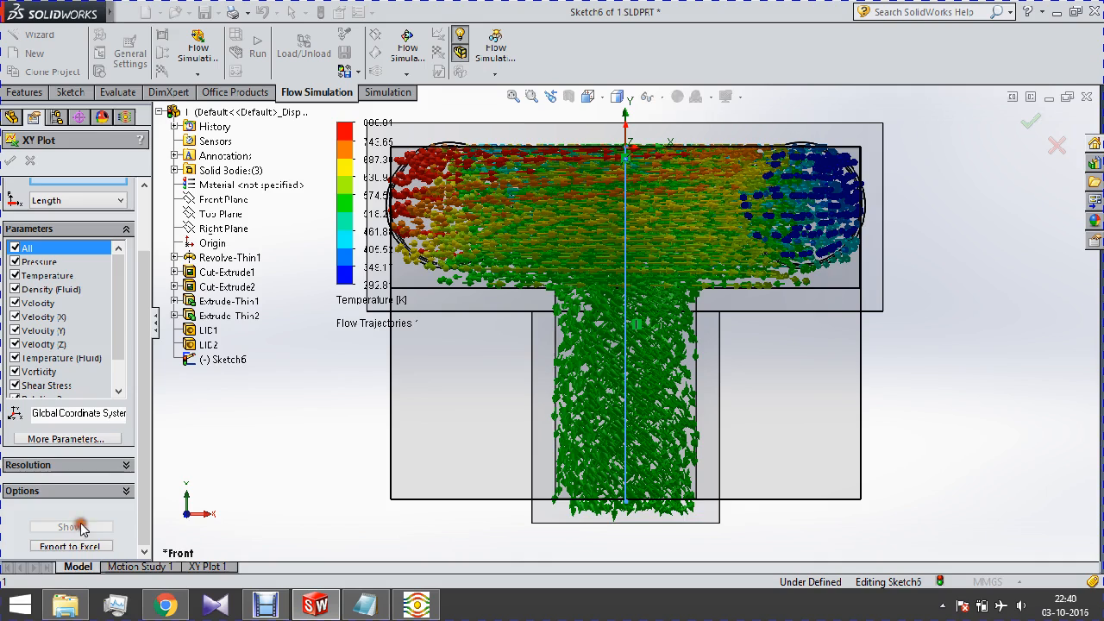
pyautogui.click(71, 528)
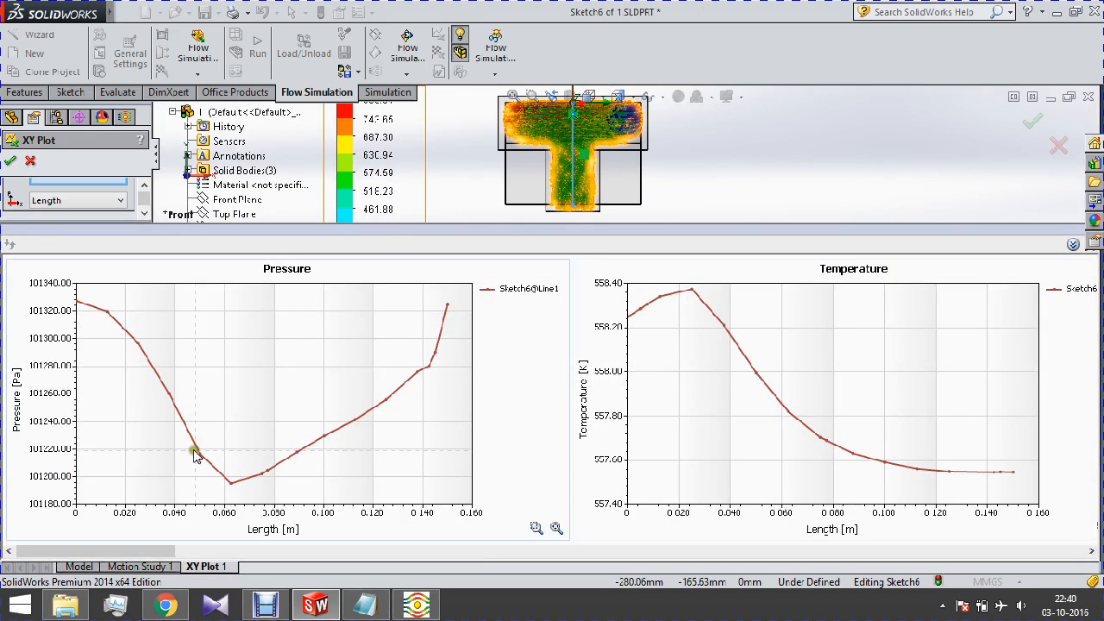
pyautogui.moveTo(311, 480)
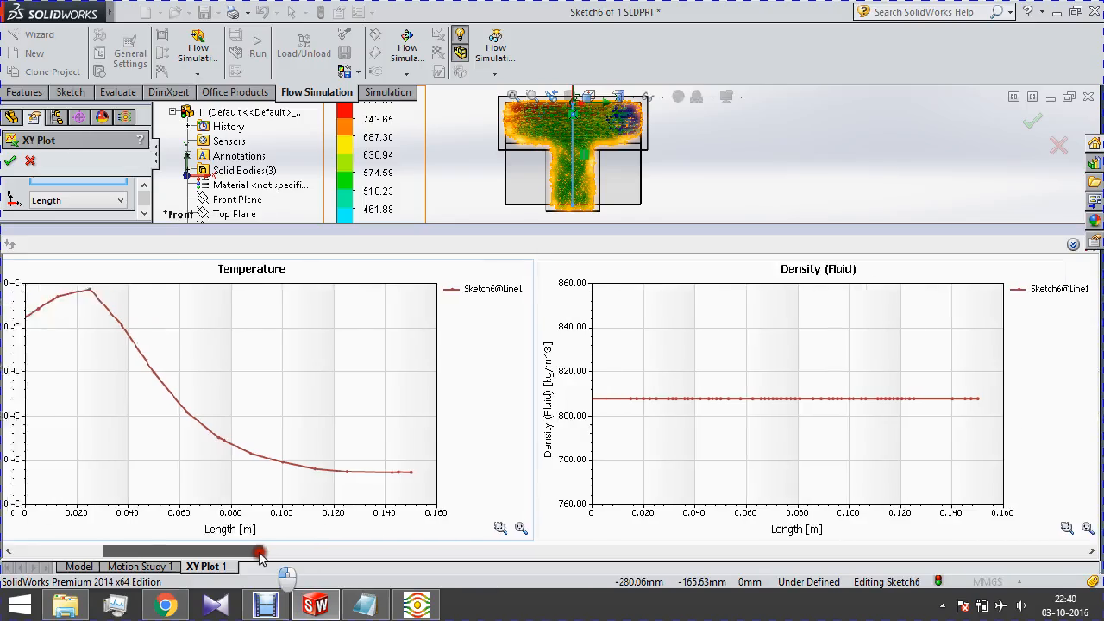
# - Scroll through the XY Plot 1 charts of pressure, temperature, density and velocity
pyautogui.moveTo(258, 552); pyautogui.dragTo(445, 552)
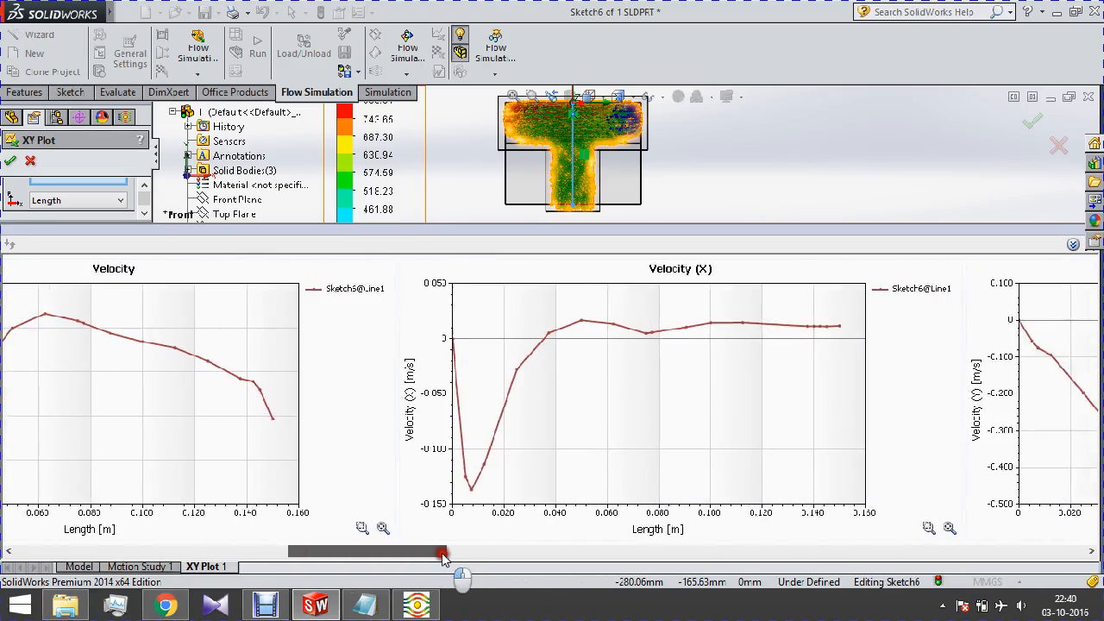
pyautogui.moveTo(445, 552); pyautogui.dragTo(570, 552)
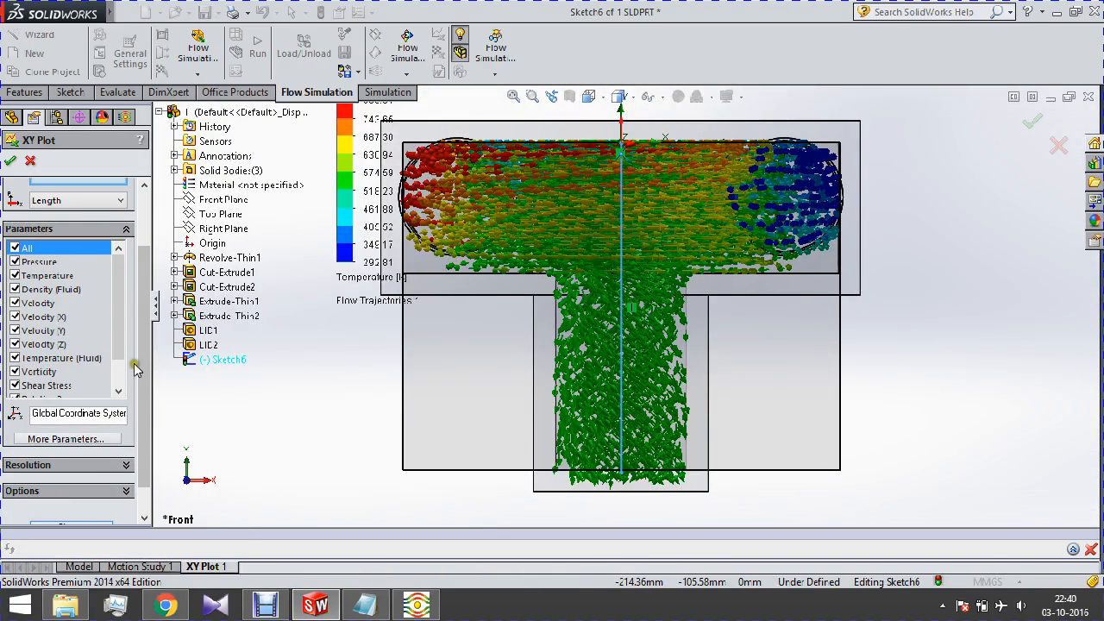
pyautogui.scroll(-3)
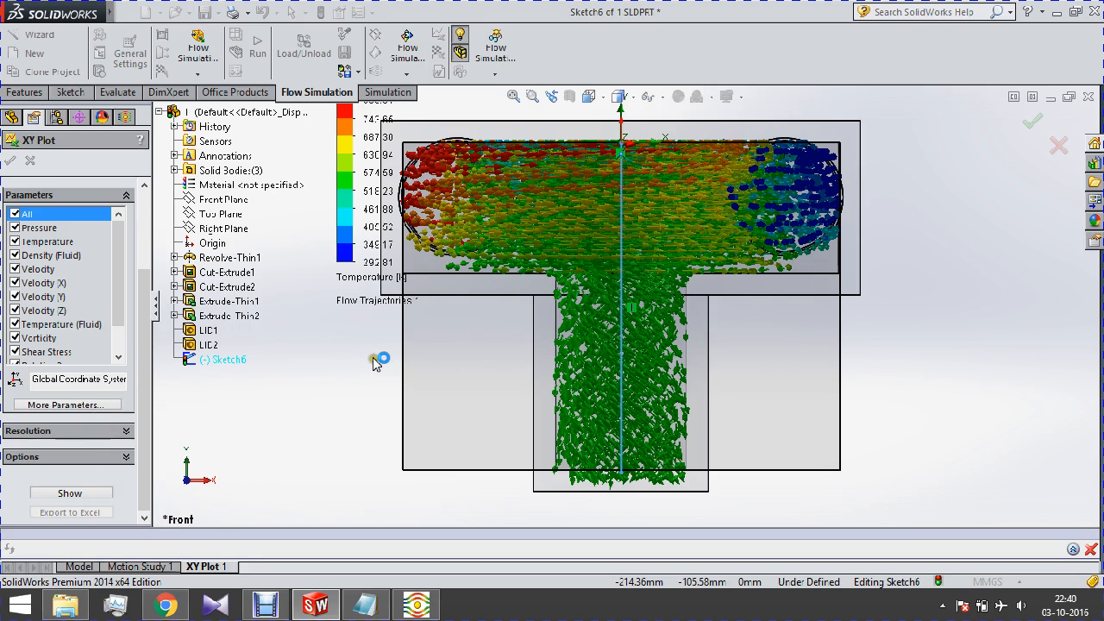
pyautogui.moveTo(440, 371)
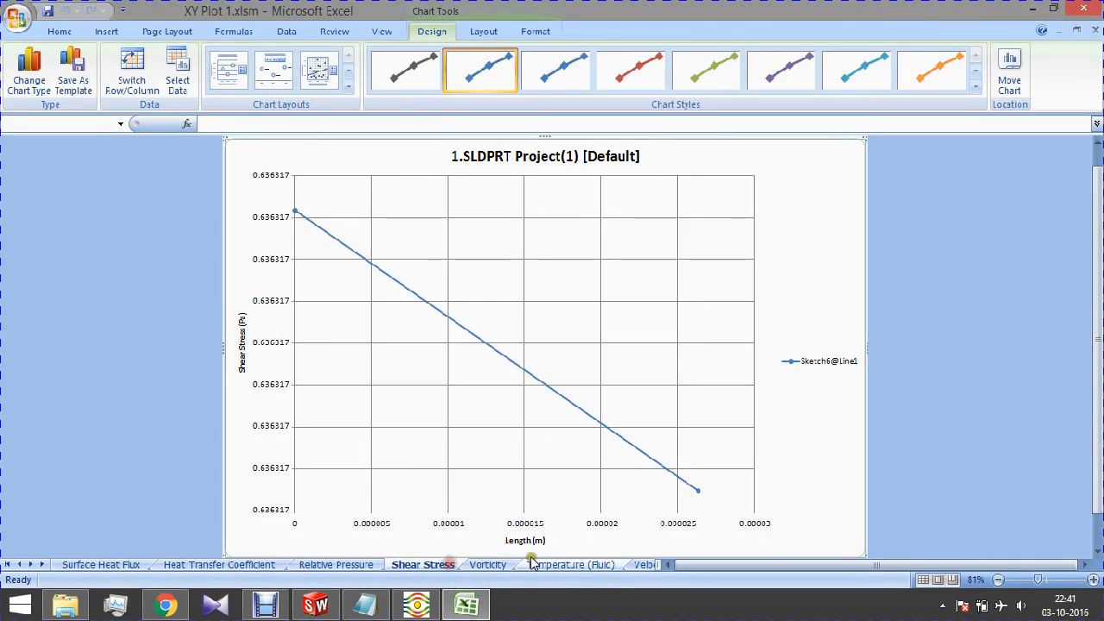
# - View the Velocity (Z) chart sheet, then scroll the Plot Data sheet of lengths and values
pyautogui.click(488, 564)
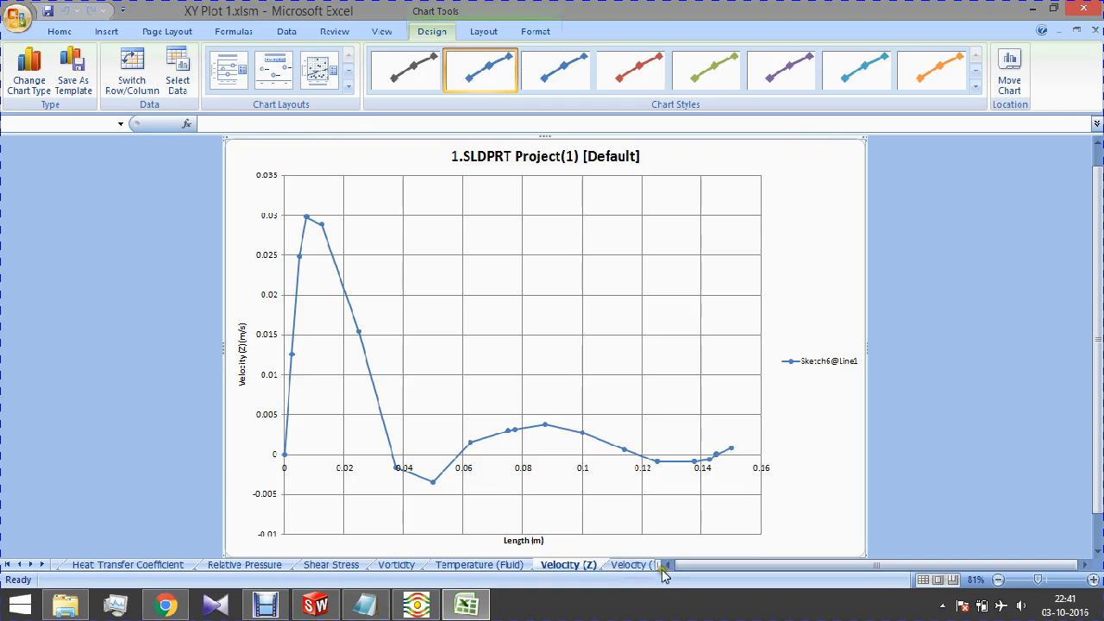
pyautogui.click(600, 564)
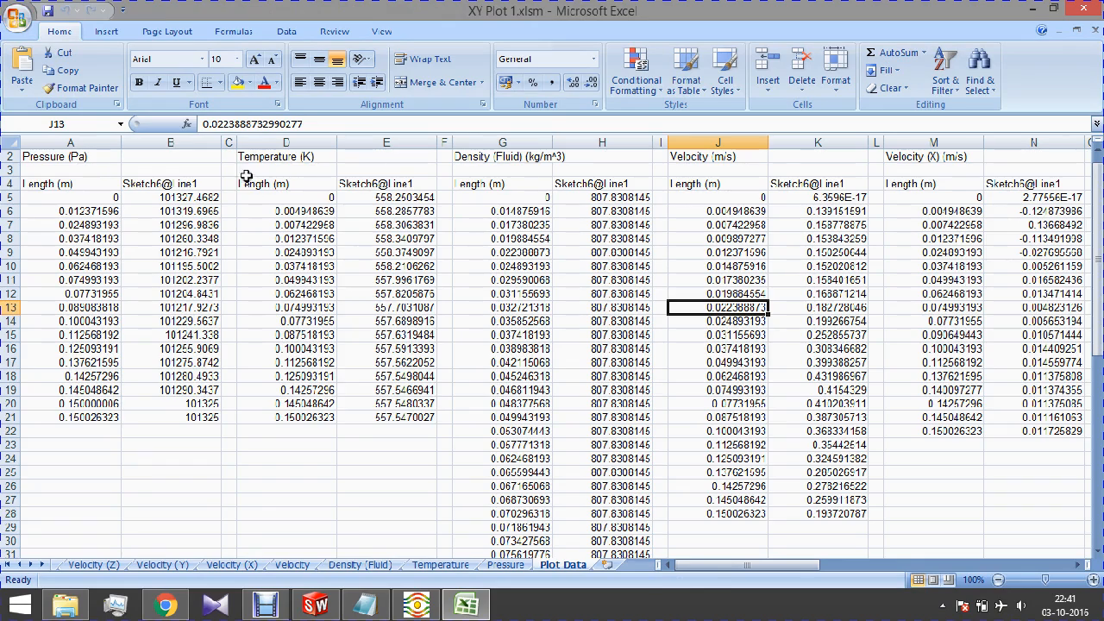
pyautogui.scroll(-3)
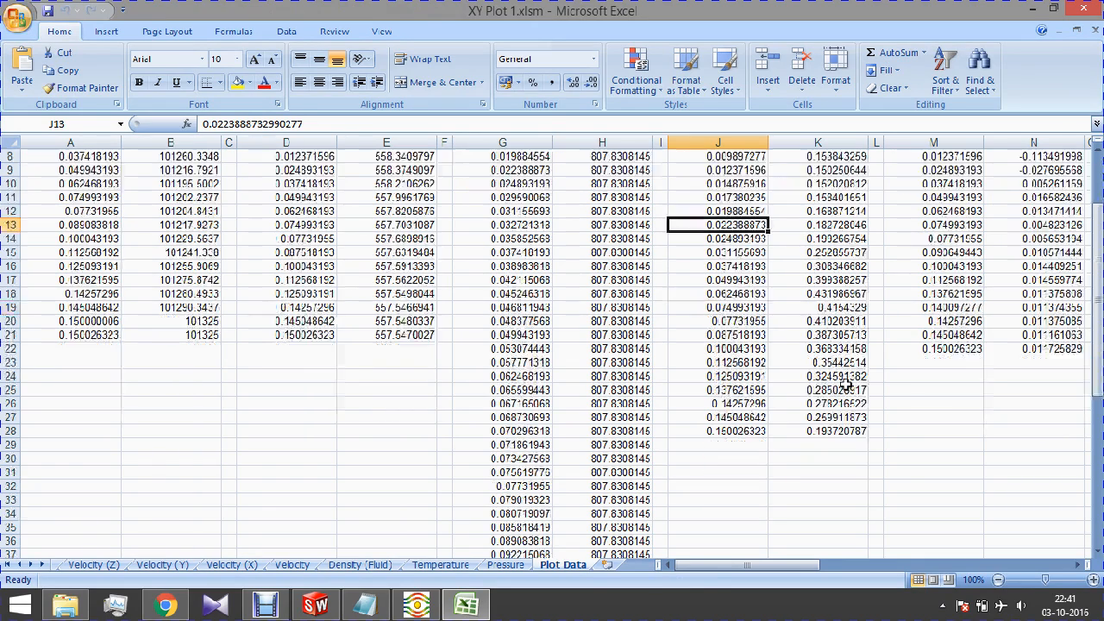
pyautogui.scroll(3)
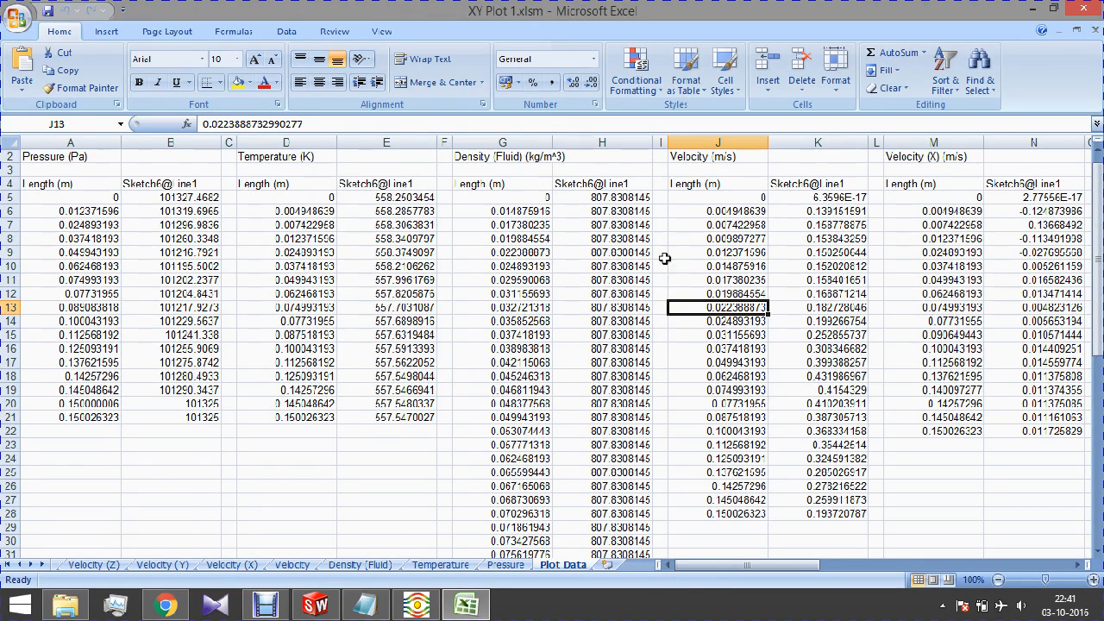
pyautogui.moveTo(895, 193)
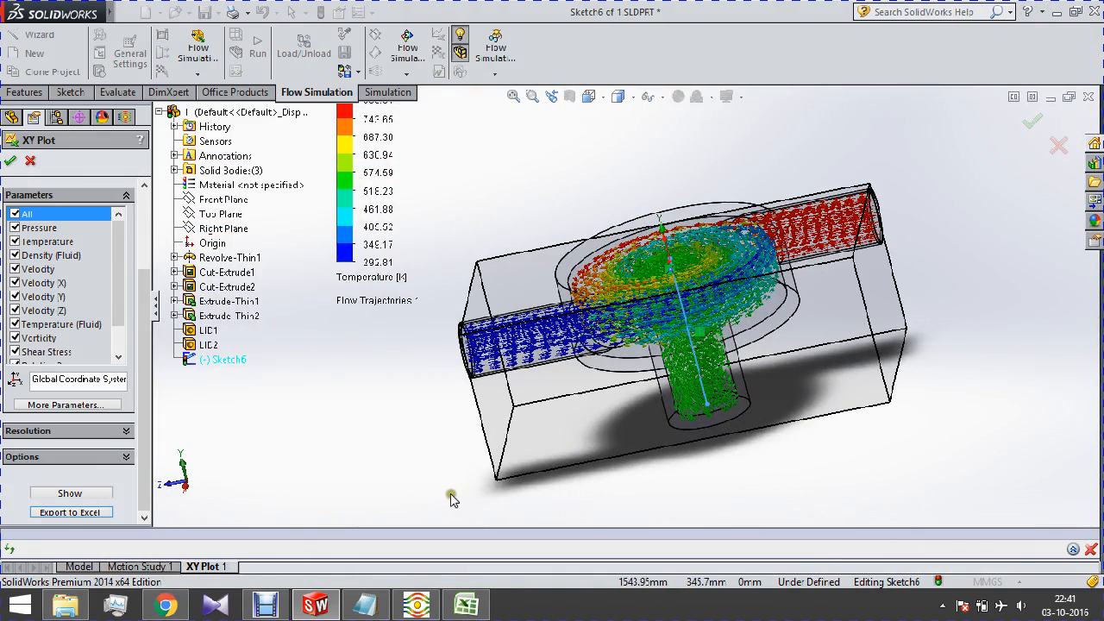
pyautogui.moveTo(359, 604)
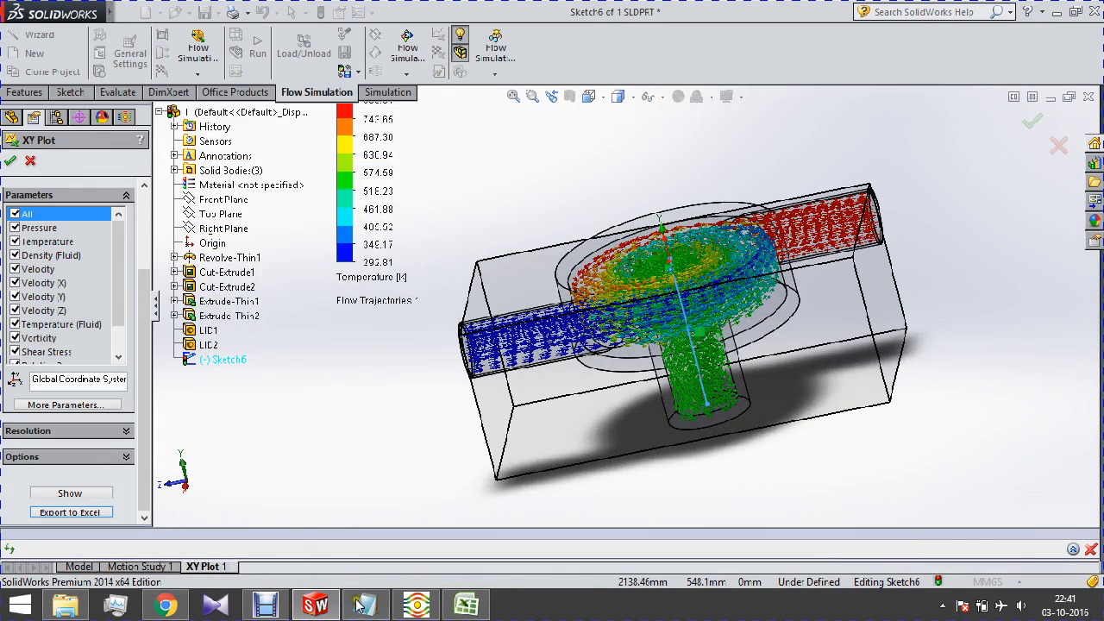